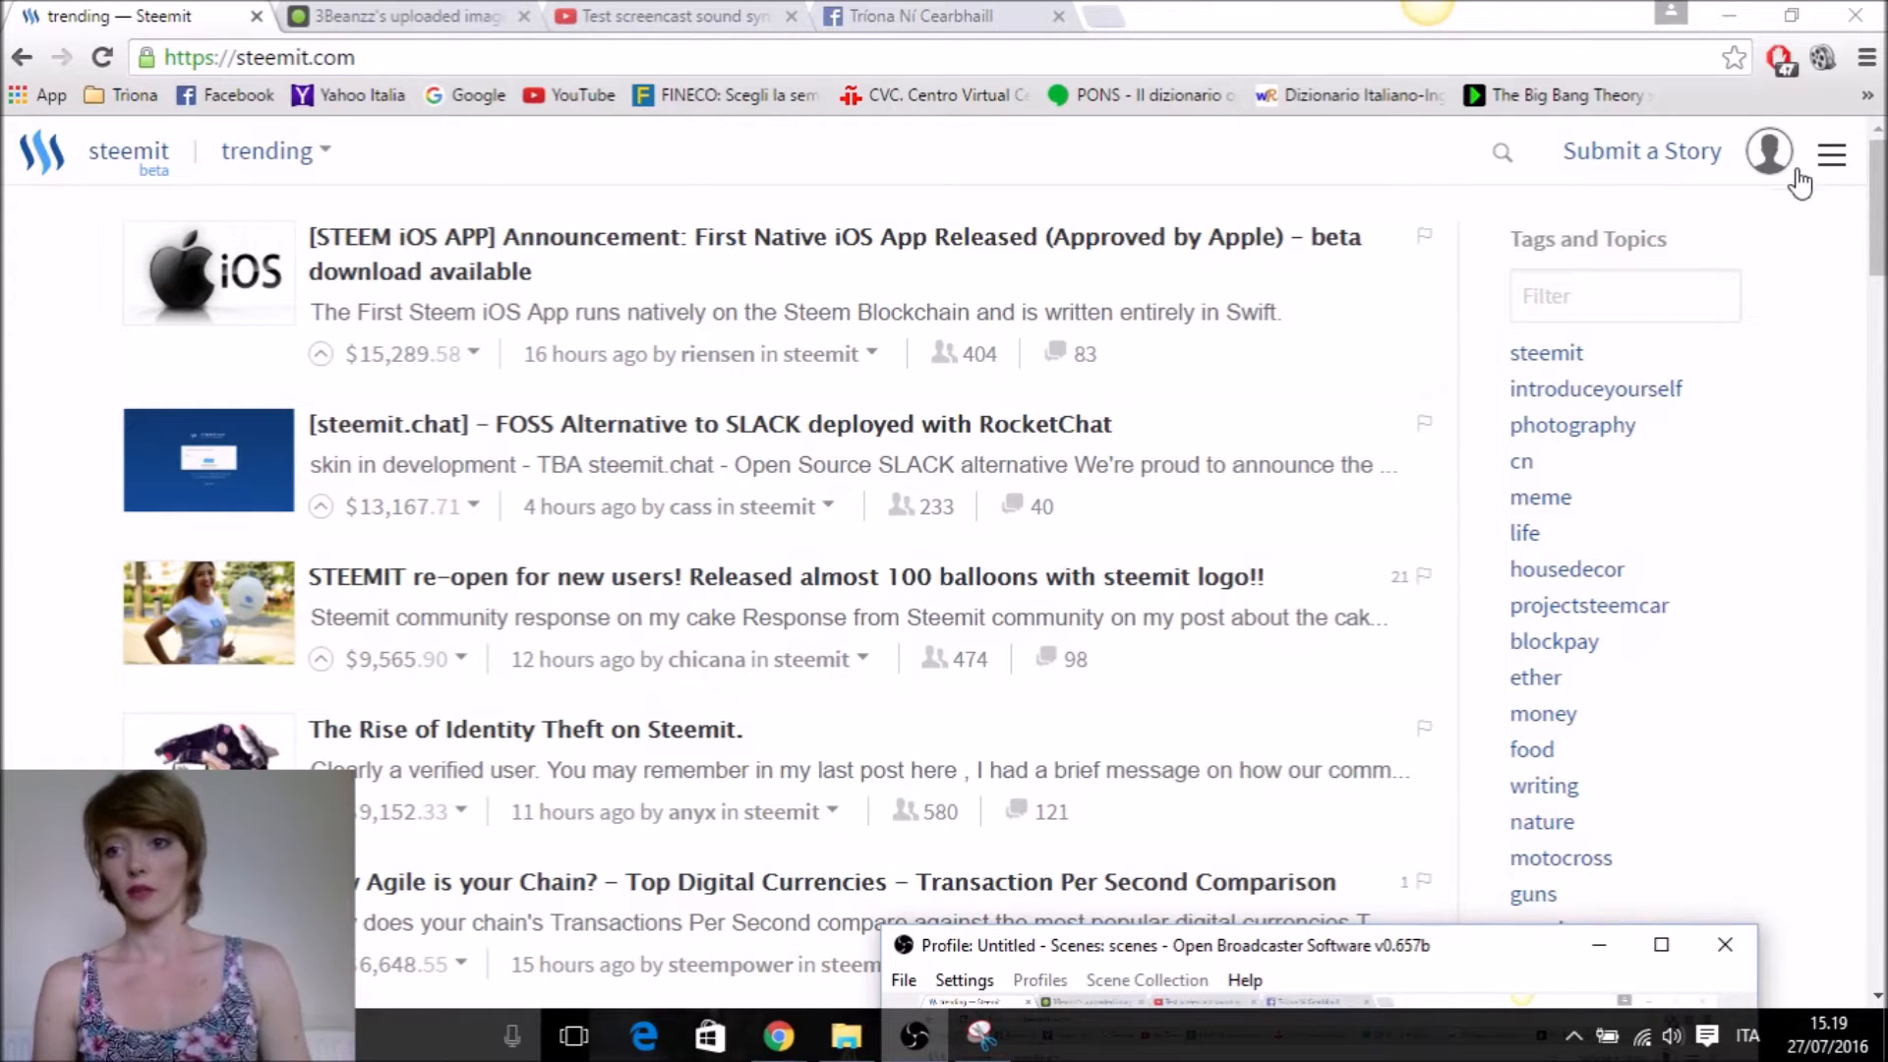
pyautogui.moveTo(1768, 158)
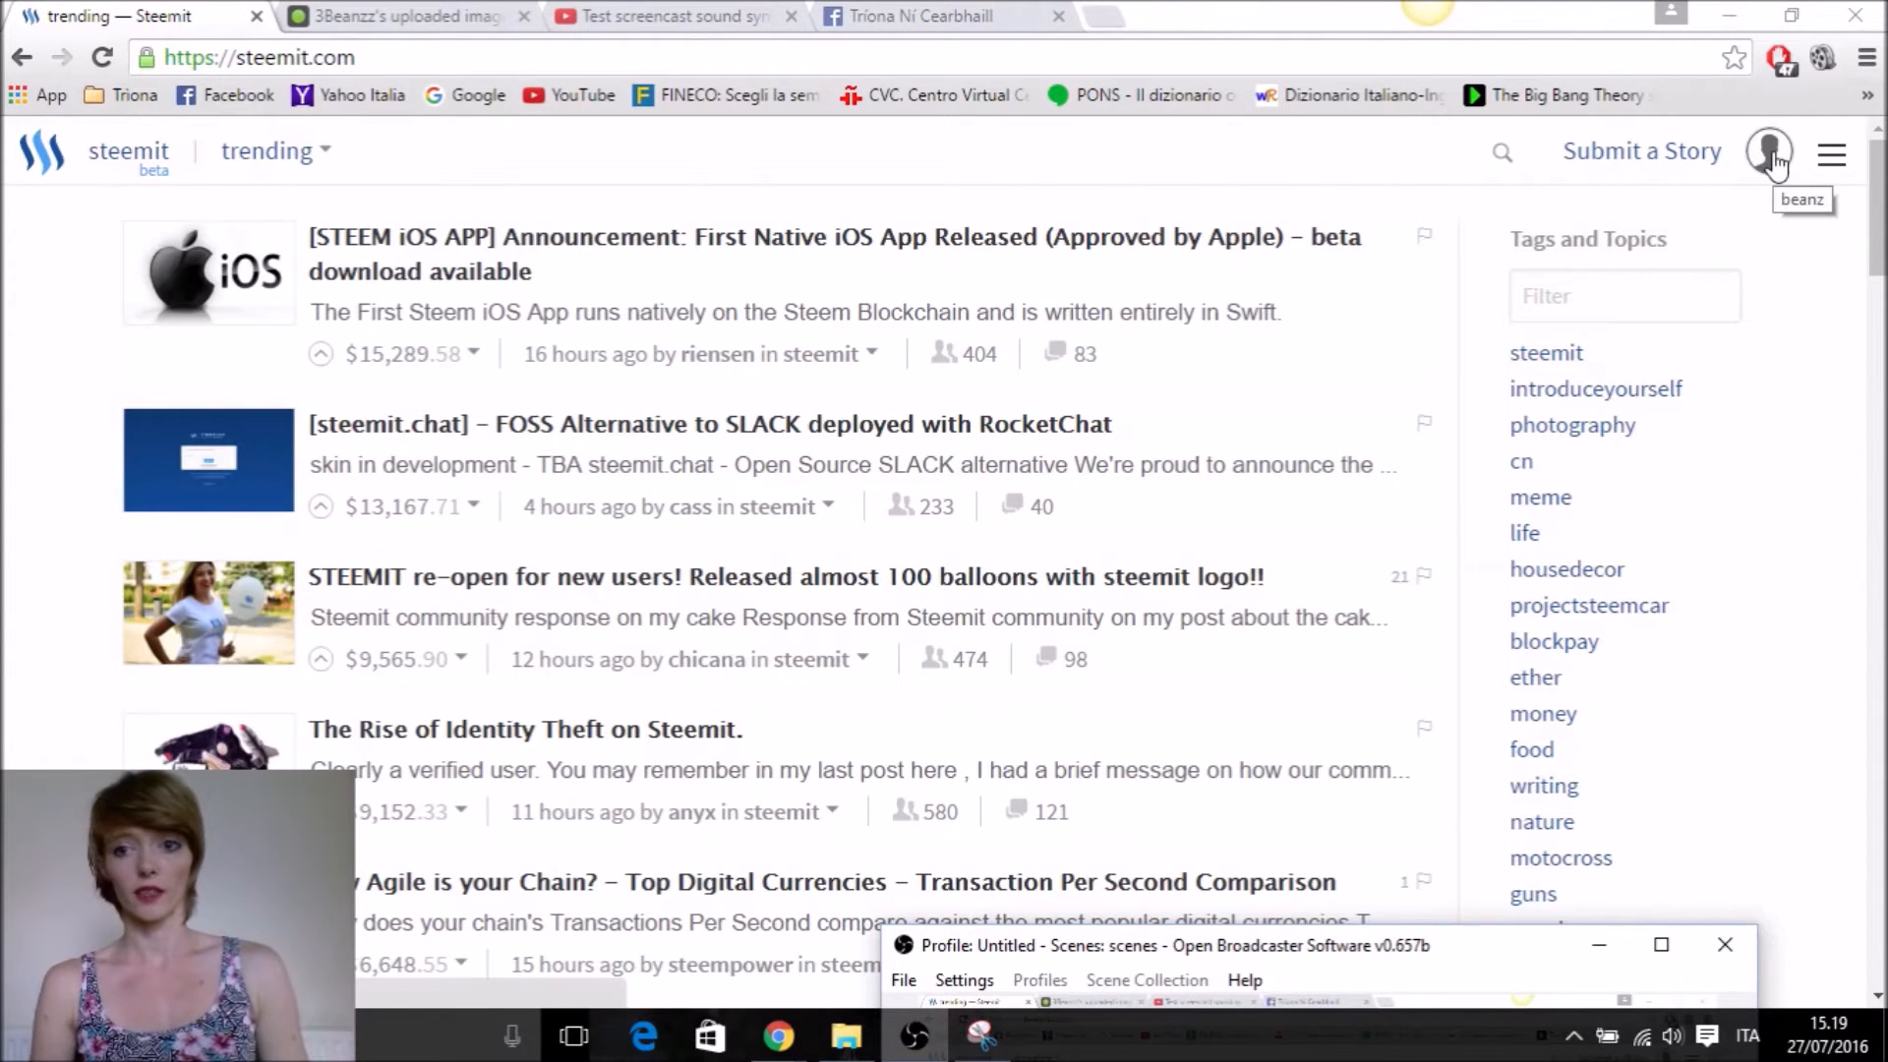
# Start a new story via Submit a Story and type the test word 'Typing' in the body
pyautogui.click(1639, 151)
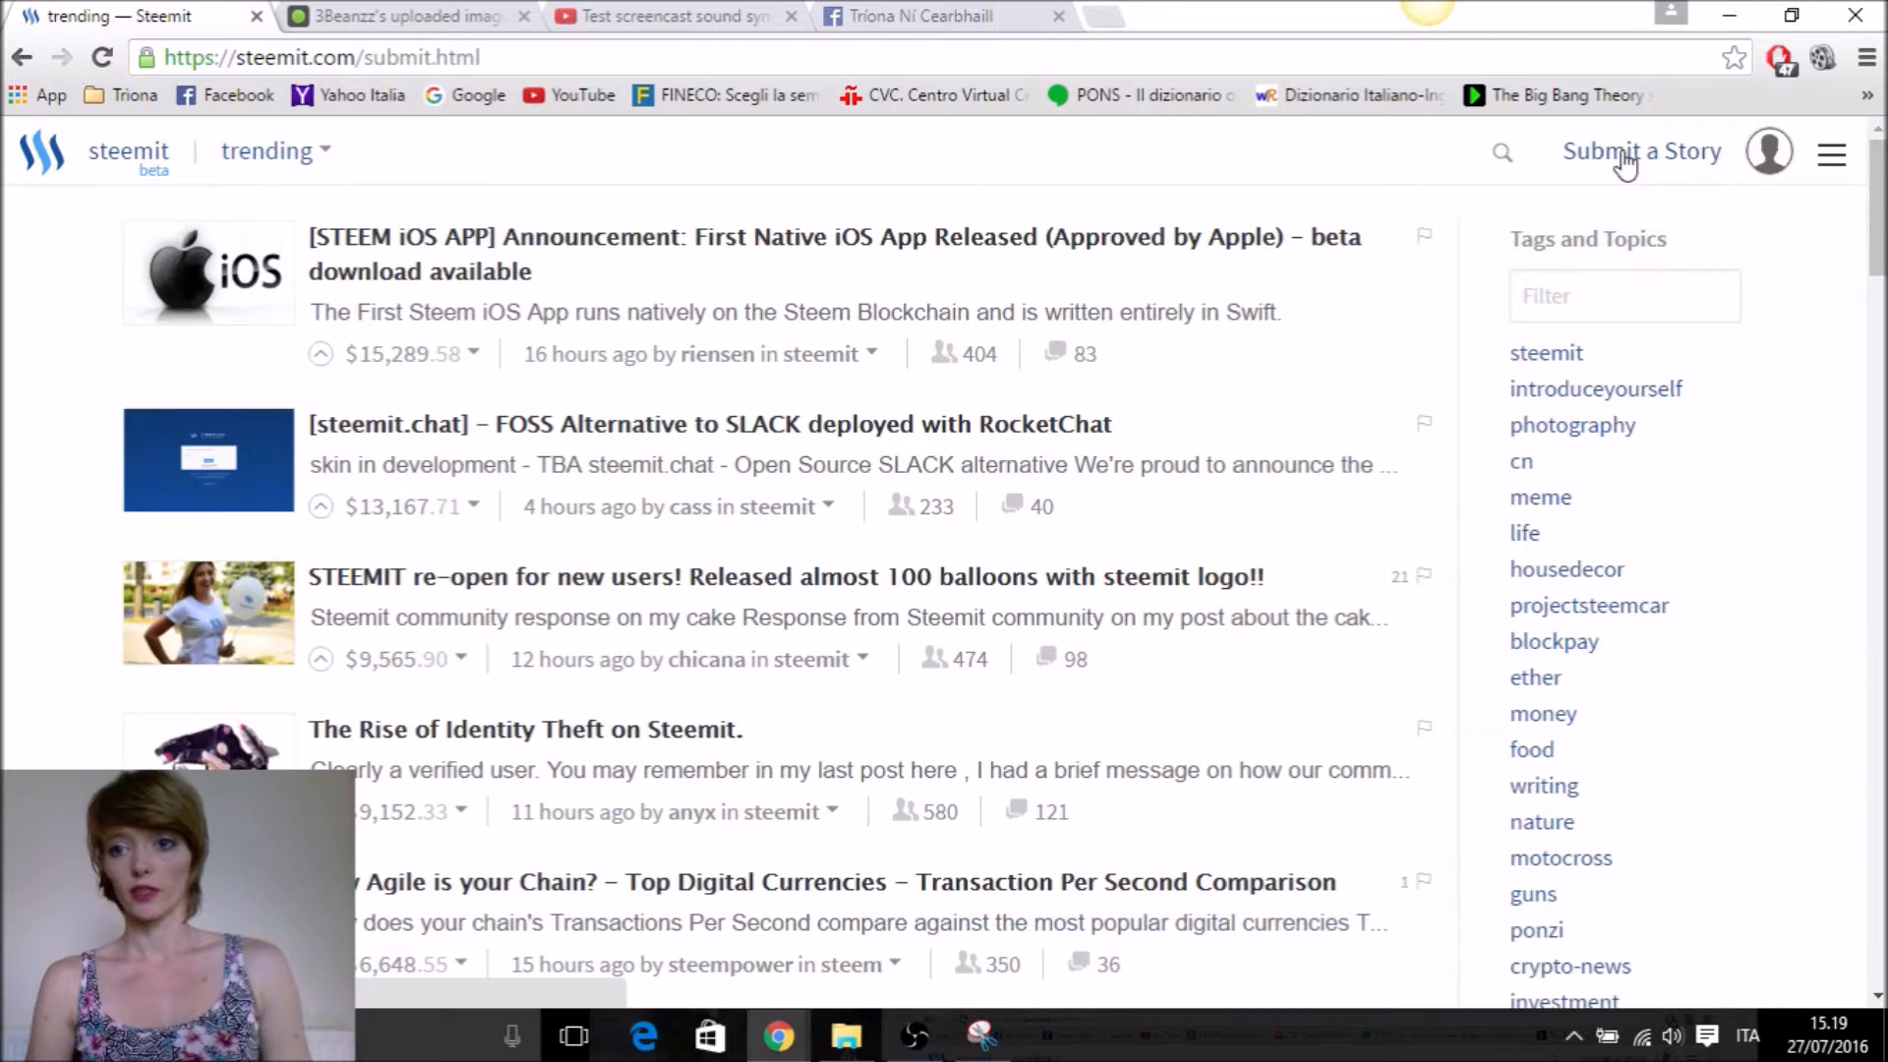
pyautogui.click(1640, 152)
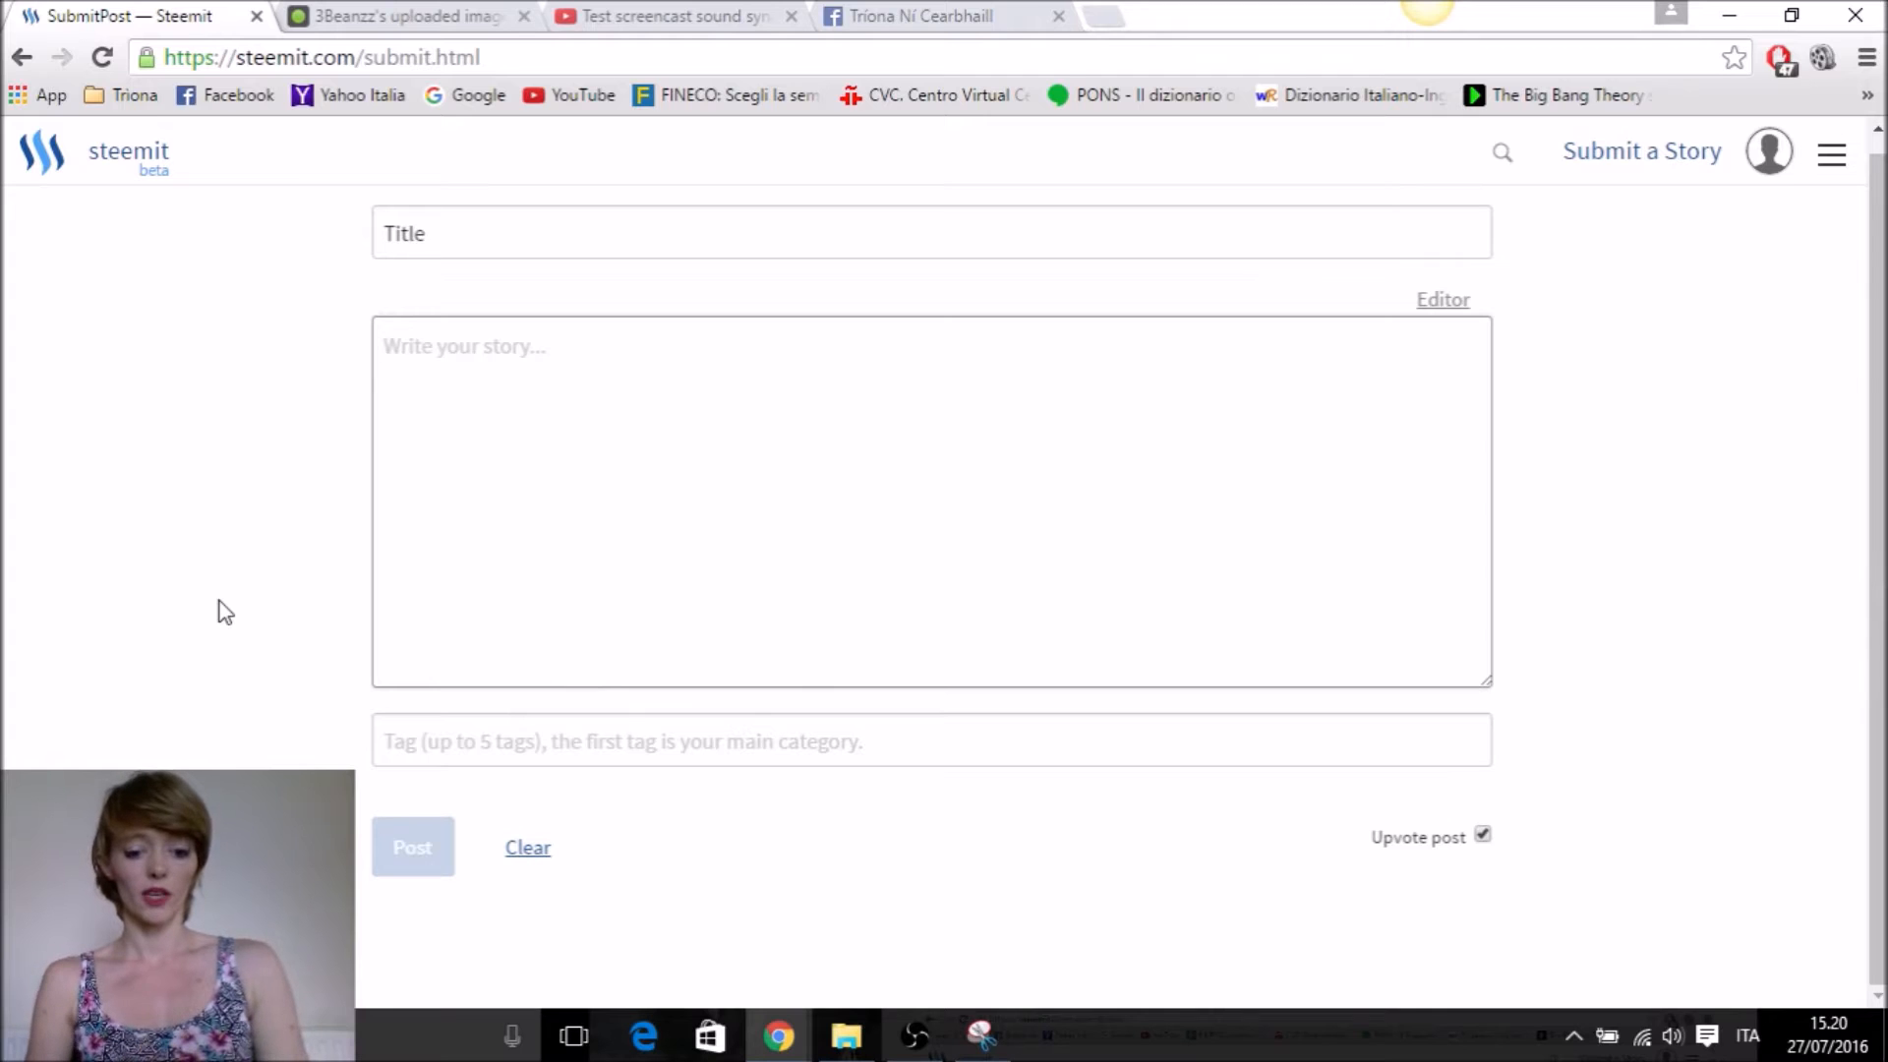
pyautogui.write('Typin')
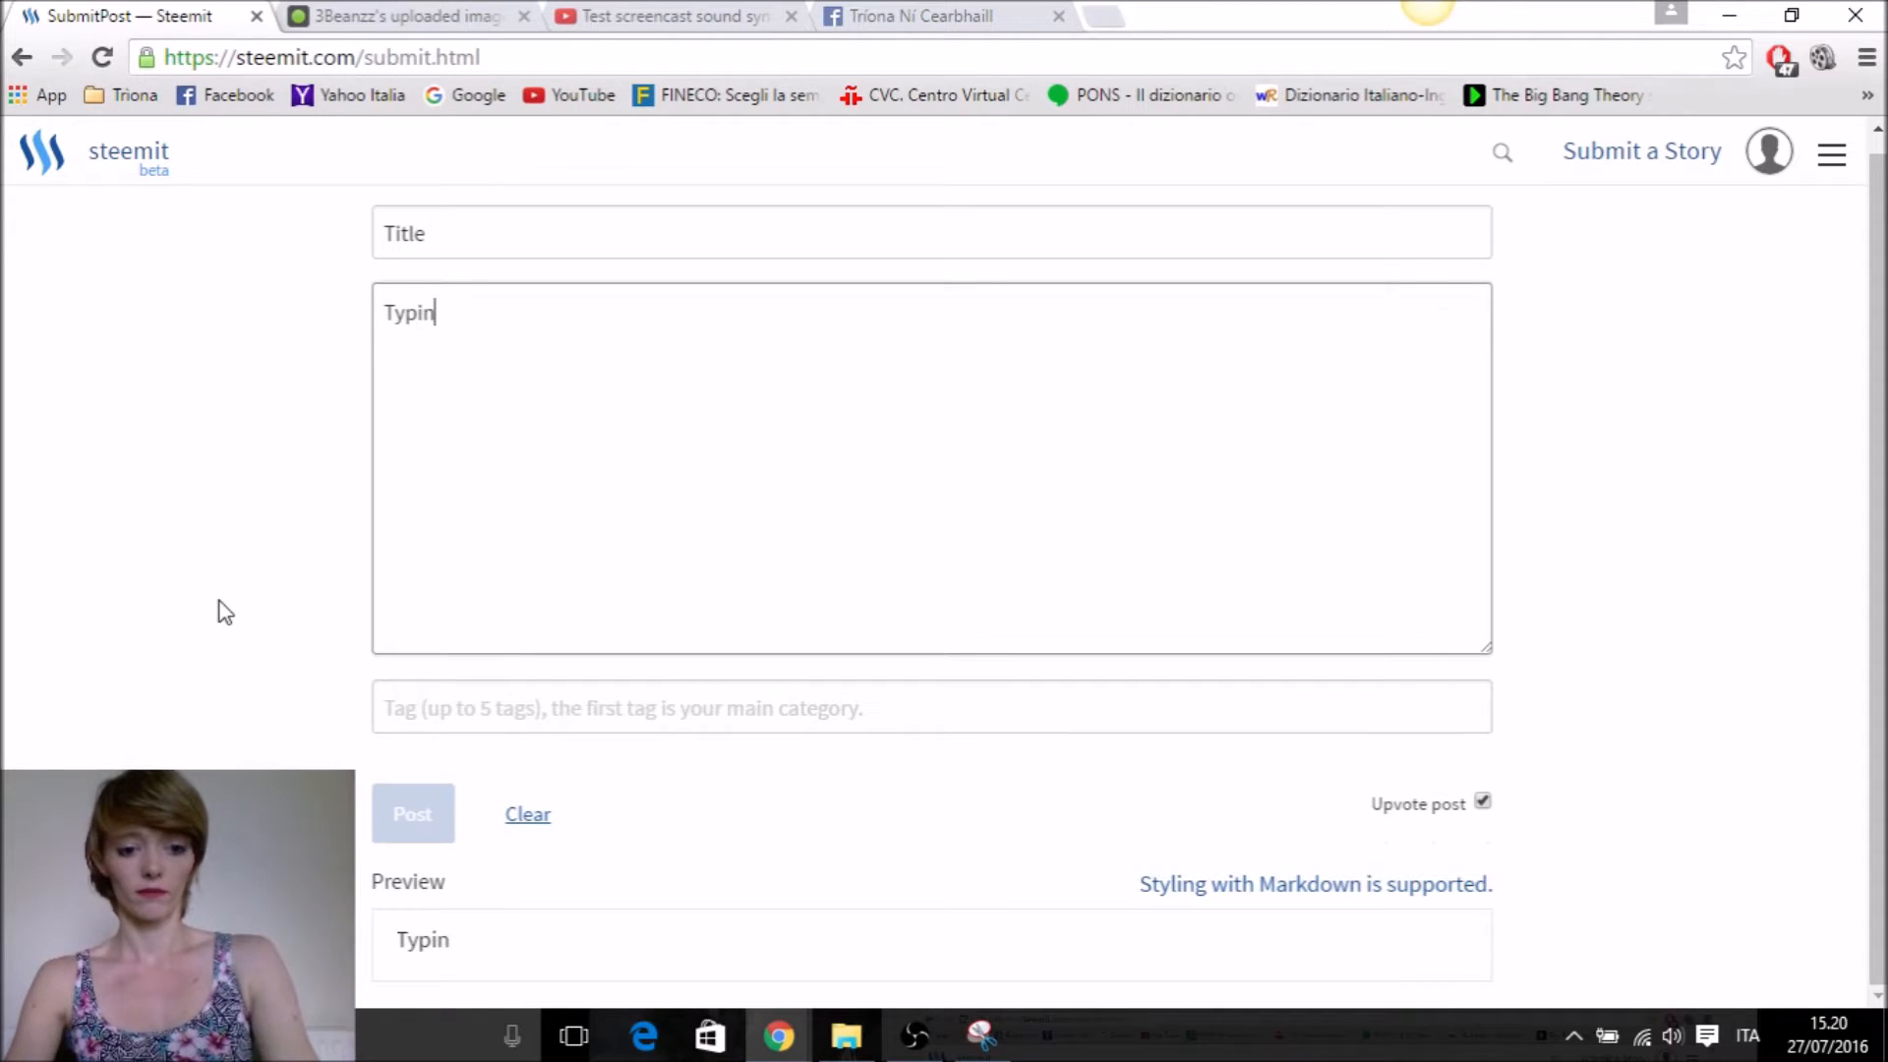
pyautogui.write('g')
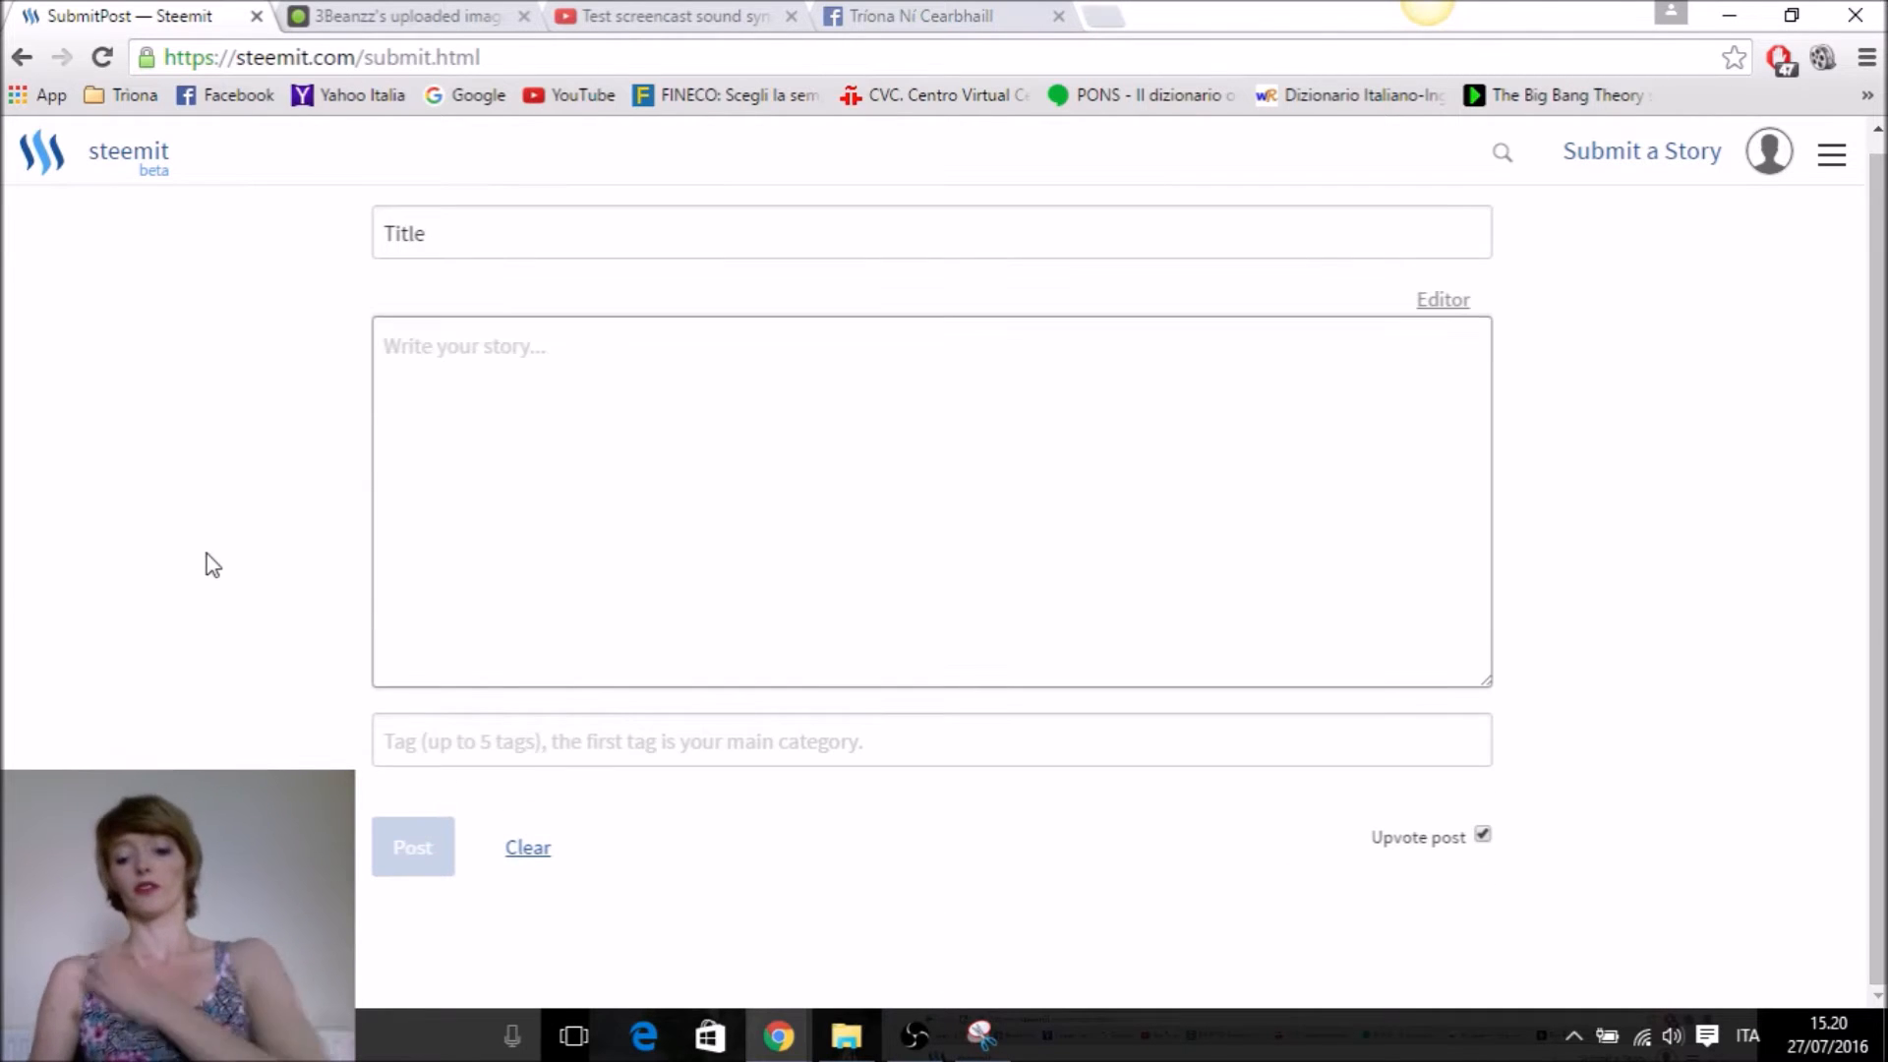
pyautogui.write('Heading')
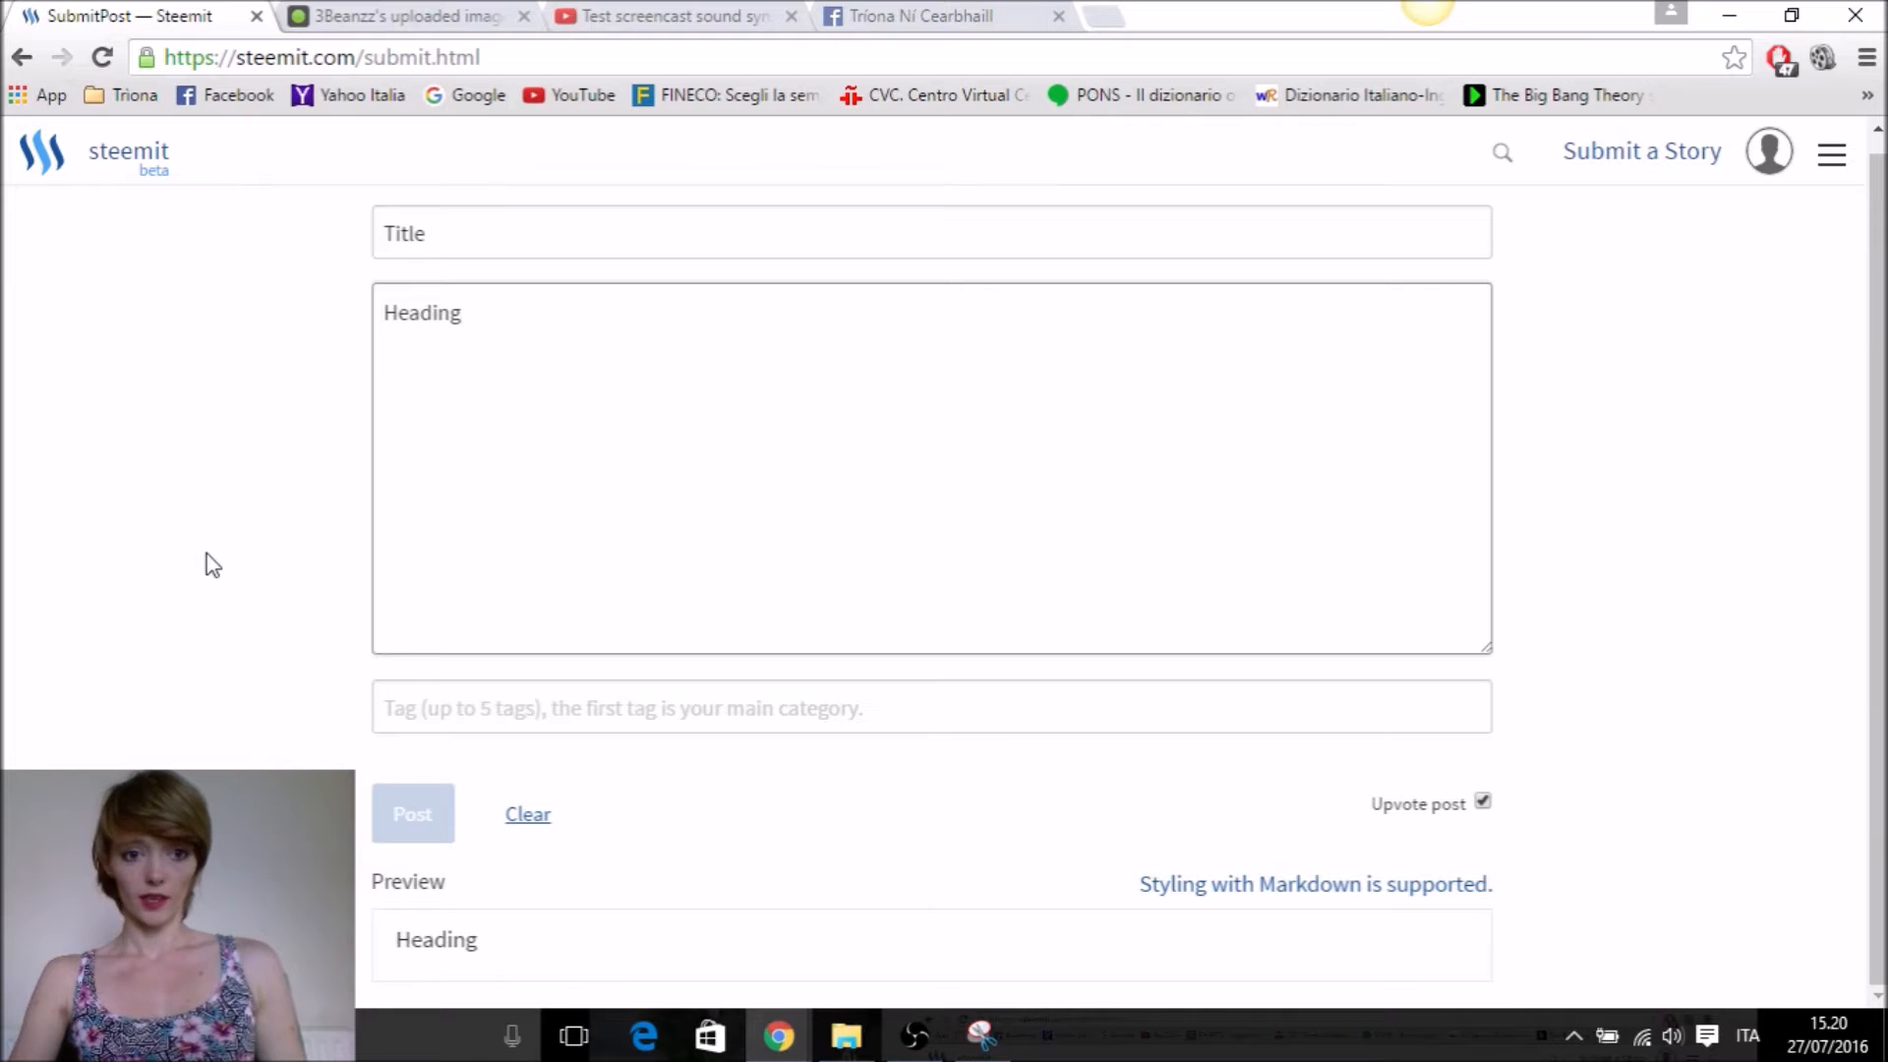
pyautogui.write('Subheading')
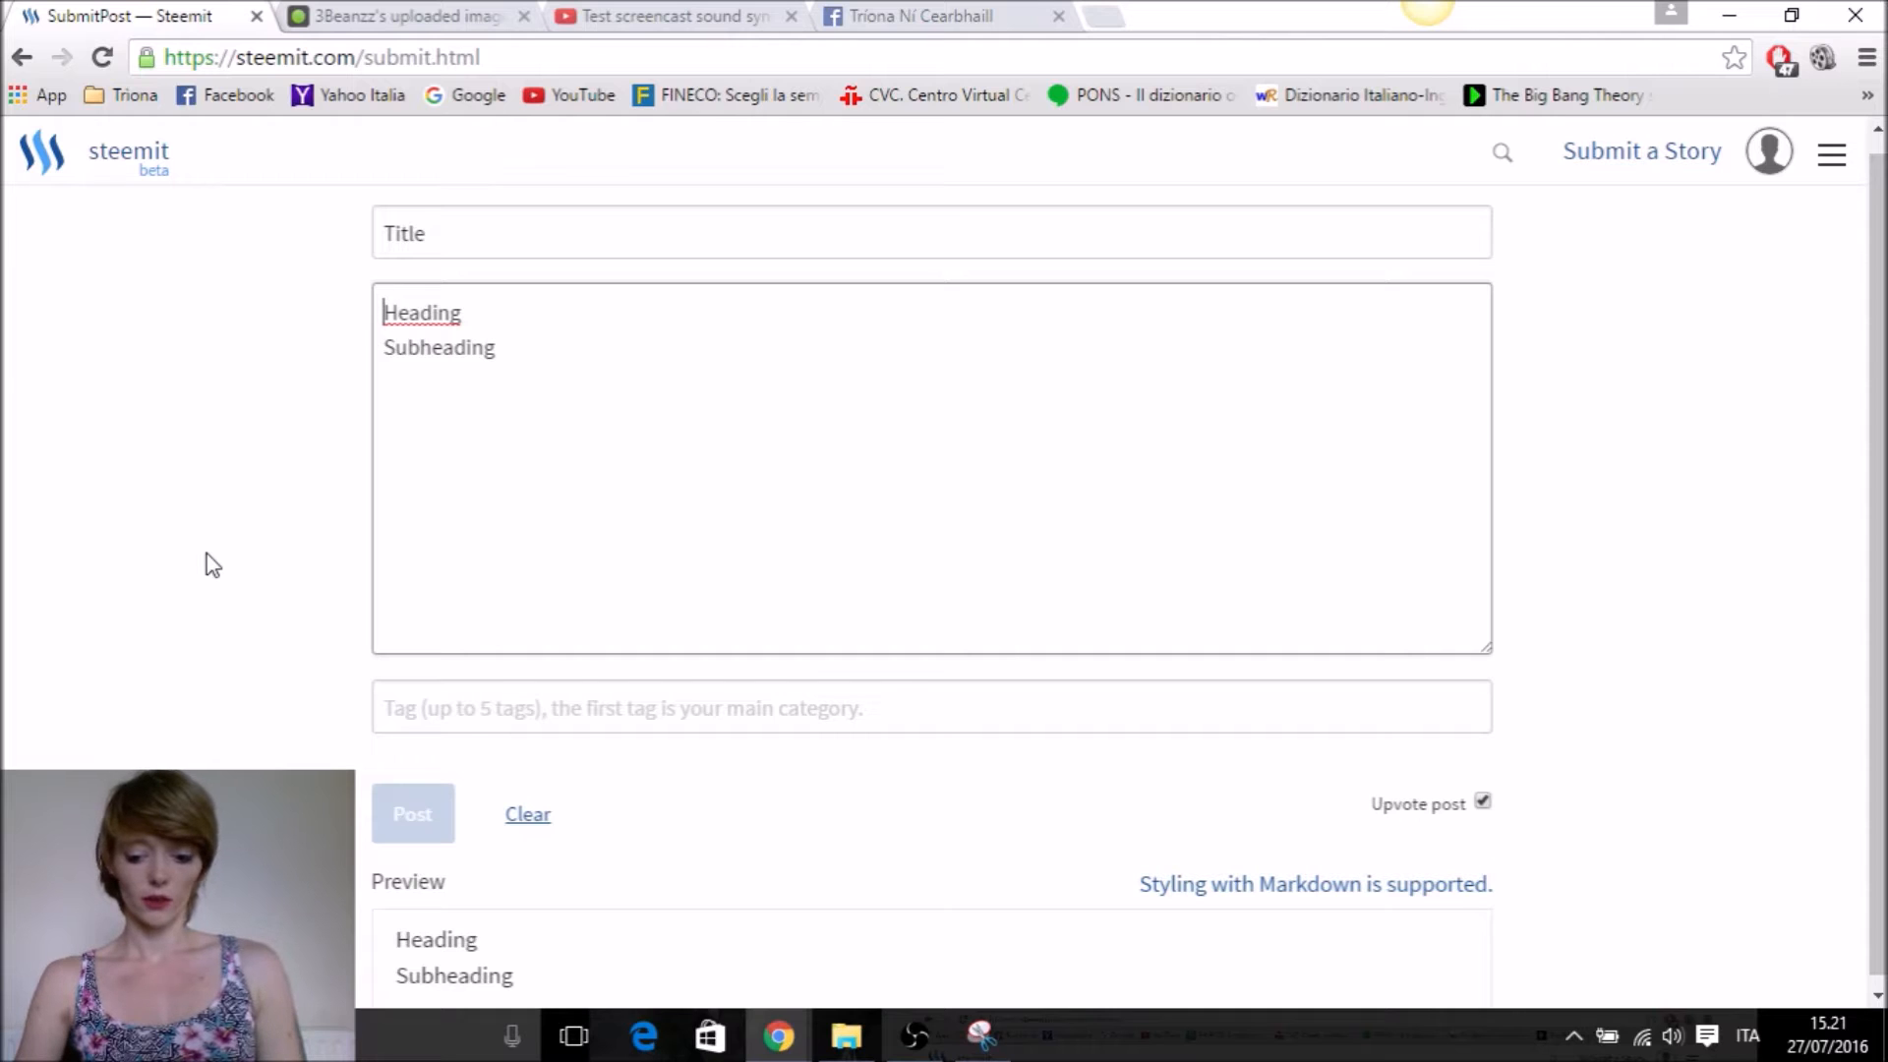
pyautogui.write('#')
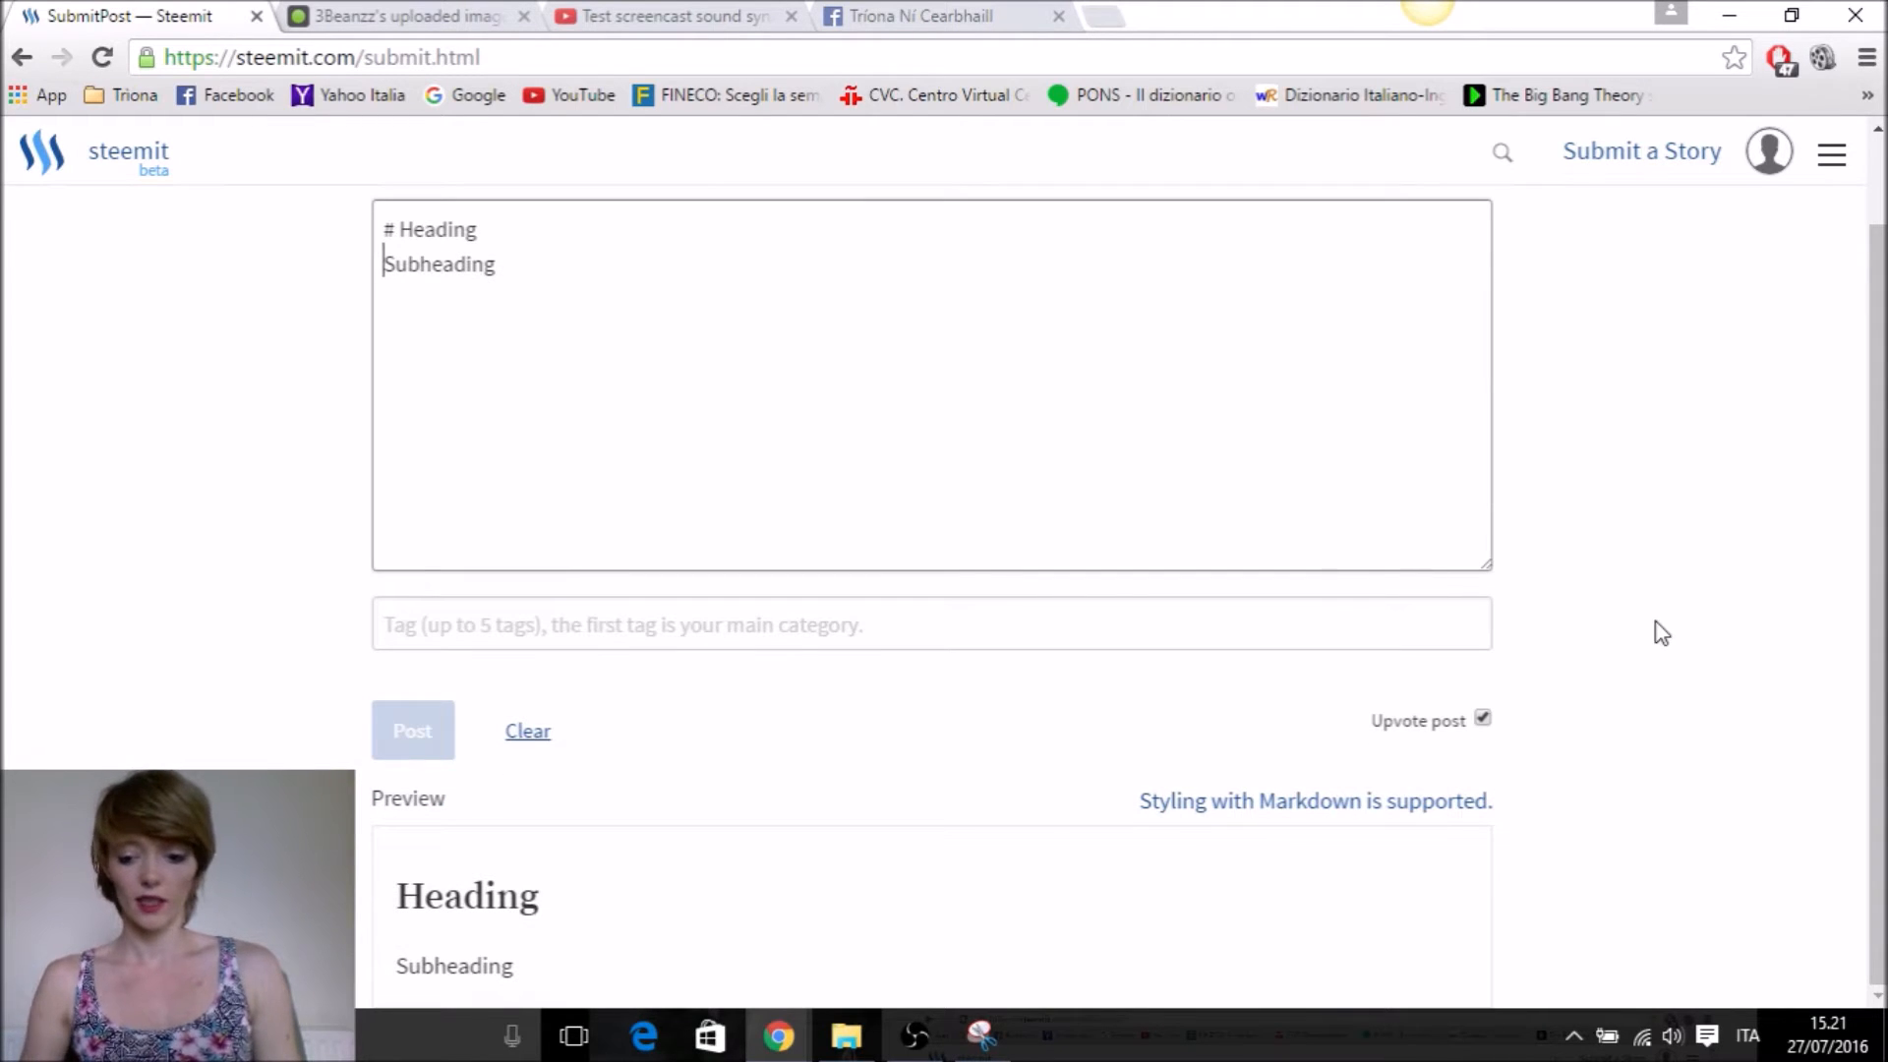
pyautogui.write('#')
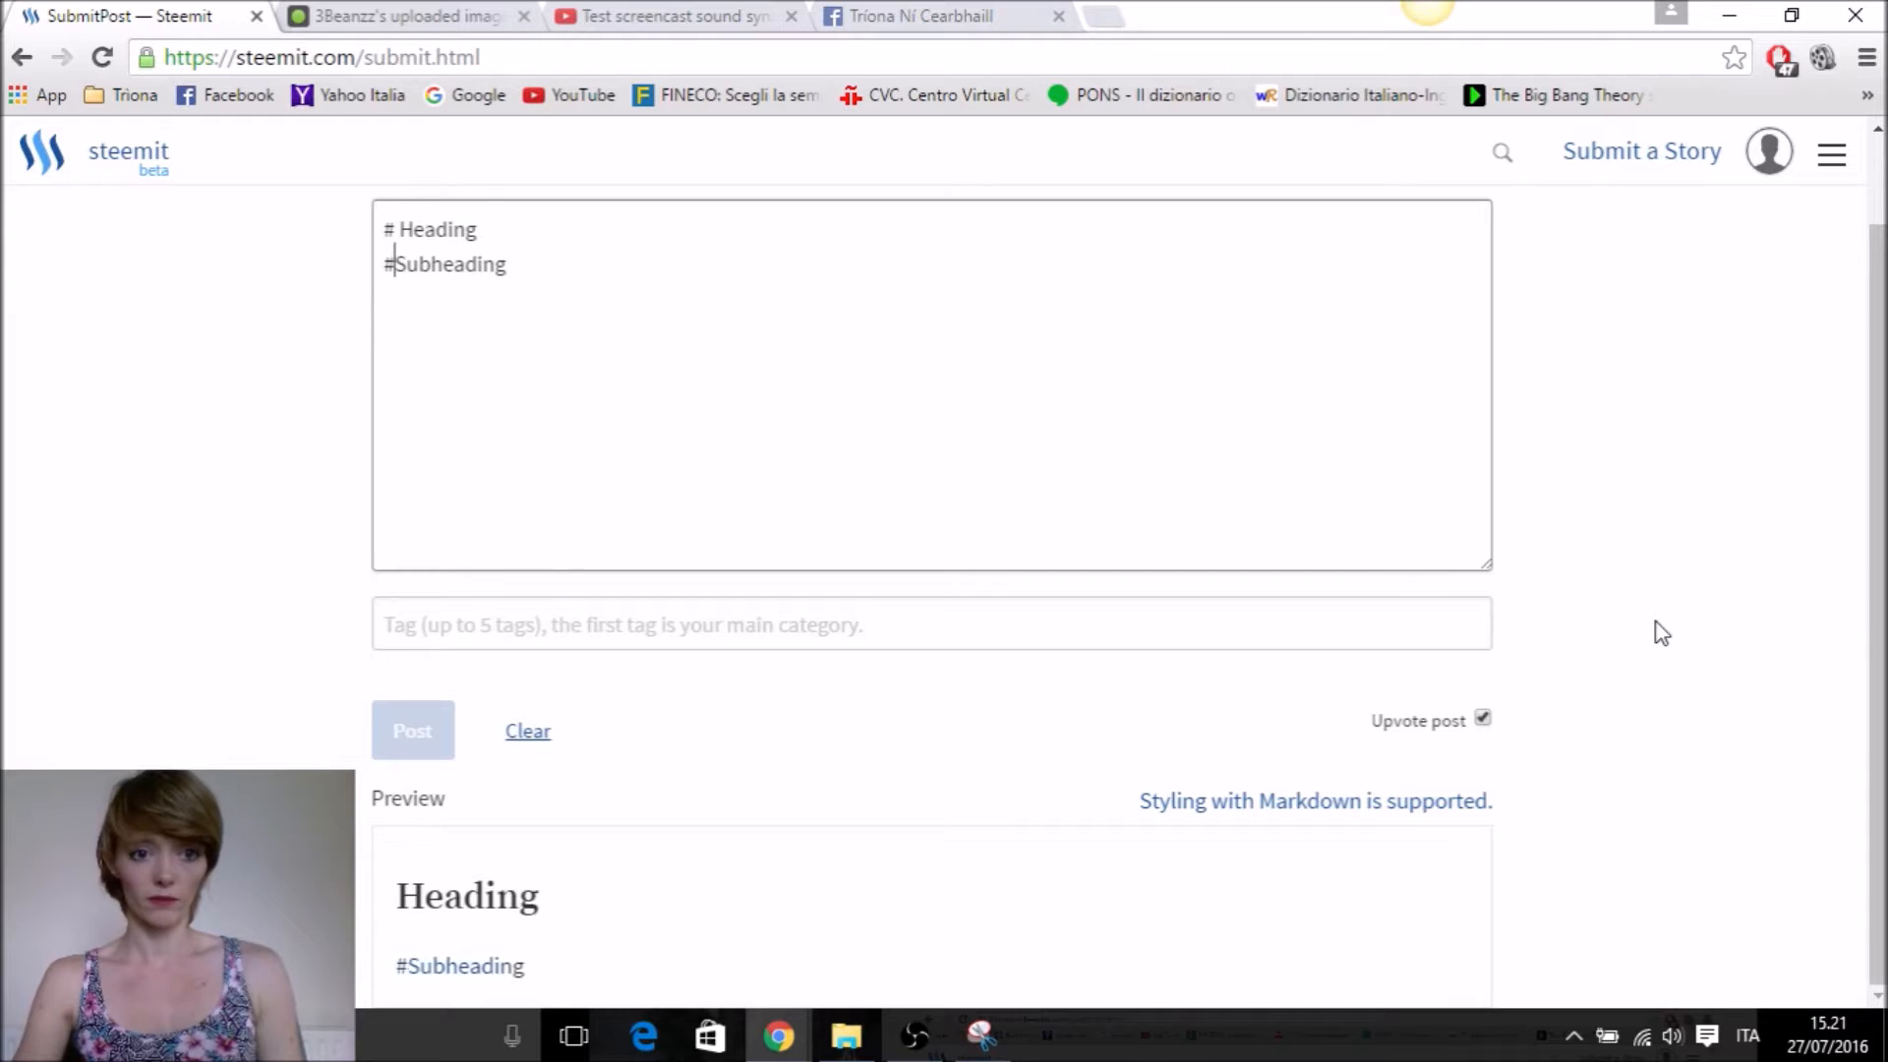
pyautogui.write('###')
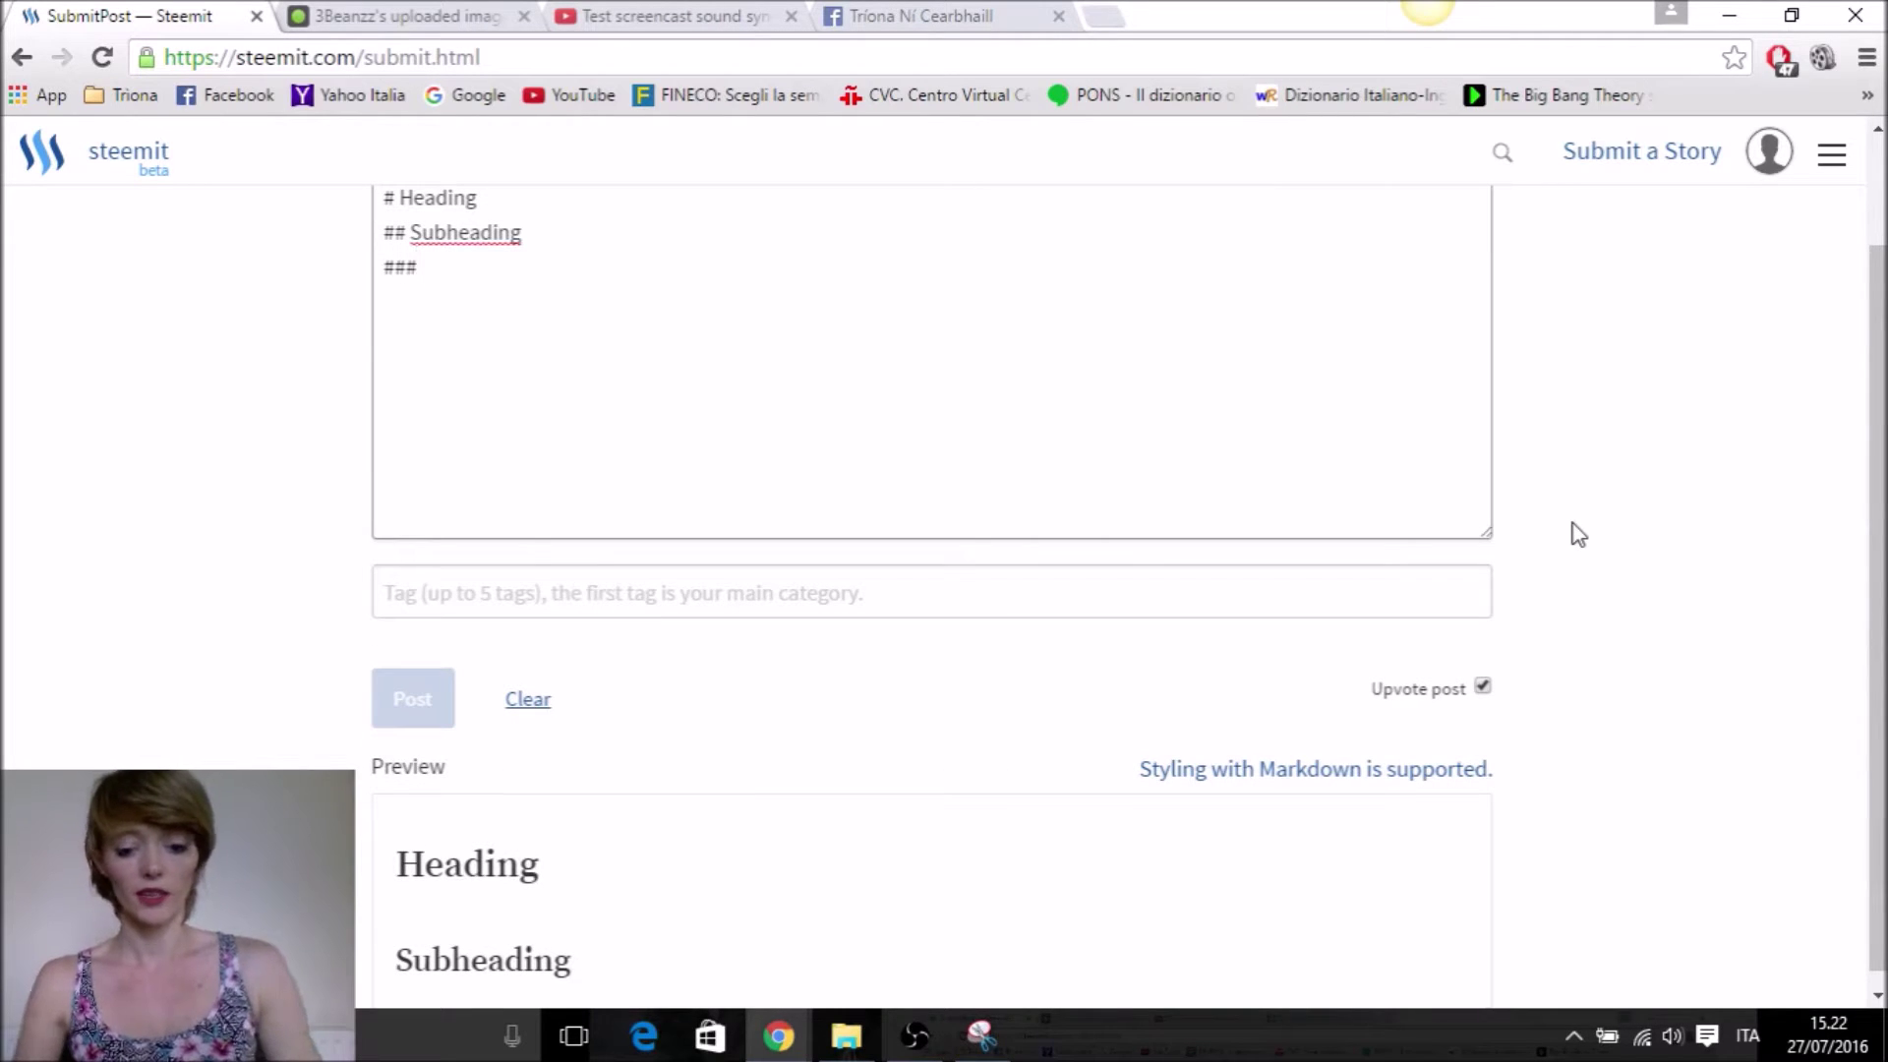
pyautogui.write('Slightly')
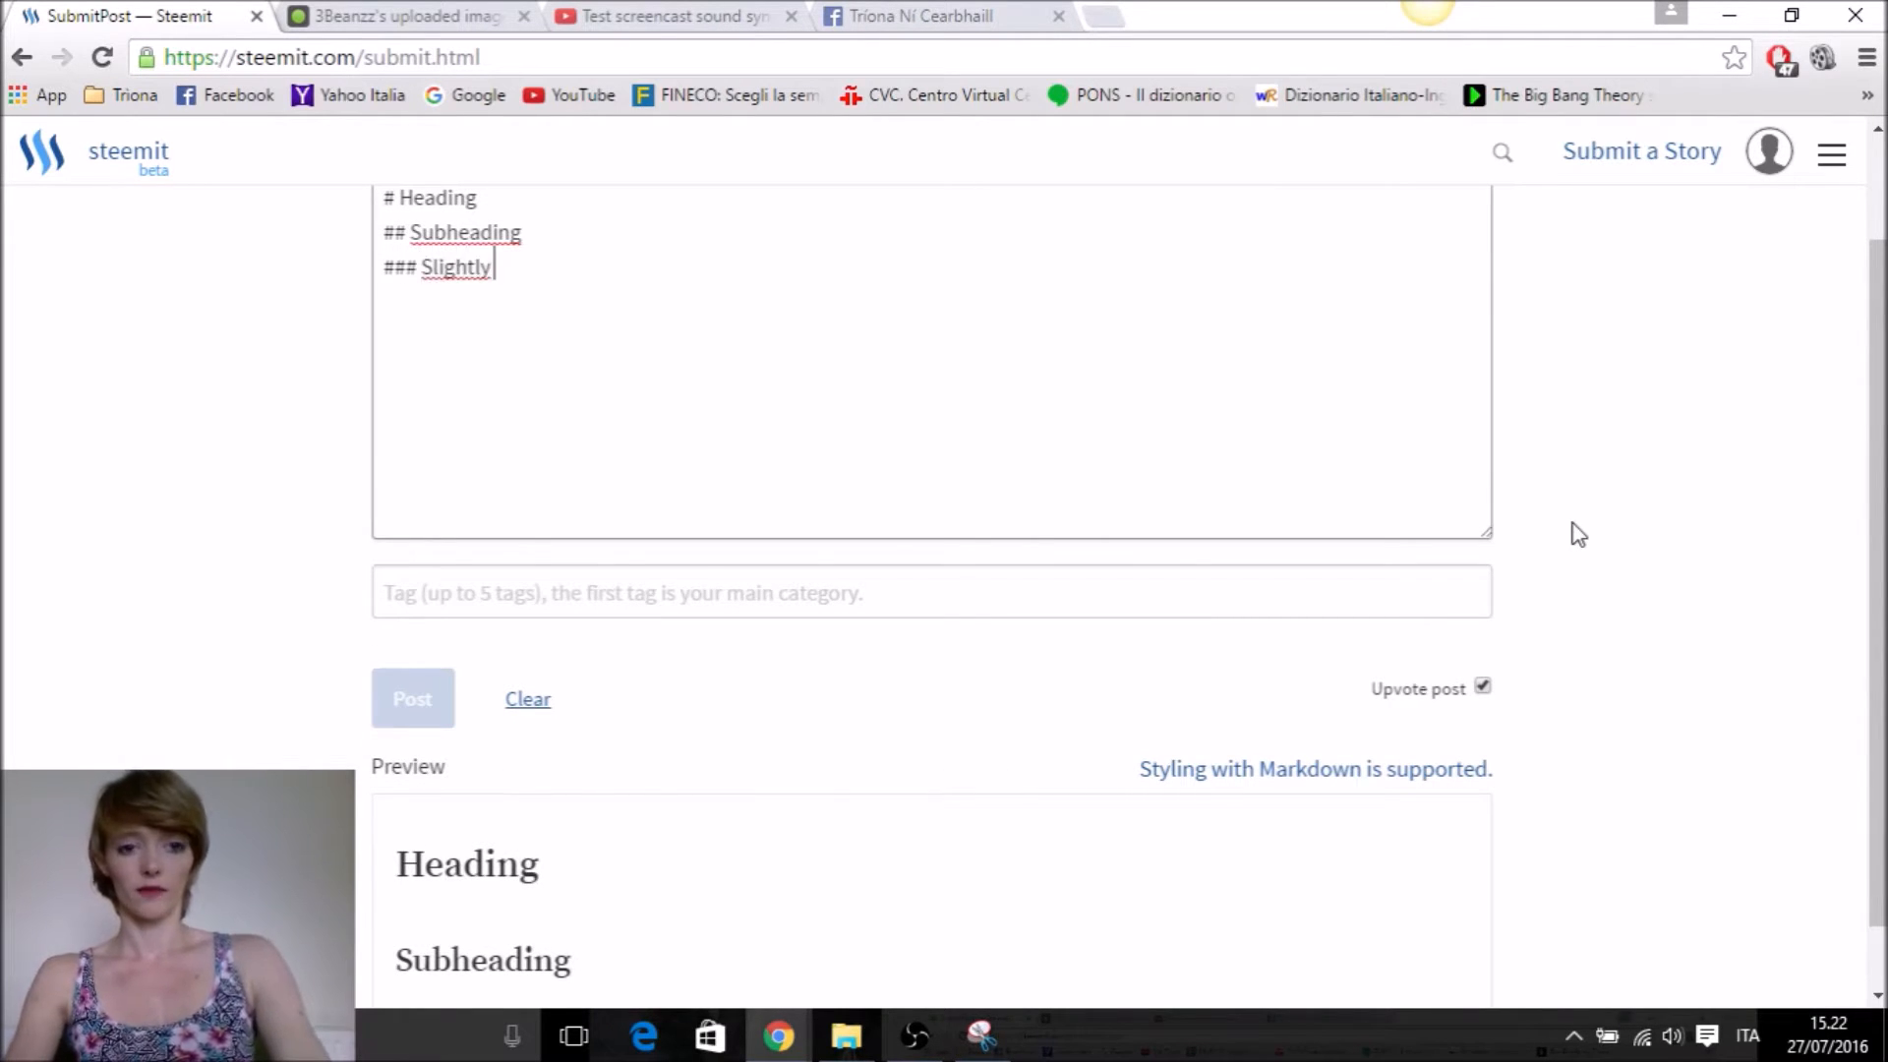
pyautogui.click(527, 698)
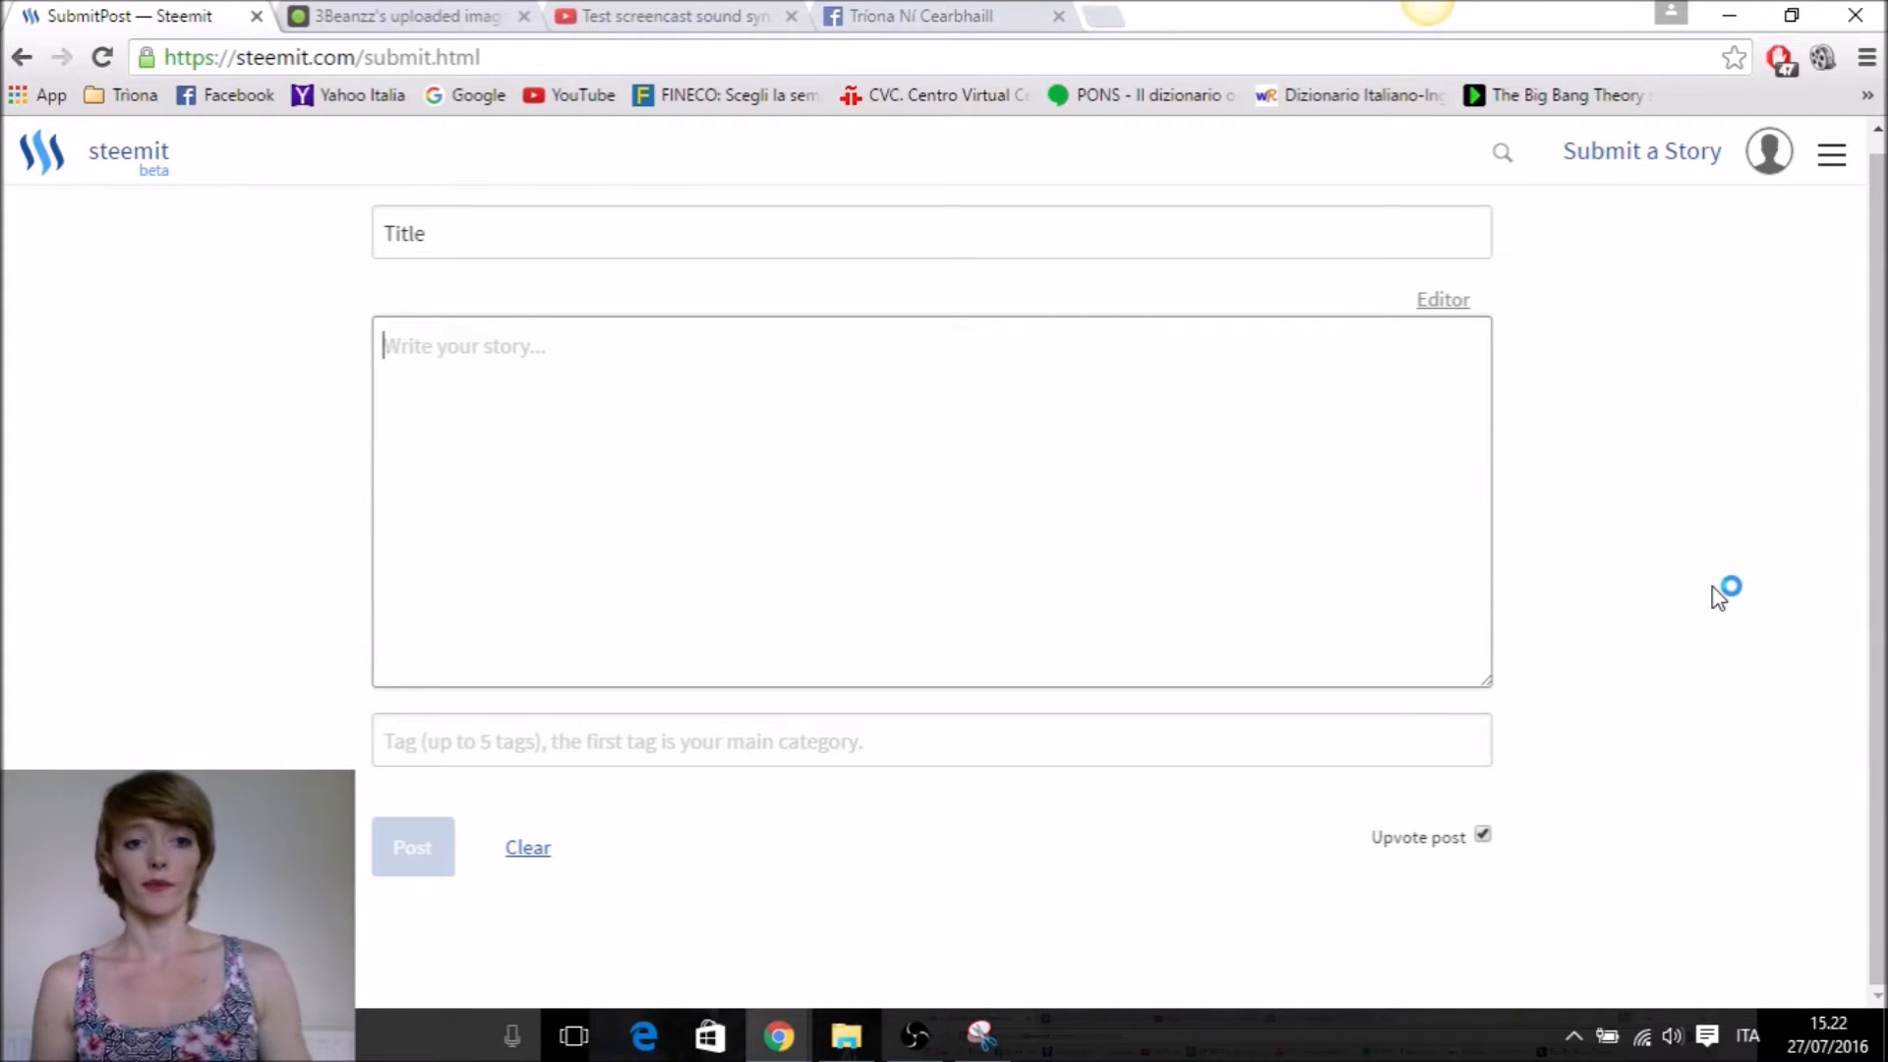
pyautogui.write('something')
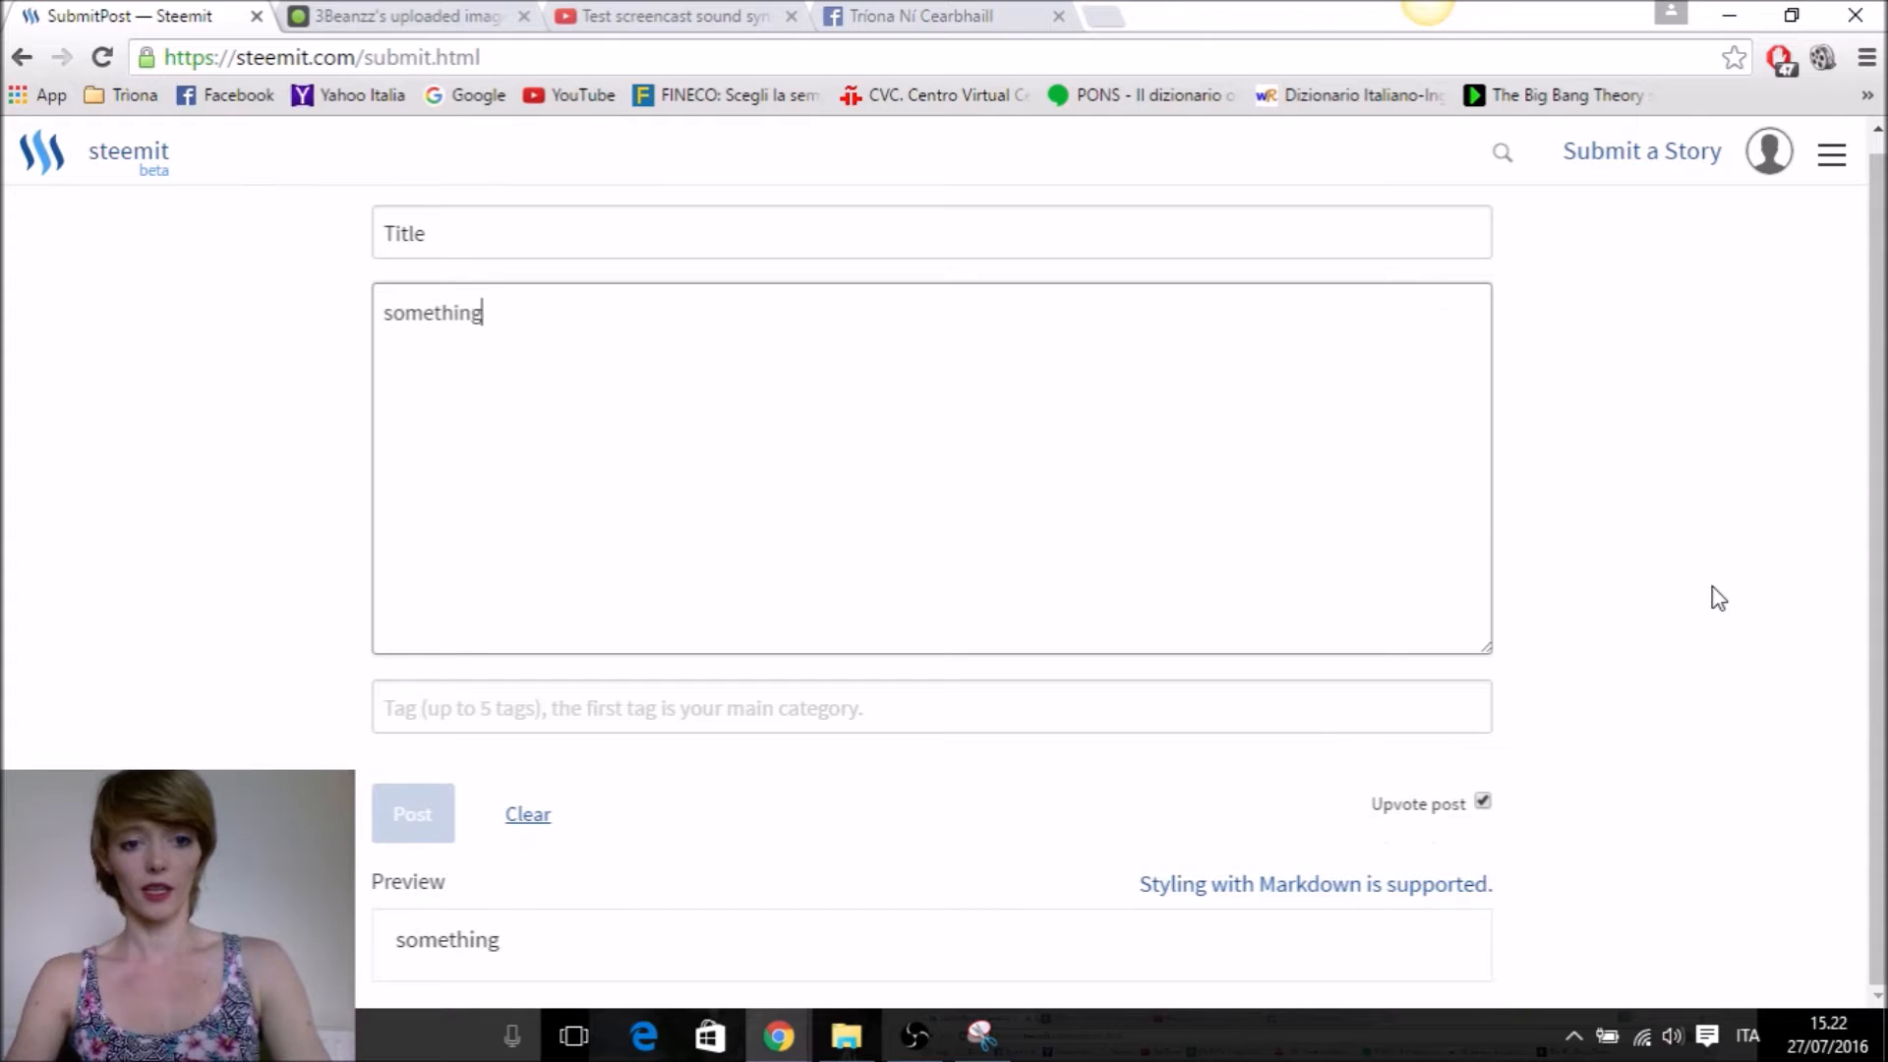
pyautogui.write('in italics and something in bold')
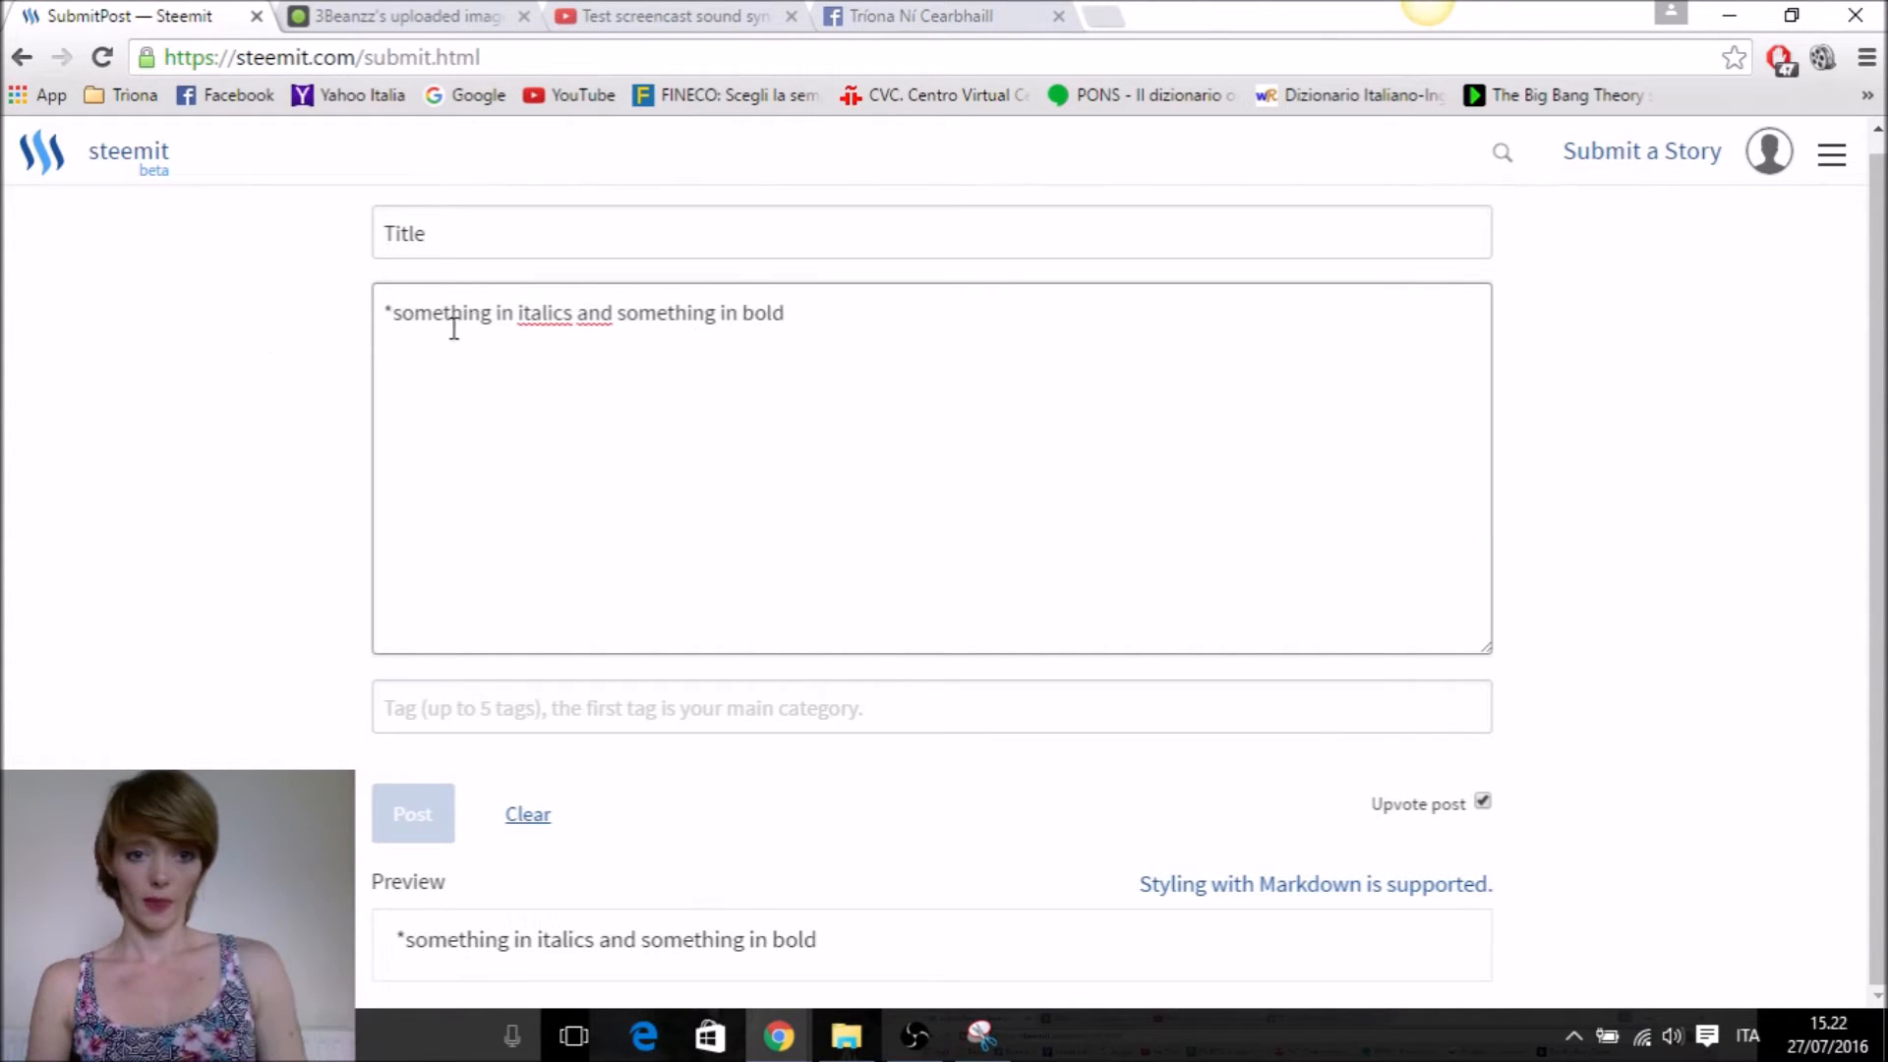
pyautogui.write('*')
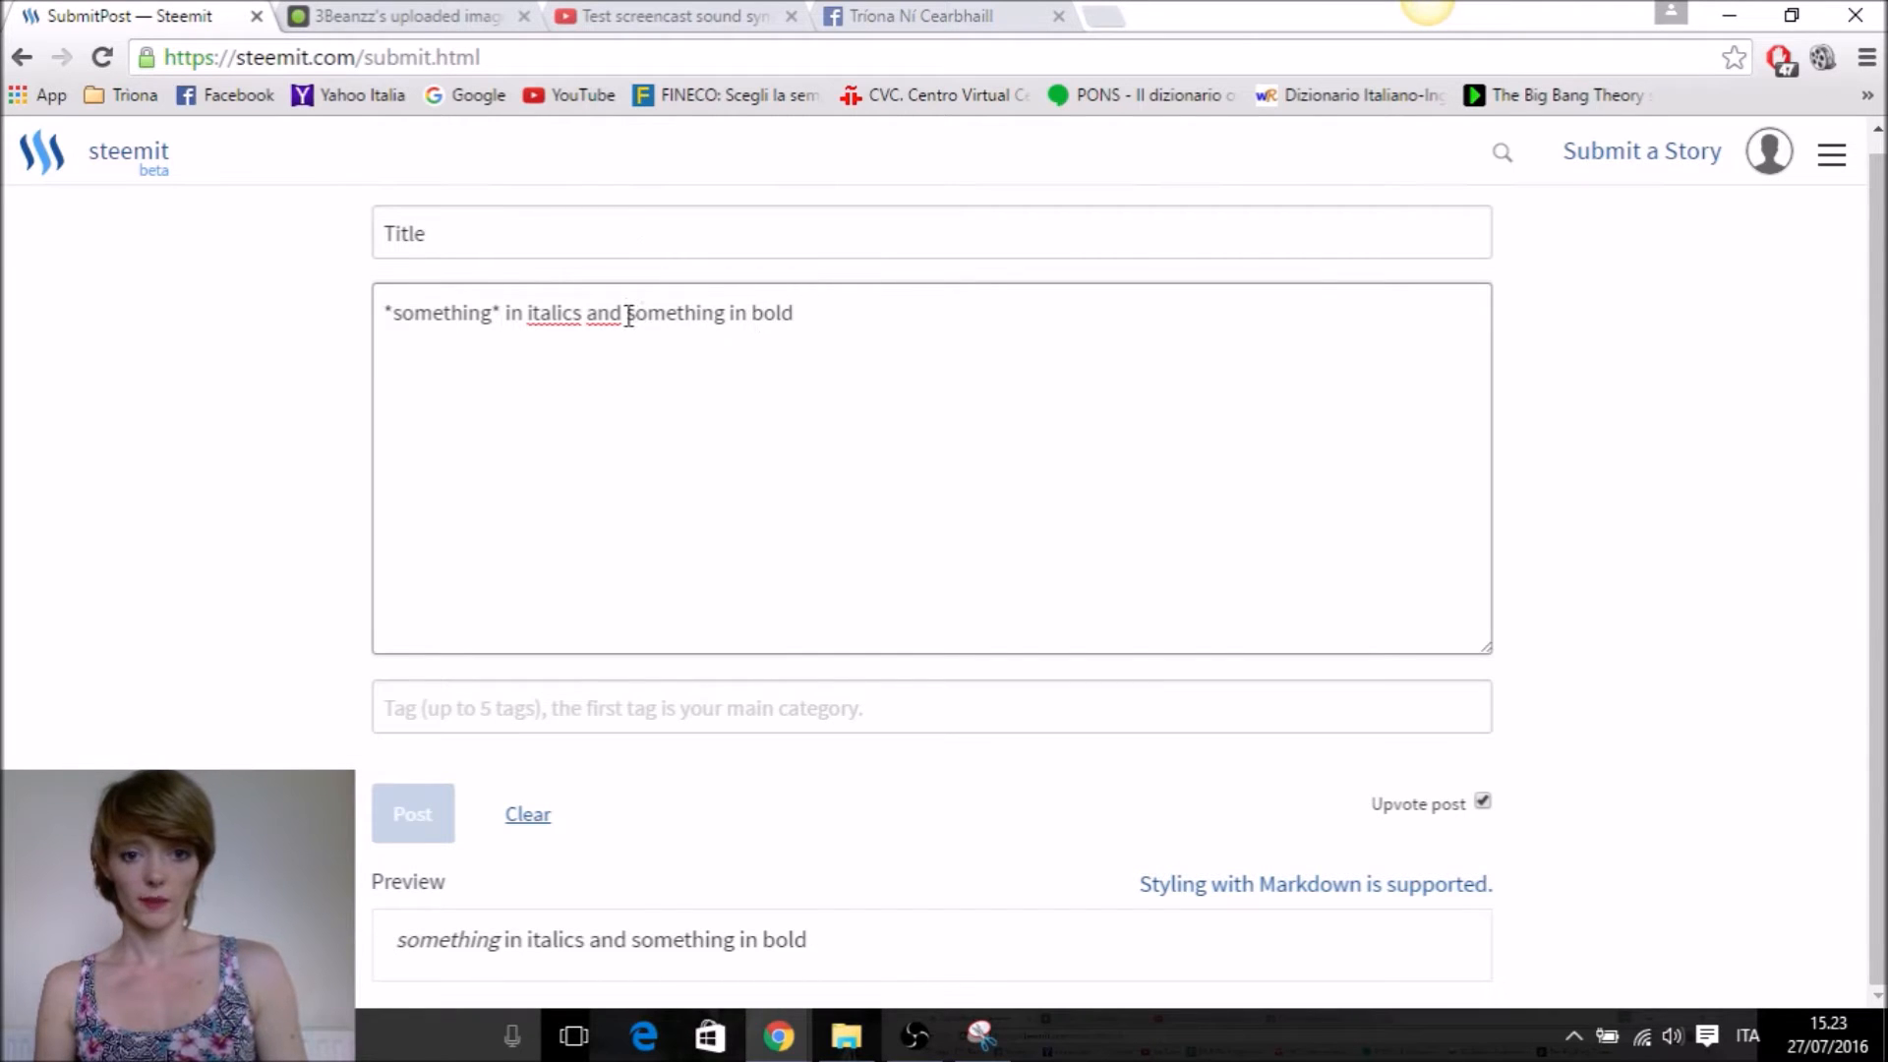
pyautogui.write('**')
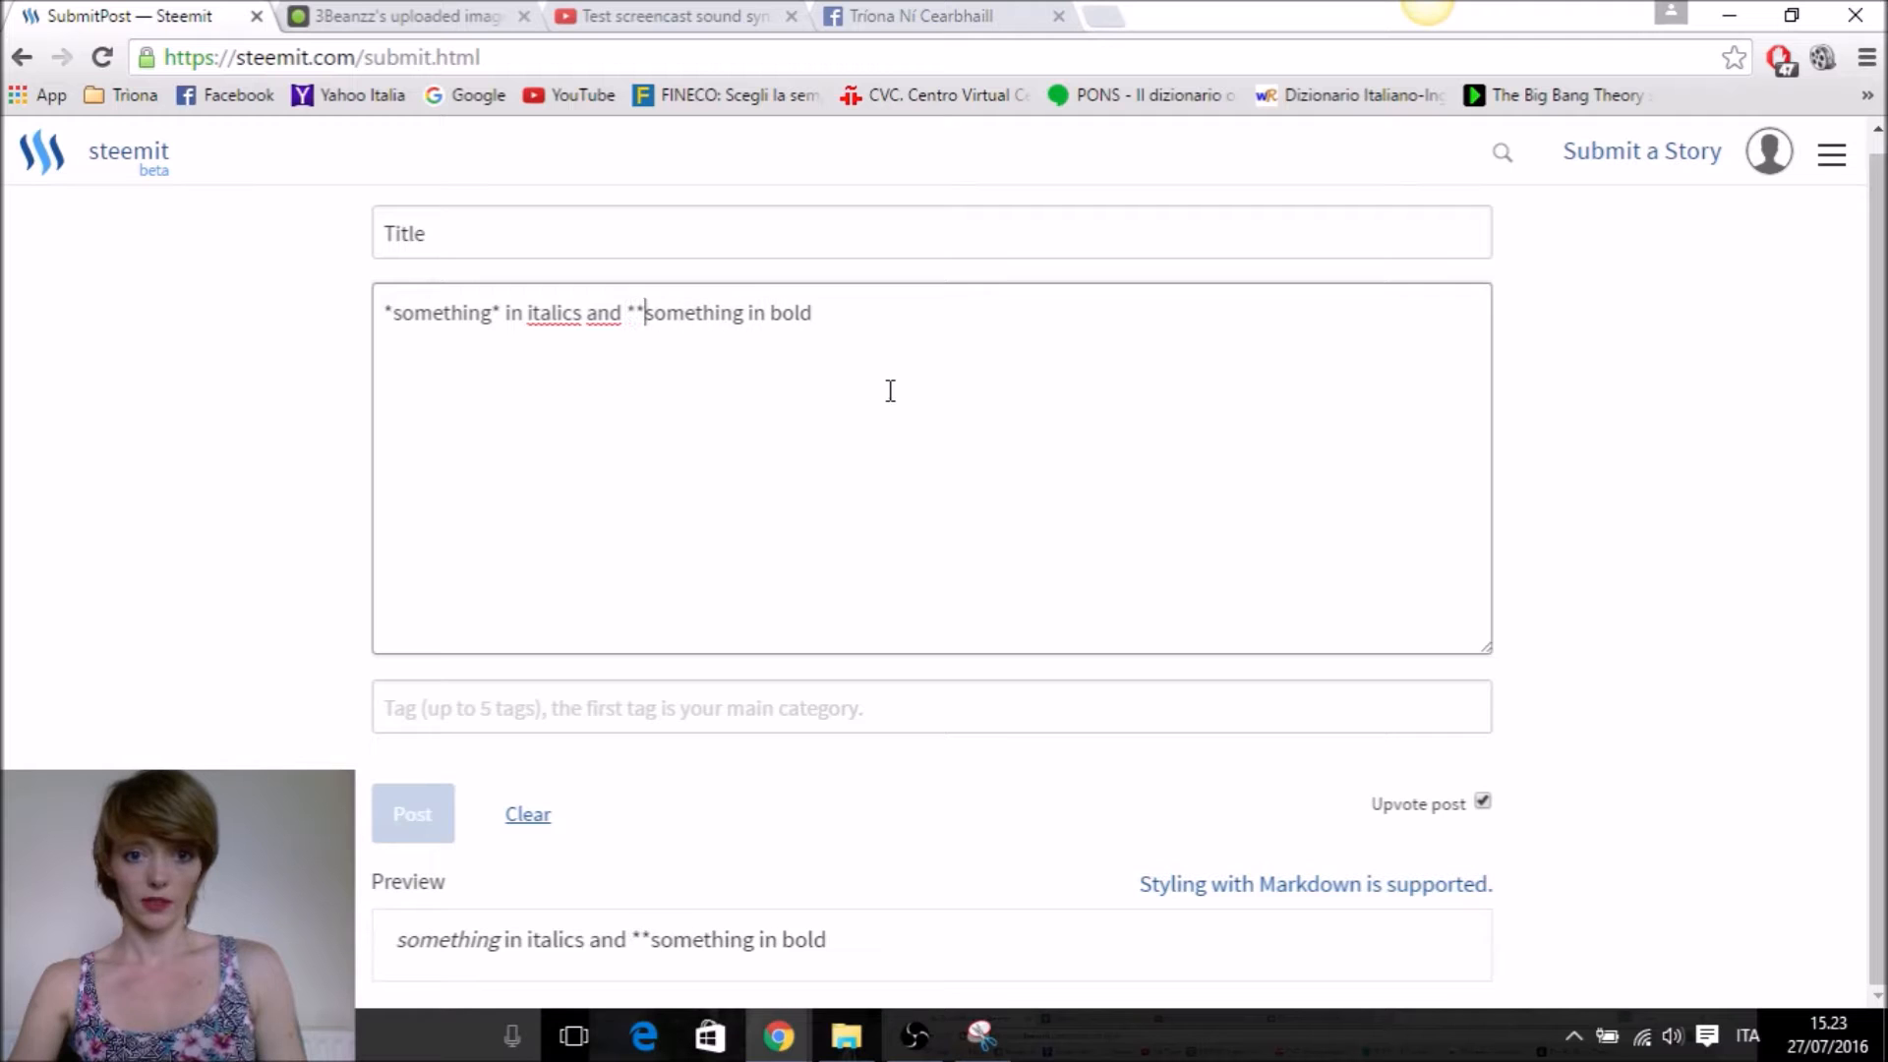
pyautogui.write('**')
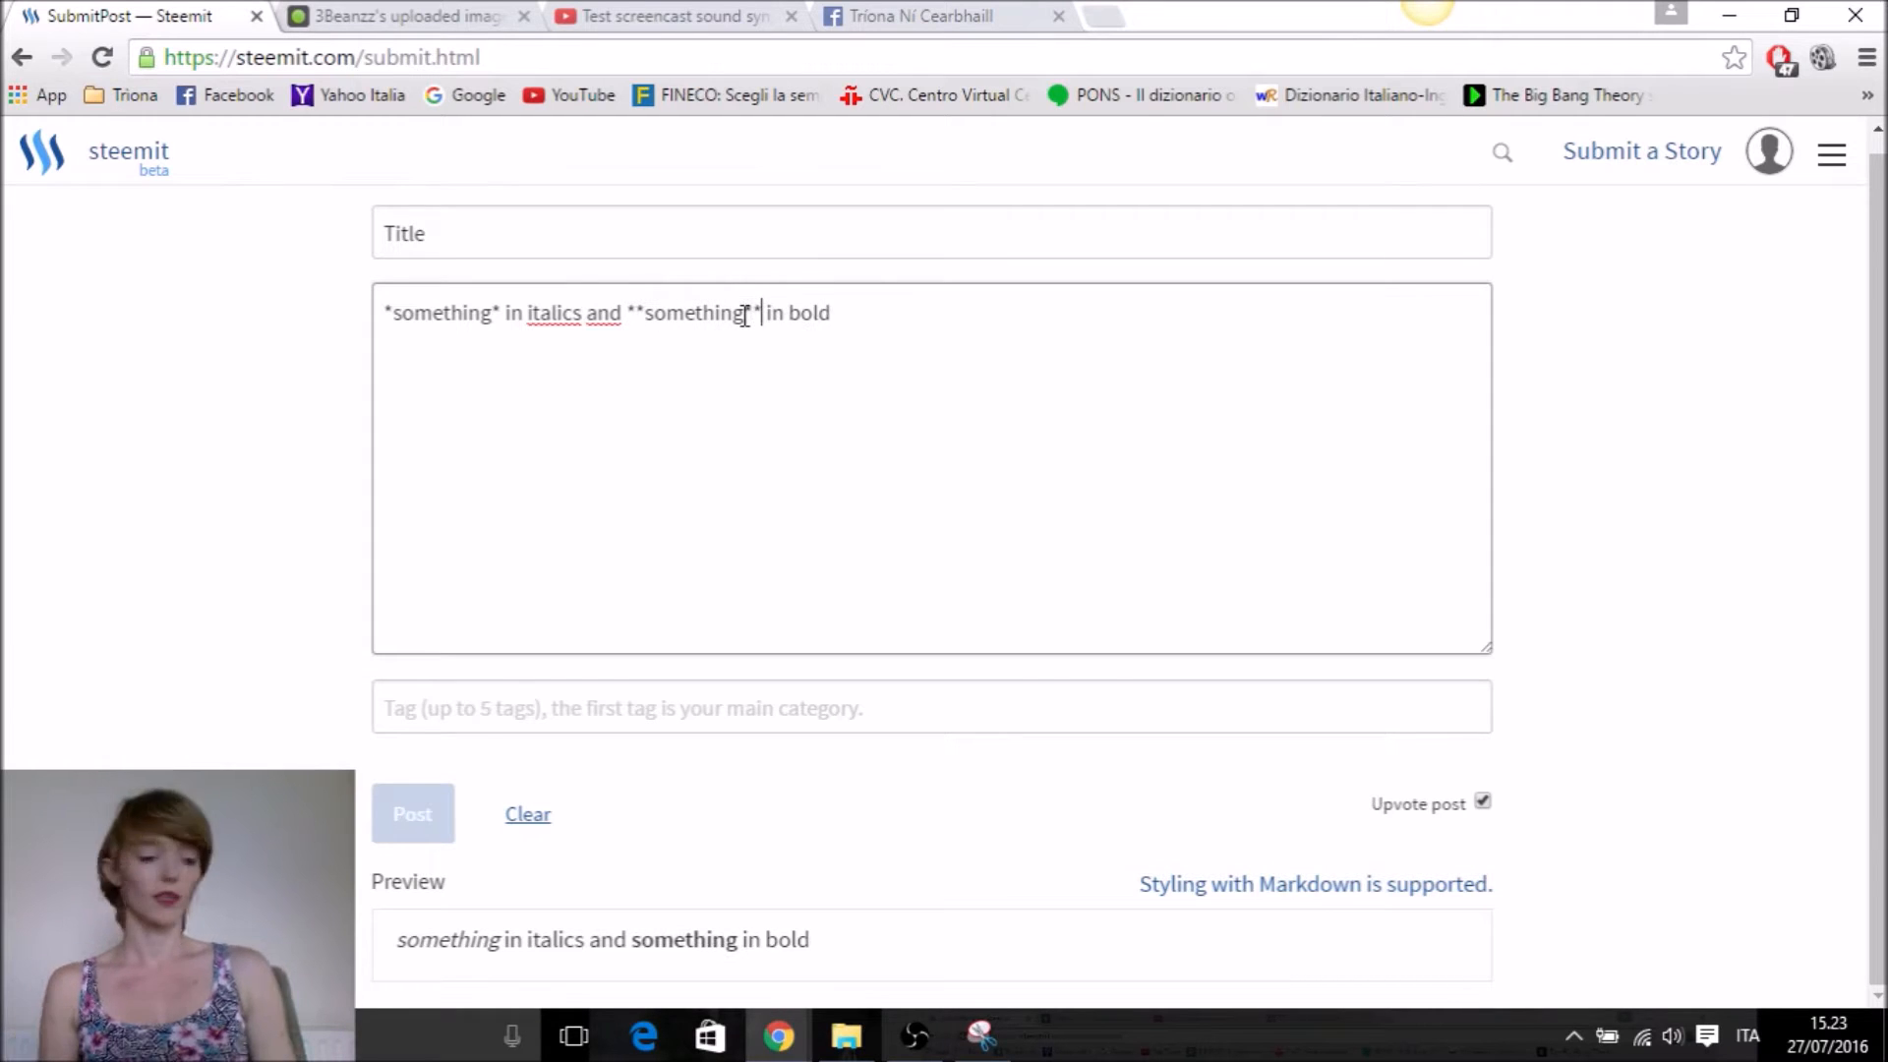
pyautogui.click(527, 814)
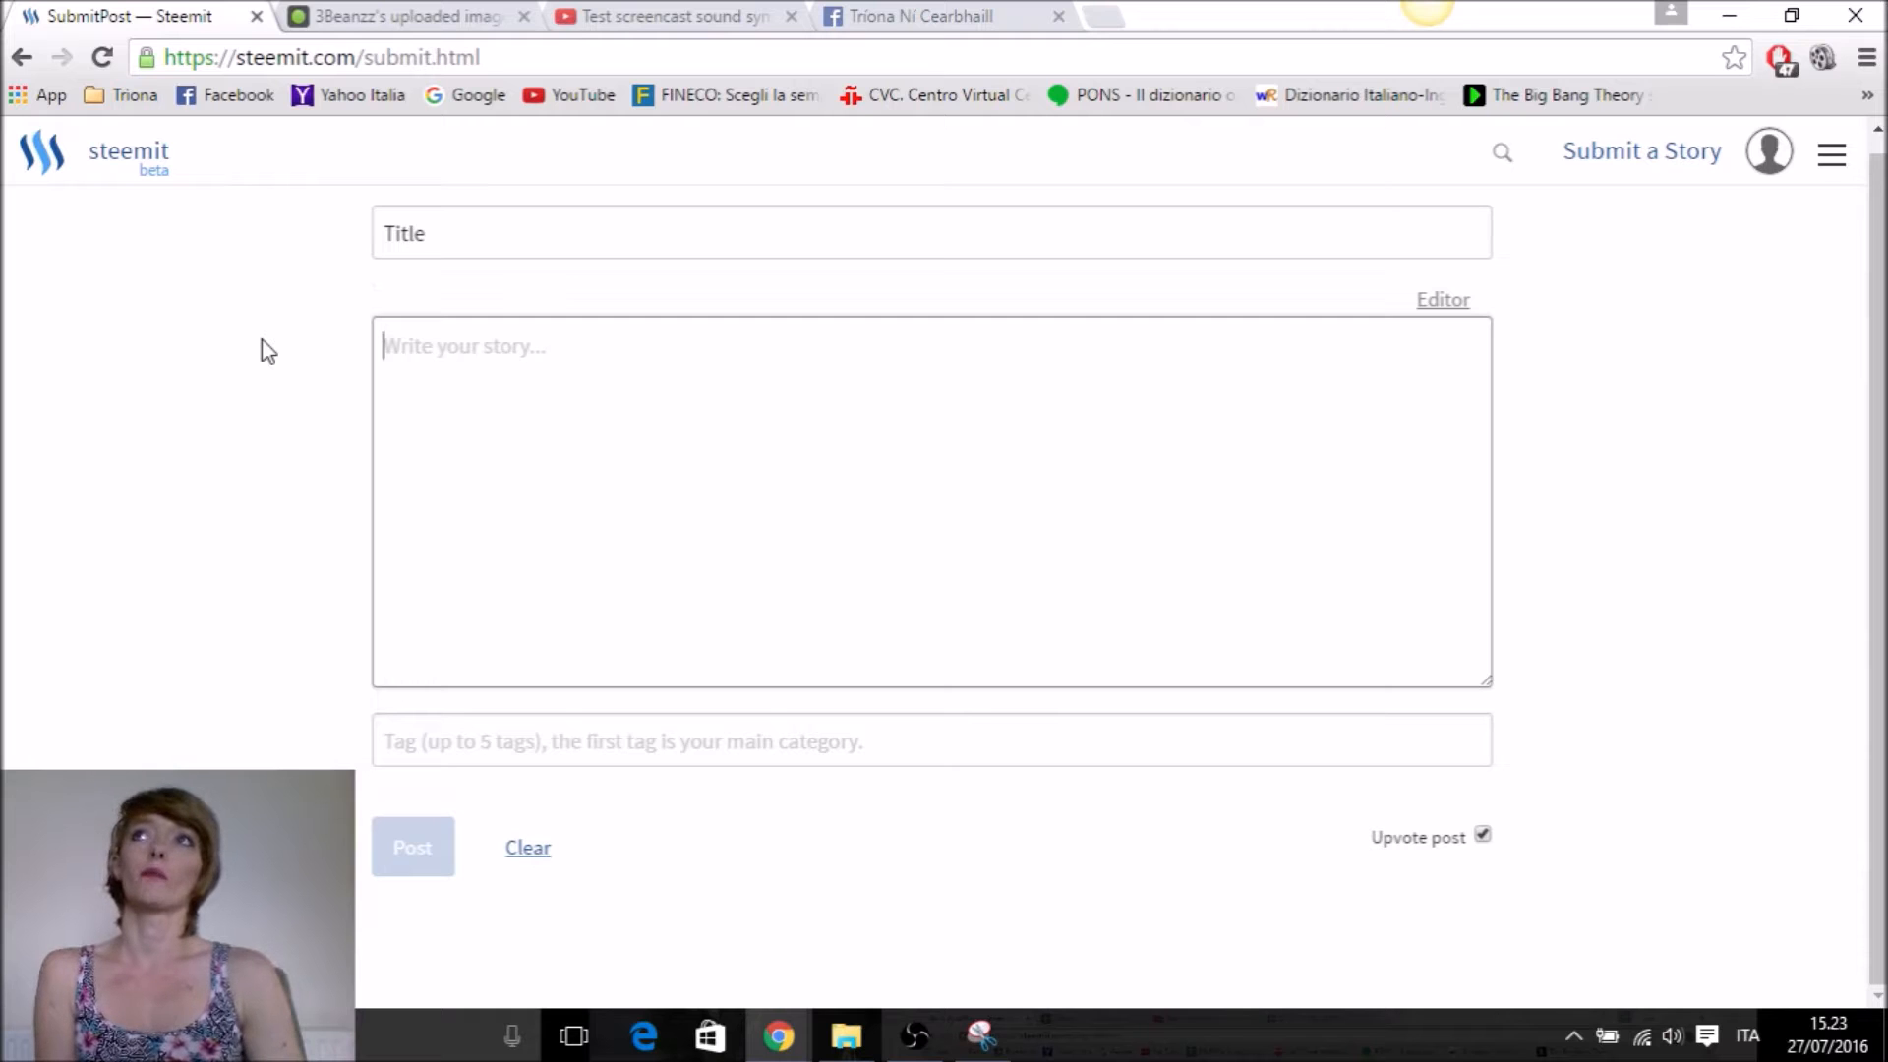
# Enter 'This' and 'is a quote' on two lines and prefix them with > as a block quote
pyautogui.write('Thi')
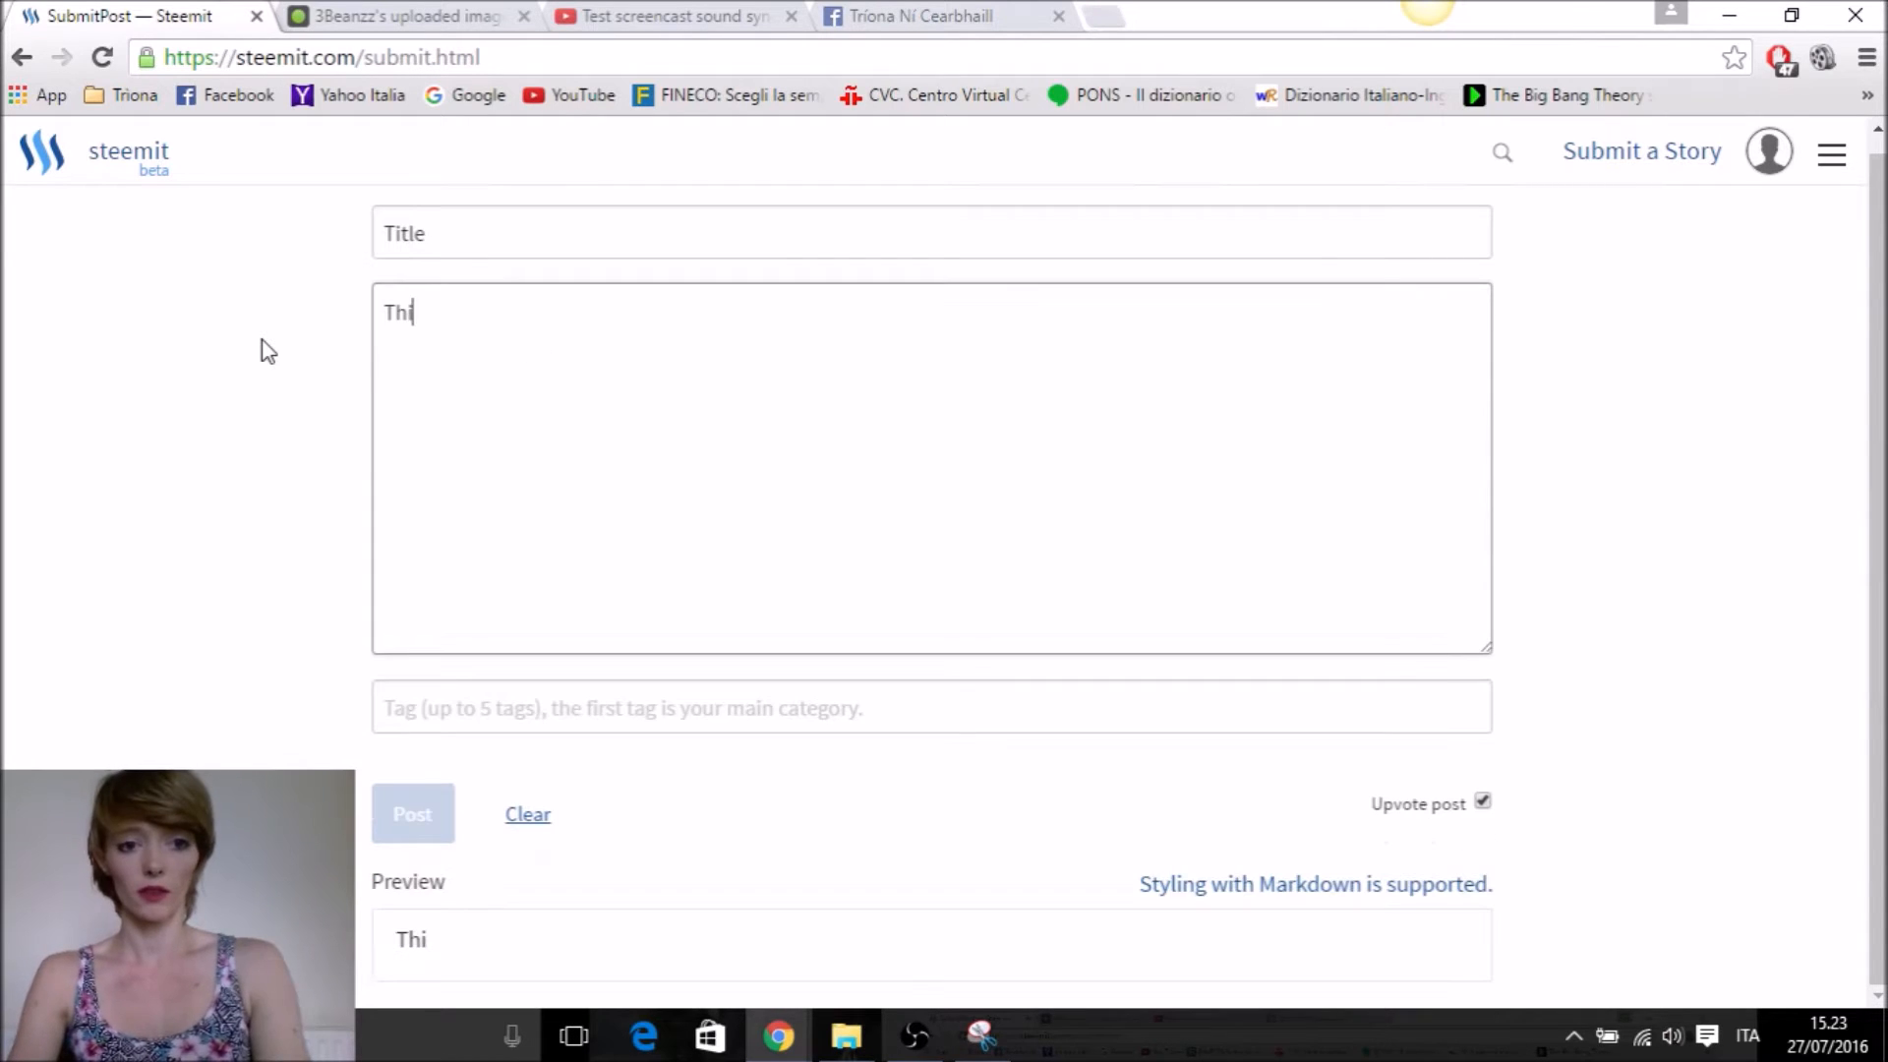
pyautogui.write('s\\nis a quote')
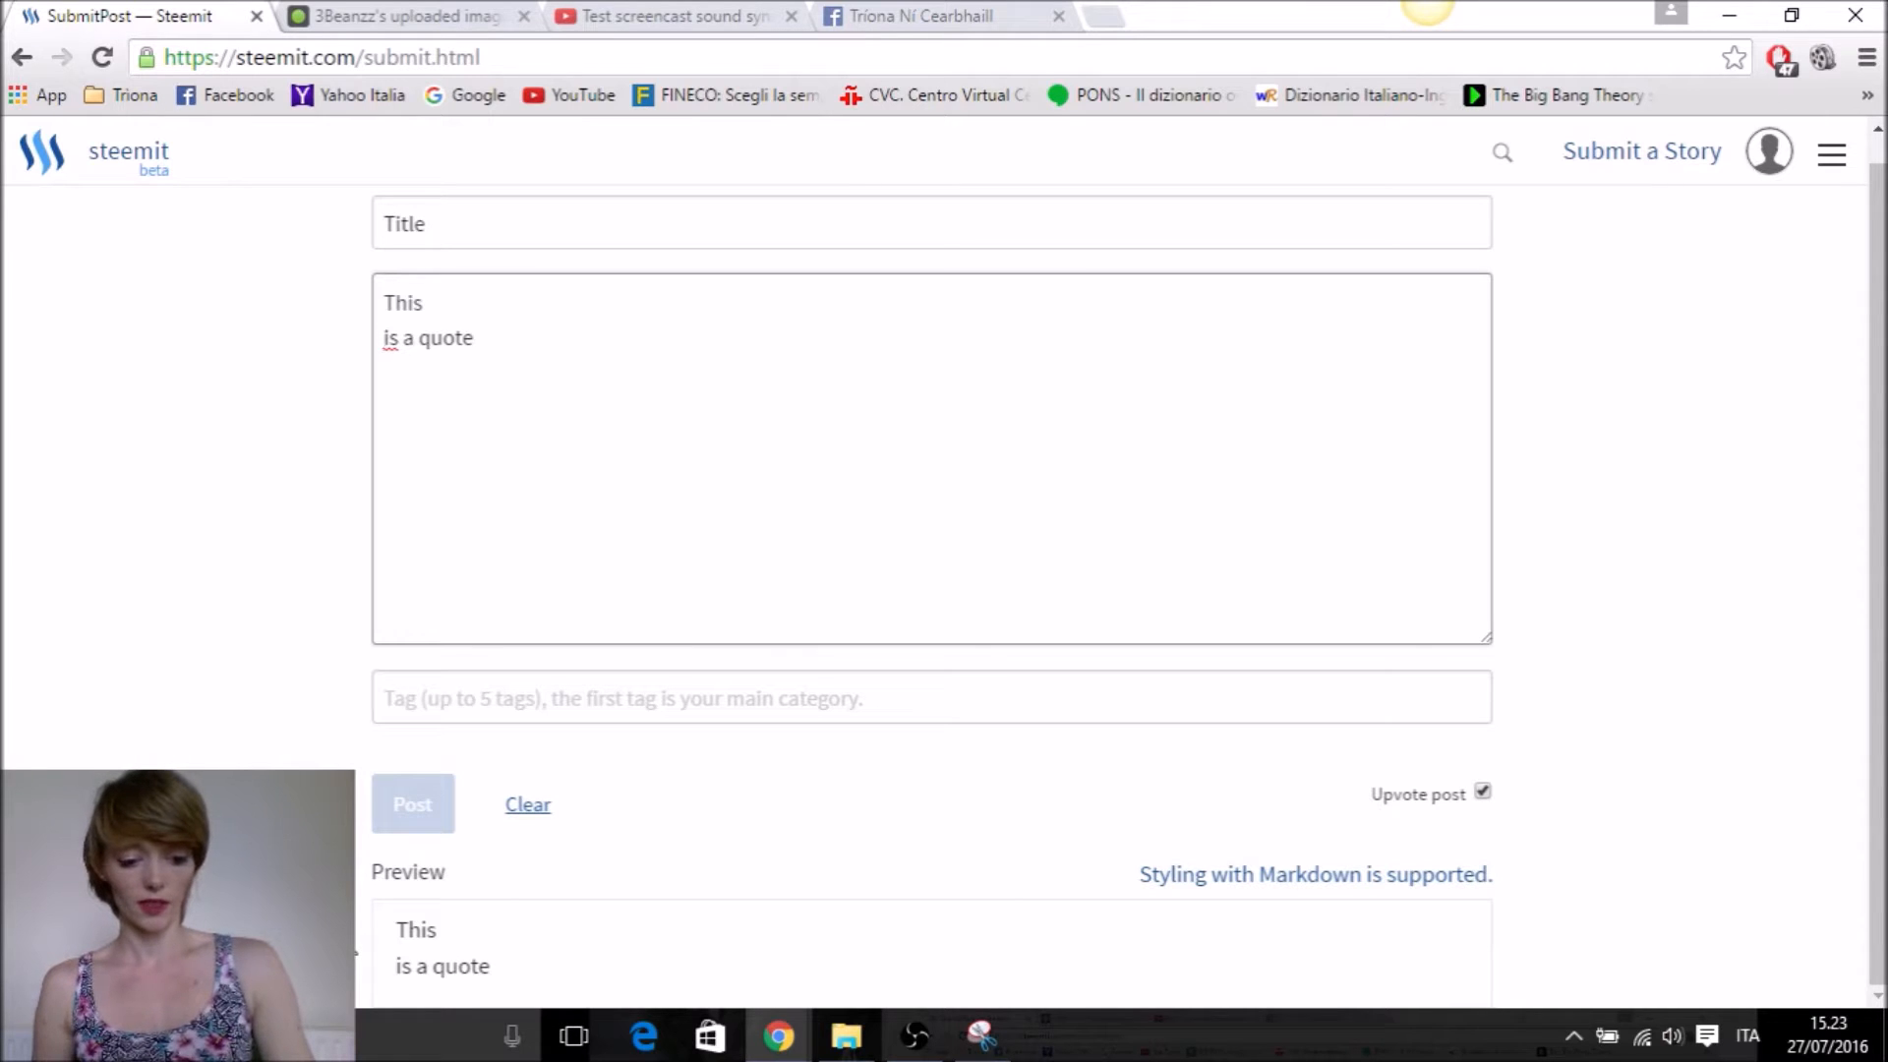
pyautogui.write('>')
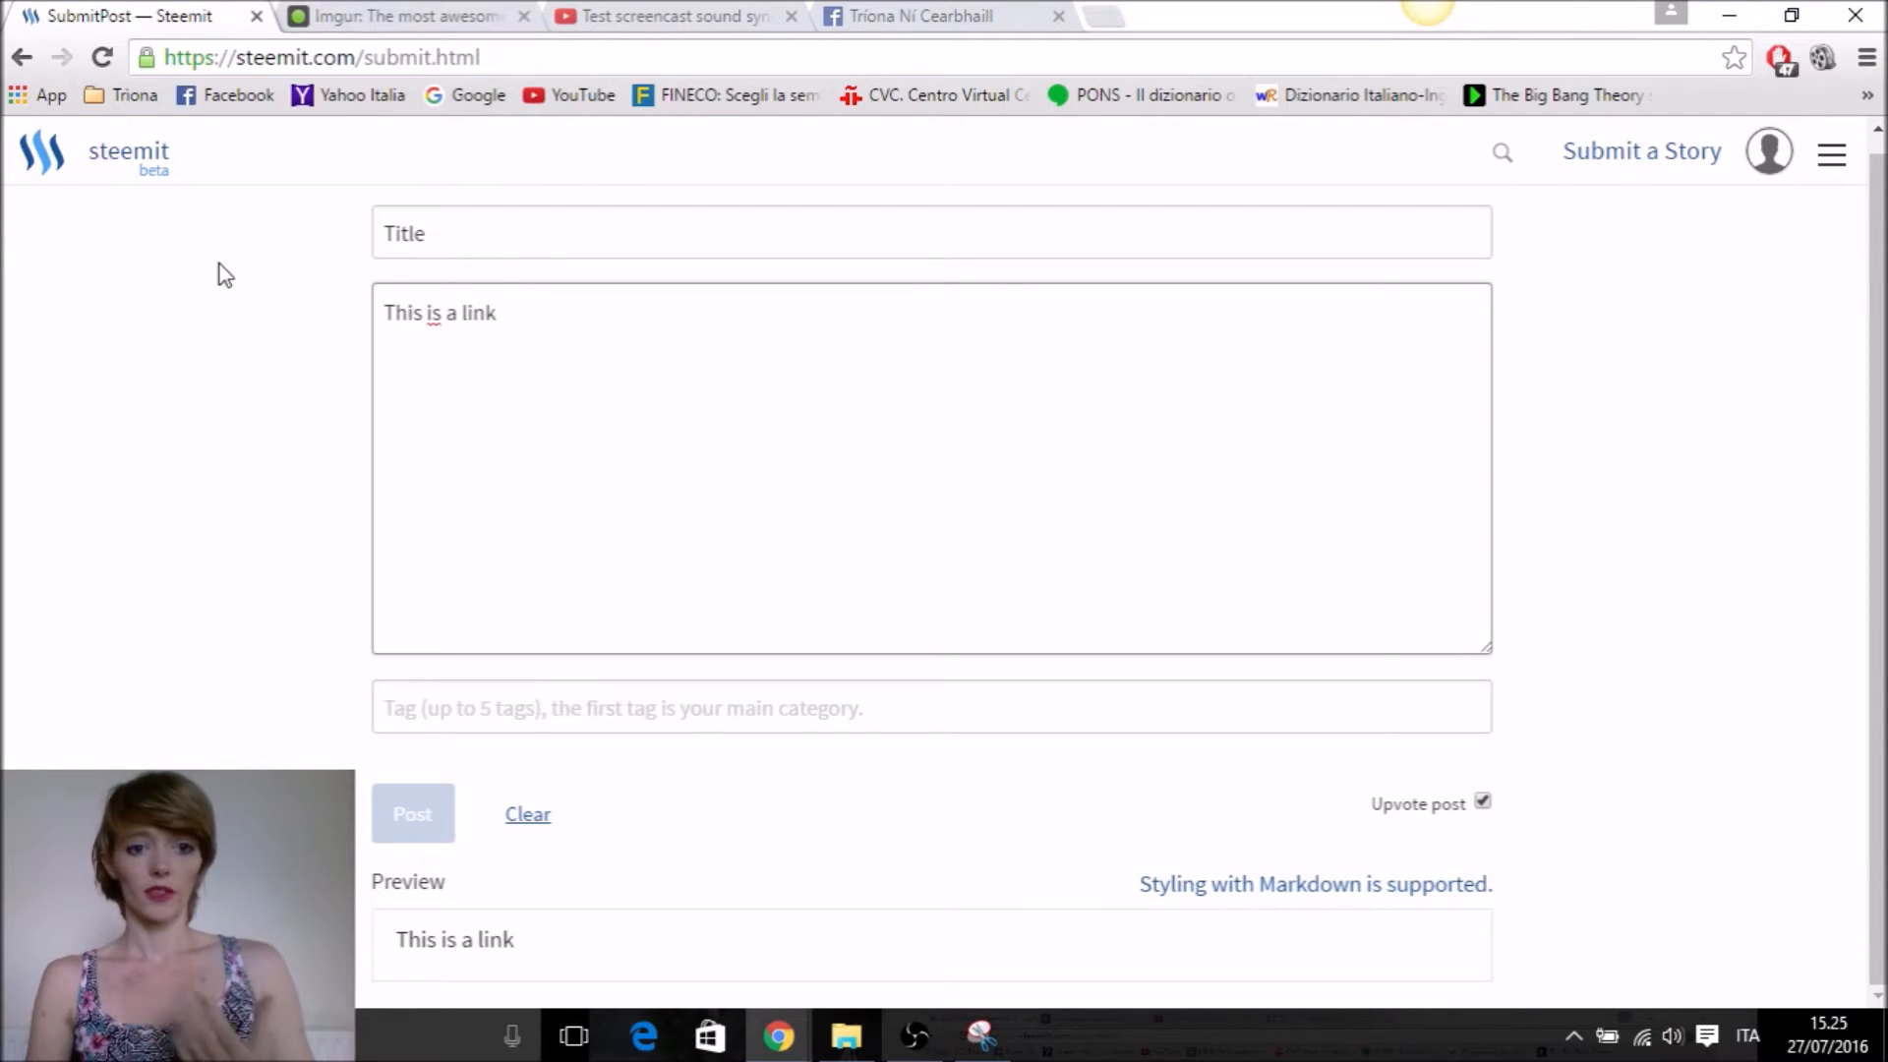
pyautogui.click(403, 16)
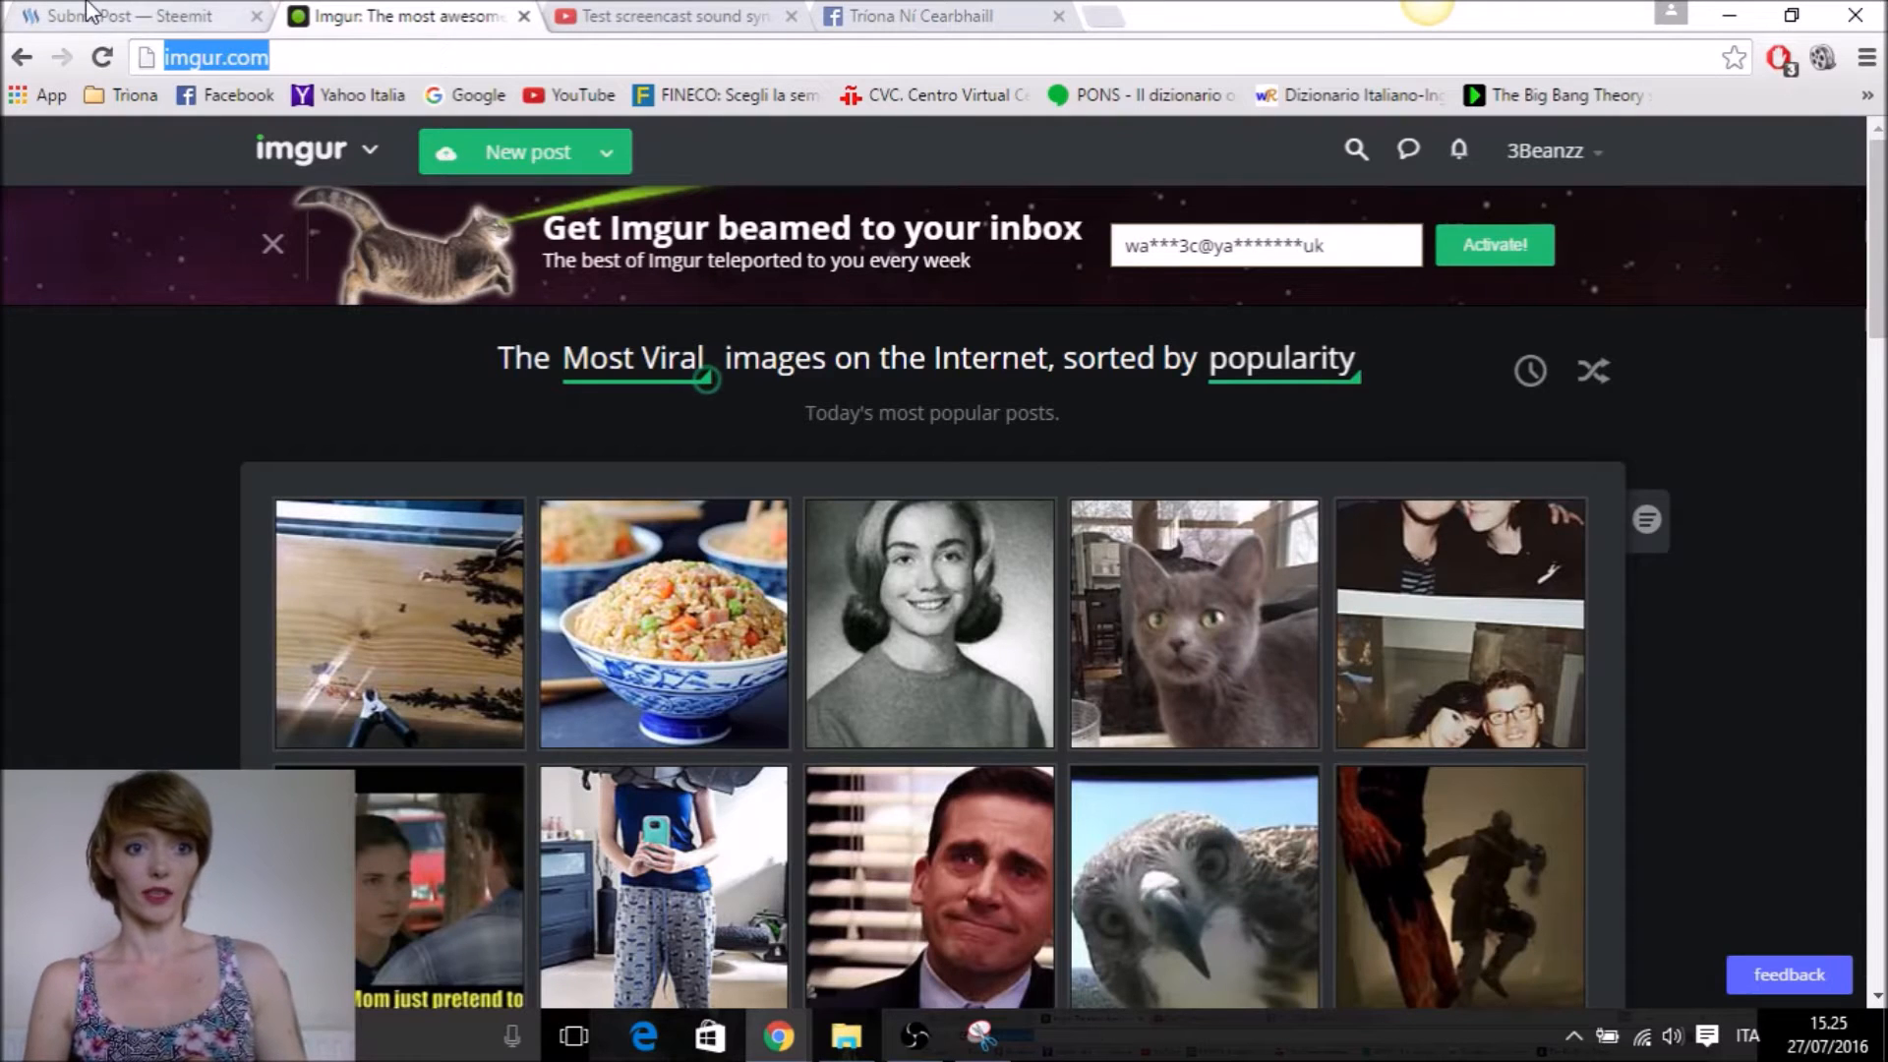
pyautogui.click(131, 15)
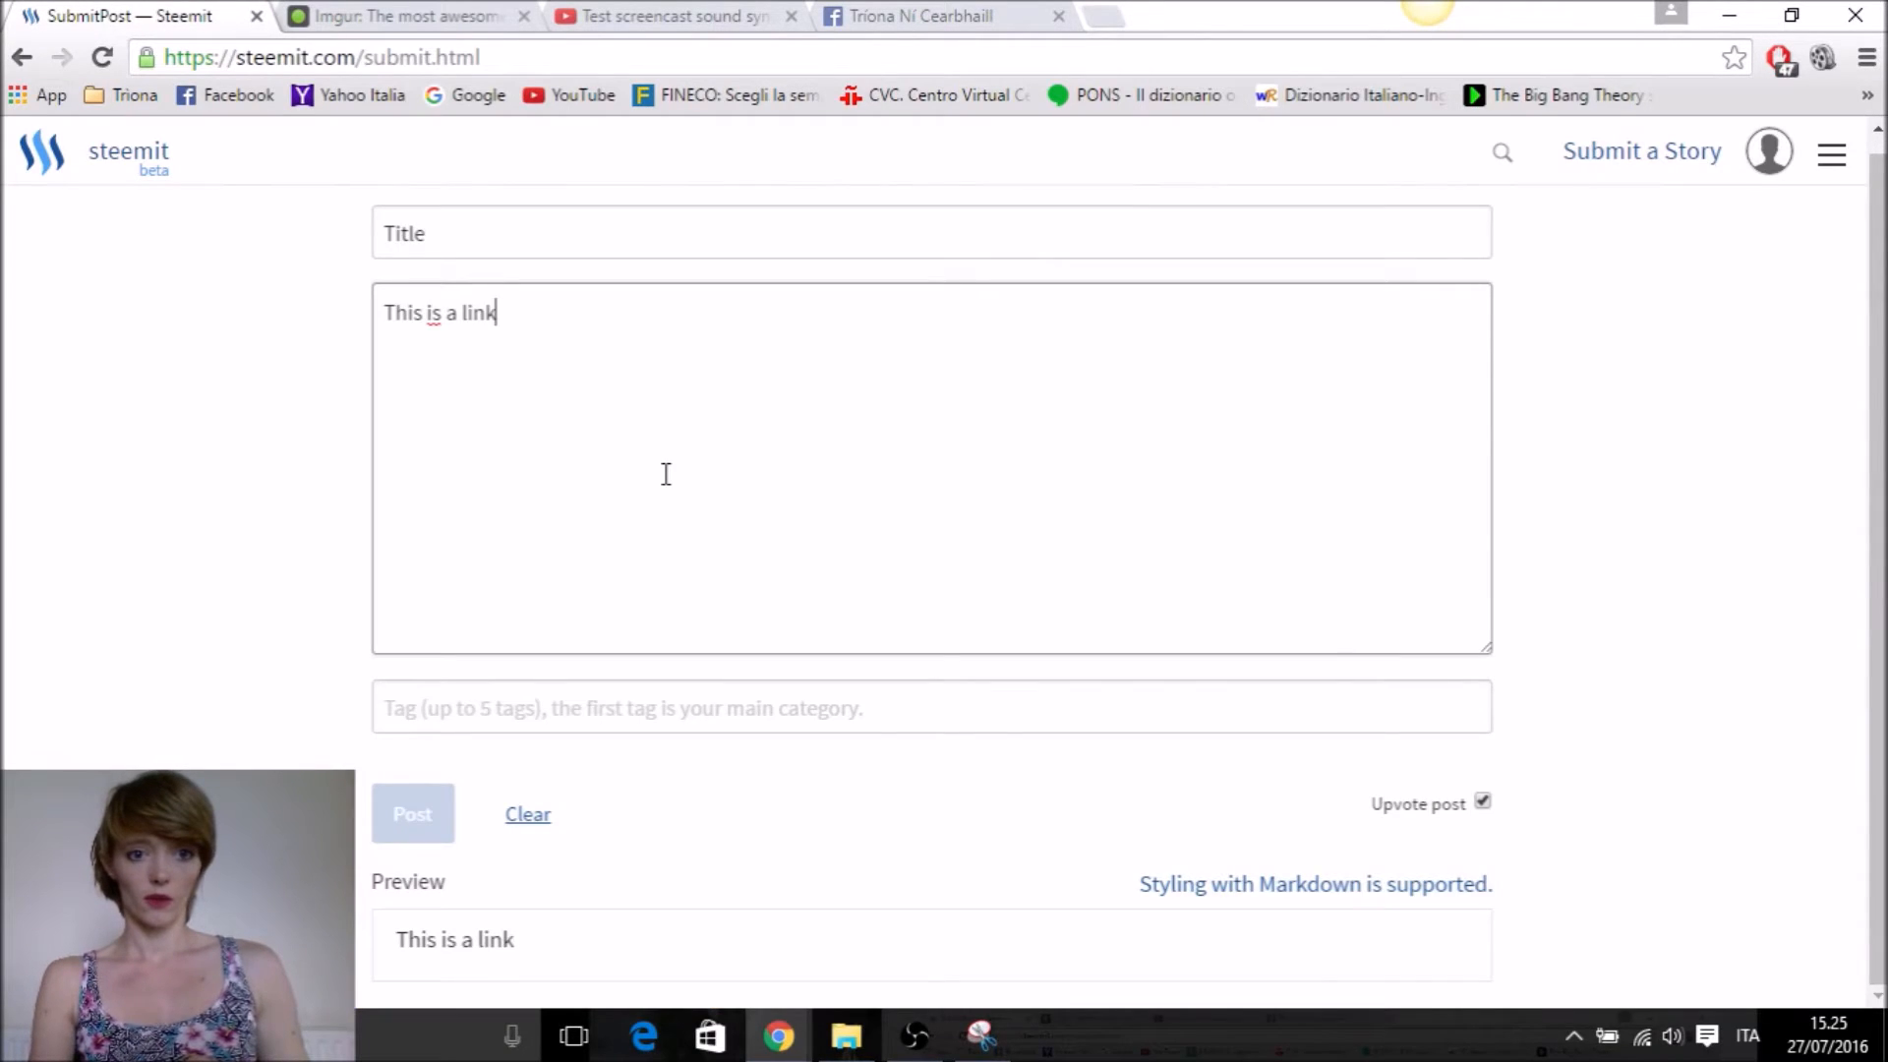
pyautogui.write('http://imgur.com/)')
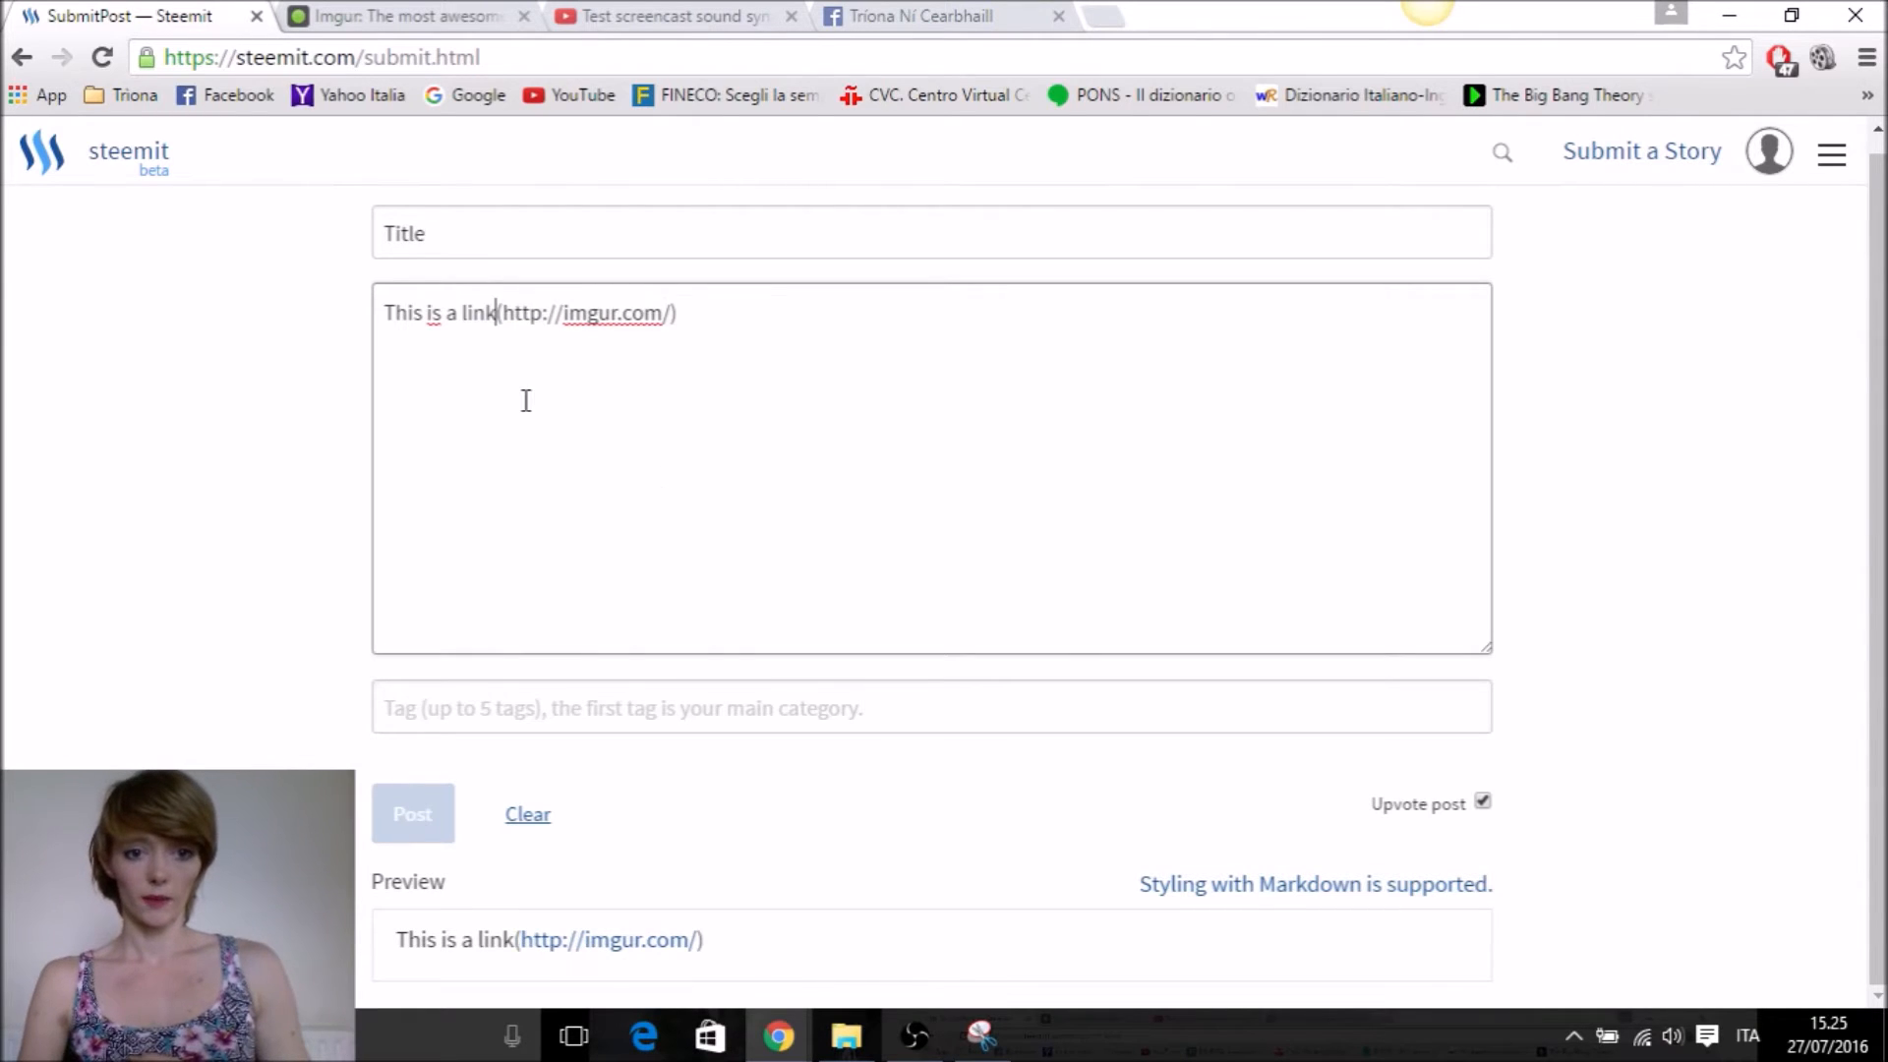
pyautogui.write('[')
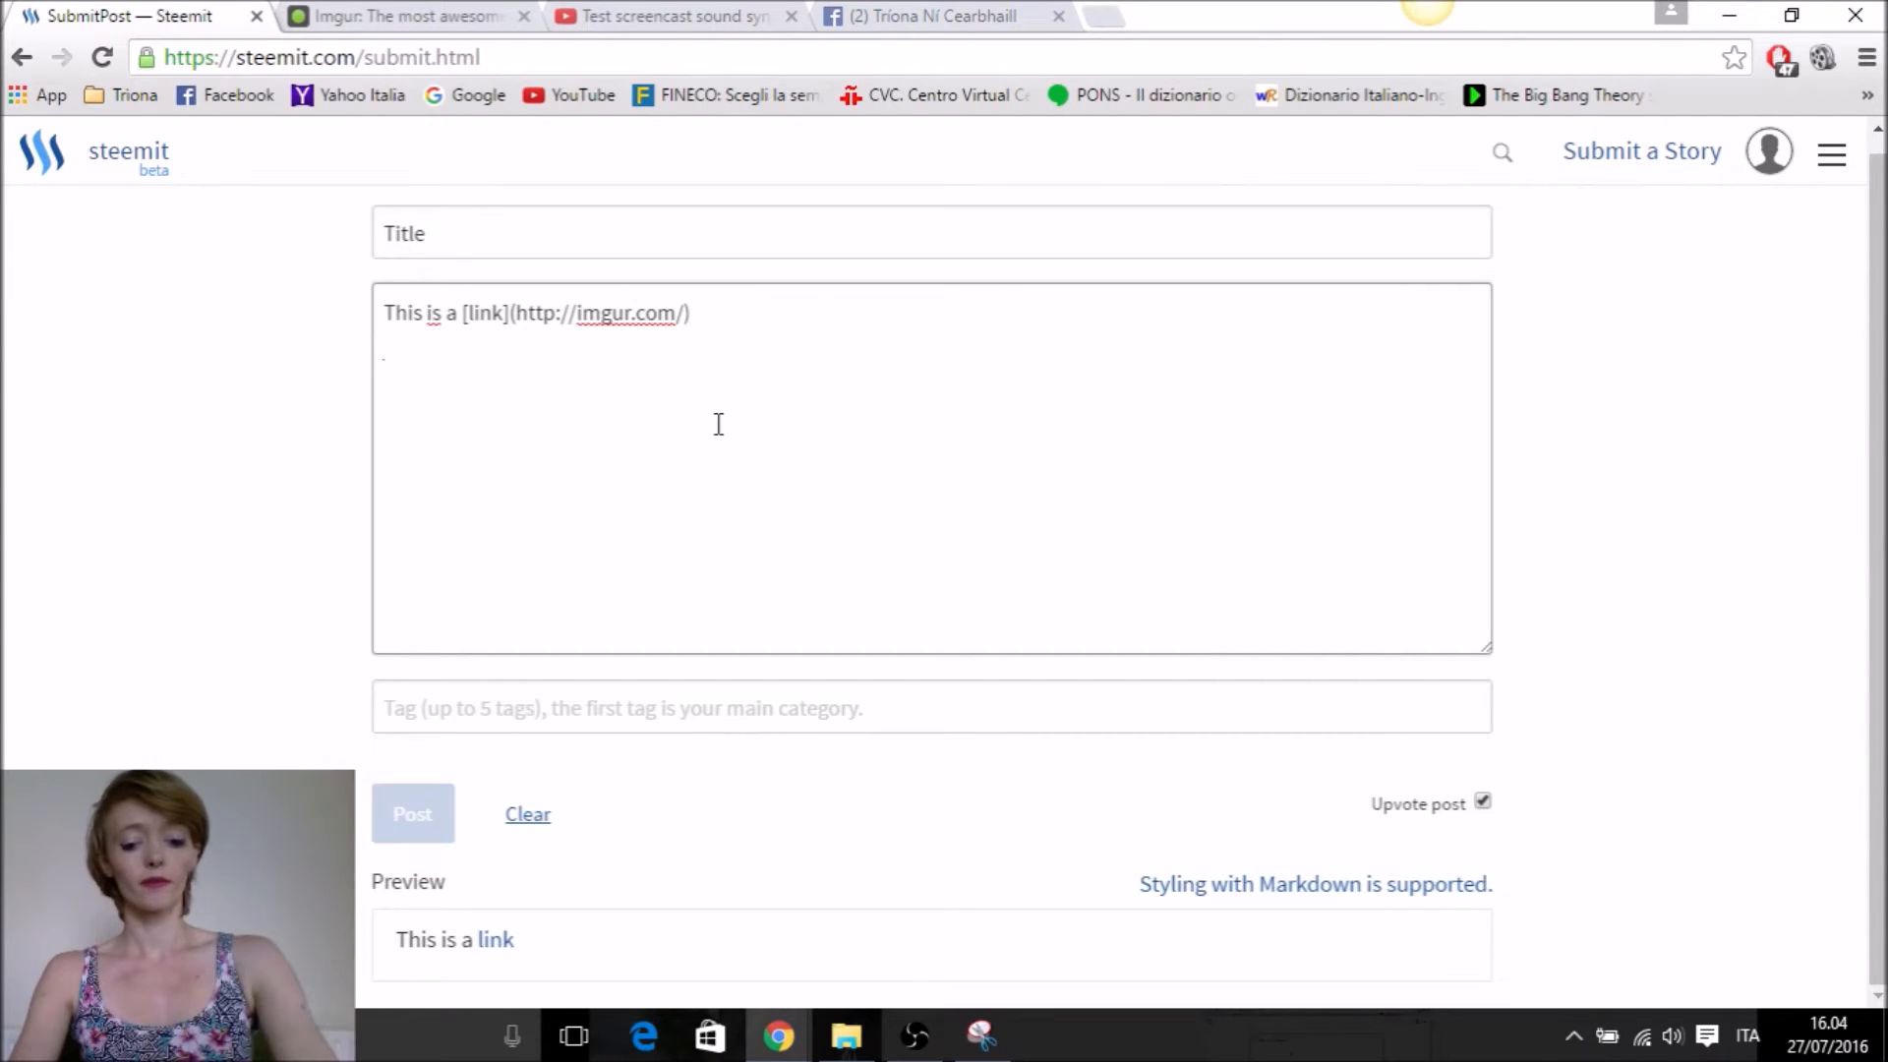
pyautogui.write('This is m')
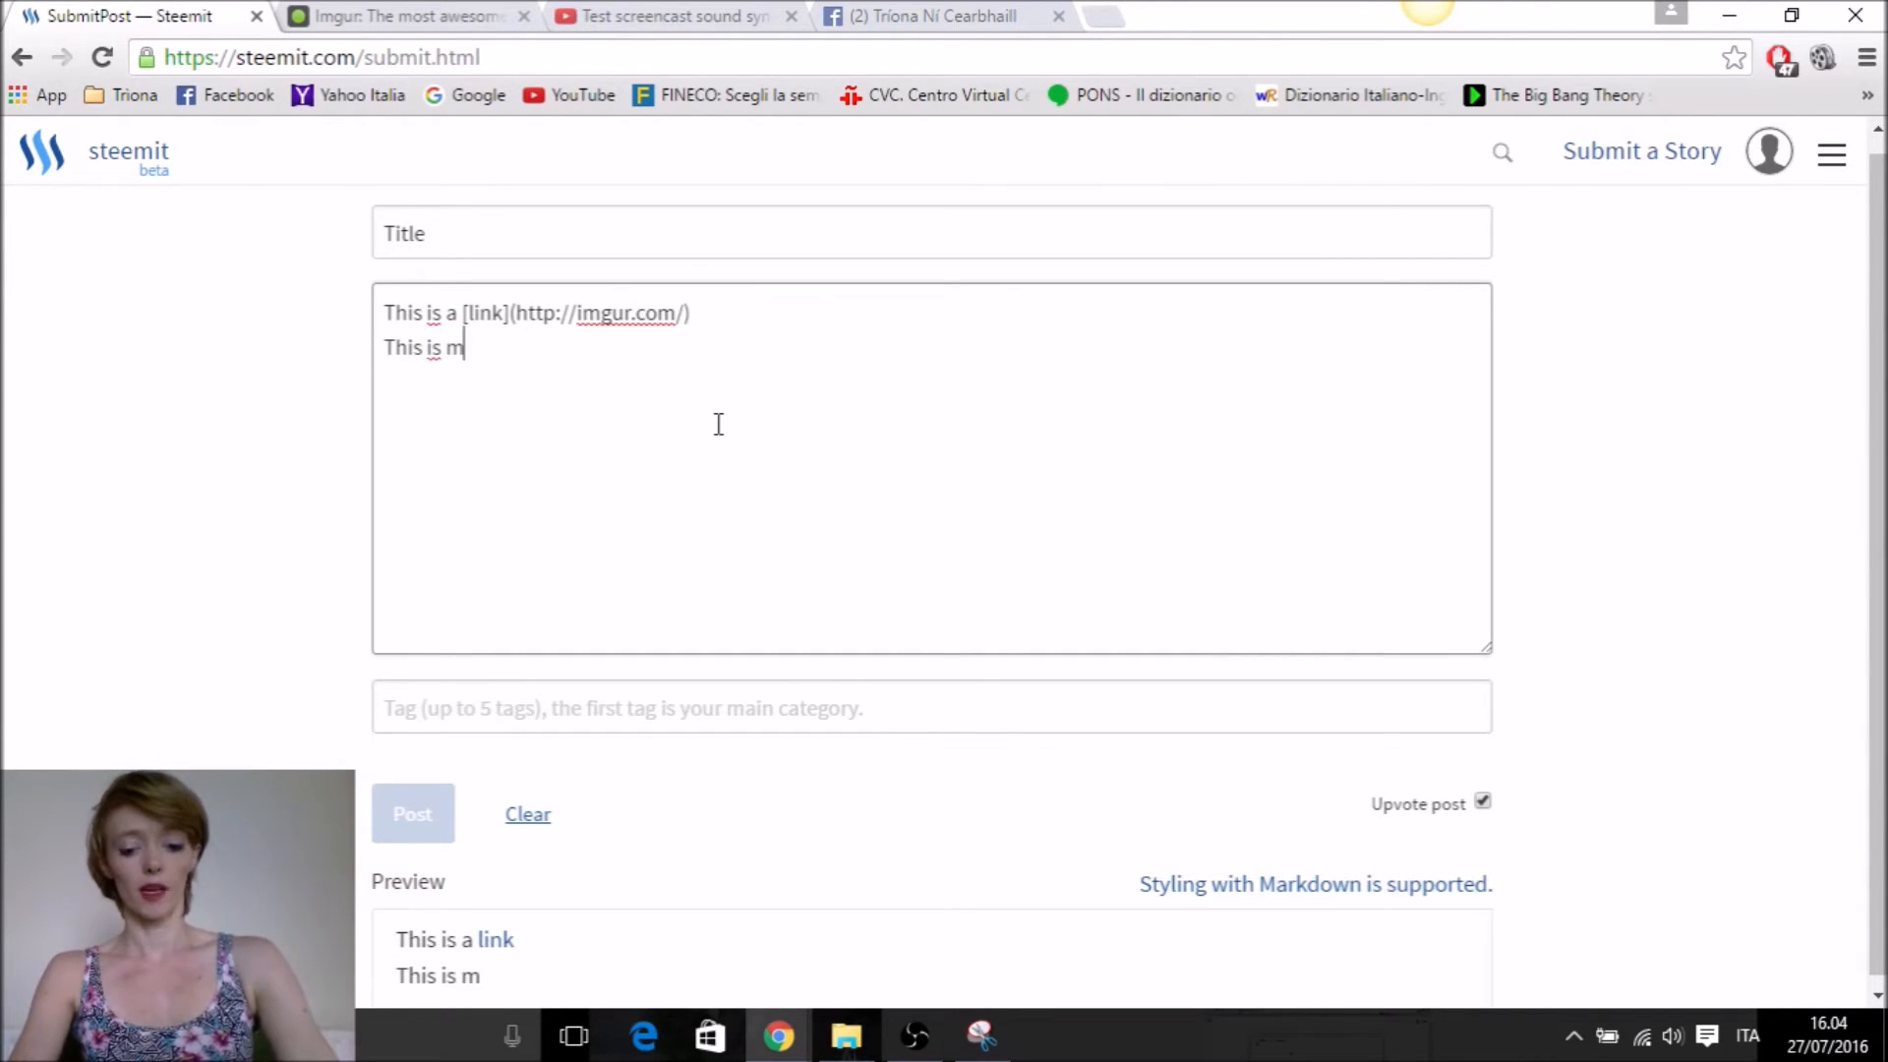
pyautogui.write('y page')
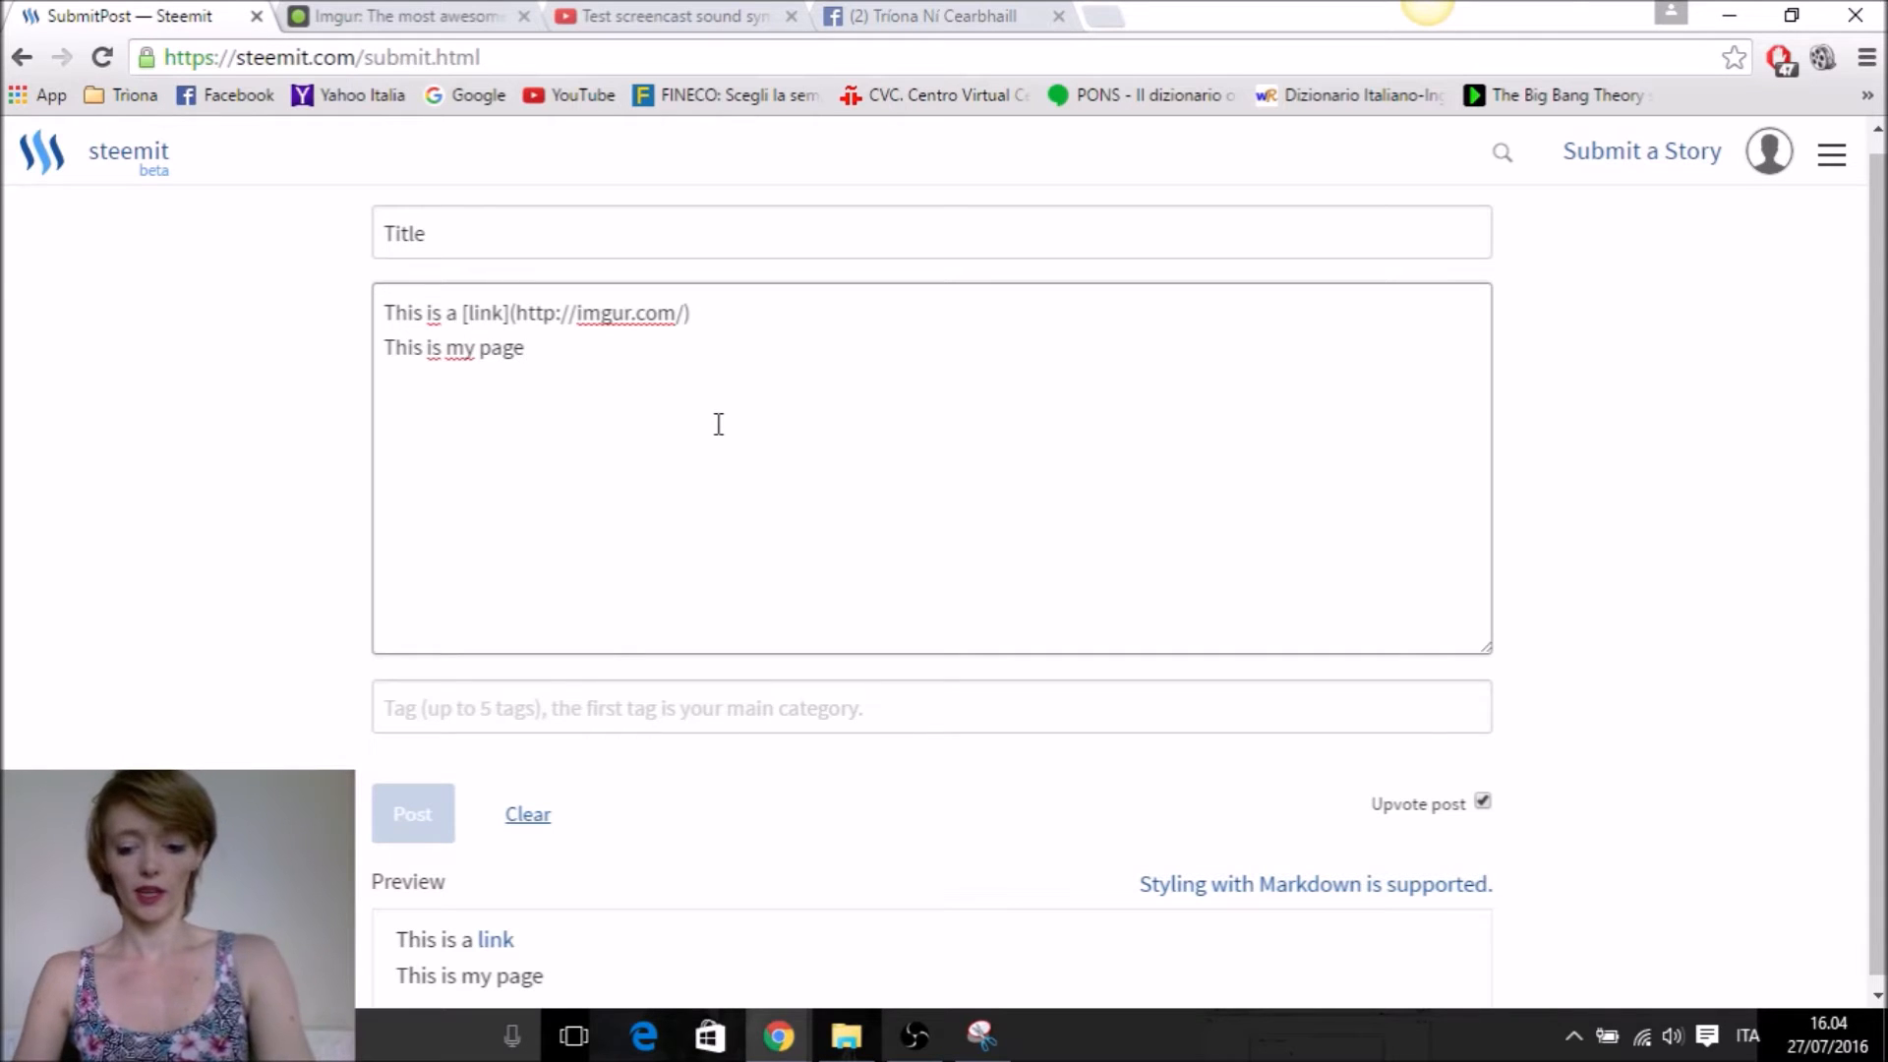
pyautogui.write('@beanz')
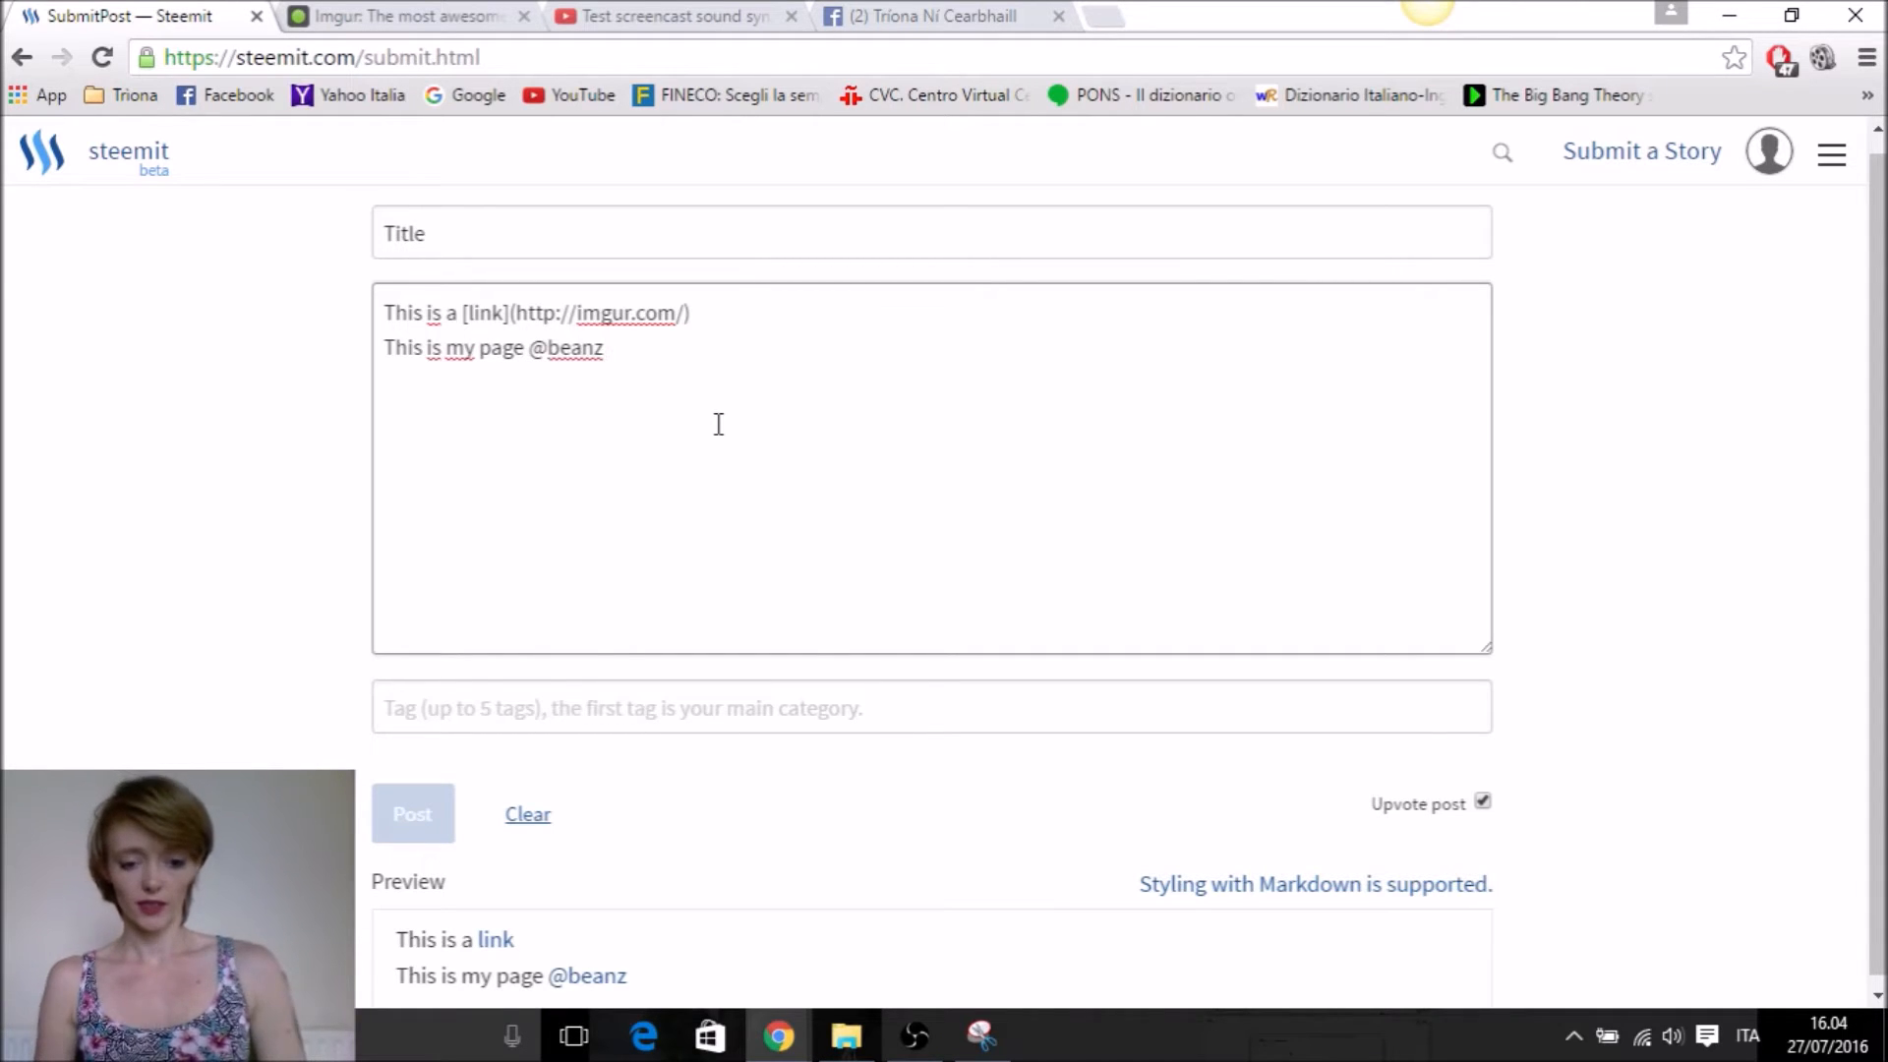
pyautogui.moveTo(595, 986)
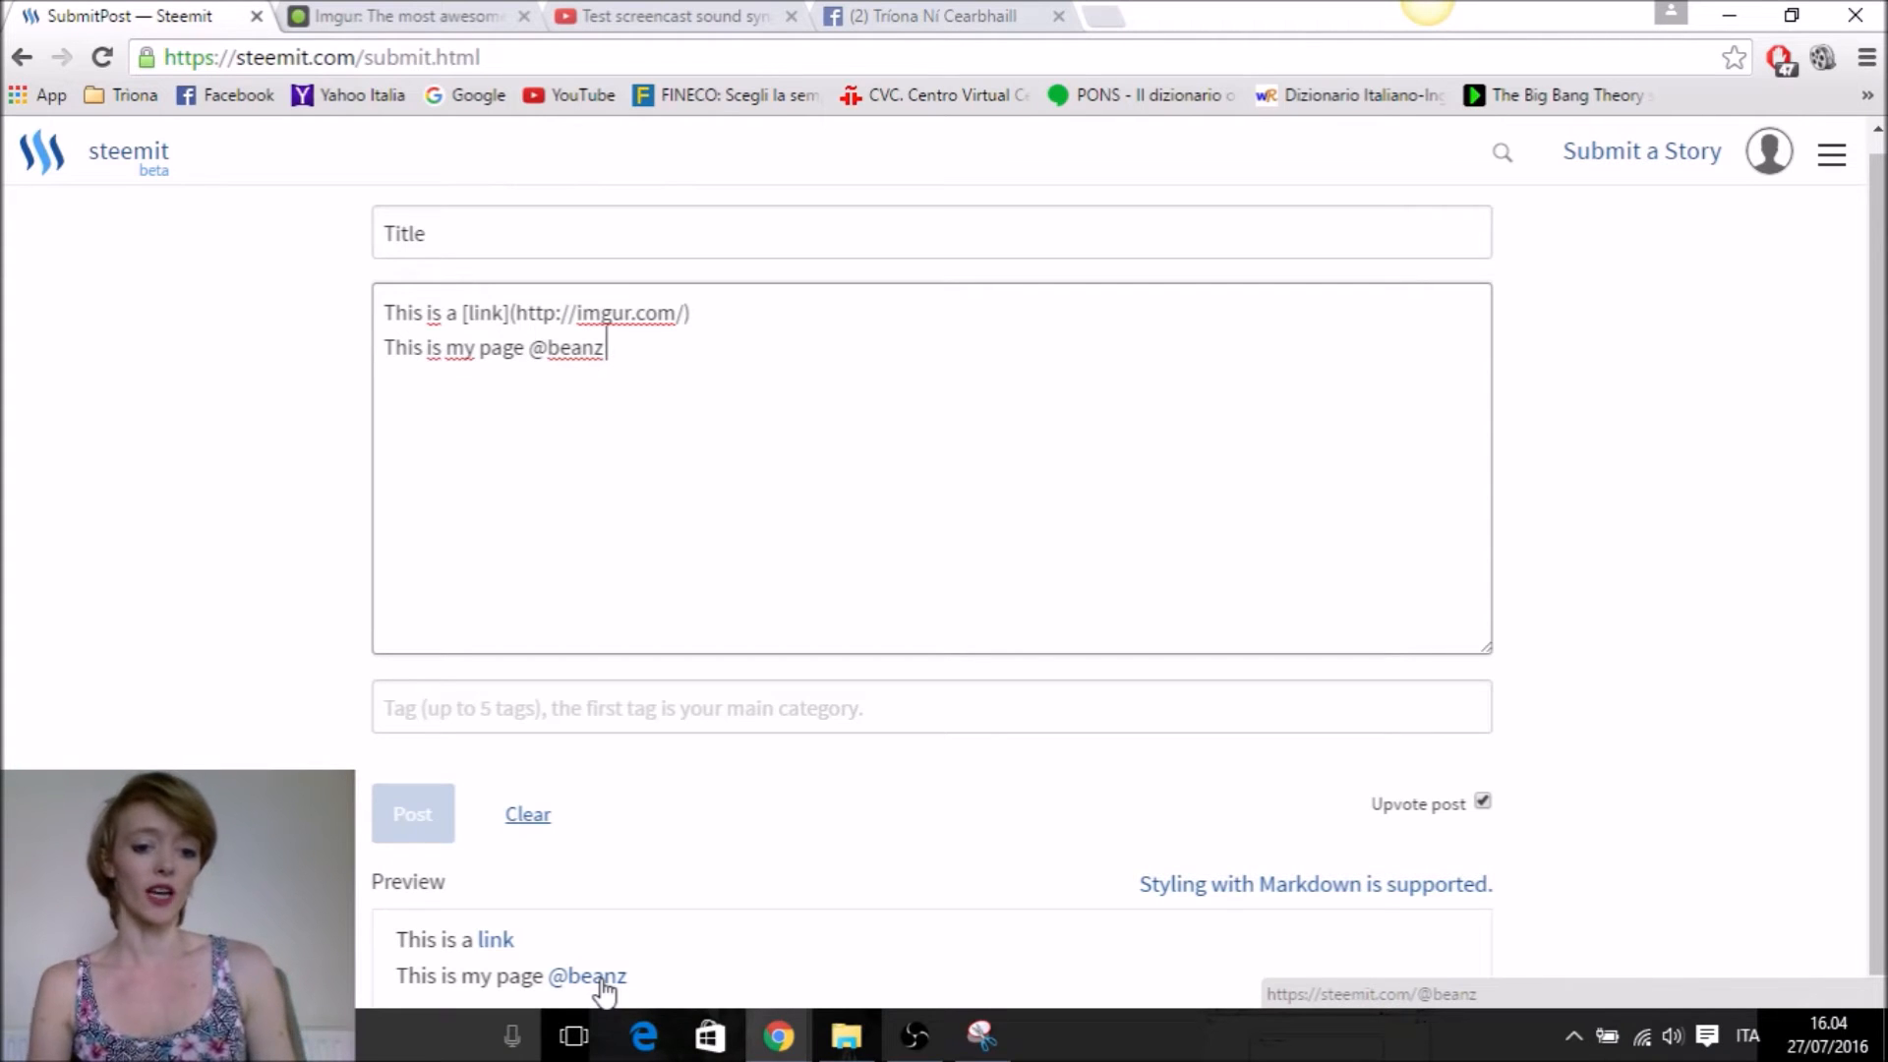
pyautogui.moveTo(743, 350)
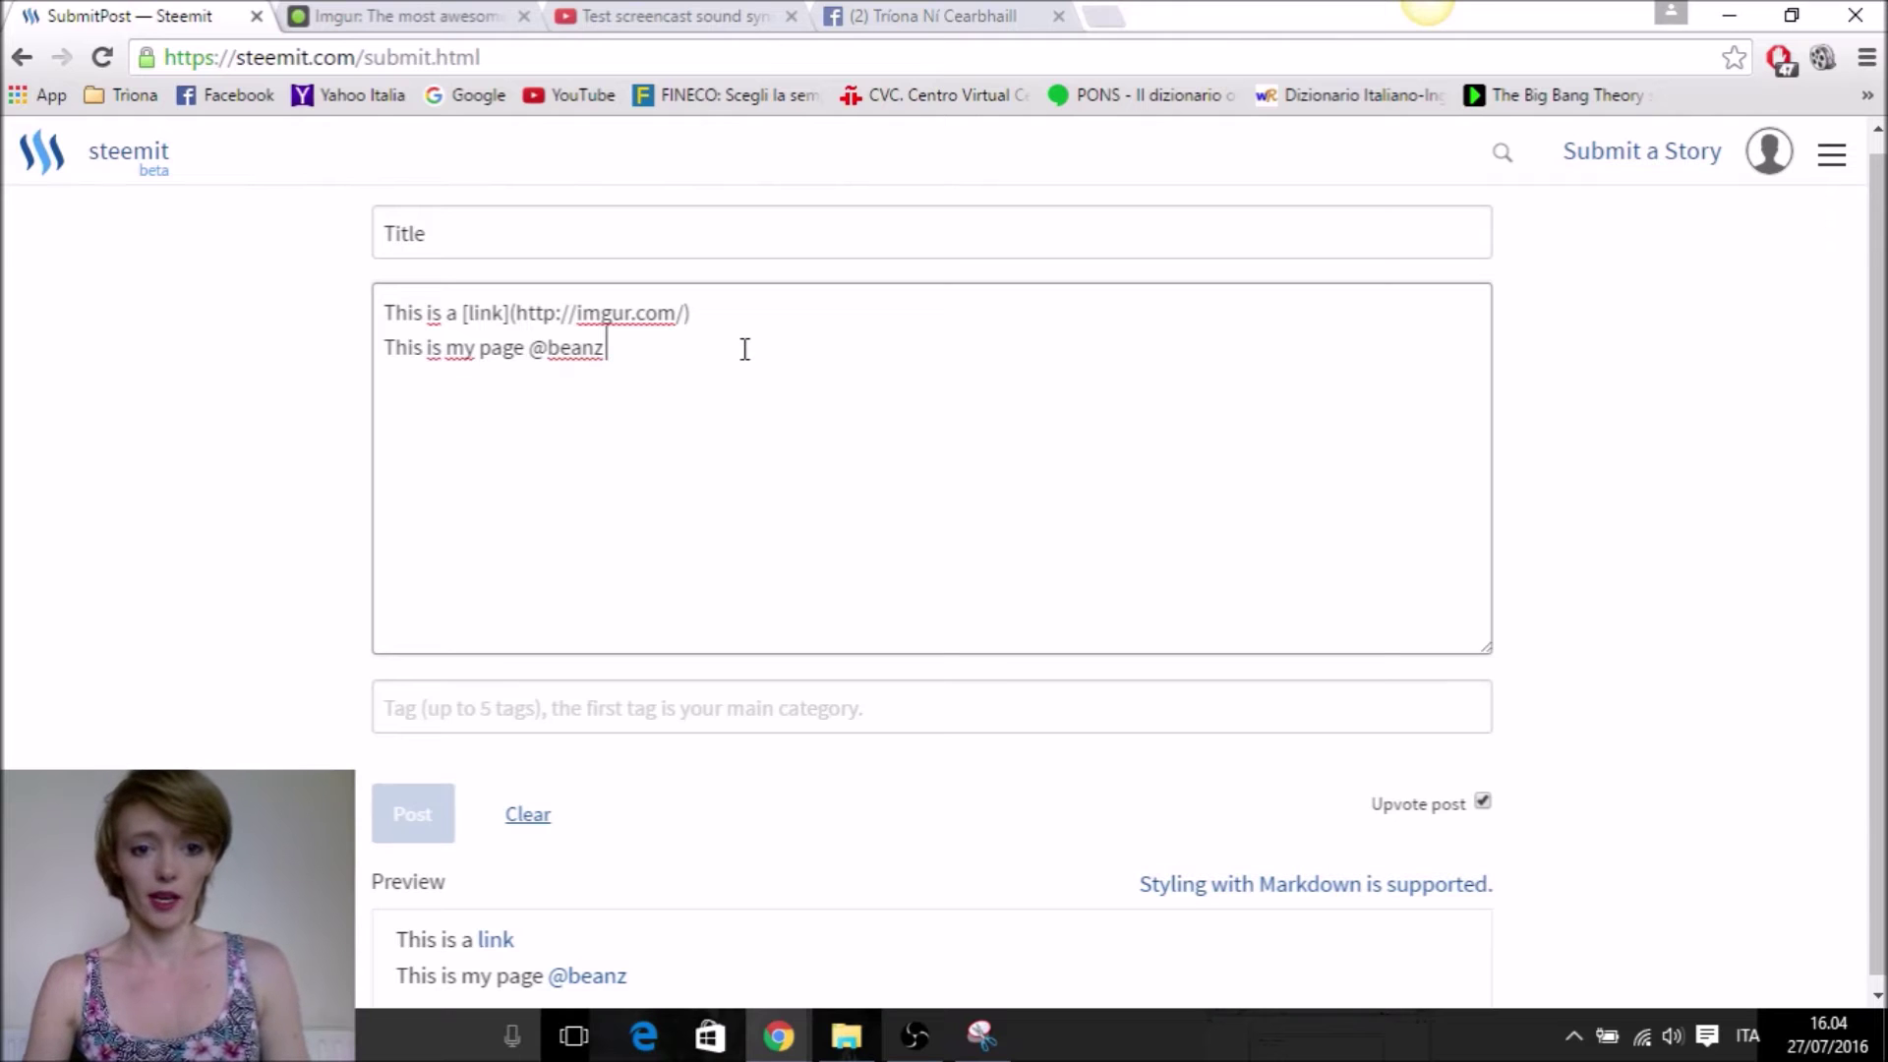
pyautogui.write(')')
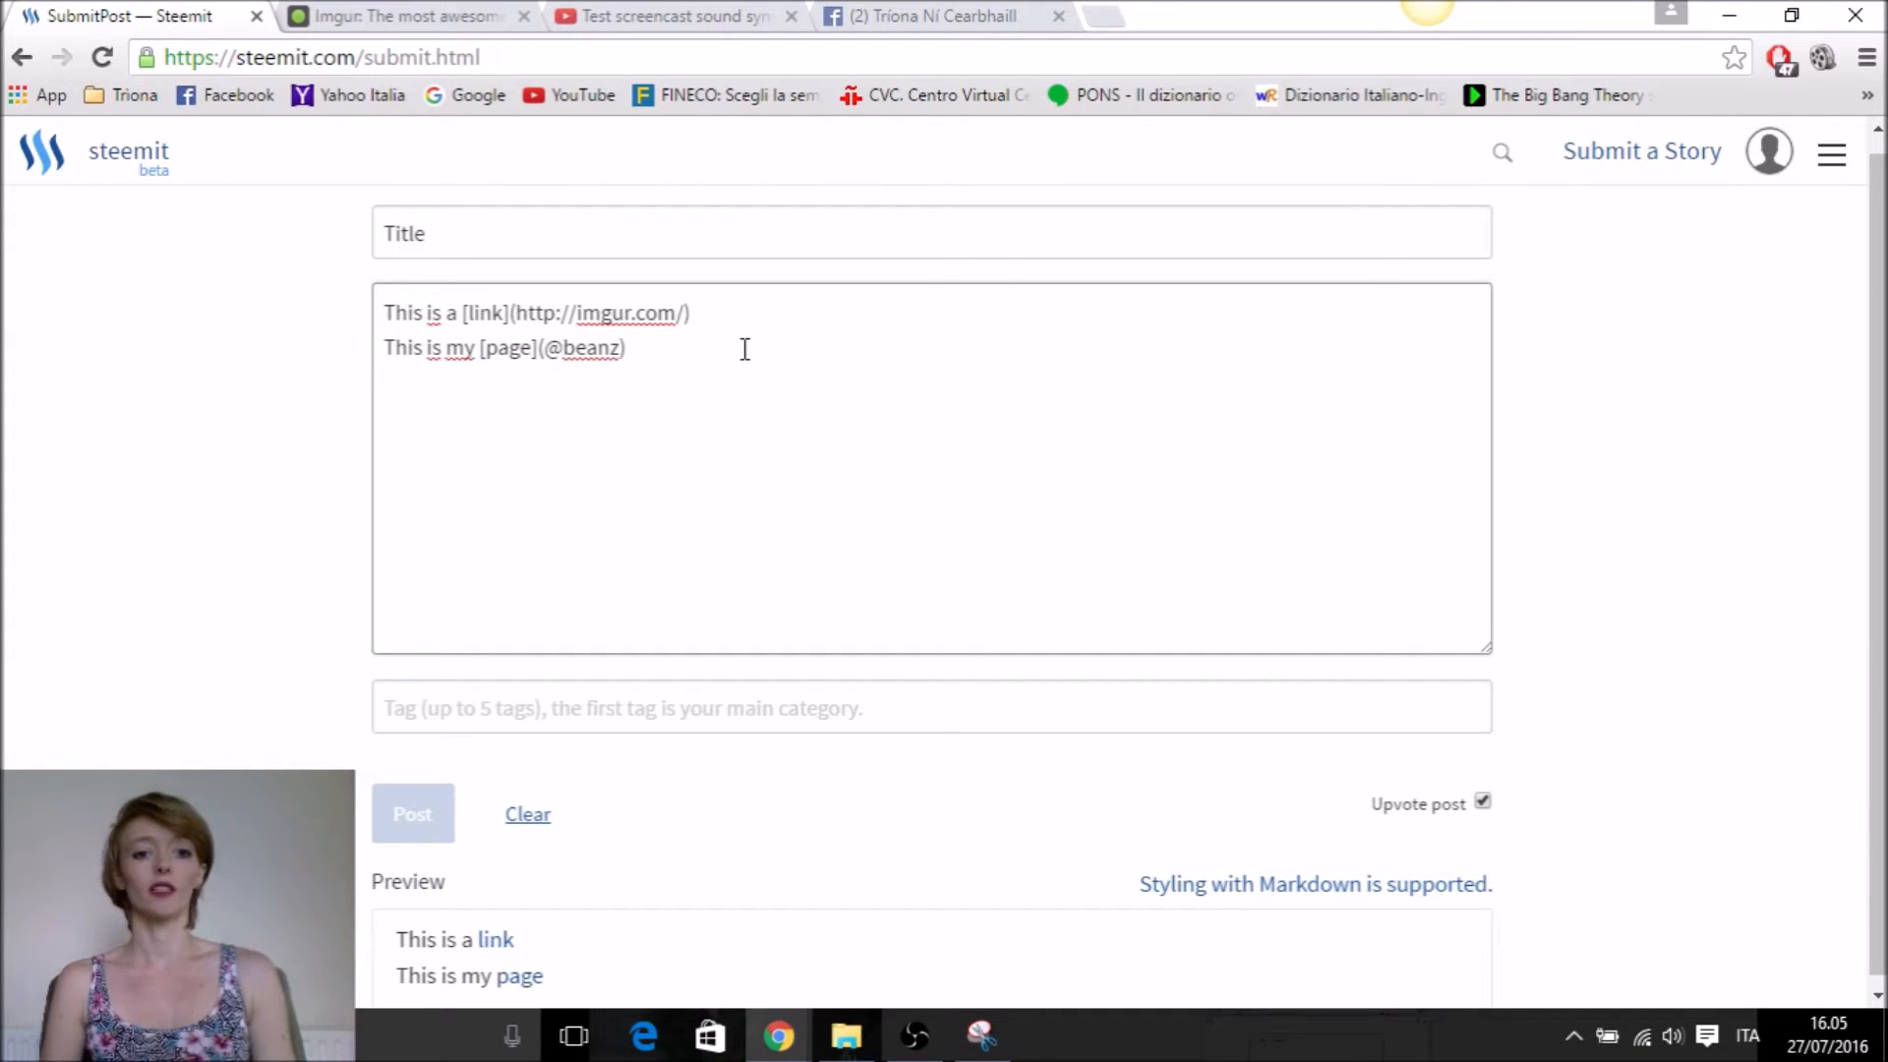
# Replace the link label with the username beanz and delete the leftover words before it
pyautogui.doubleClick(506, 348)
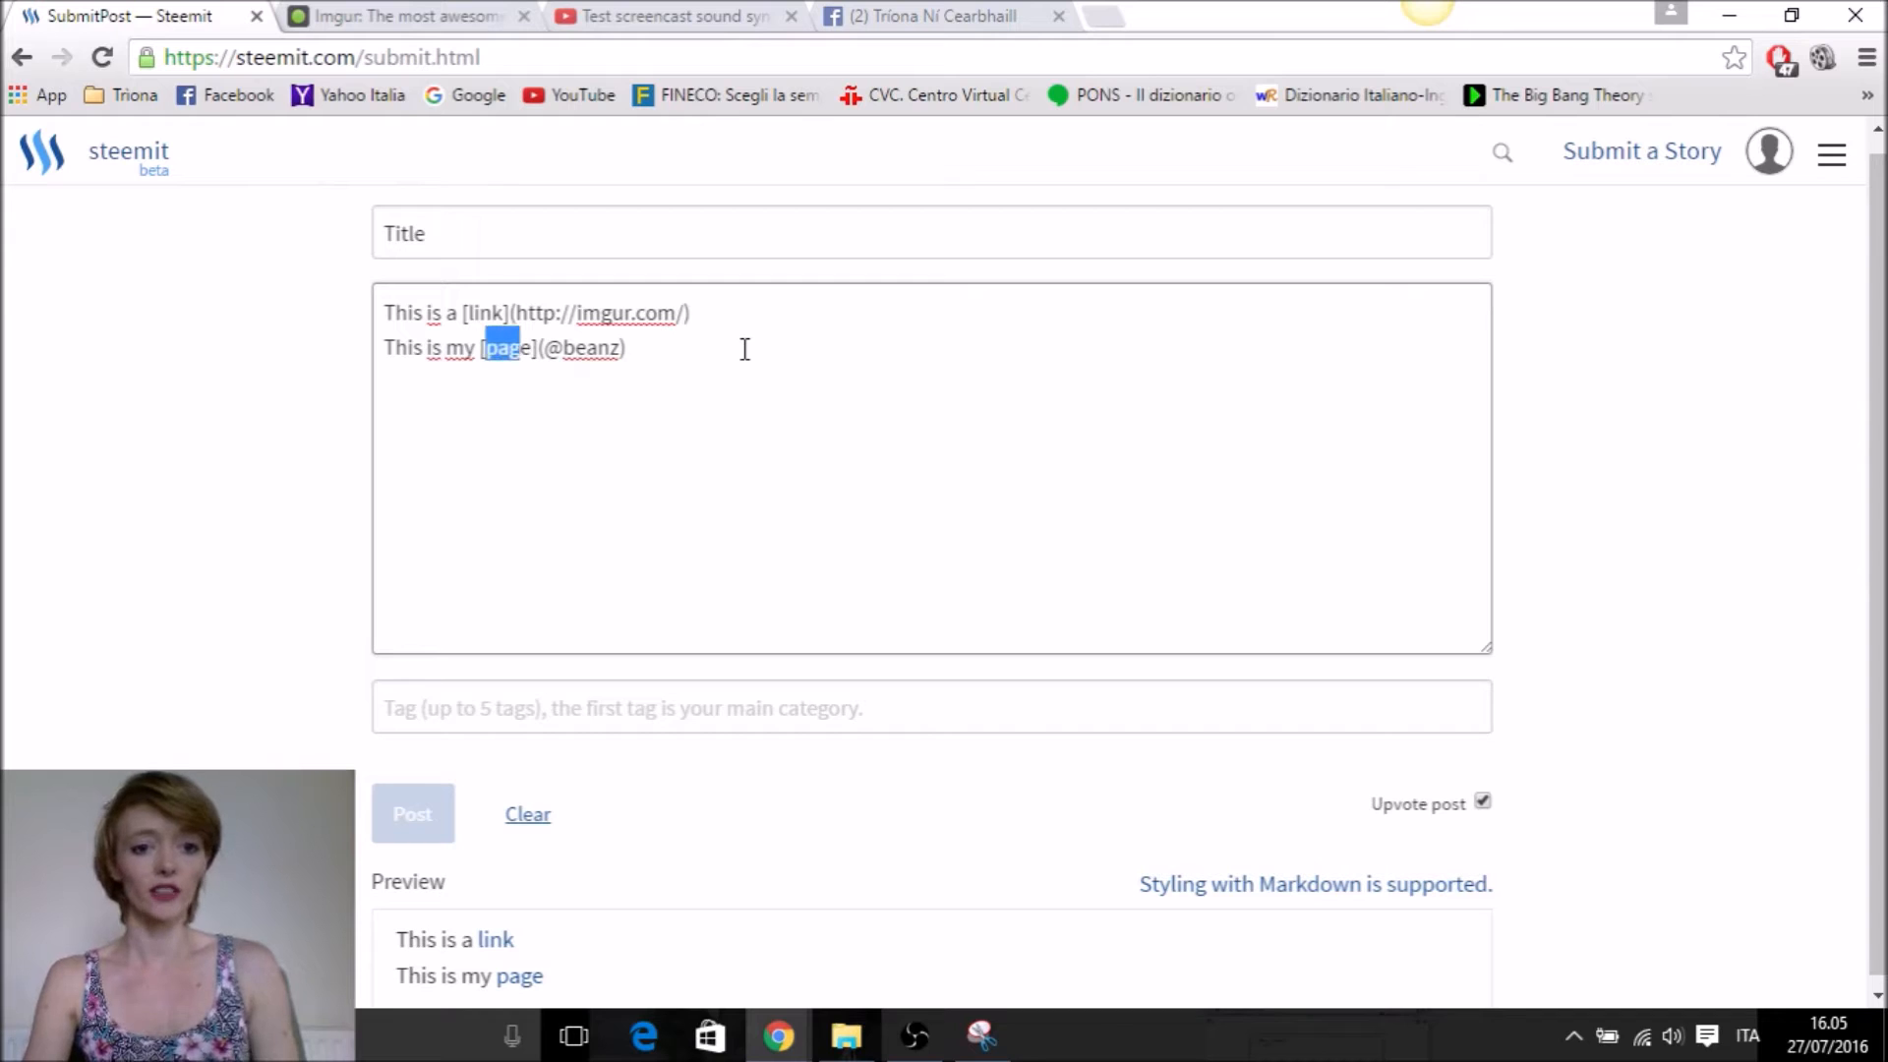
pyautogui.write('beanz')
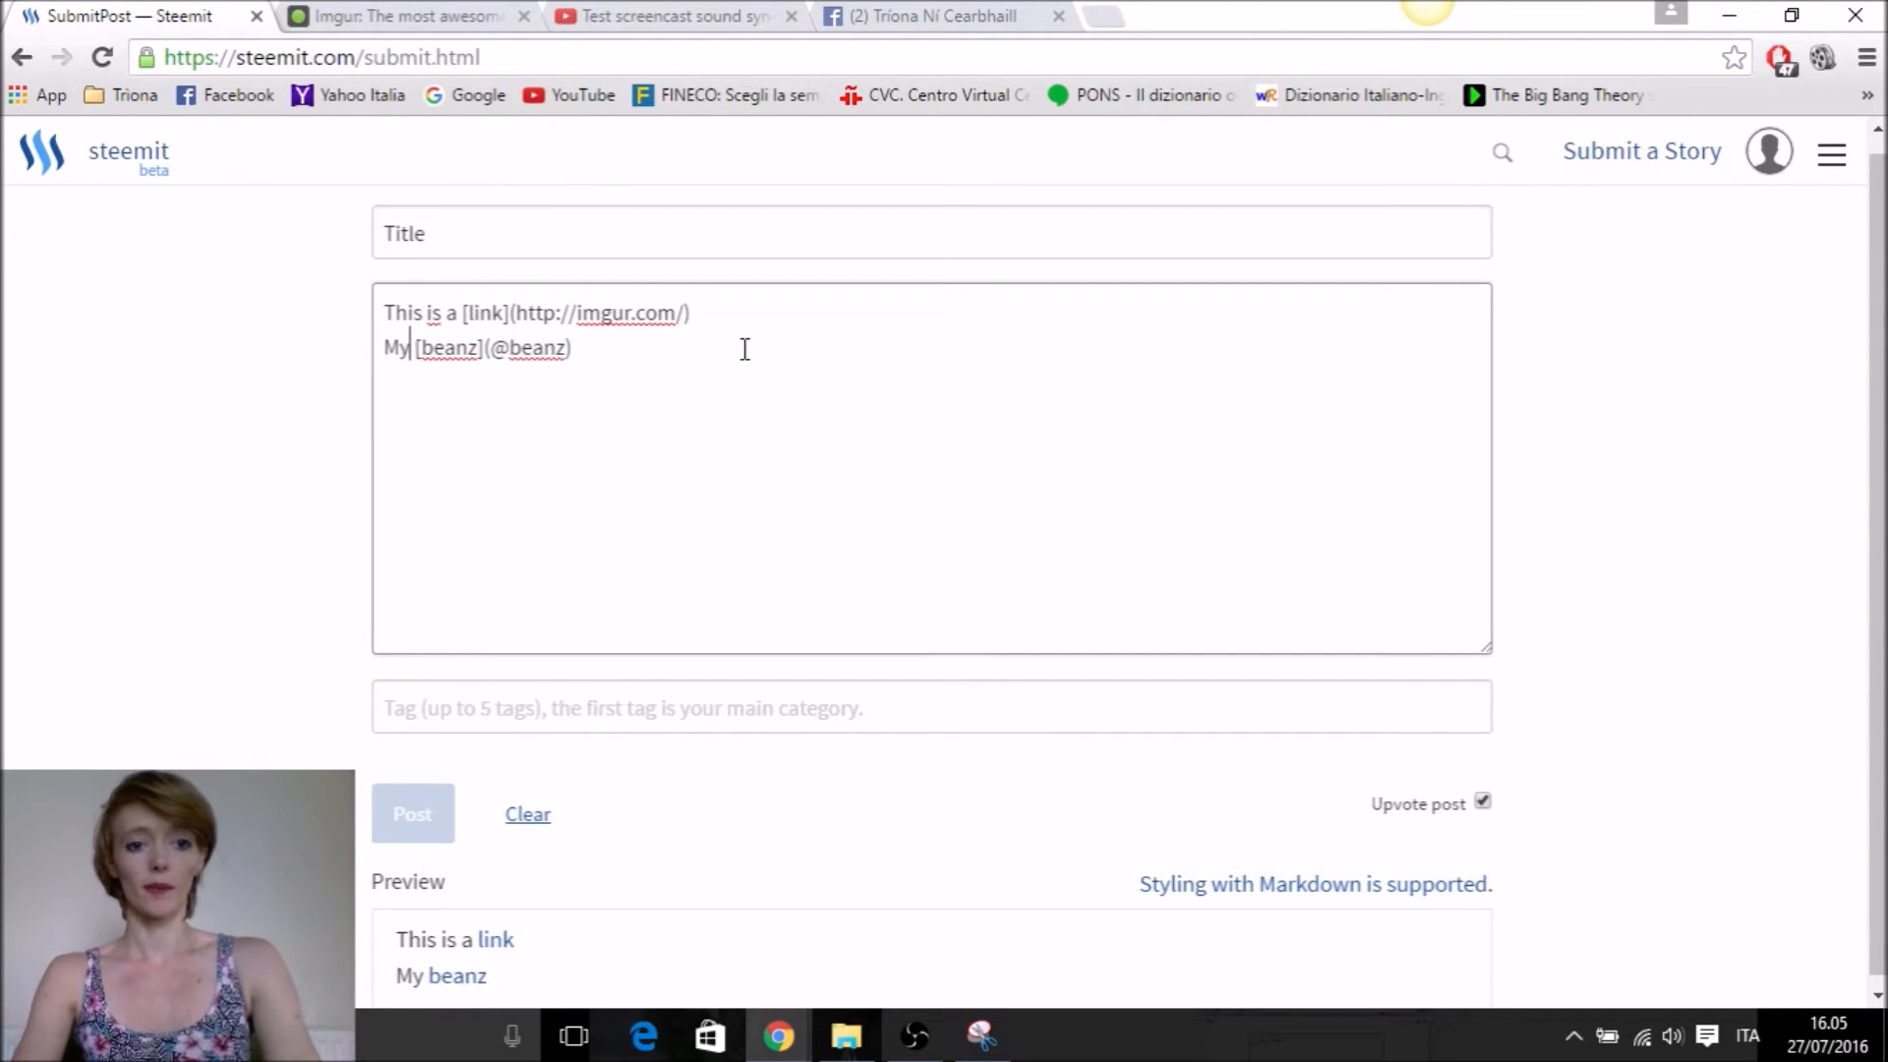
pyautogui.press('Backspace')
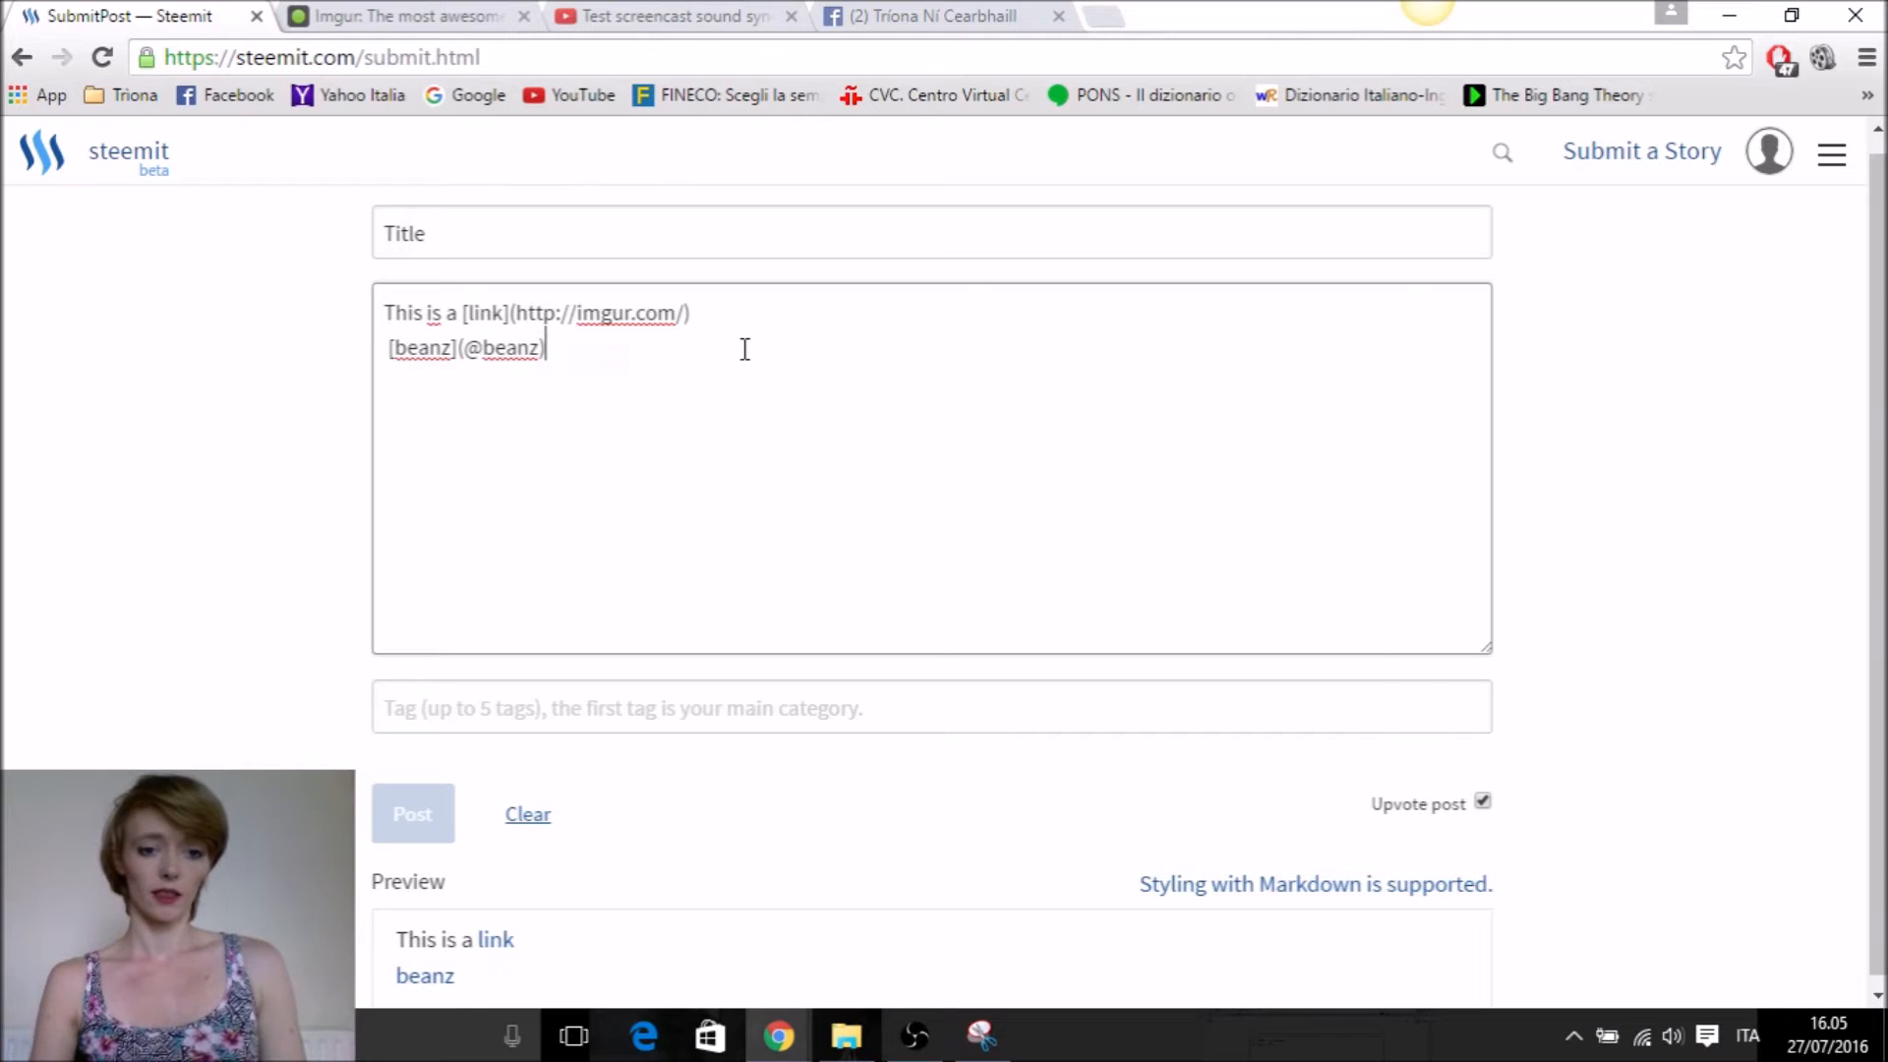
pyautogui.click(526, 812)
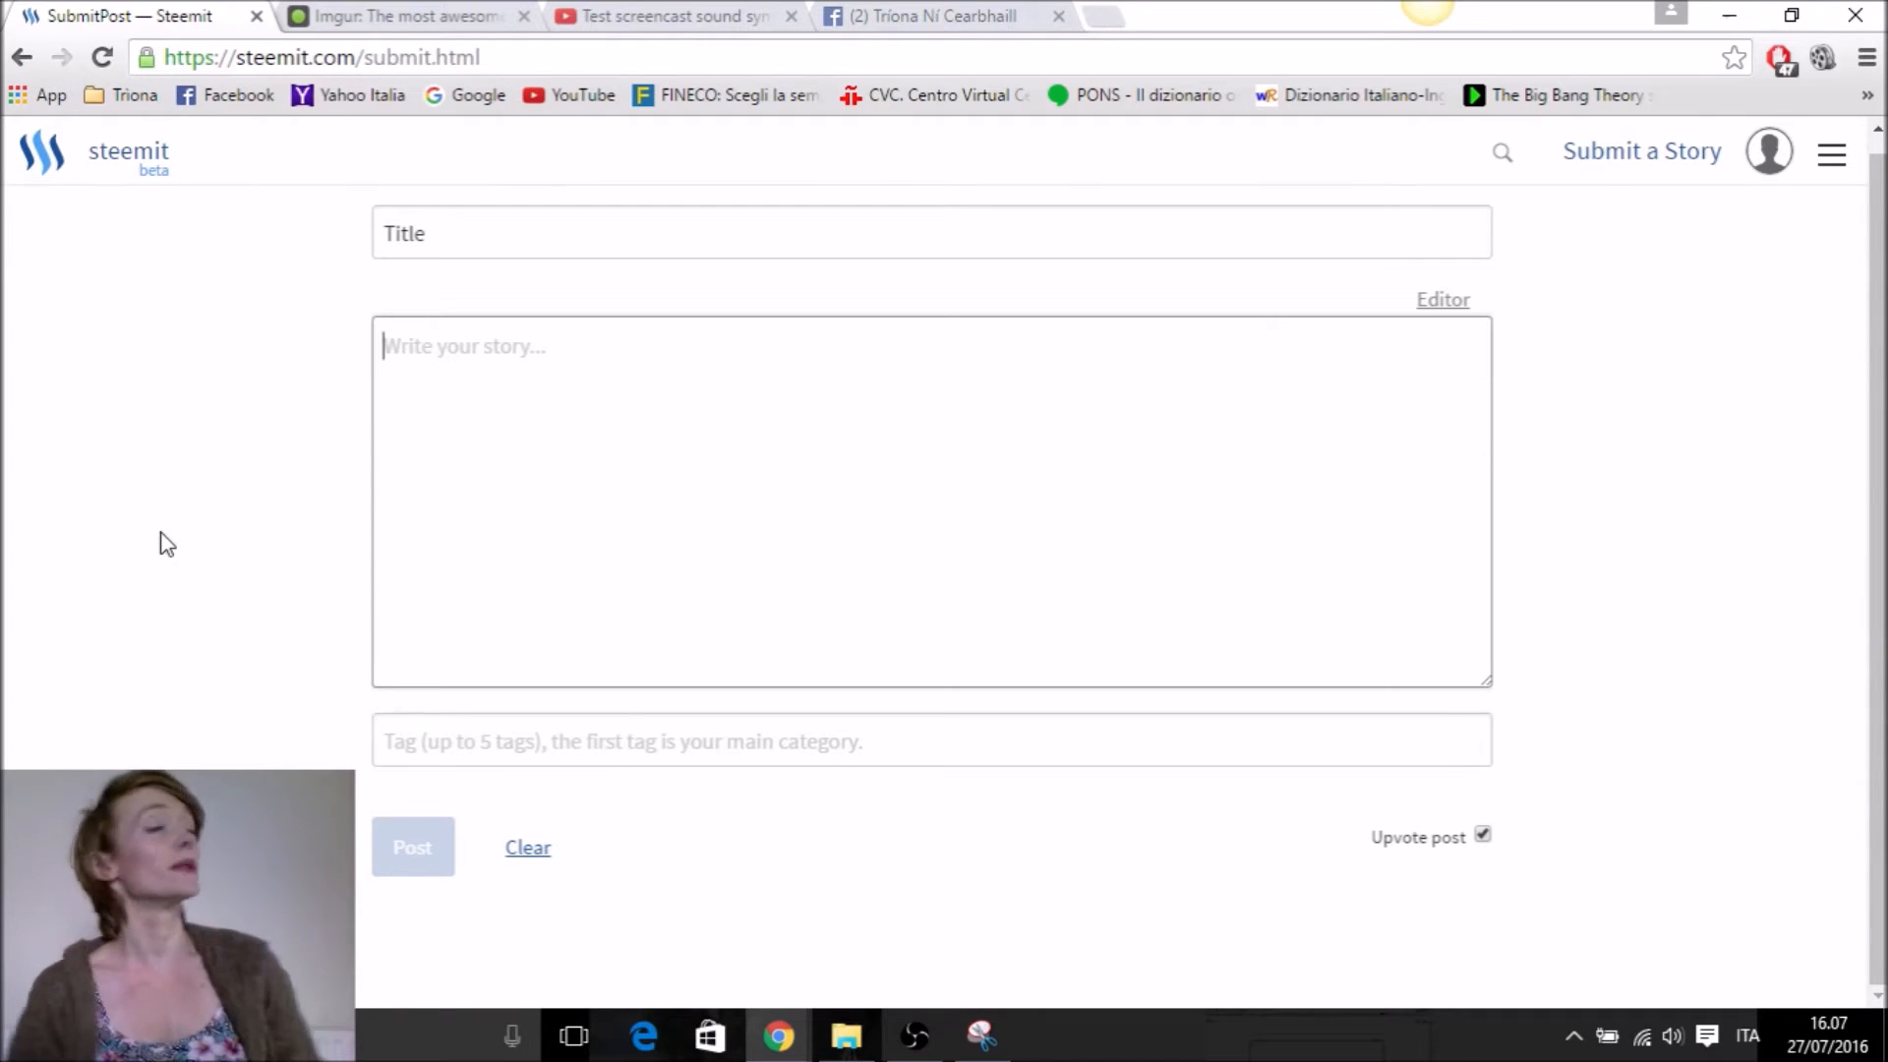
# Begin the caption lines for the Facebook picture, phone picture and video with 'This is'
pyautogui.write('This is a picture from my facebook')
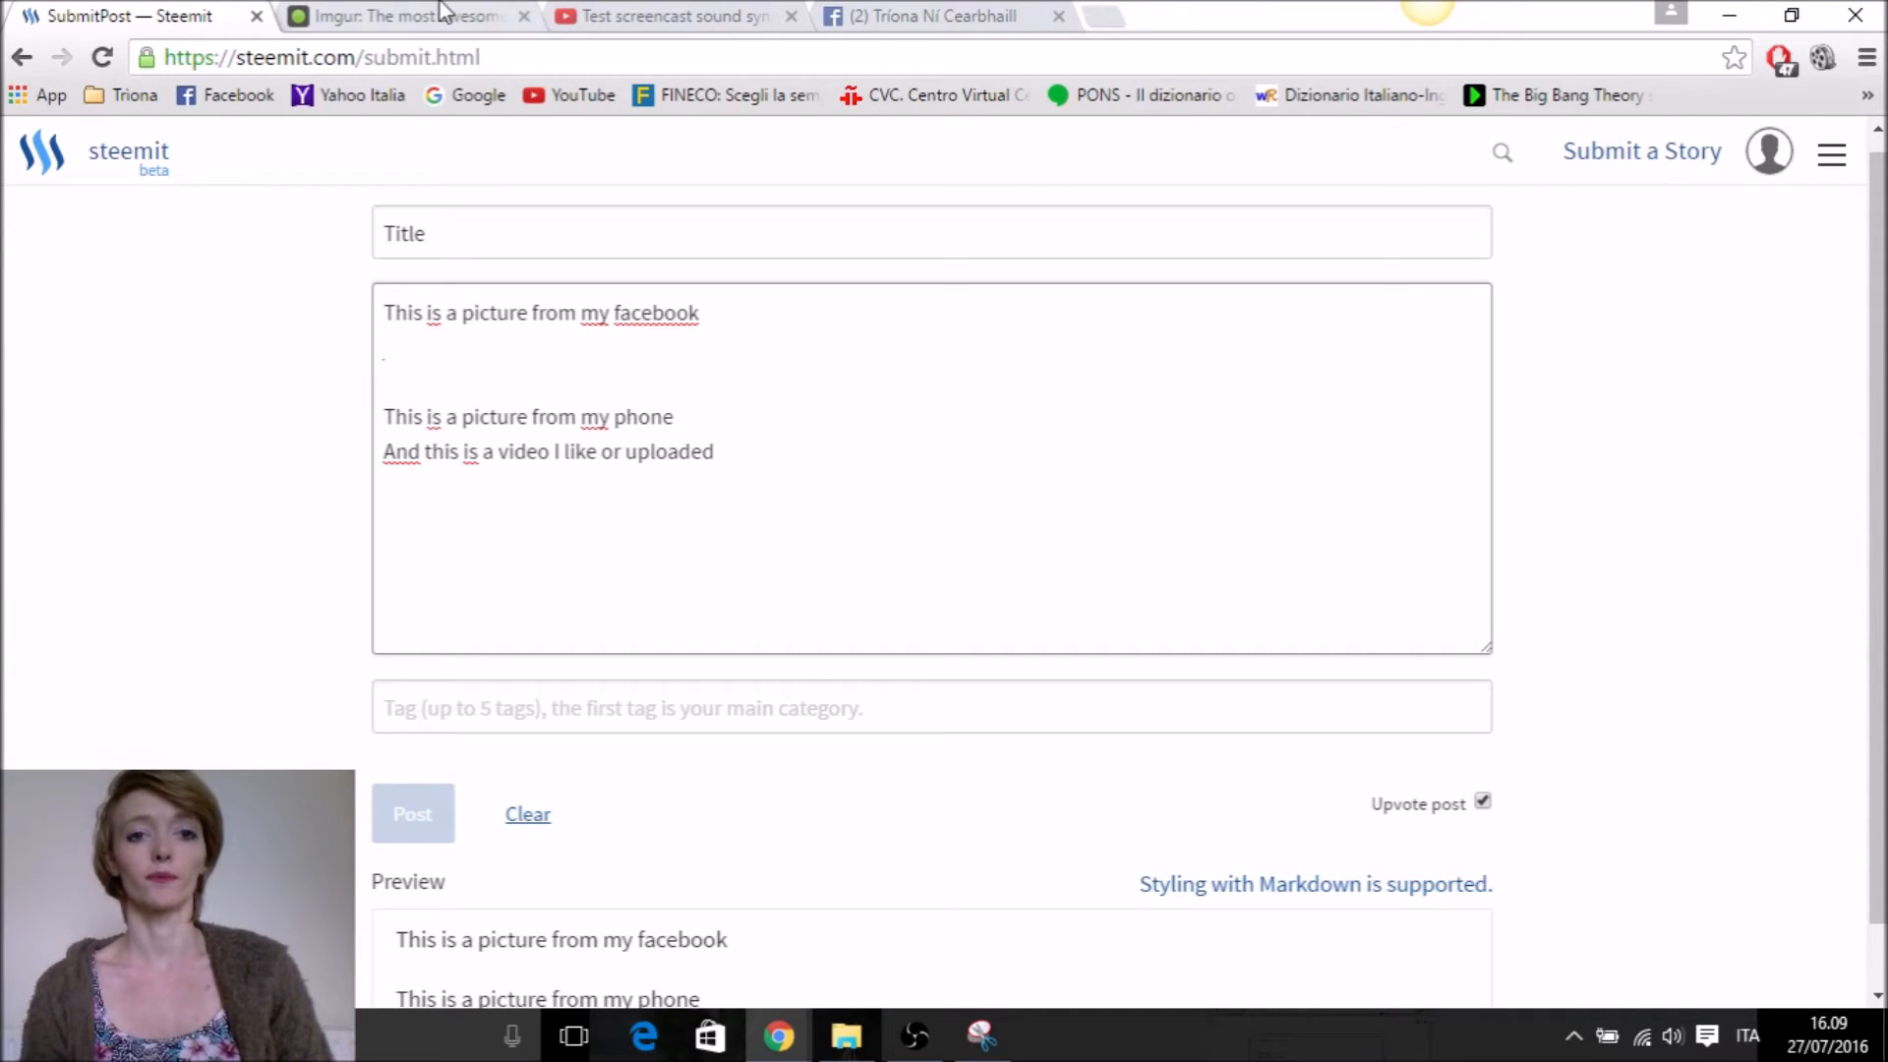
pyautogui.moveTo(896, 16)
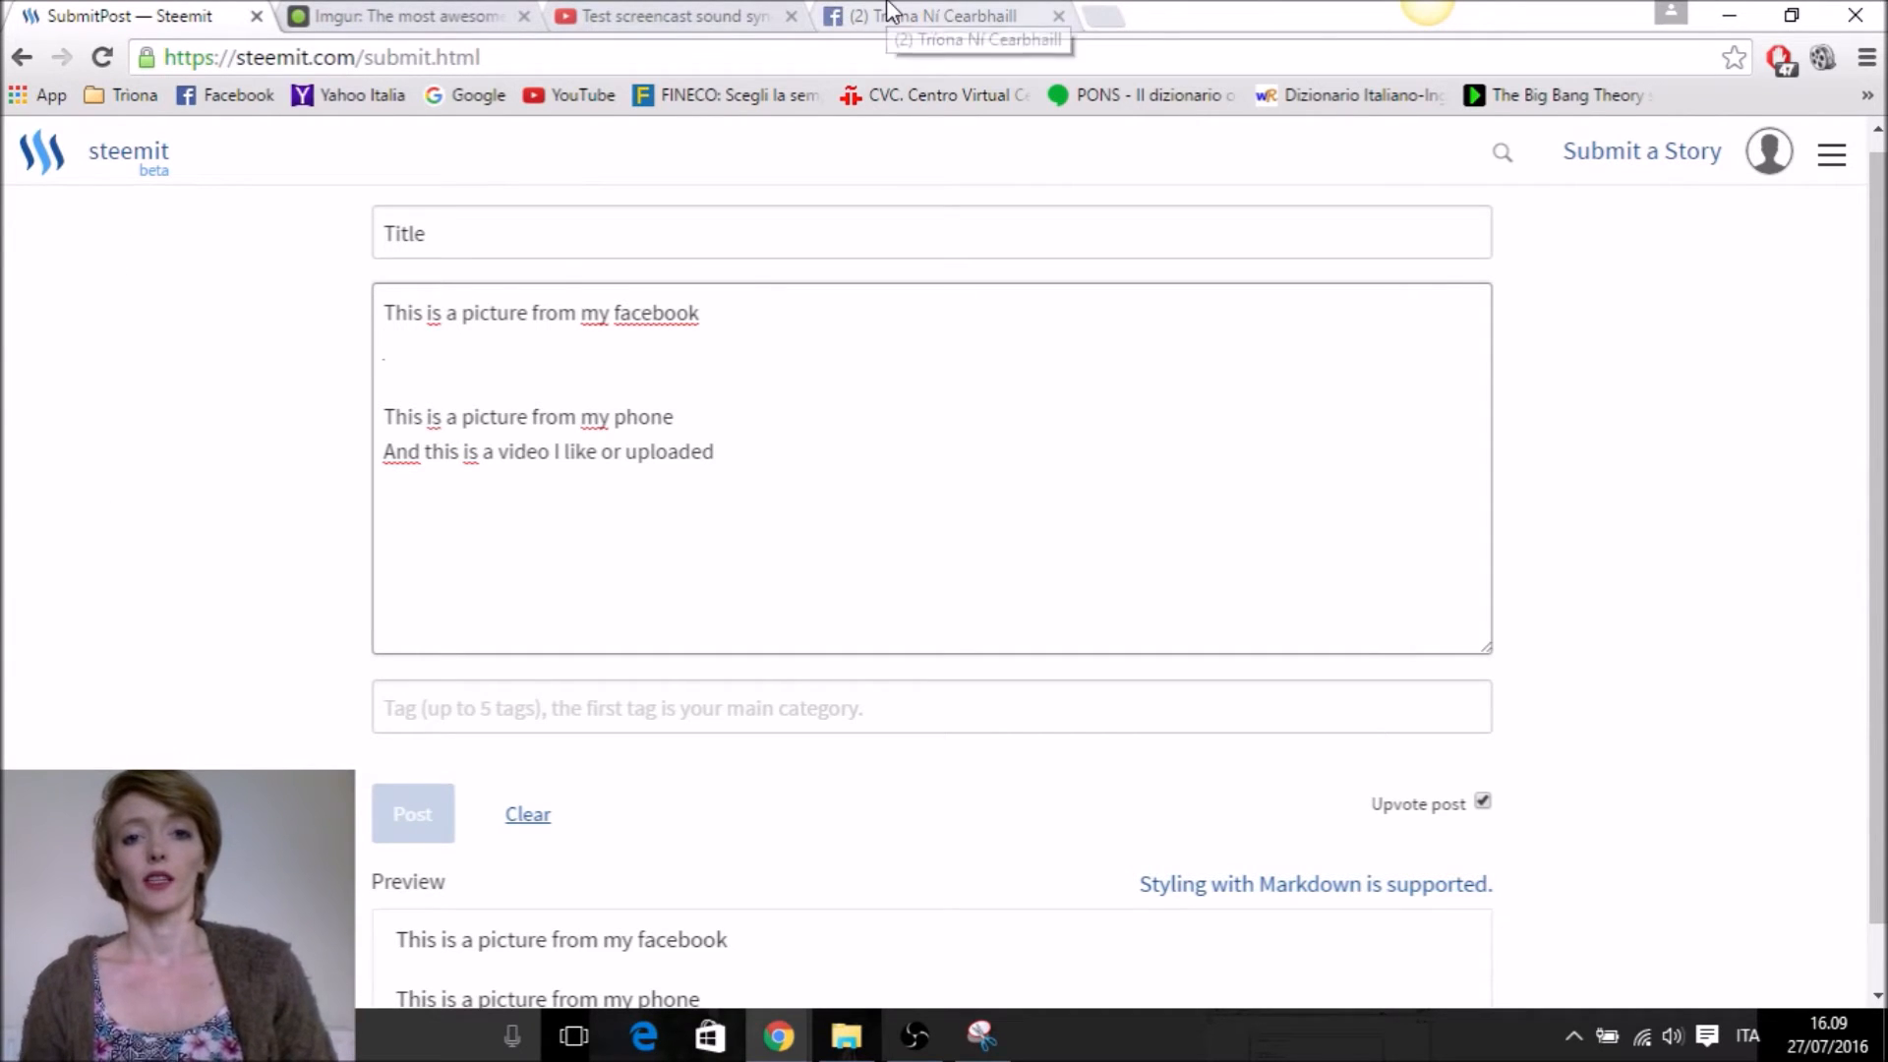
# Switch to Facebook and bring up the copy options for the dog photo
pyautogui.click(926, 16)
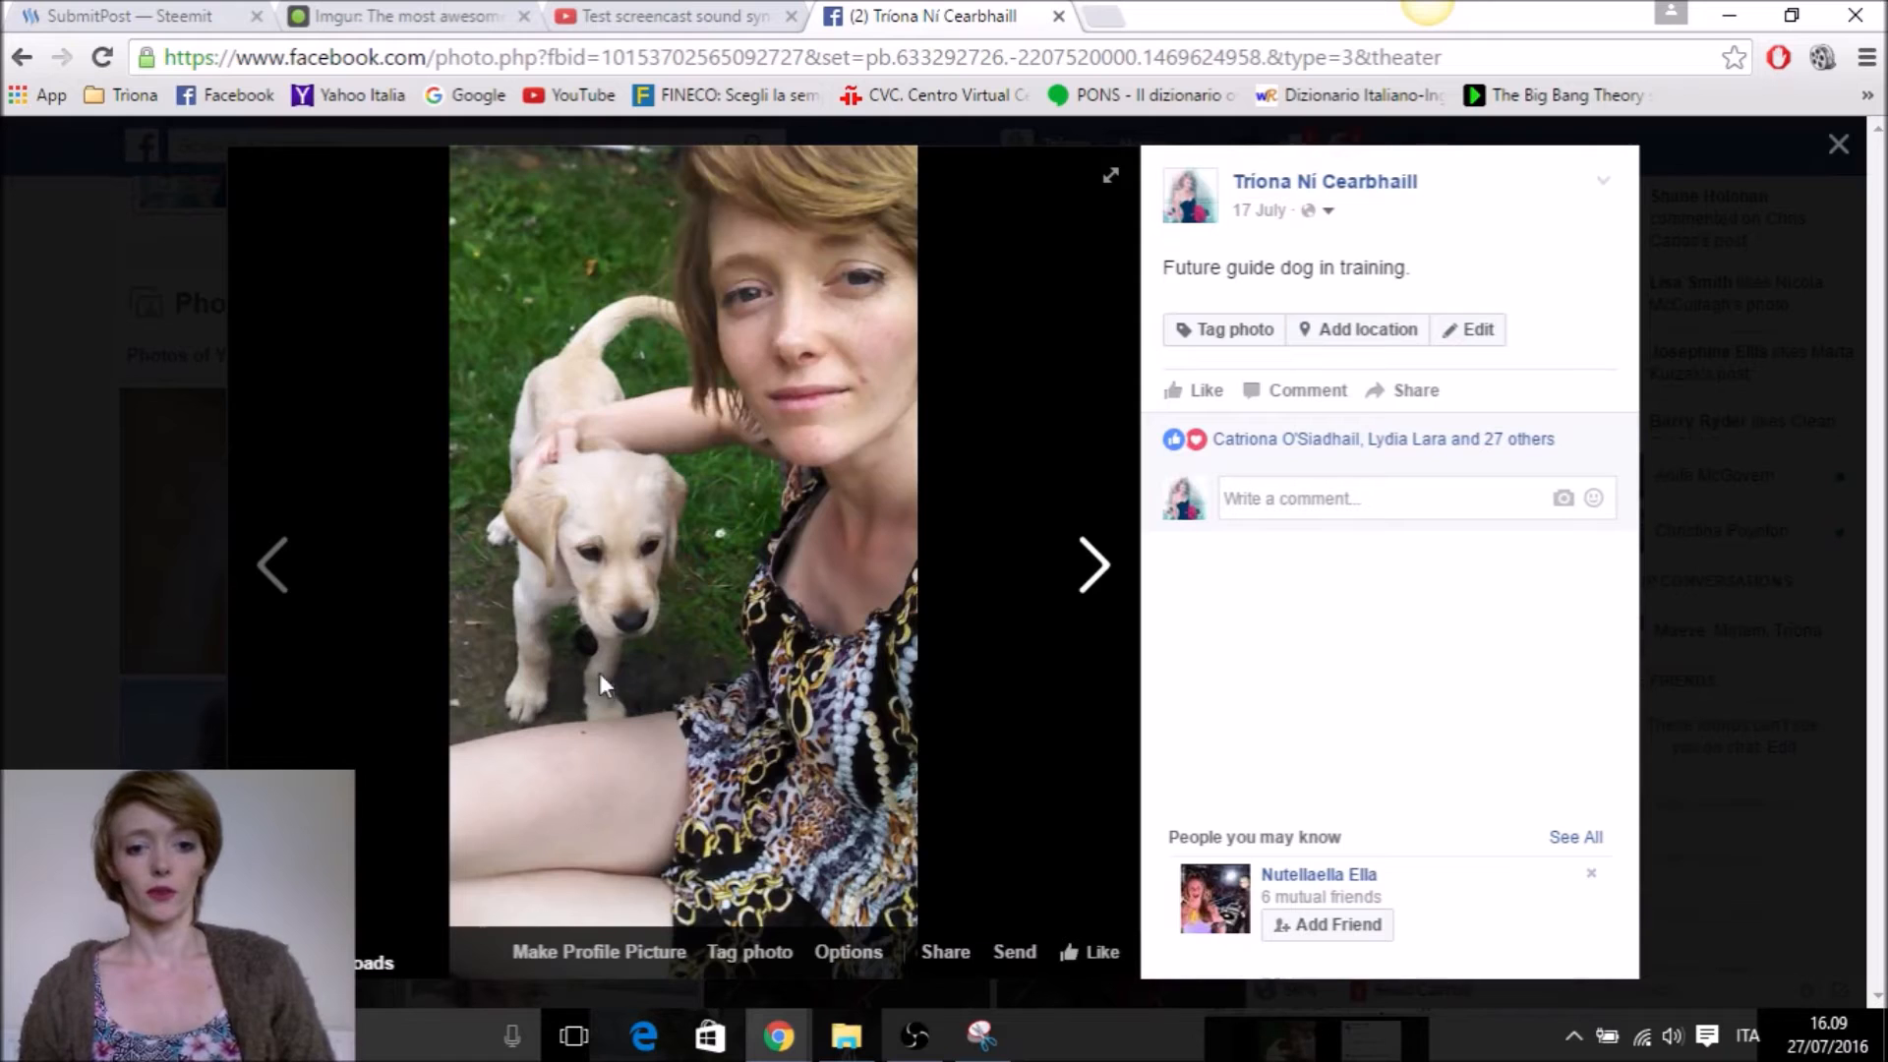
pyautogui.rightClick(602, 684)
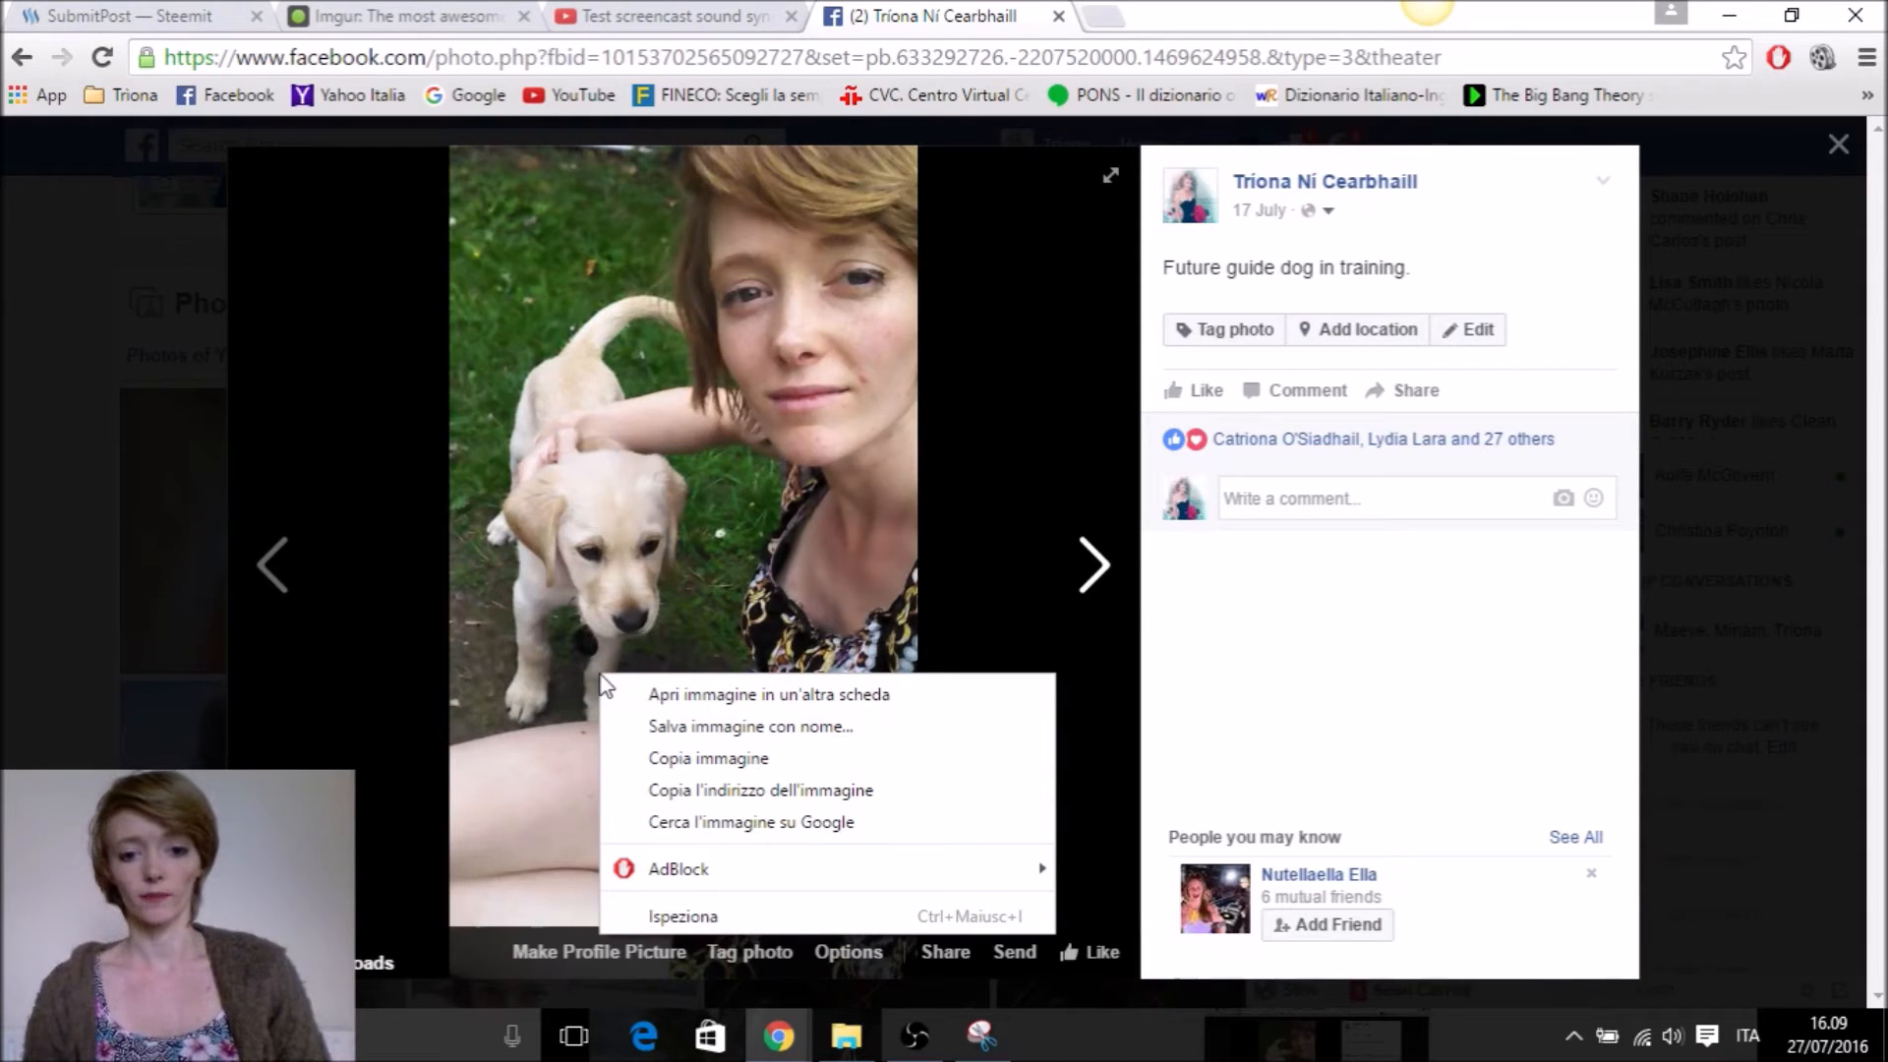
pyautogui.moveTo(759, 790)
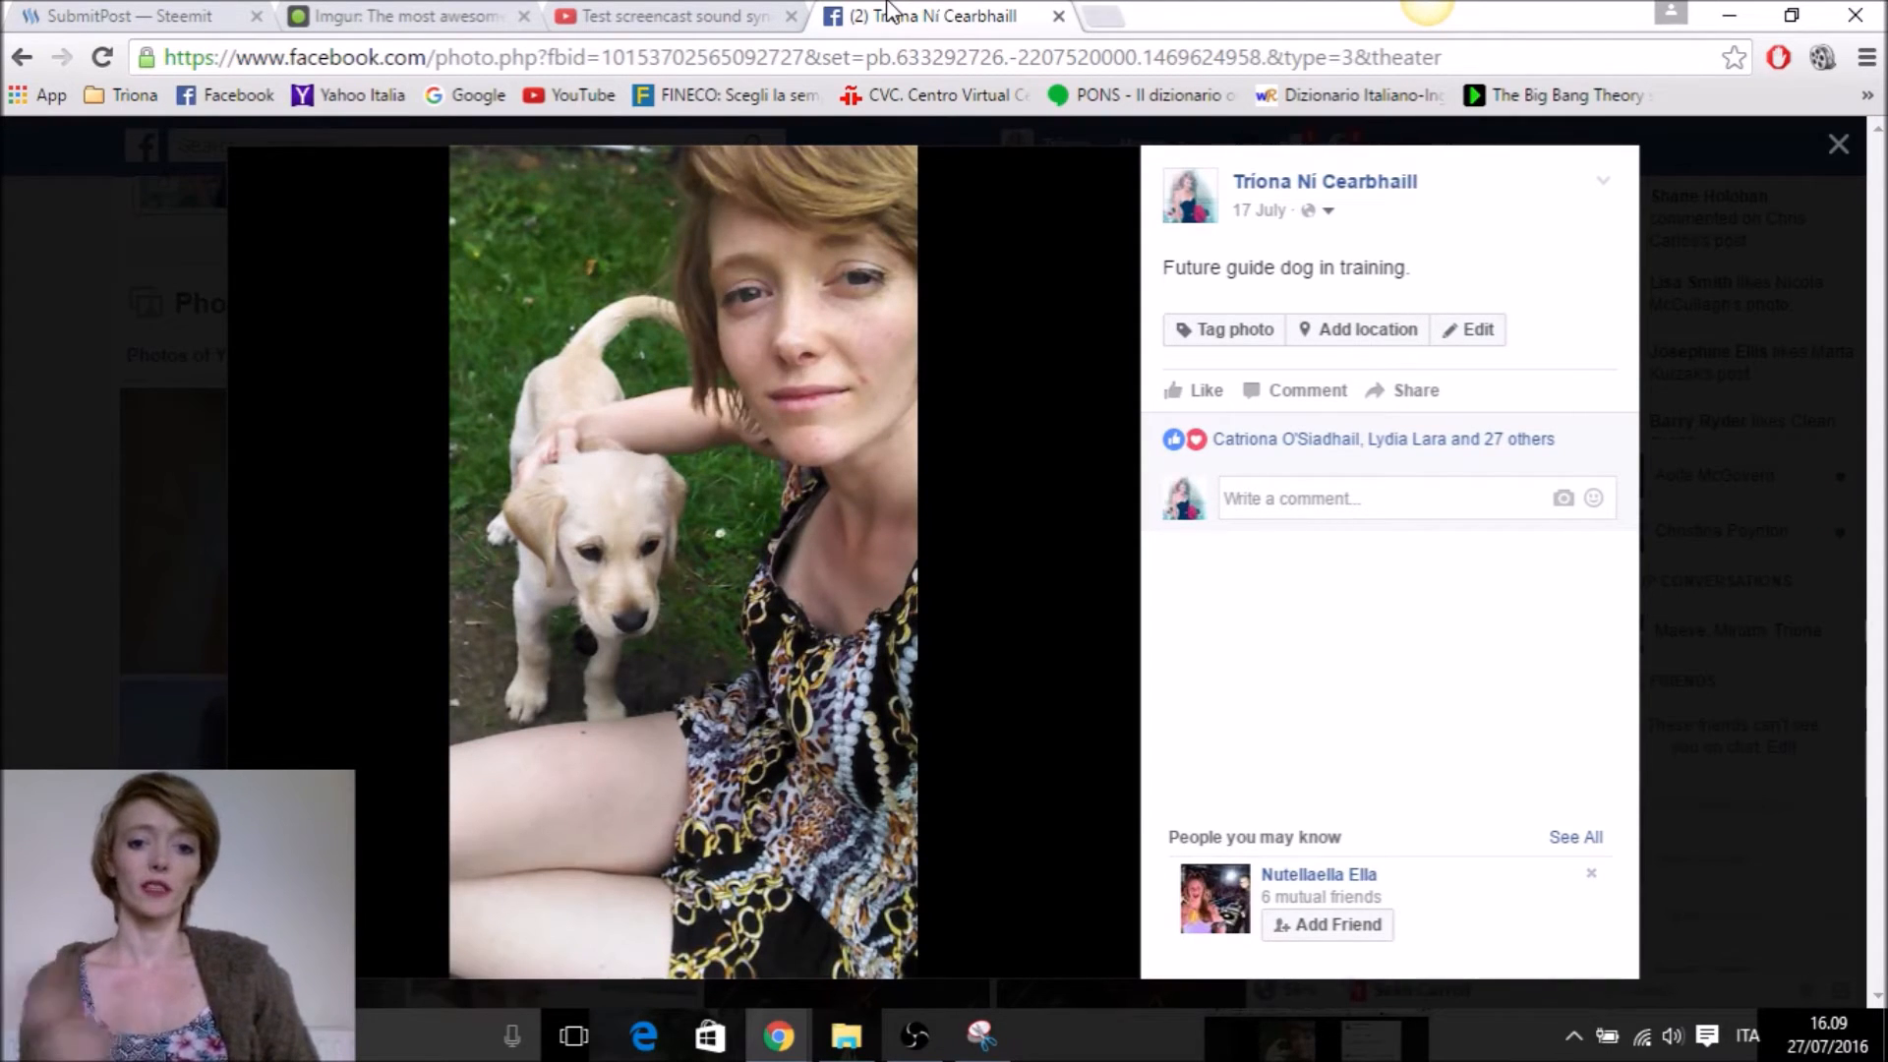
pyautogui.moveTo(498, 431)
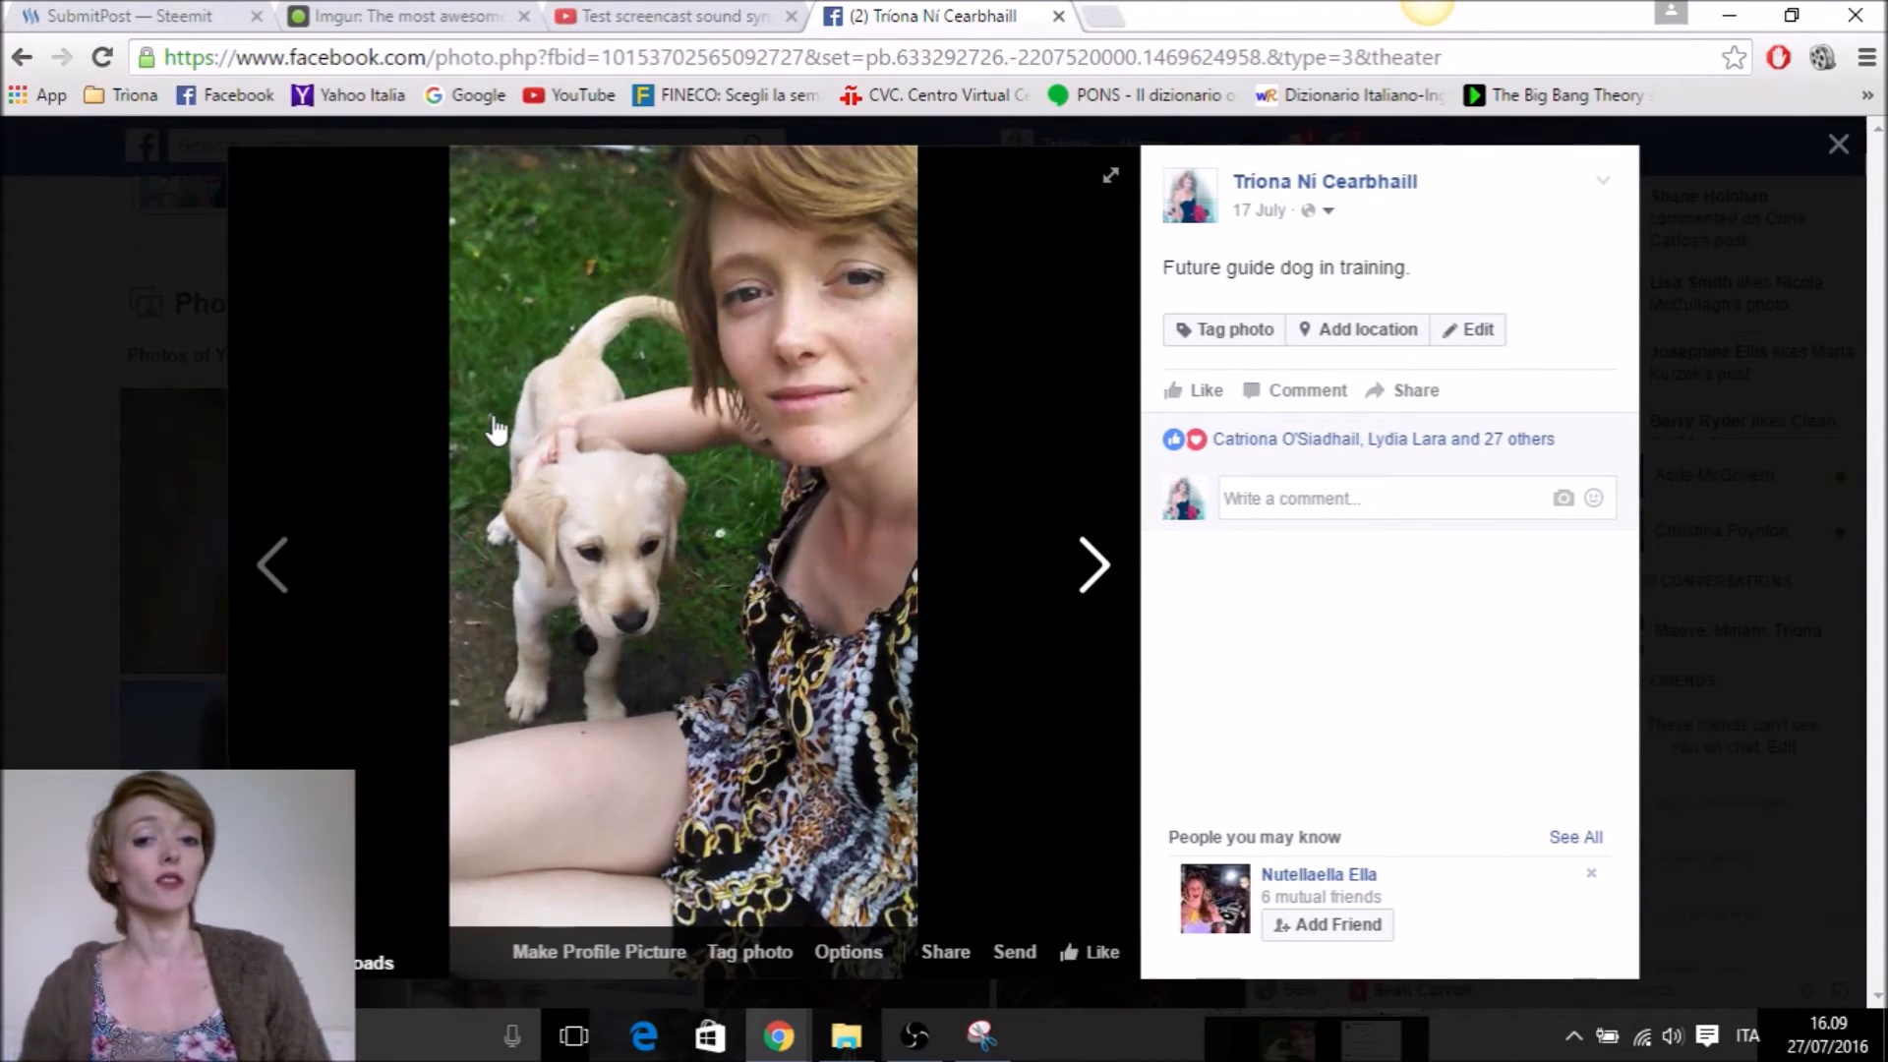
pyautogui.moveTo(218, 19)
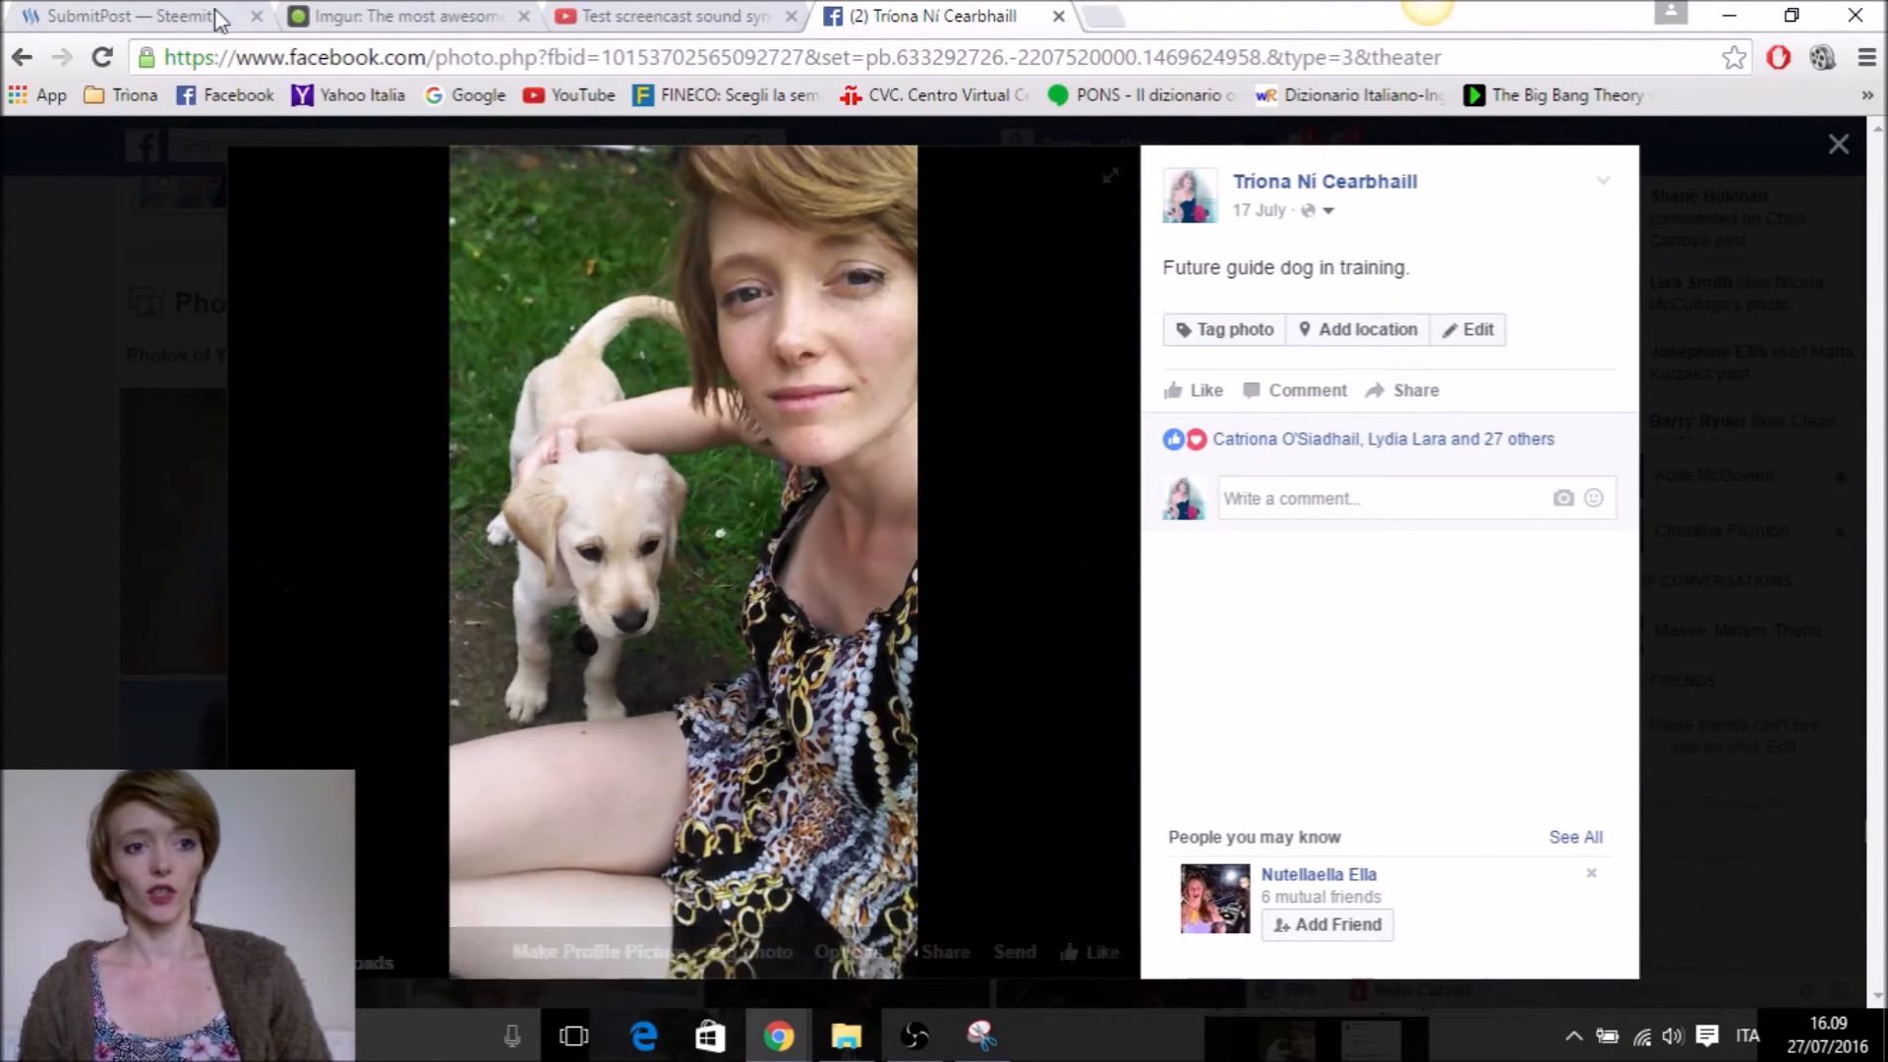
# Return to Steemit to check the pasted Facebook image address in preview, then go to Imgur
pyautogui.click(120, 16)
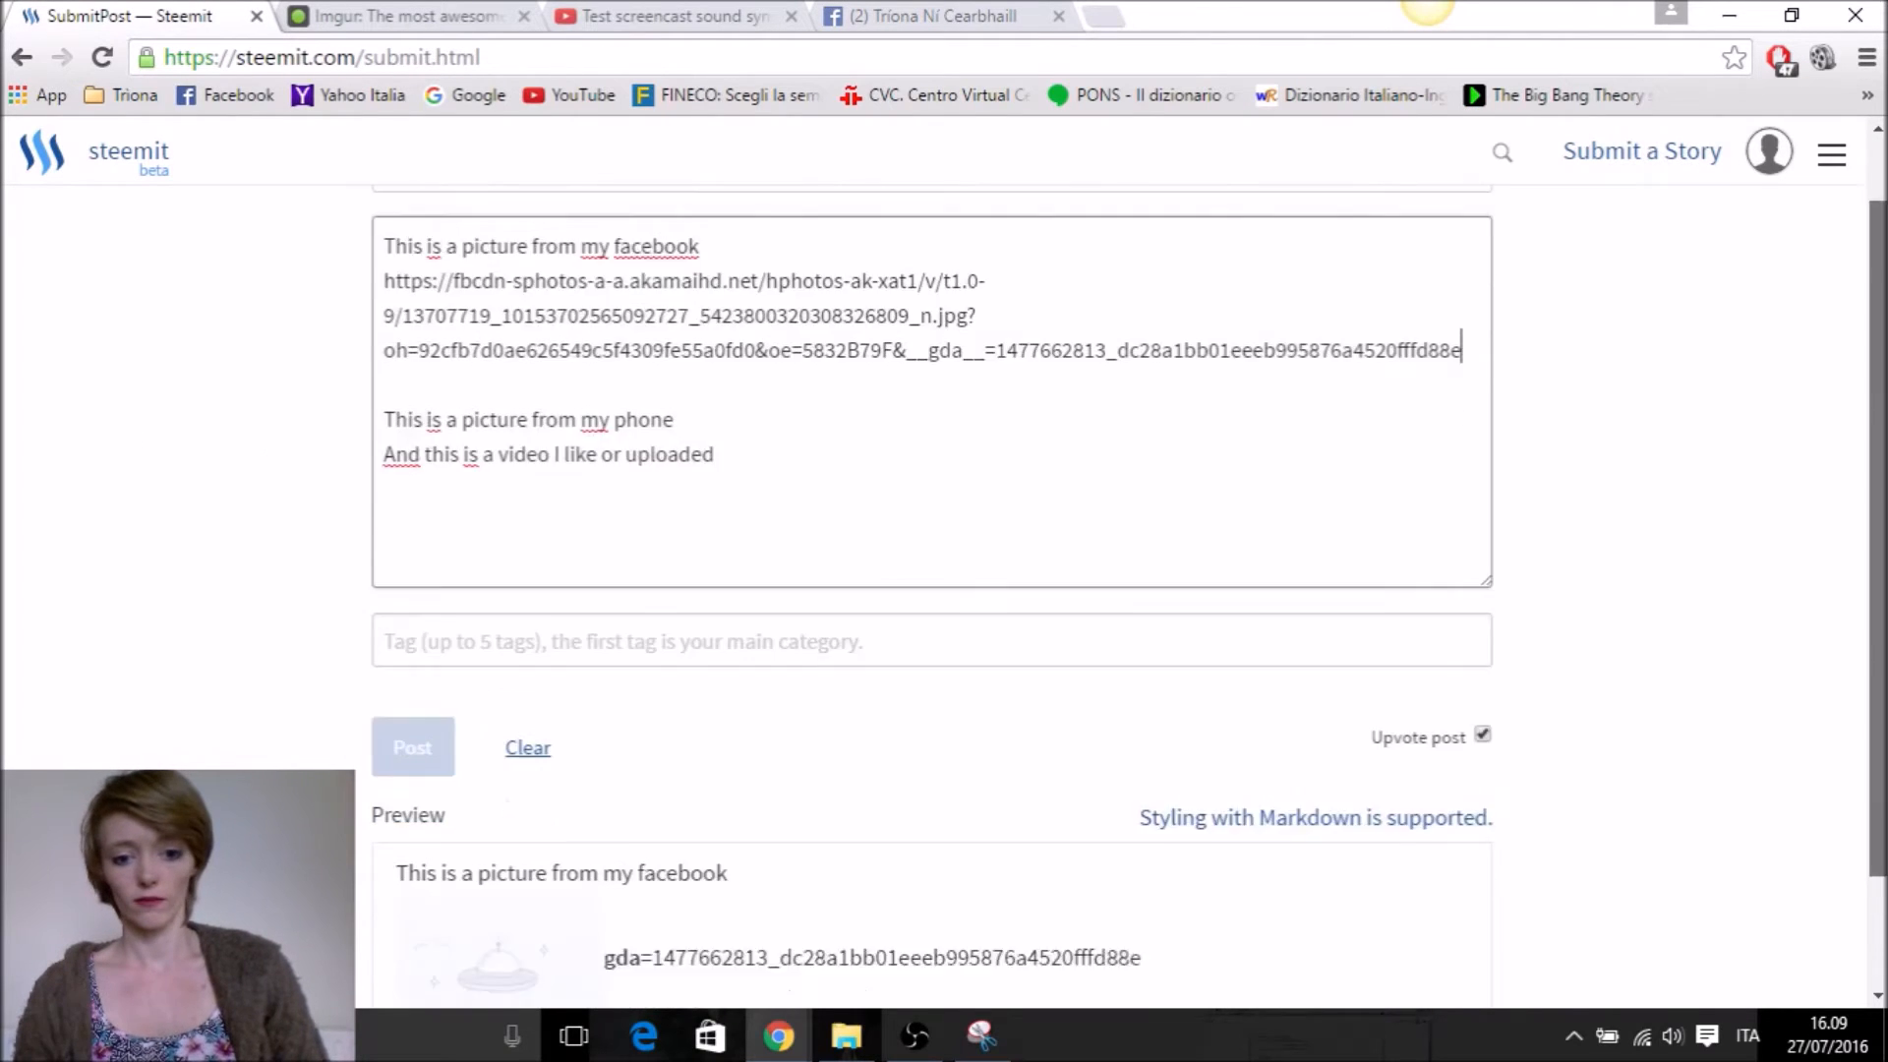
pyautogui.scroll(-3)
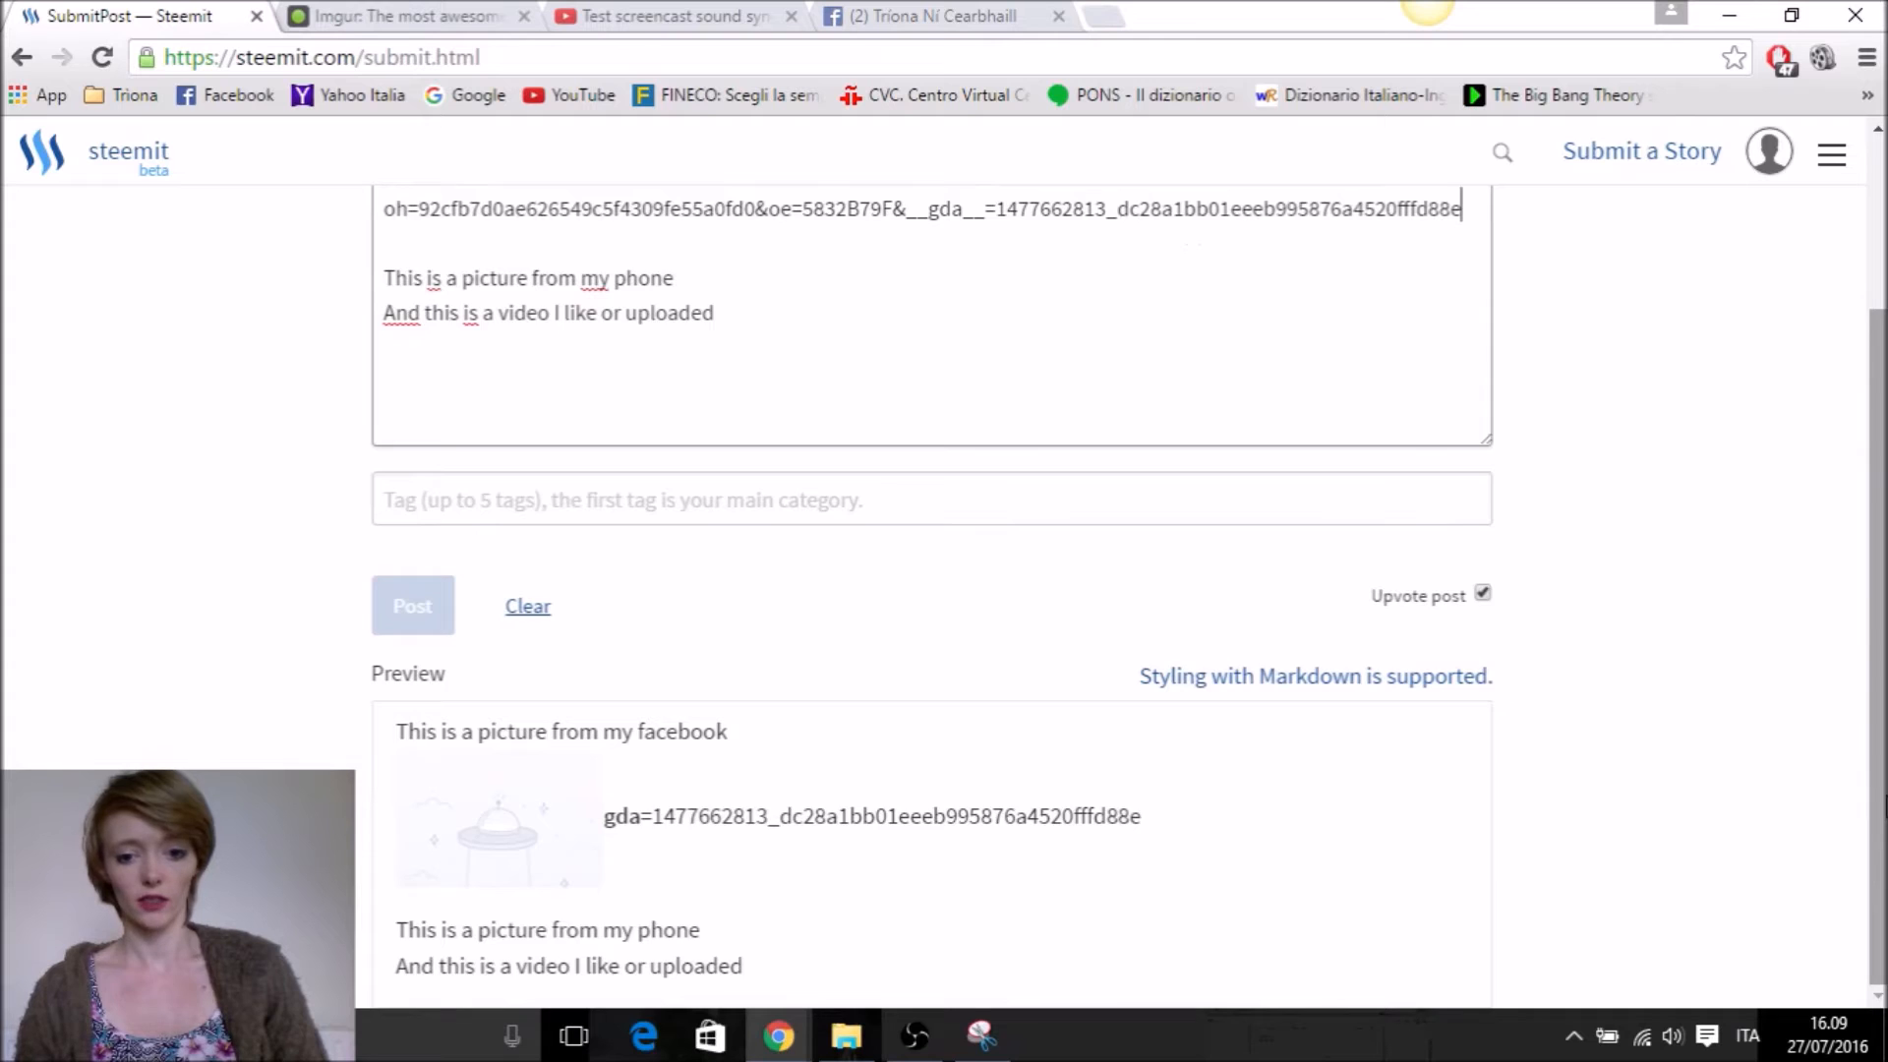
pyautogui.click(397, 15)
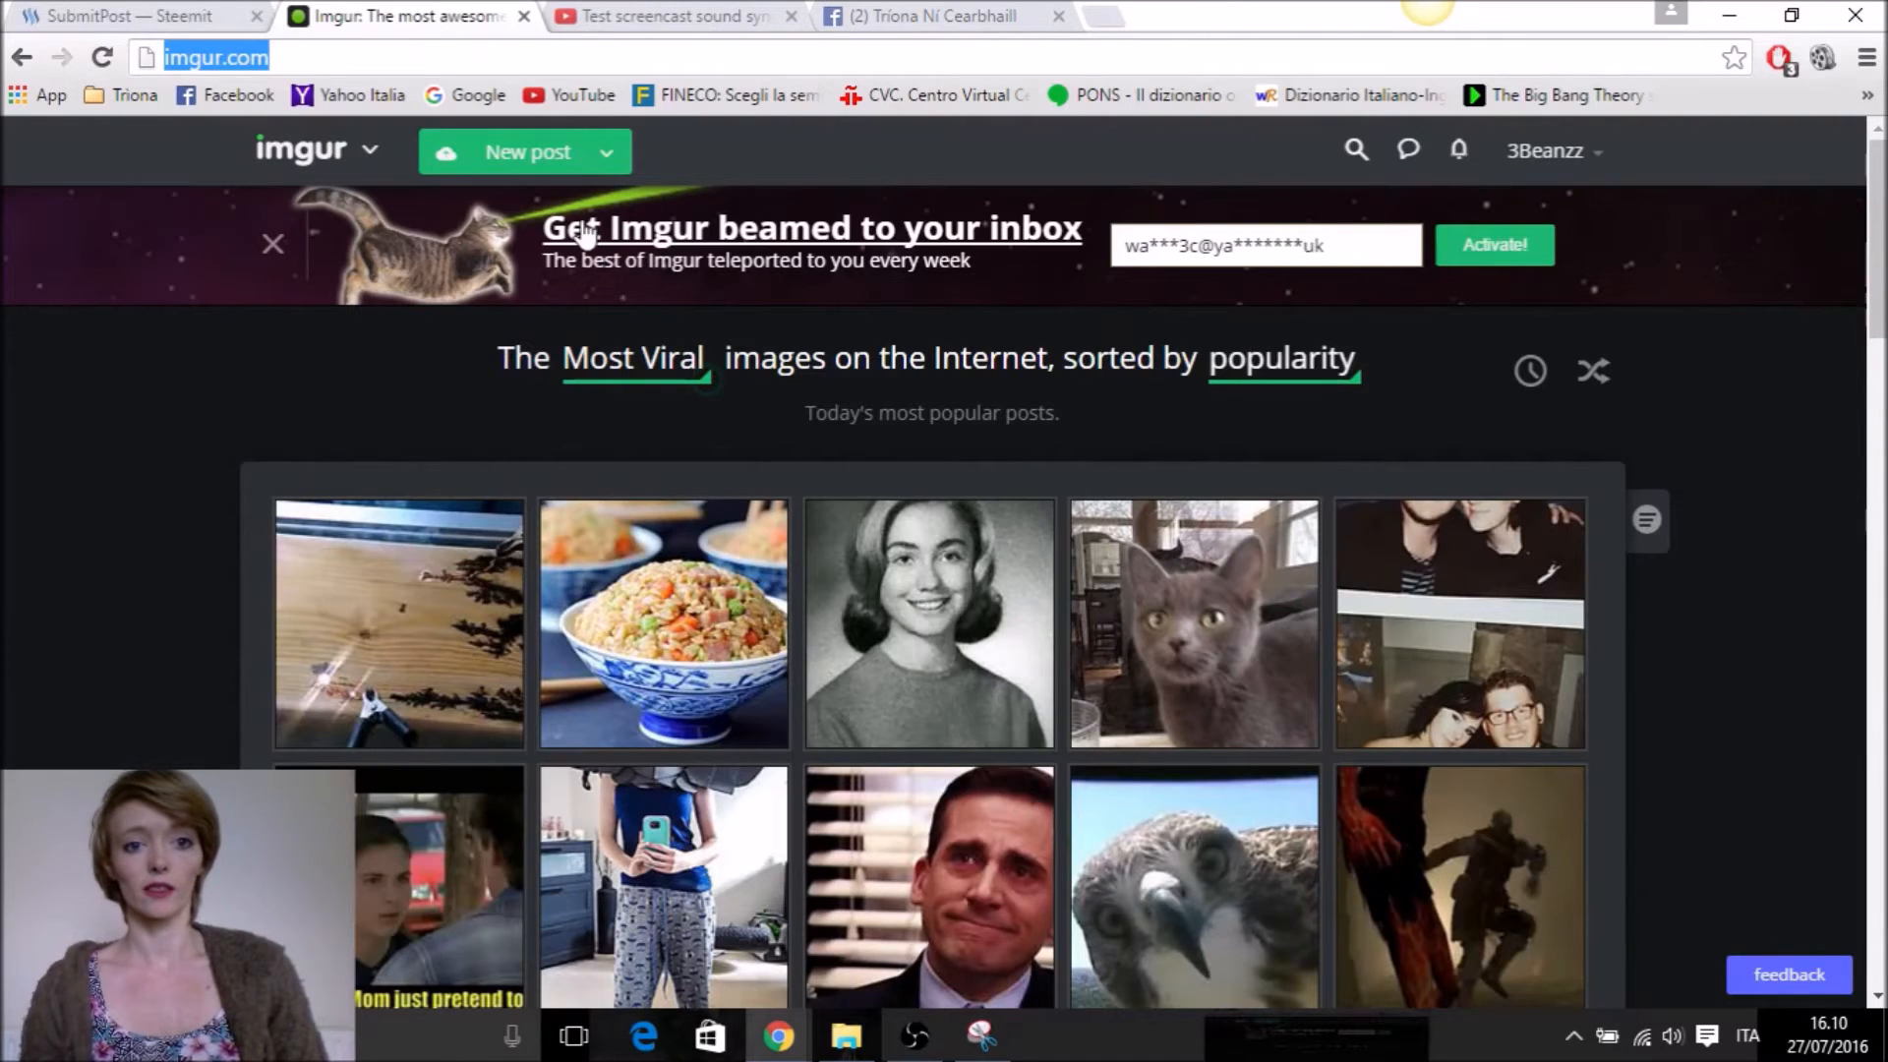
# Create a new Imgur post by pasting the Facebook dog photo's image address to upload it
pyautogui.click(527, 152)
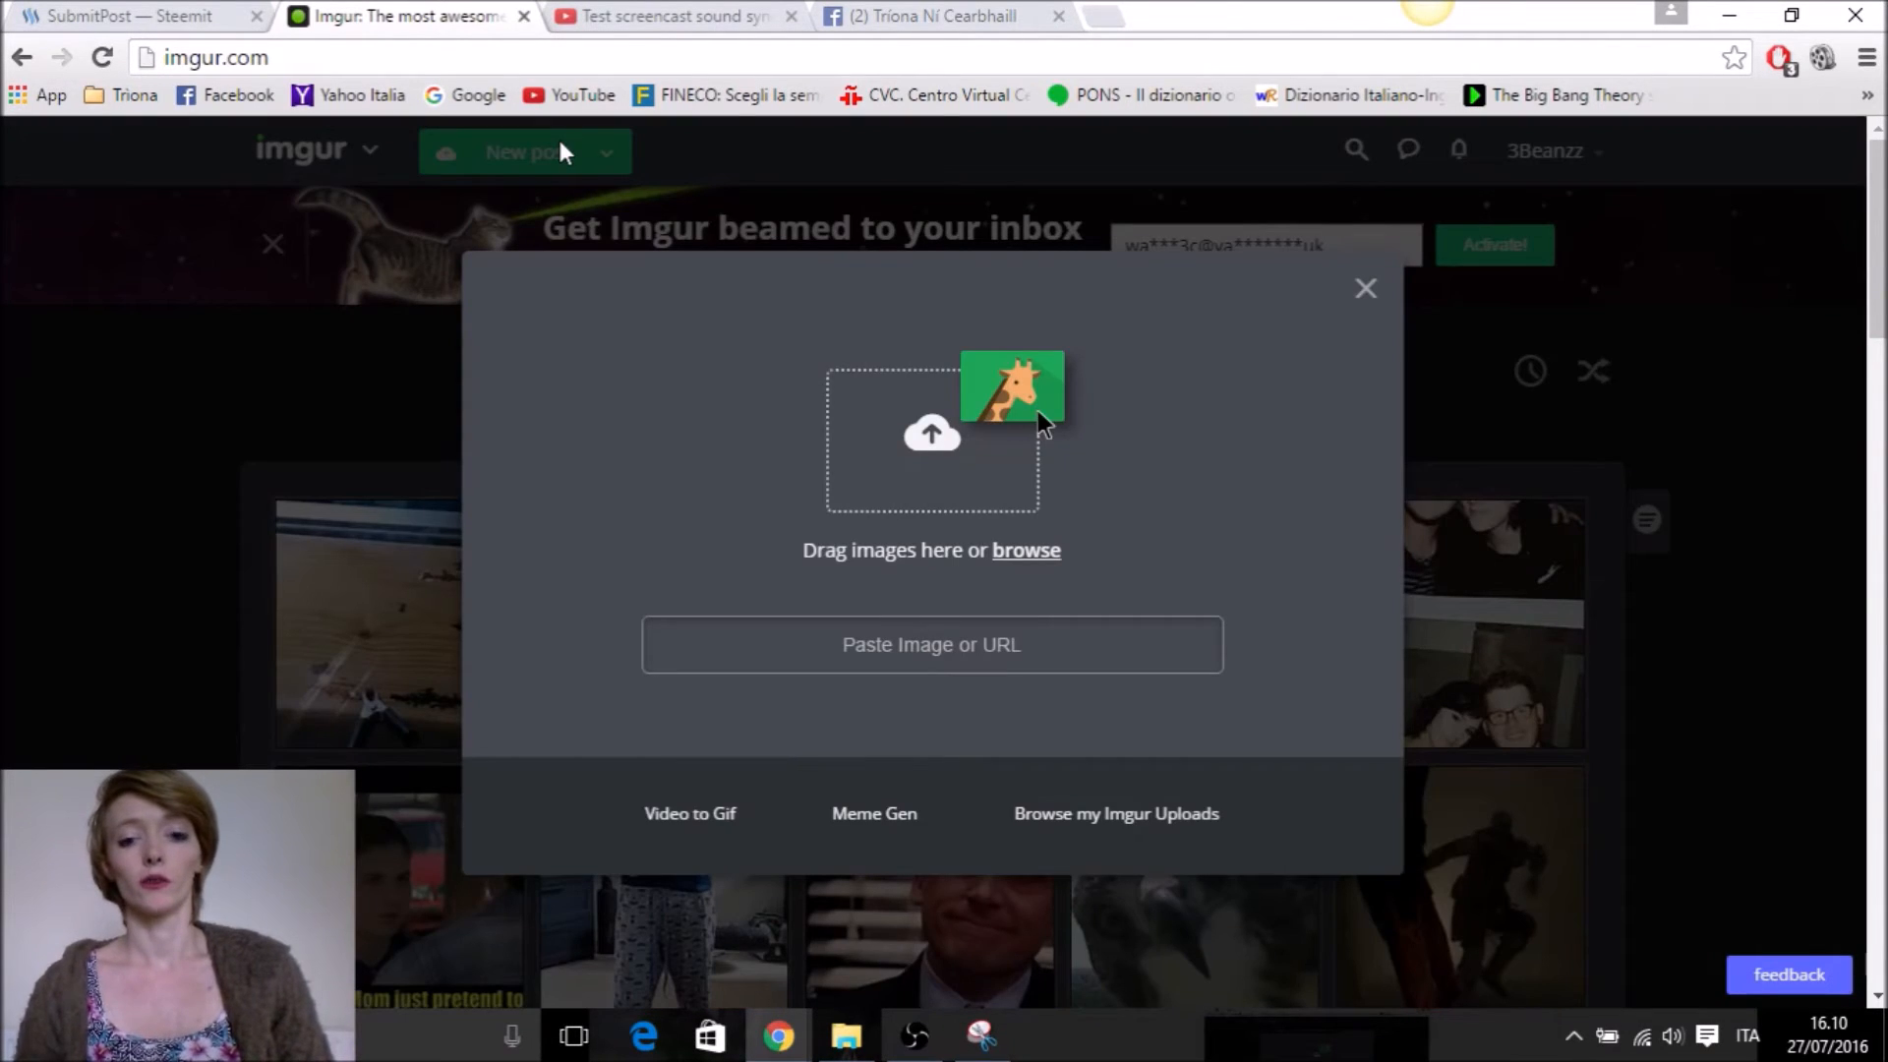
pyautogui.click(930, 645)
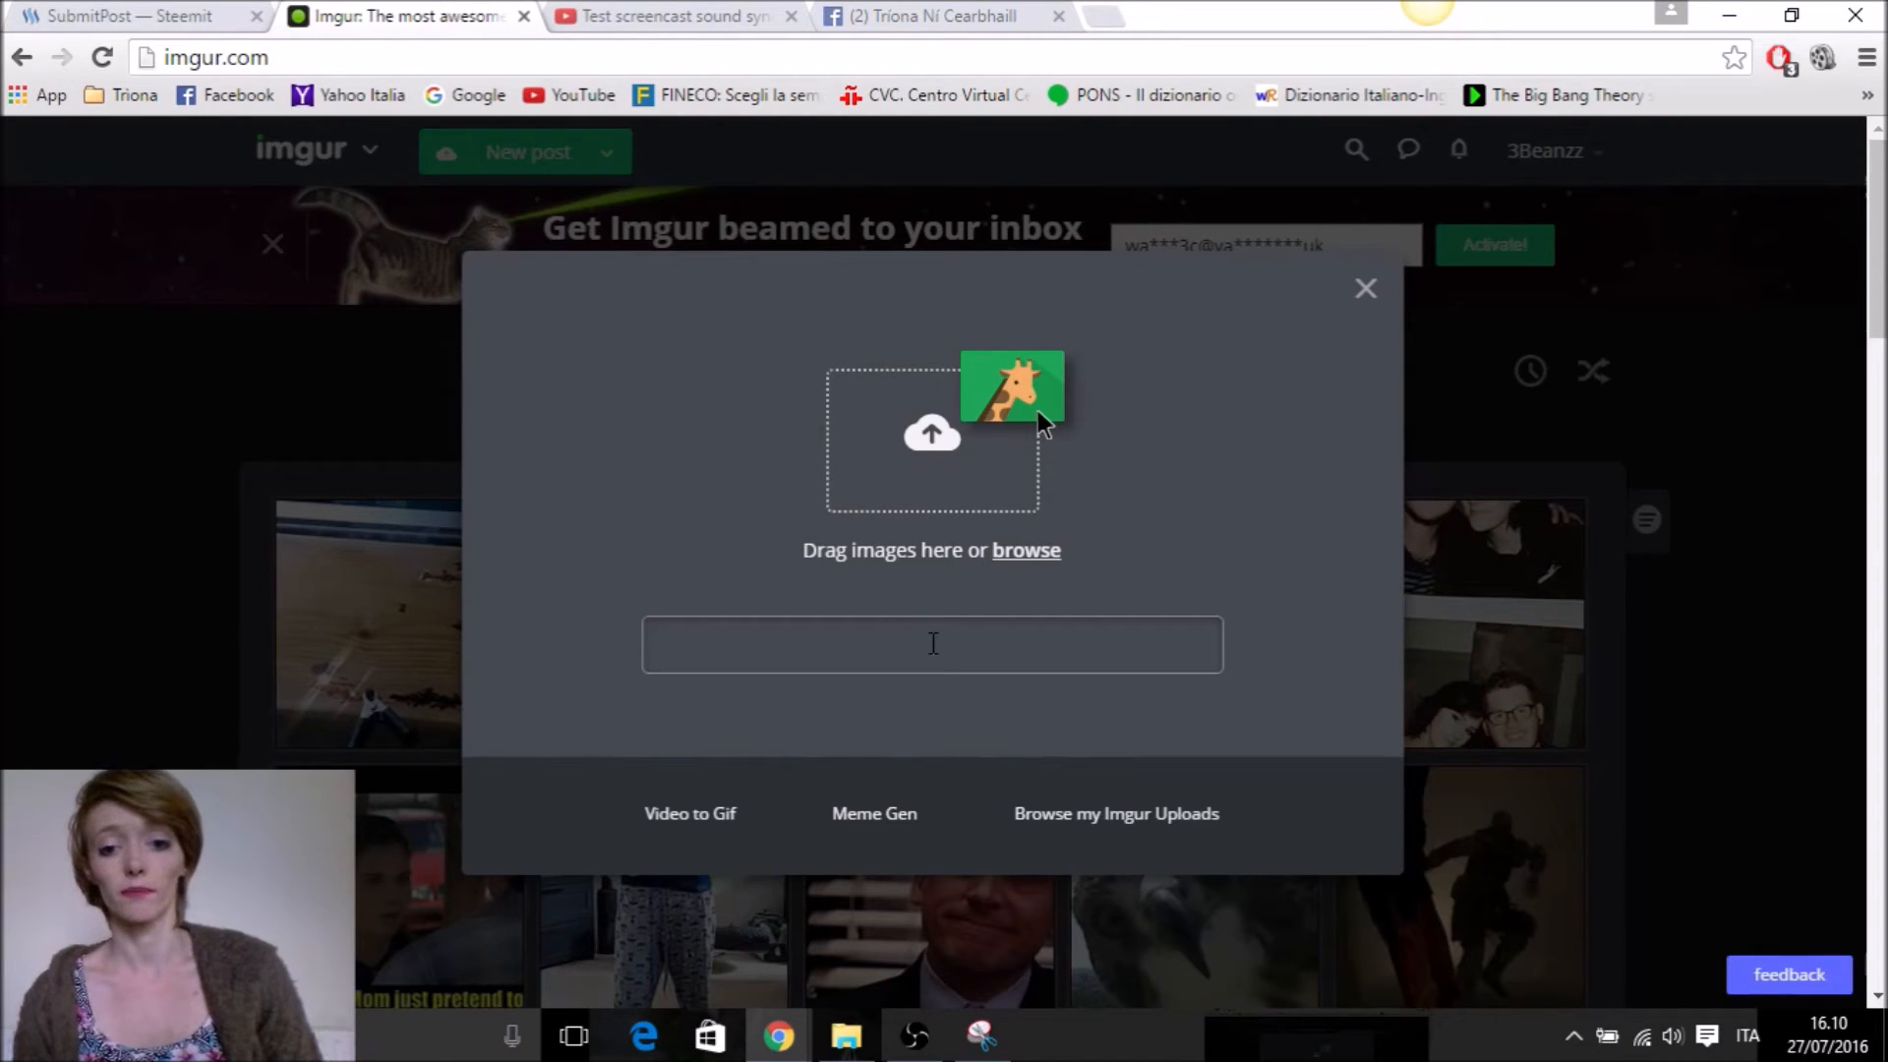
pyautogui.moveTo(979, 700)
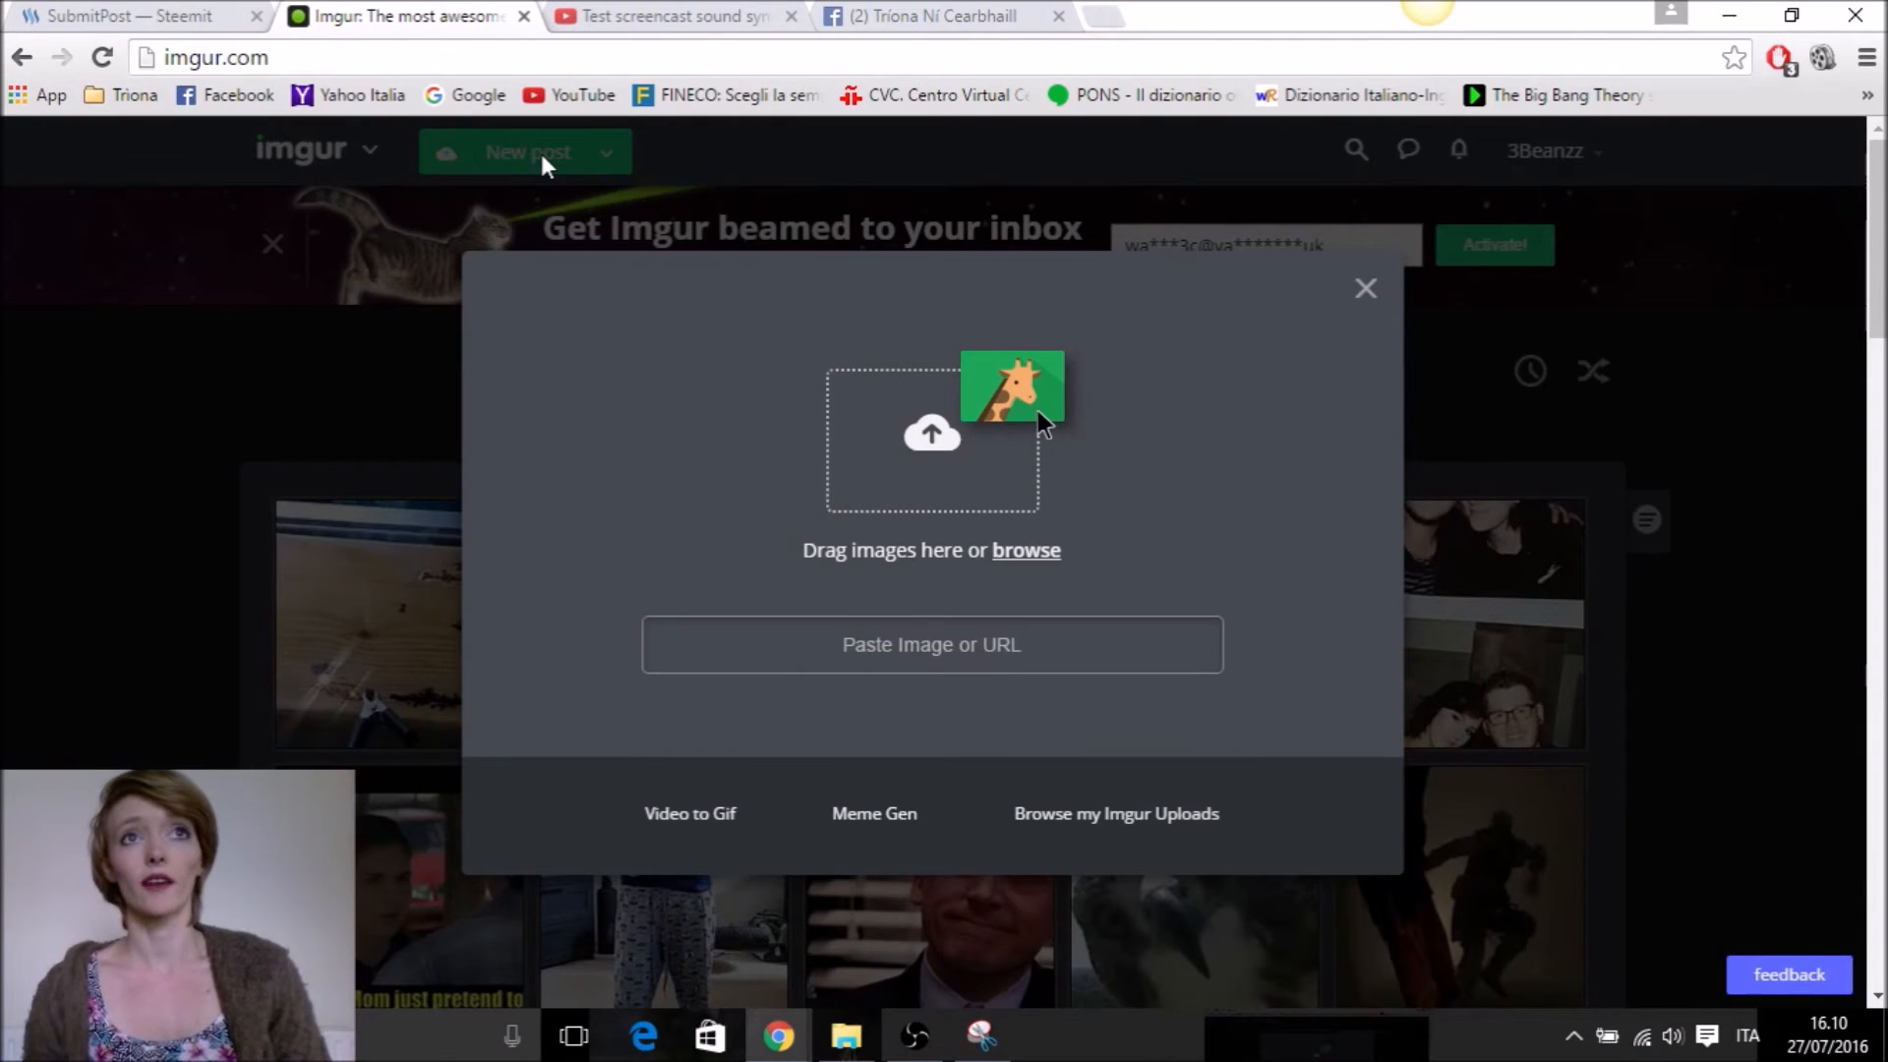
pyautogui.moveTo(1368, 297)
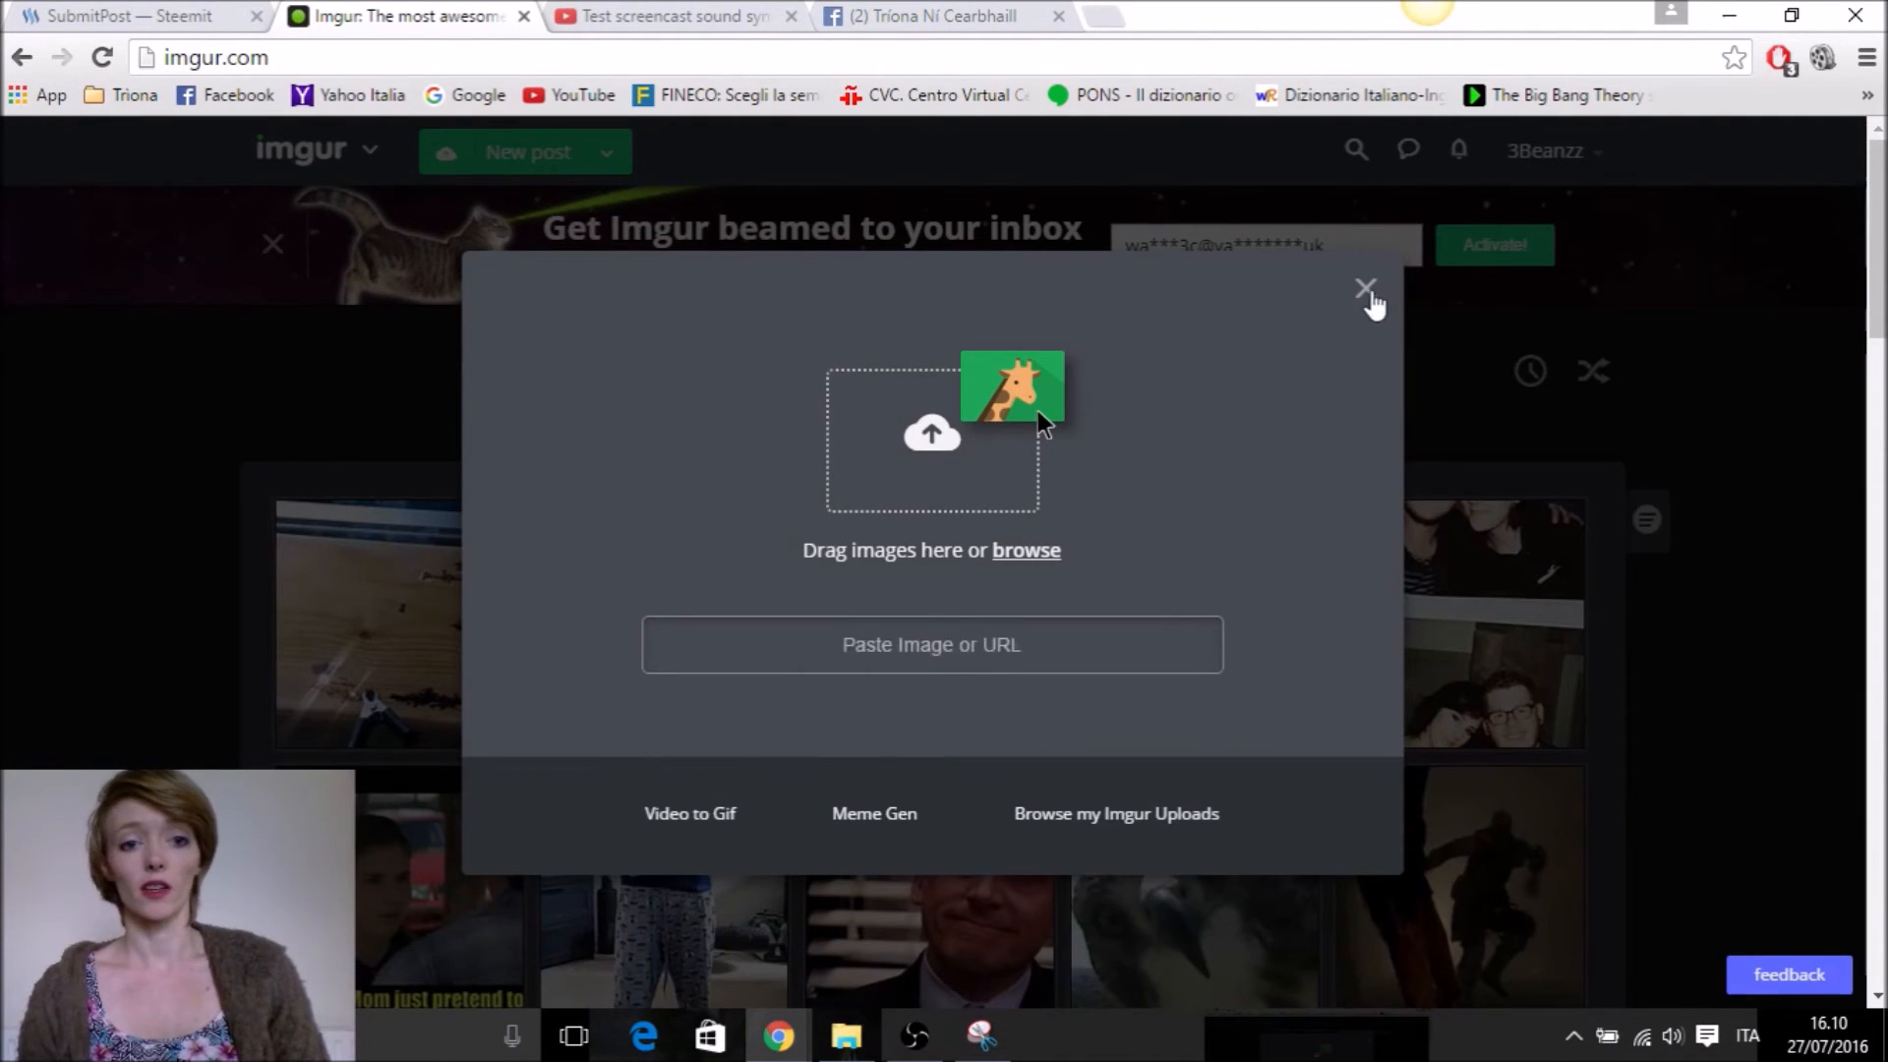
pyautogui.click(930, 645)
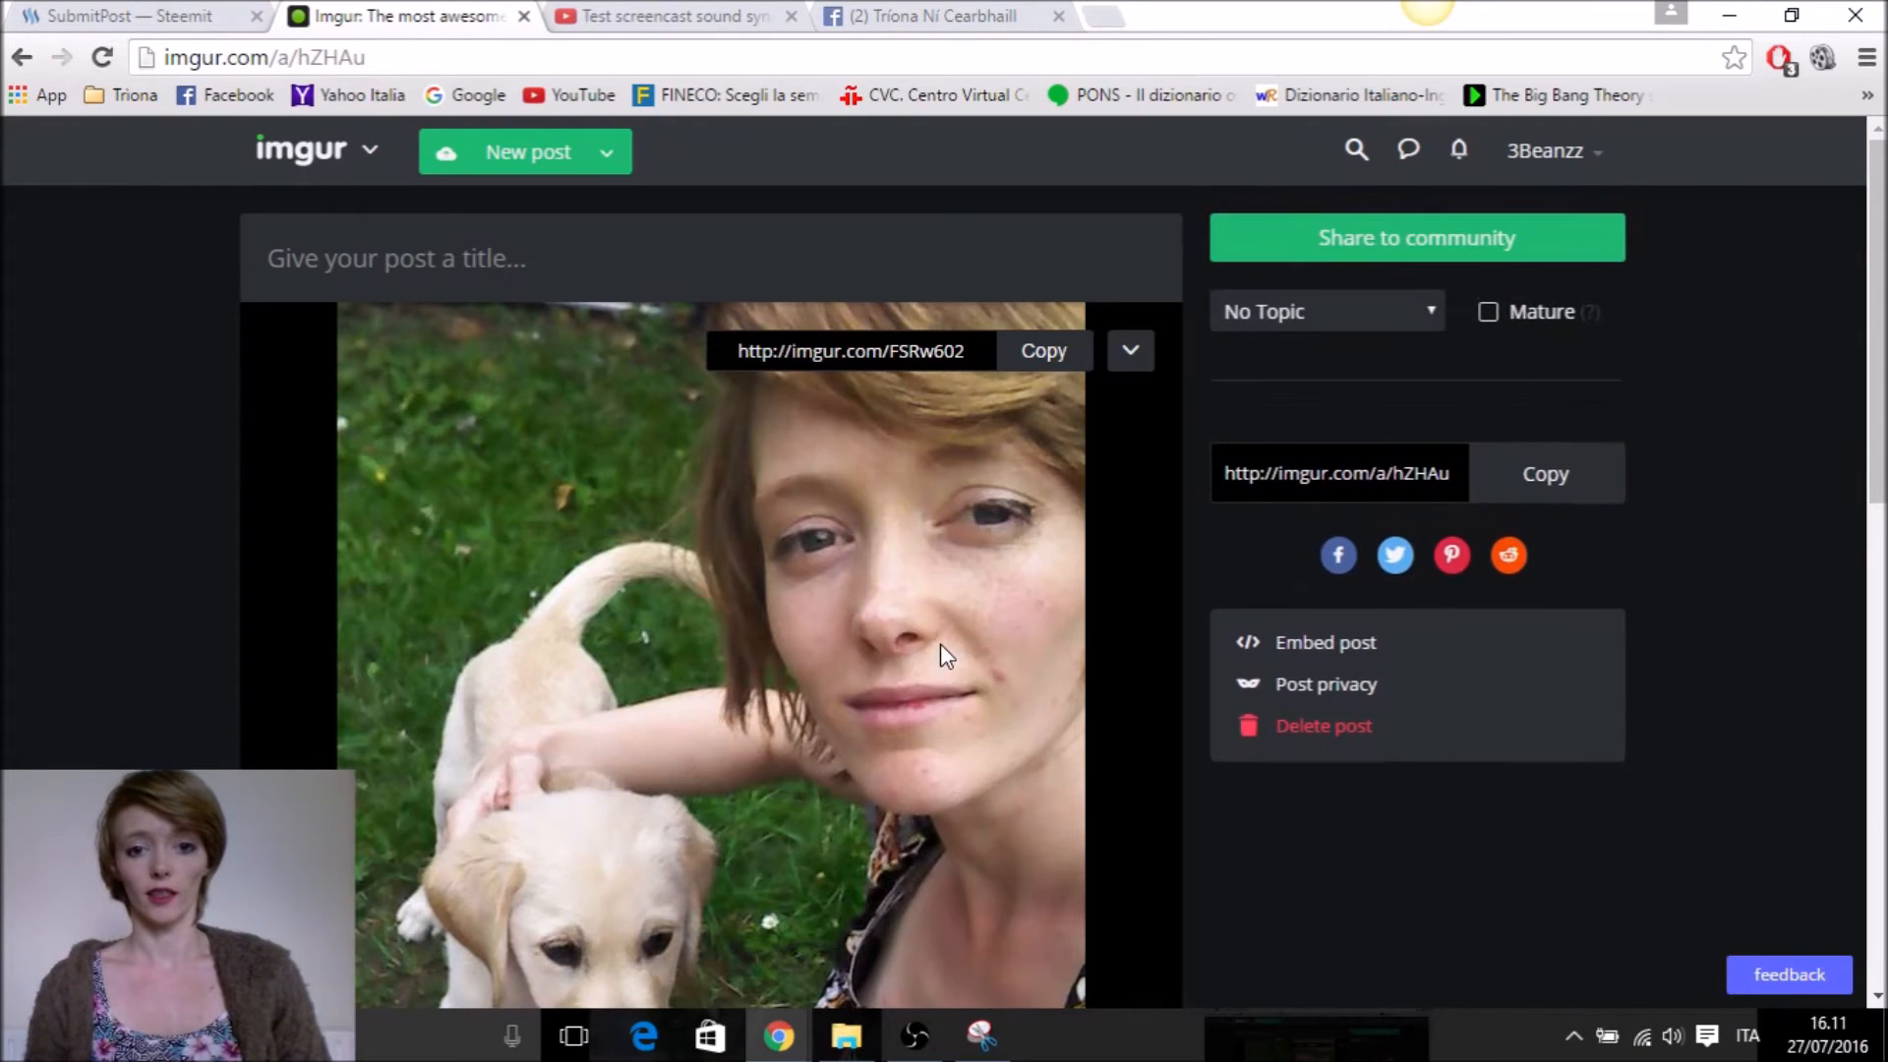
pyautogui.moveTo(1643, 181)
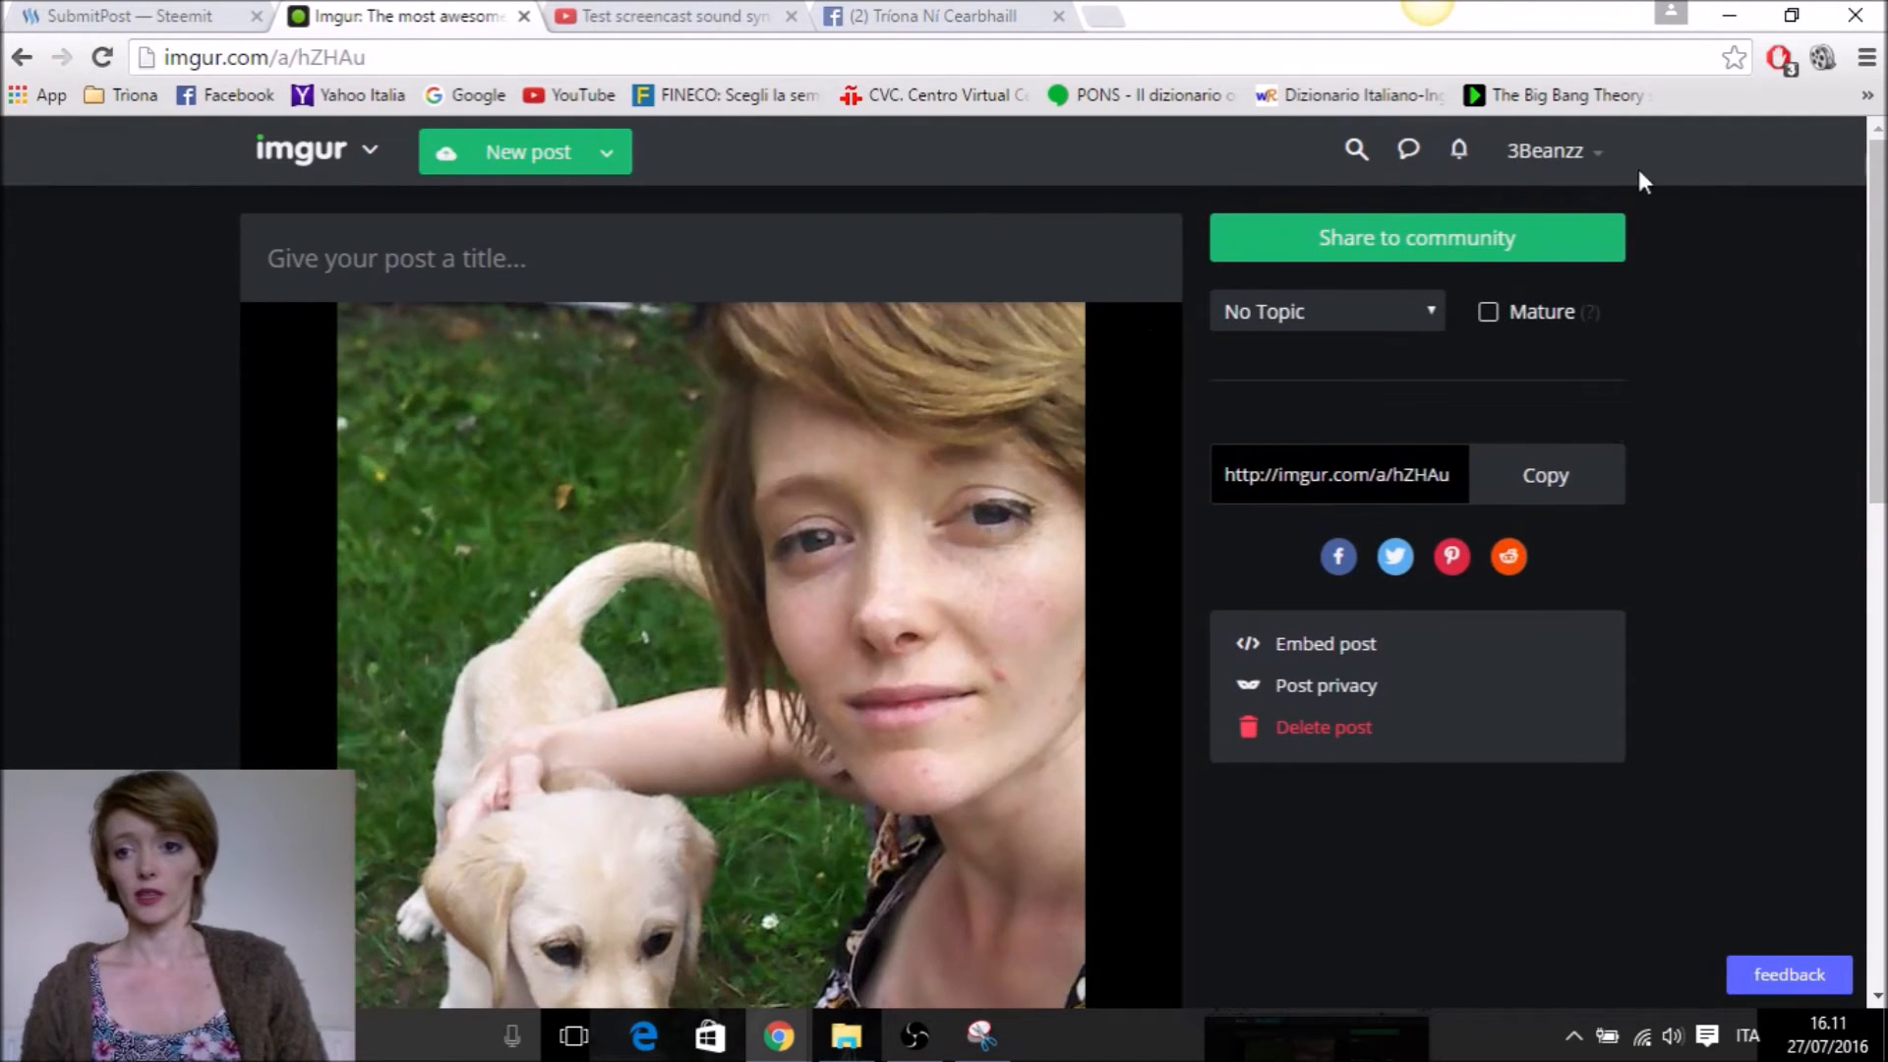
# Copy the uploaded dog photo's direct image address from the account's images and return to Steemit
pyautogui.click(1551, 152)
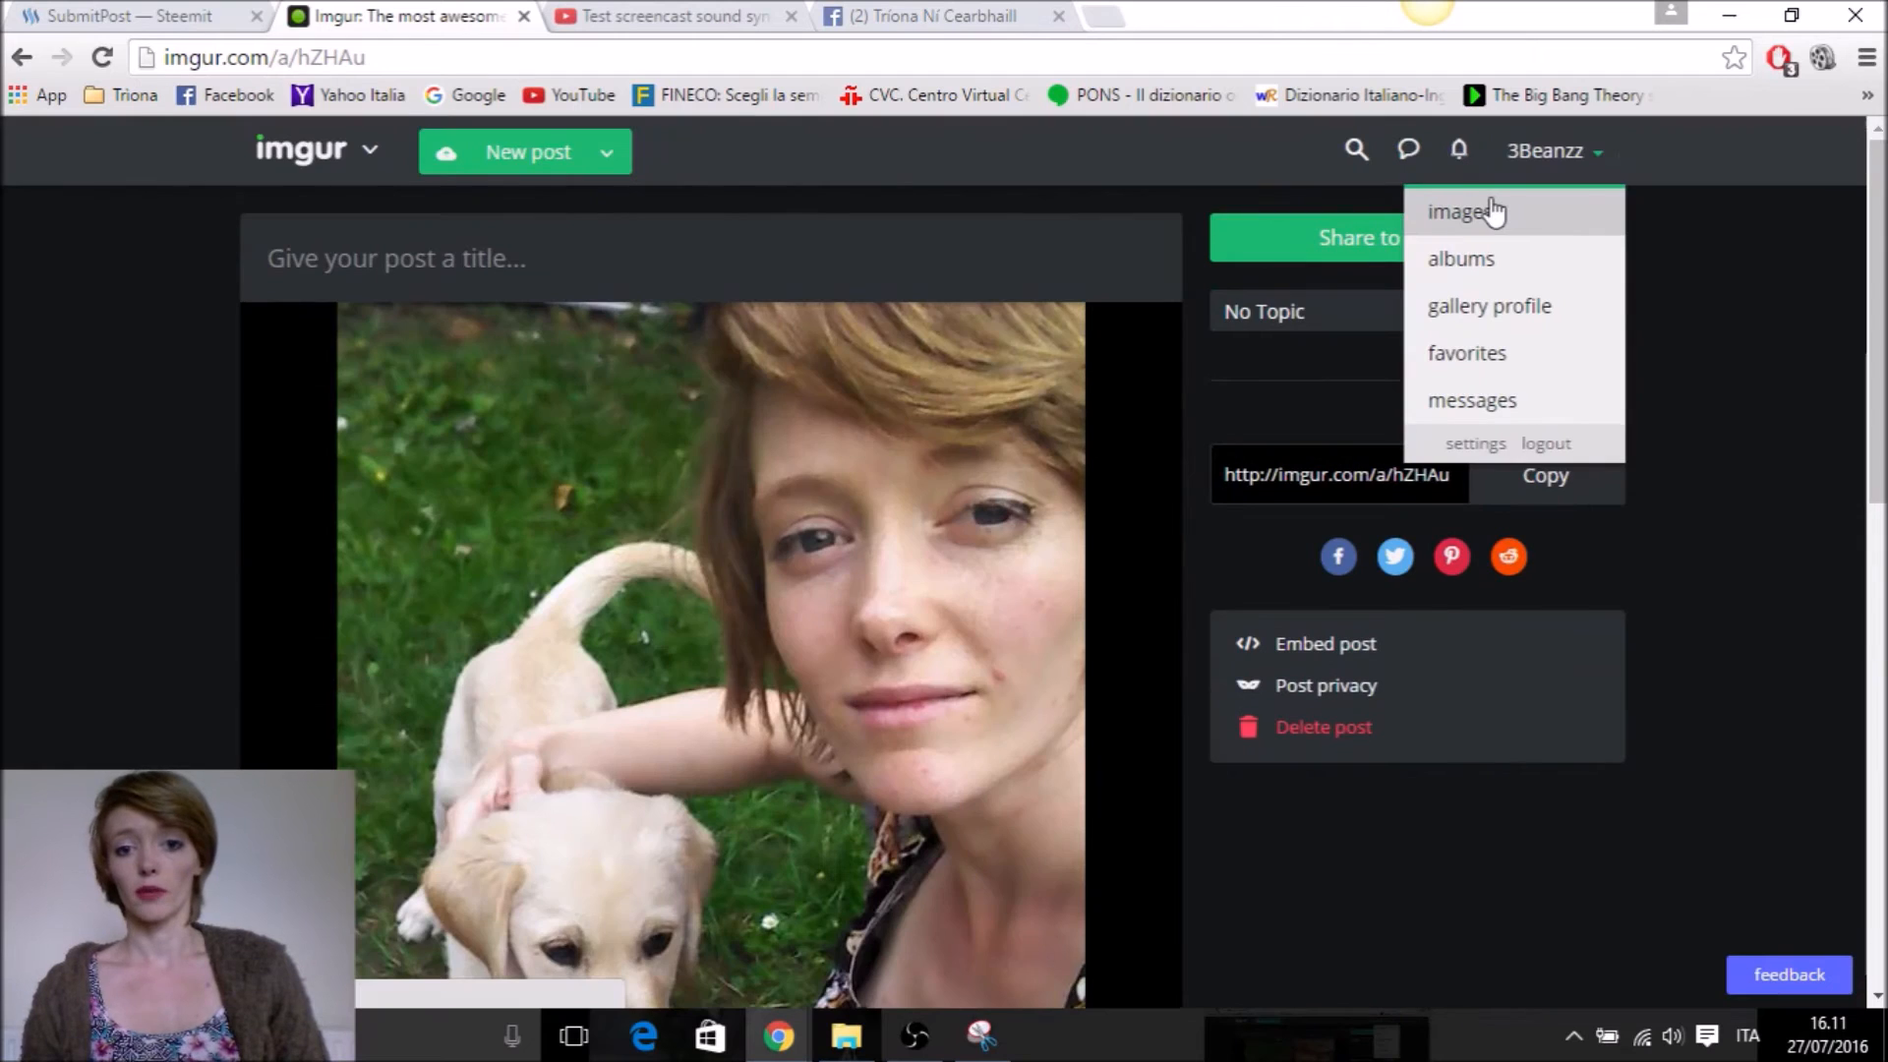
pyautogui.click(1459, 211)
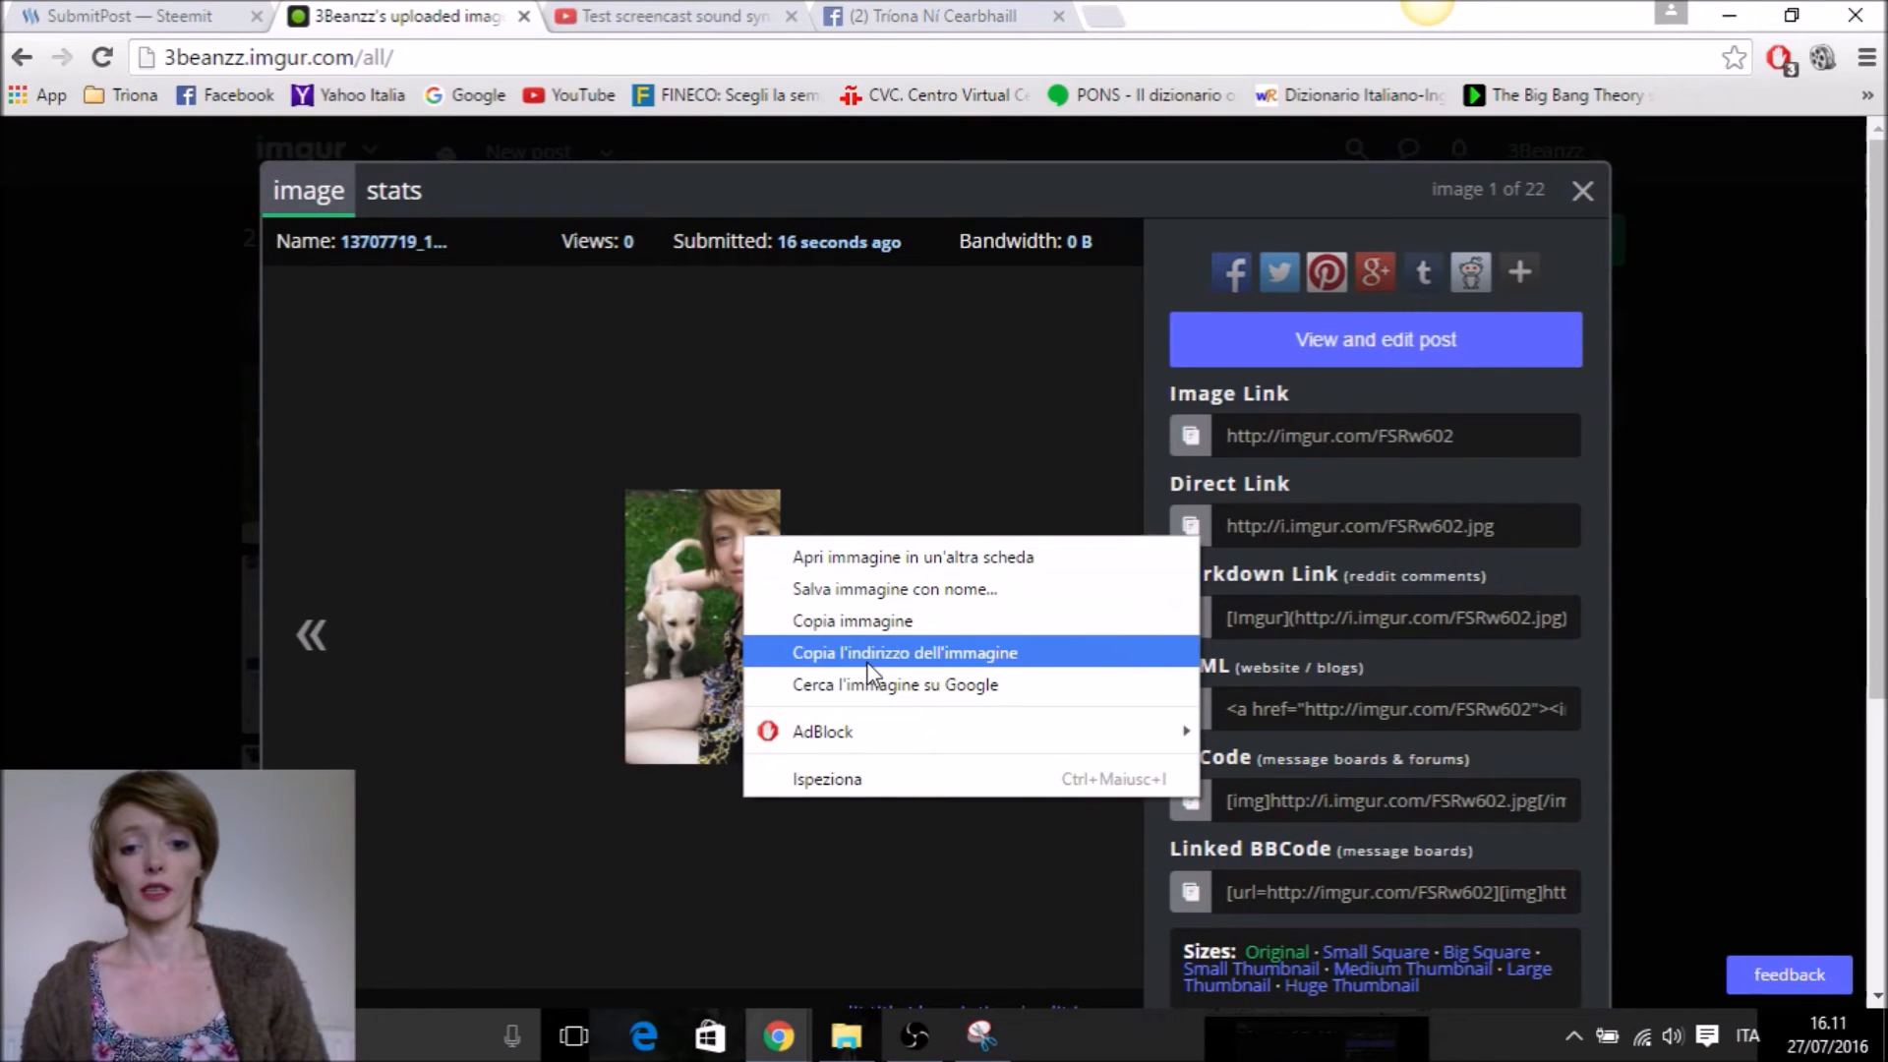
pyautogui.click(904, 651)
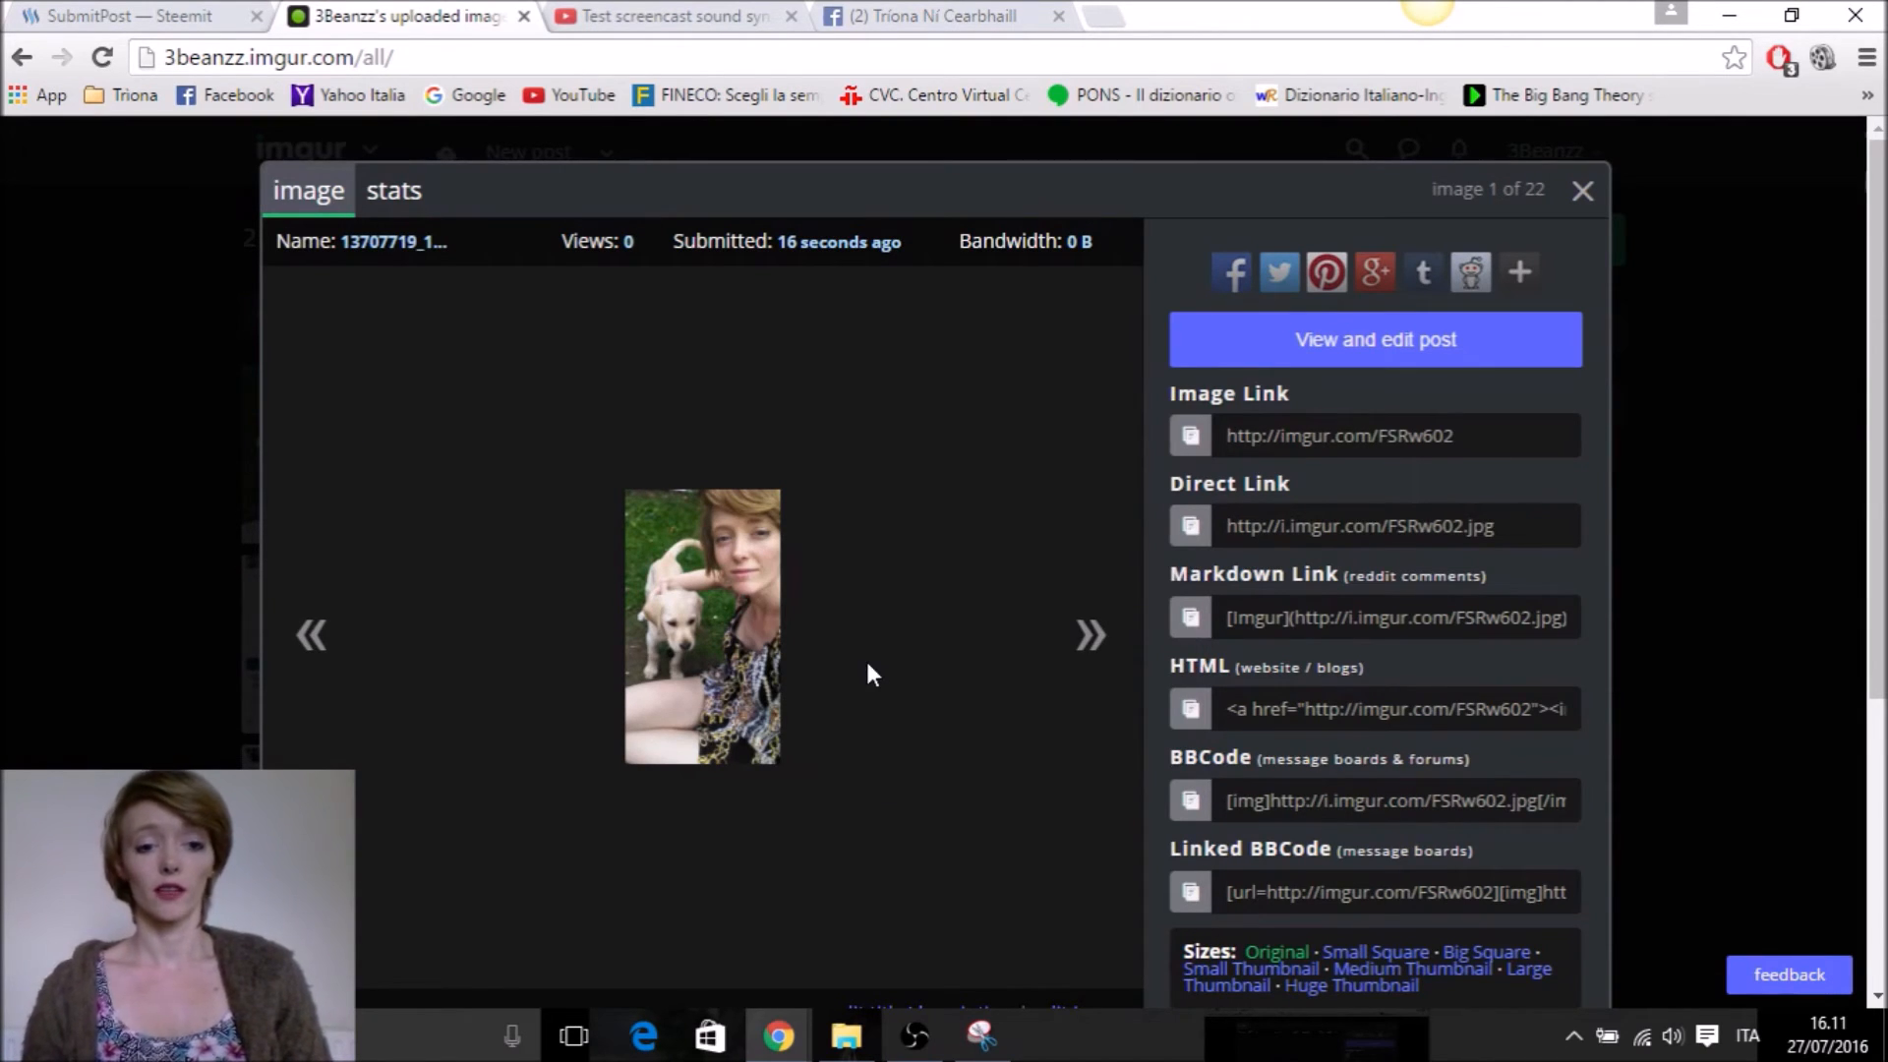
pyautogui.click(120, 16)
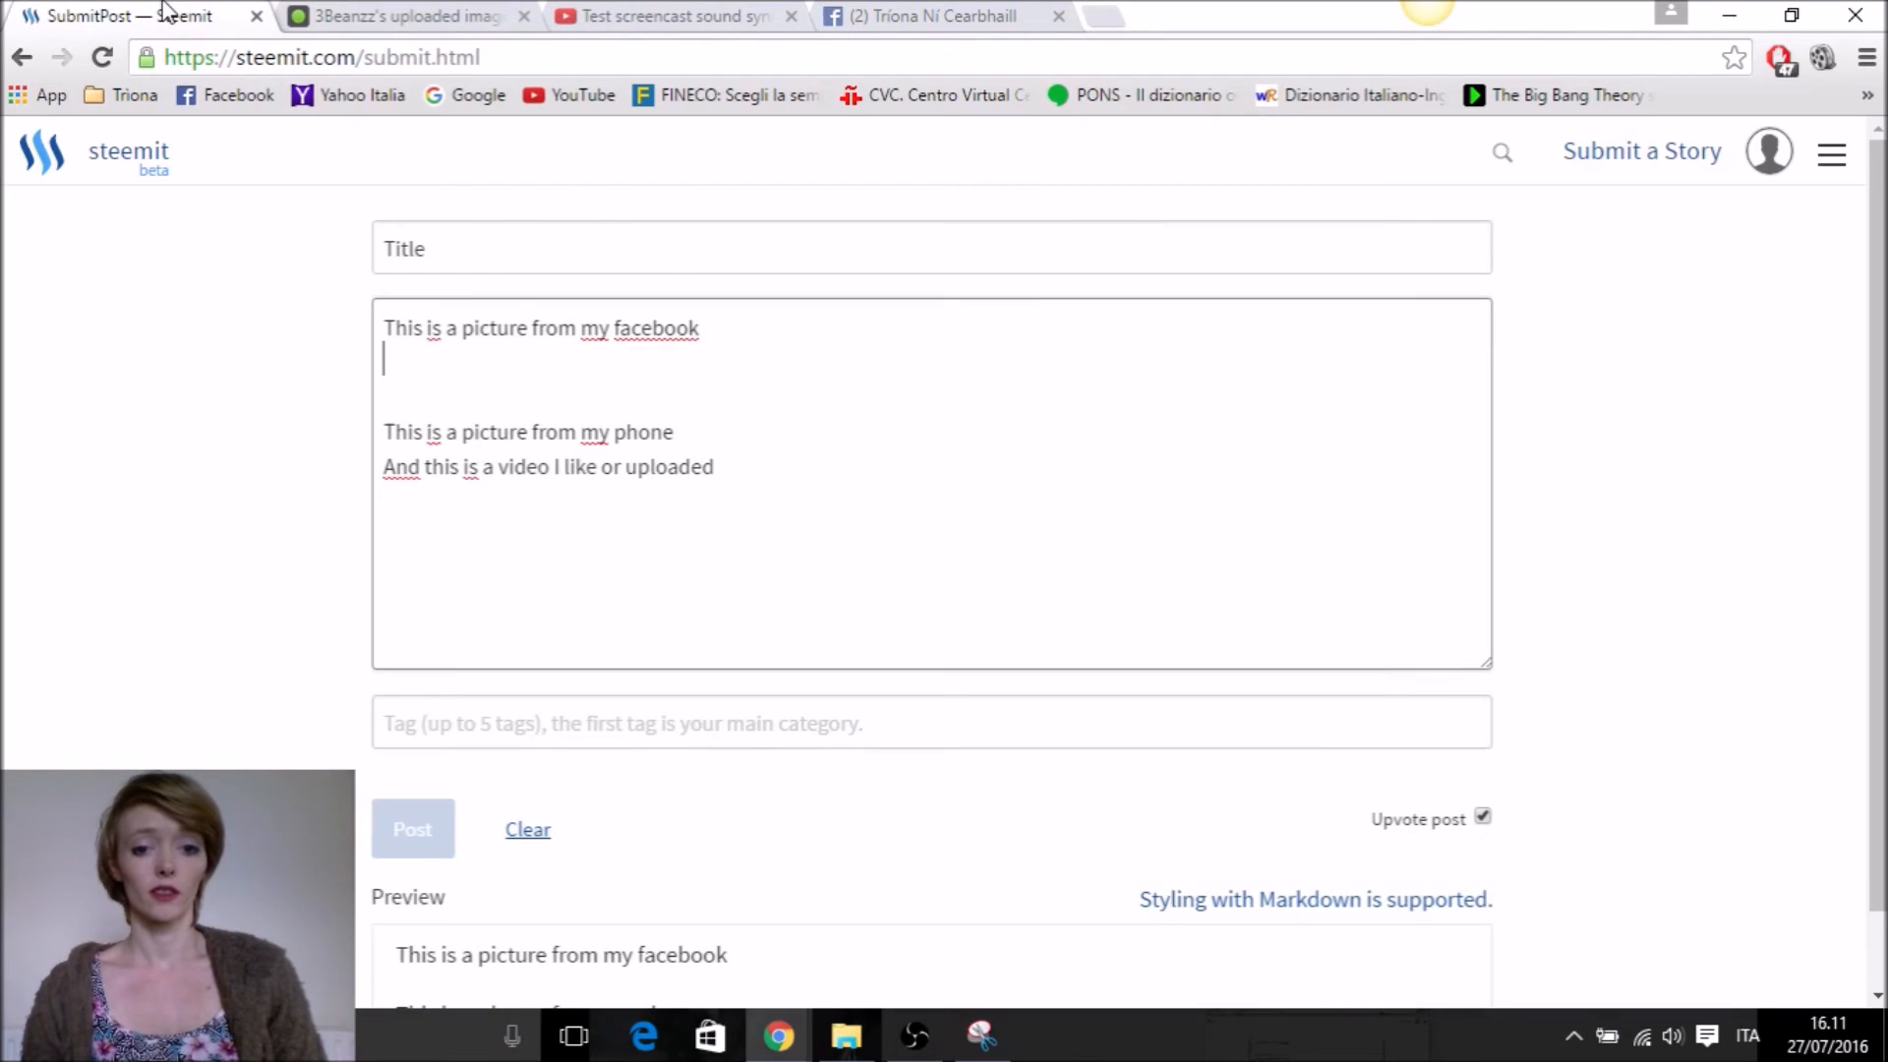
pyautogui.moveTo(214, 312)
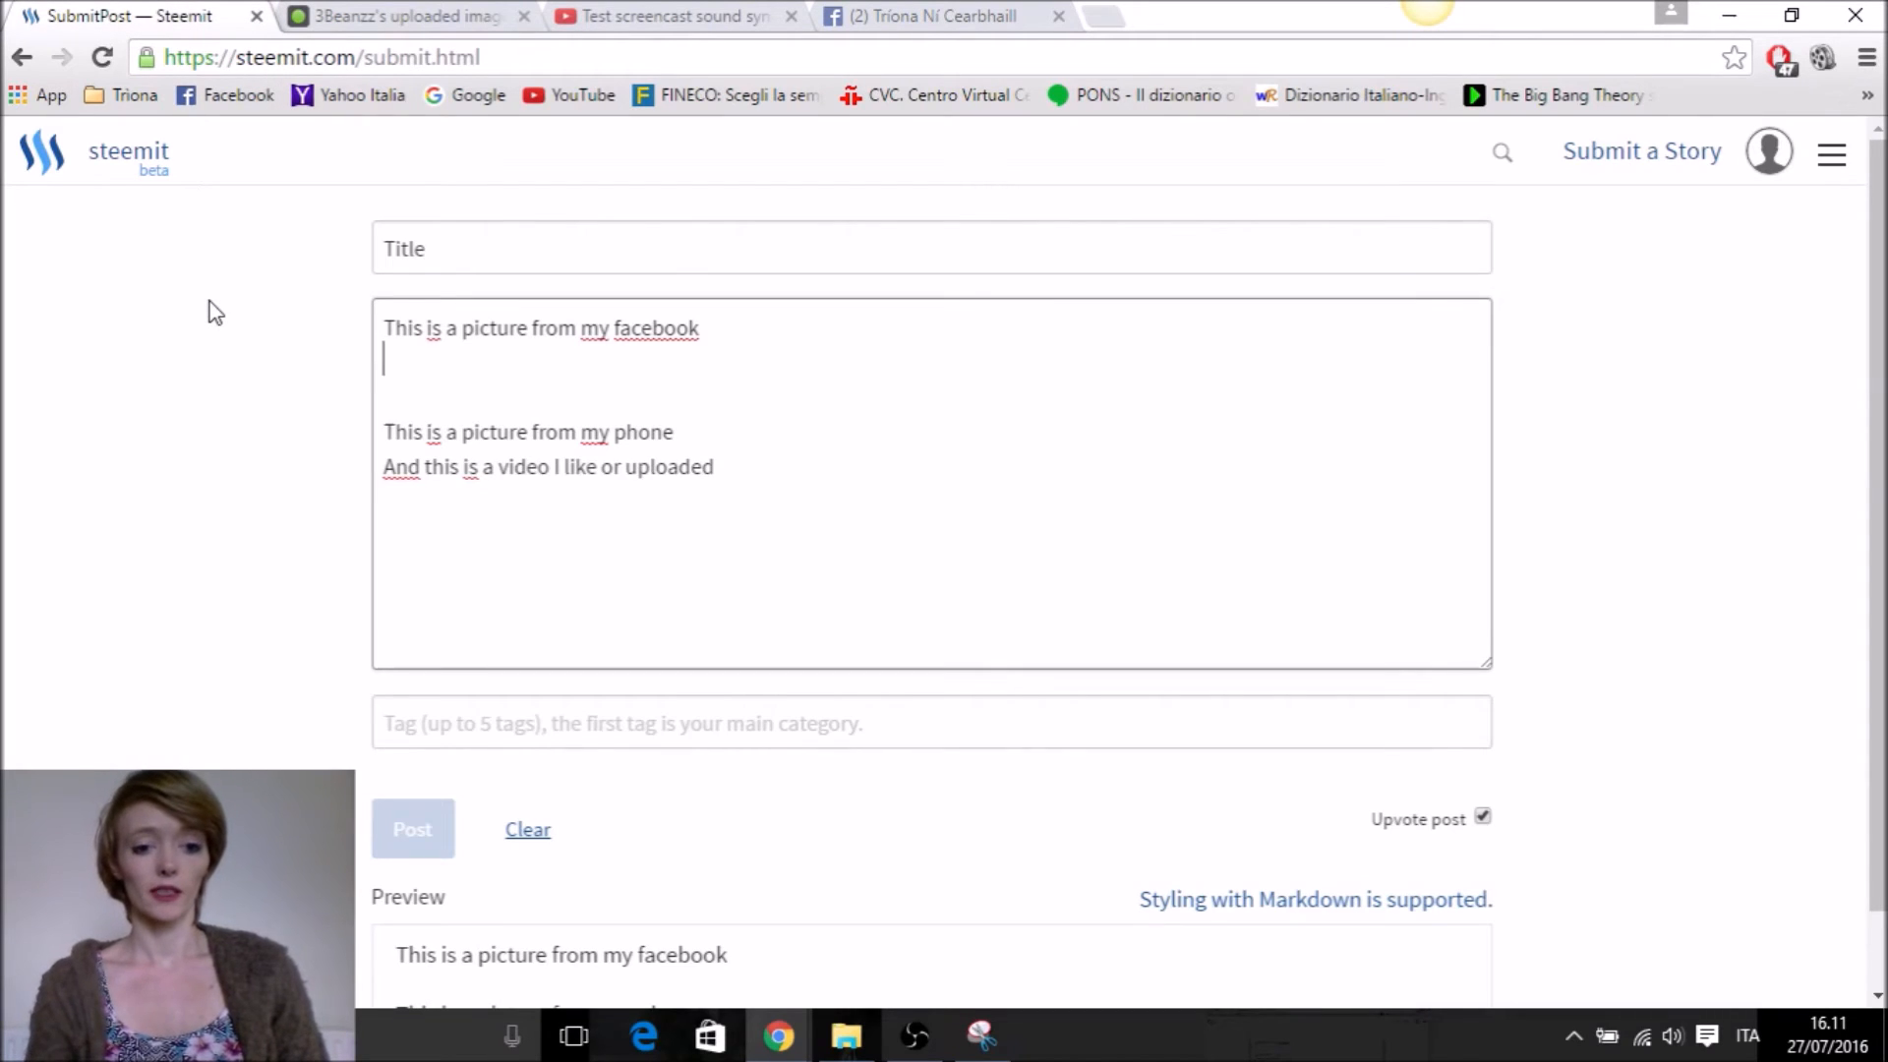
pyautogui.write('http://i.imgur.com/FSRw602.jpg')
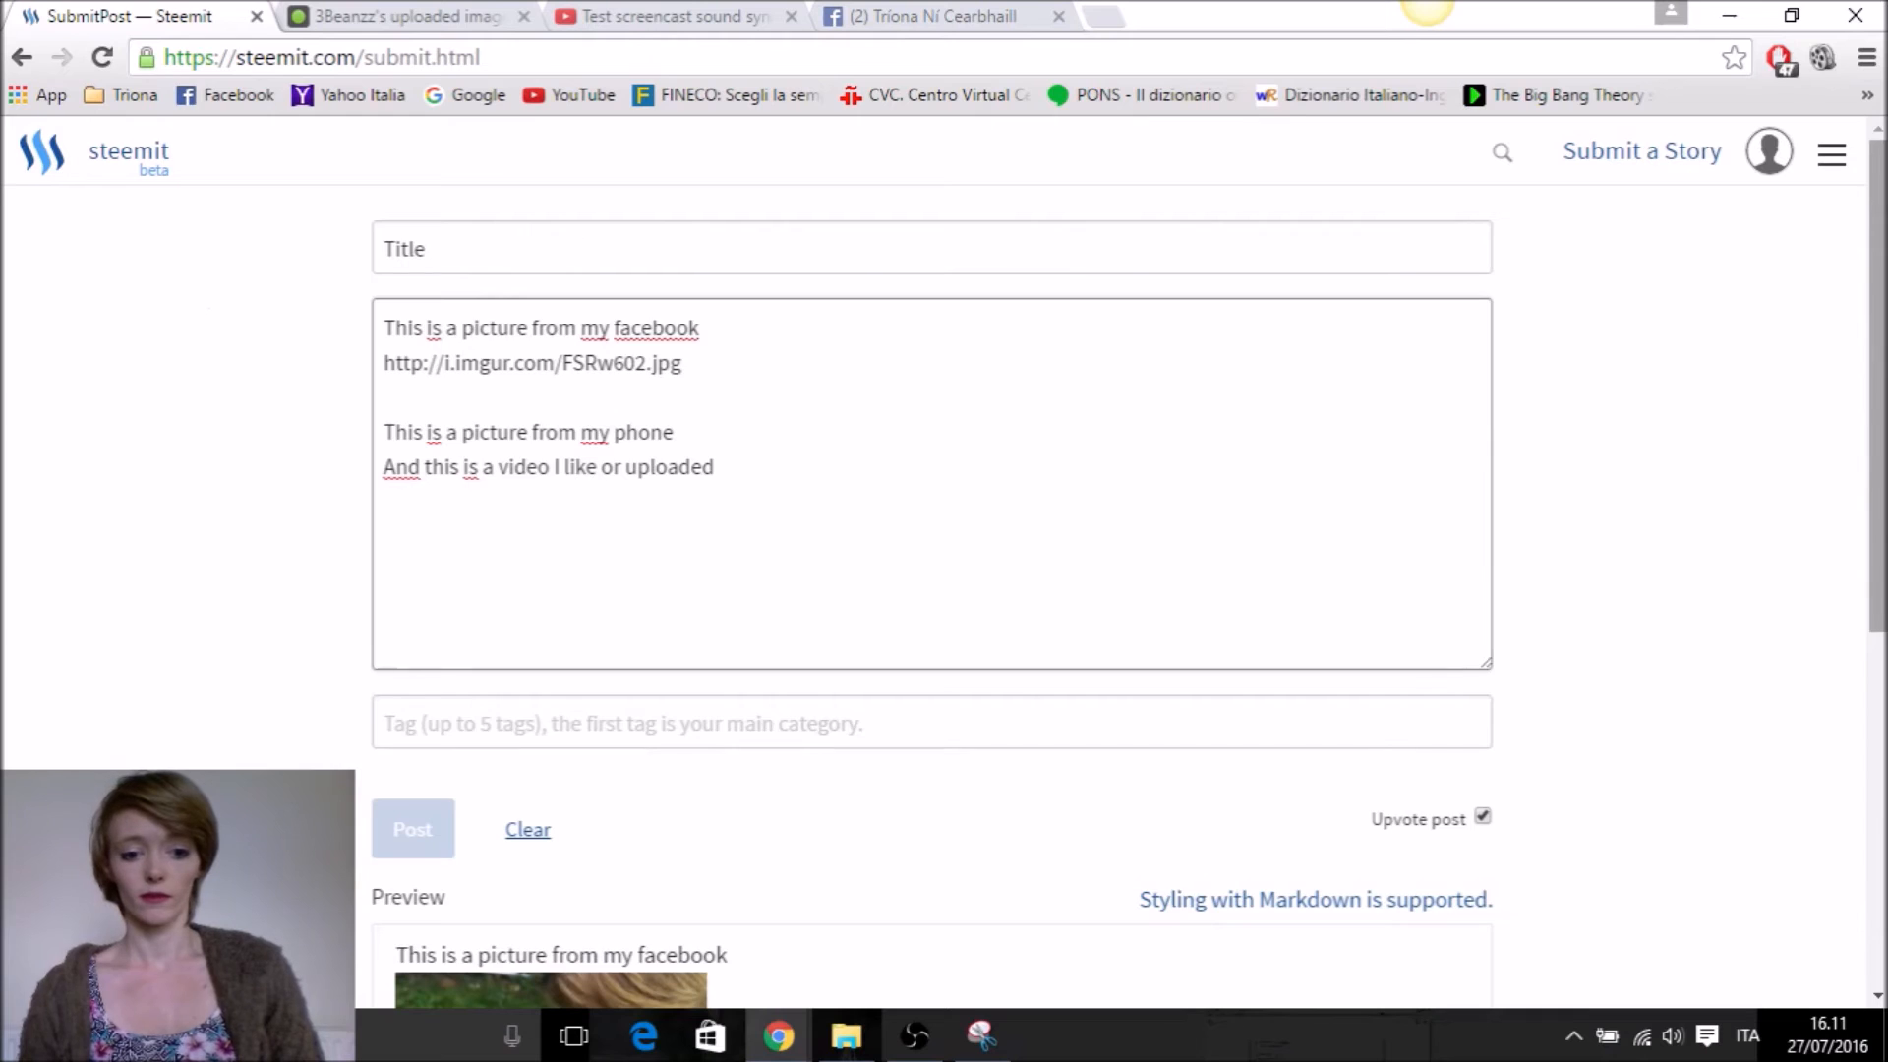
pyautogui.moveTo(384, 328); pyautogui.dragTo(684, 362)
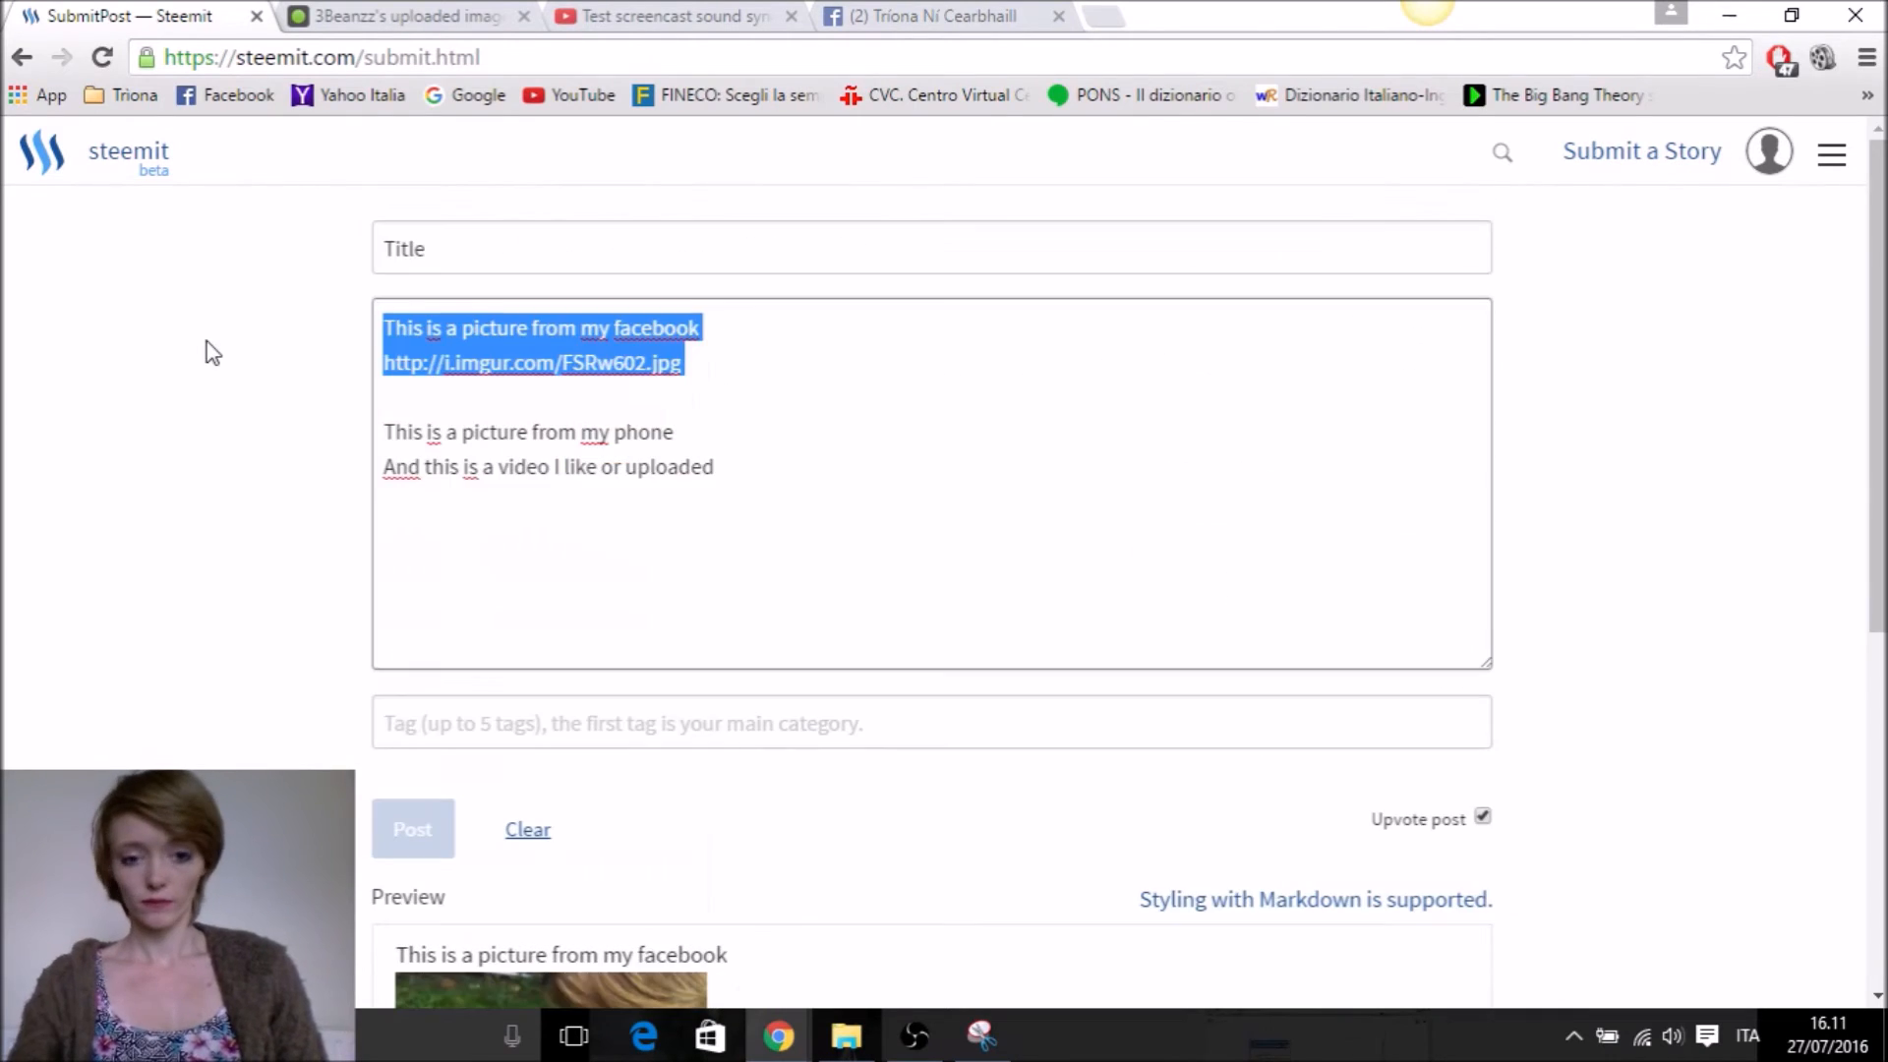
pyautogui.press('Delete')
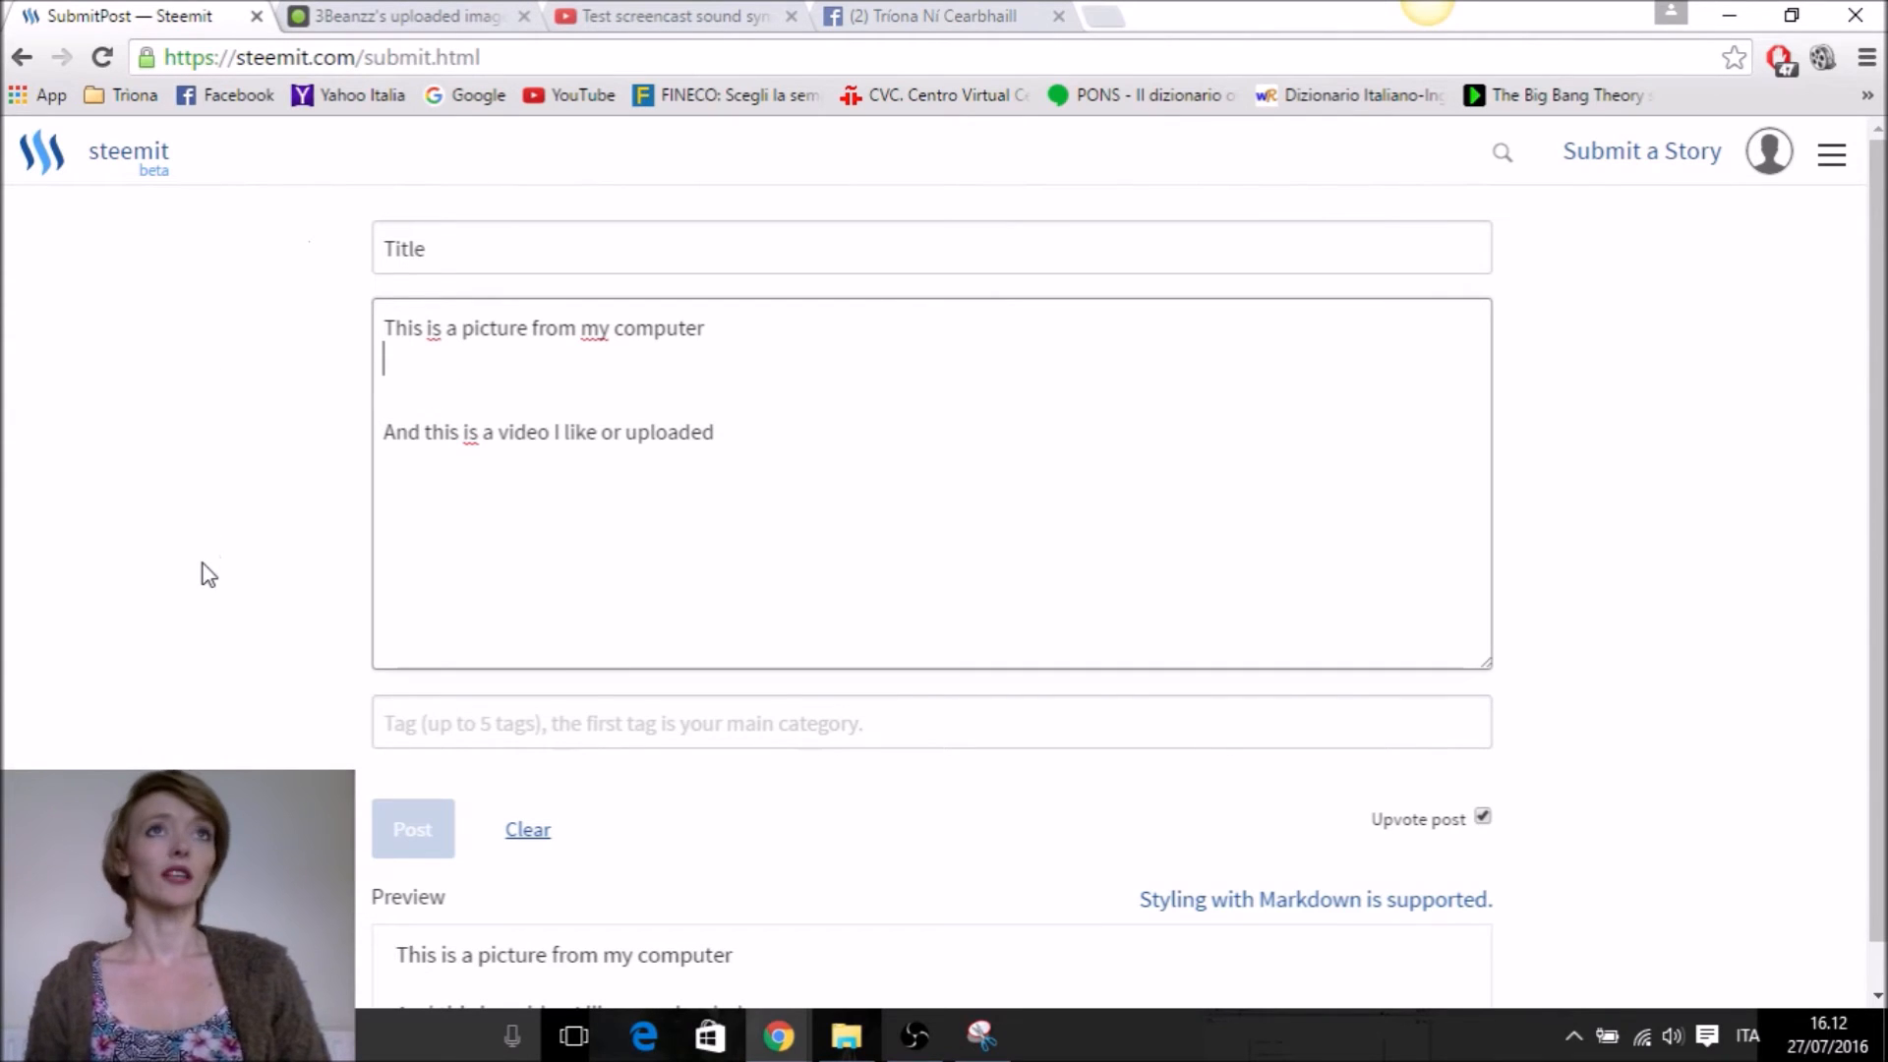
# Upload the heading and picture-and-video formatting screenshots from the computer as a new Imgur post
pyautogui.click(403, 16)
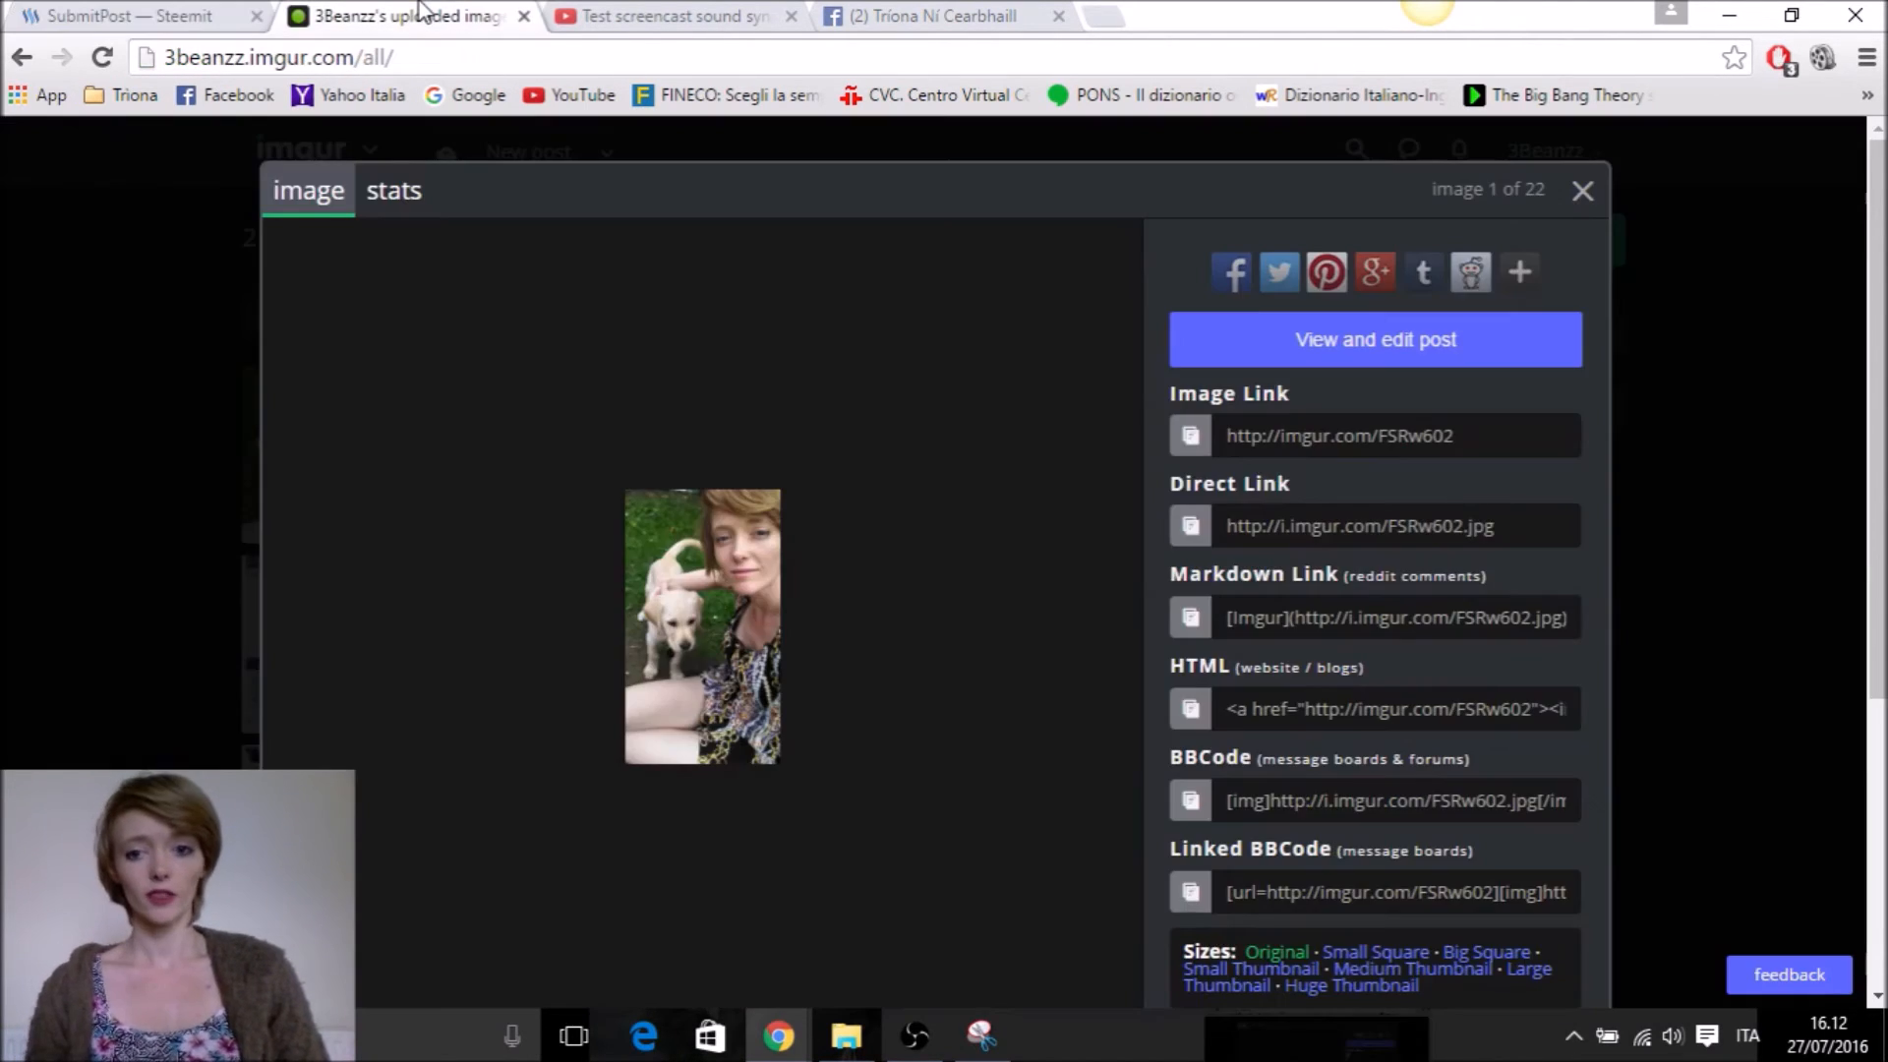
pyautogui.click(1581, 191)
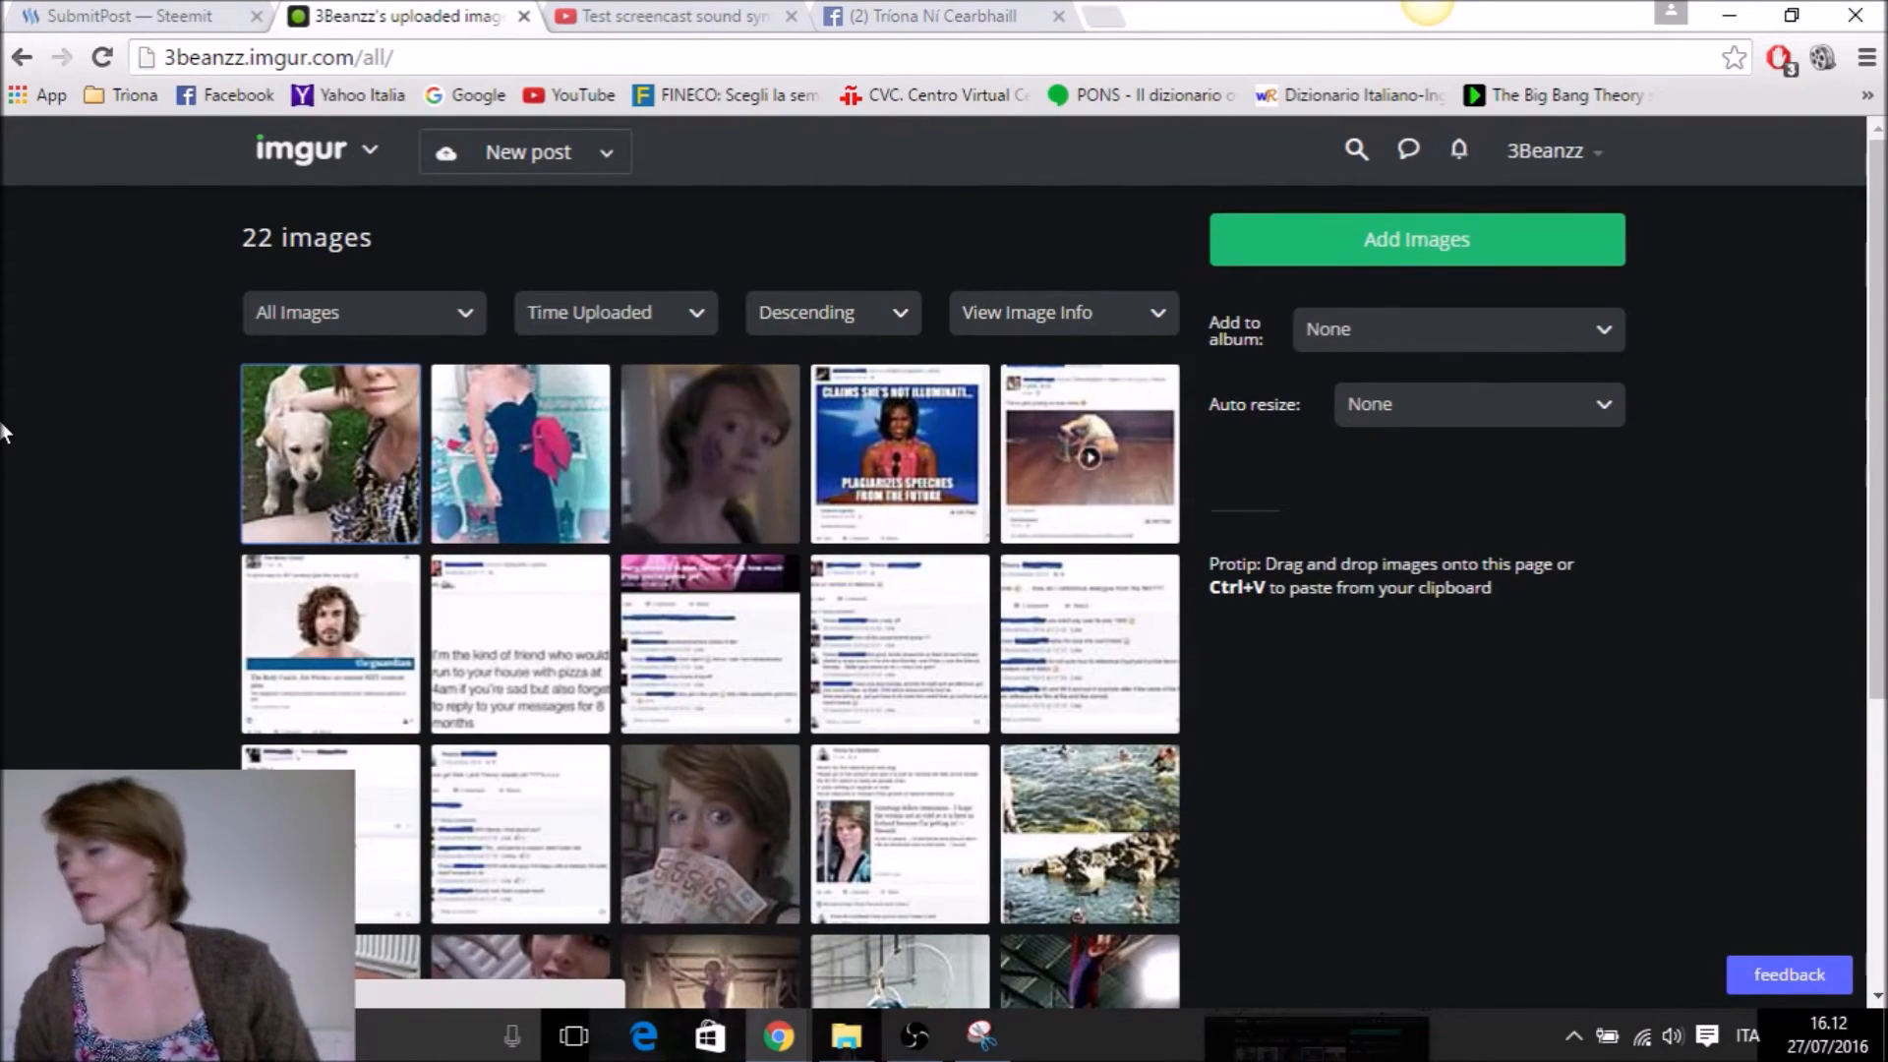
pyautogui.click(1413, 238)
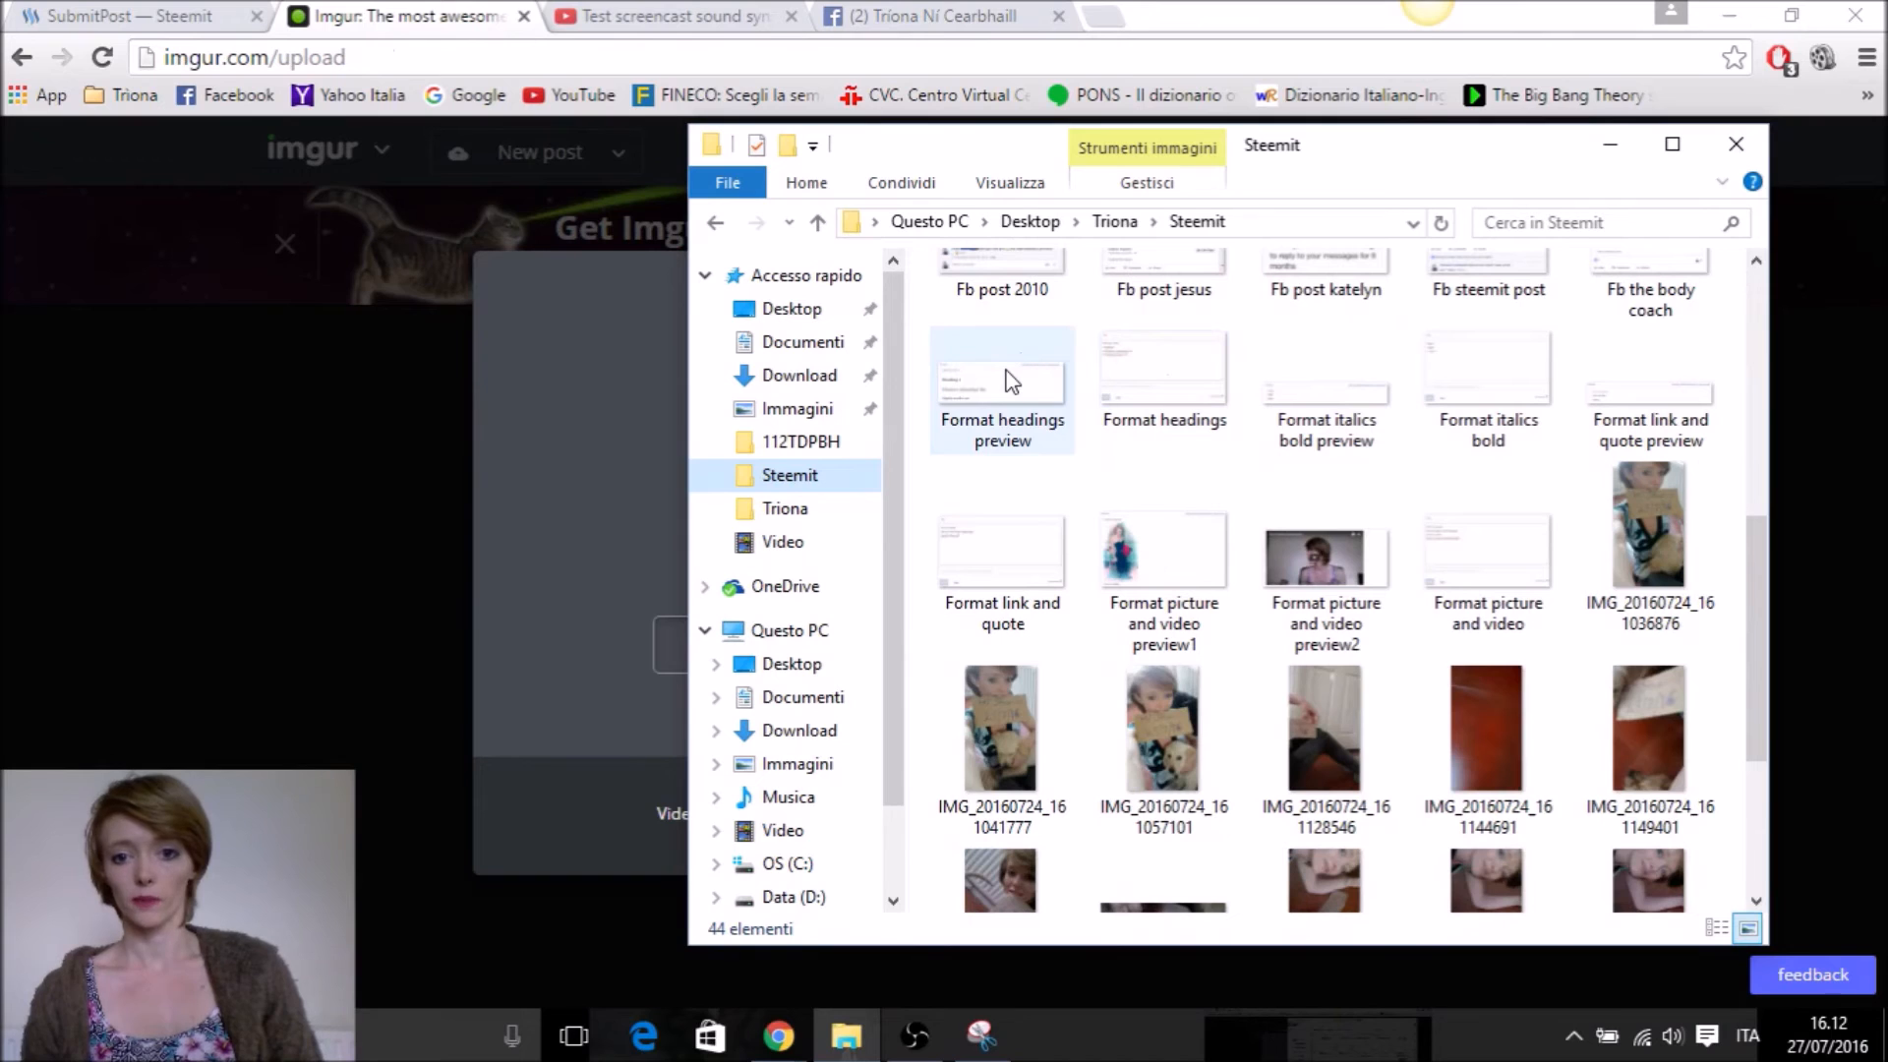
pyautogui.click(1001, 374)
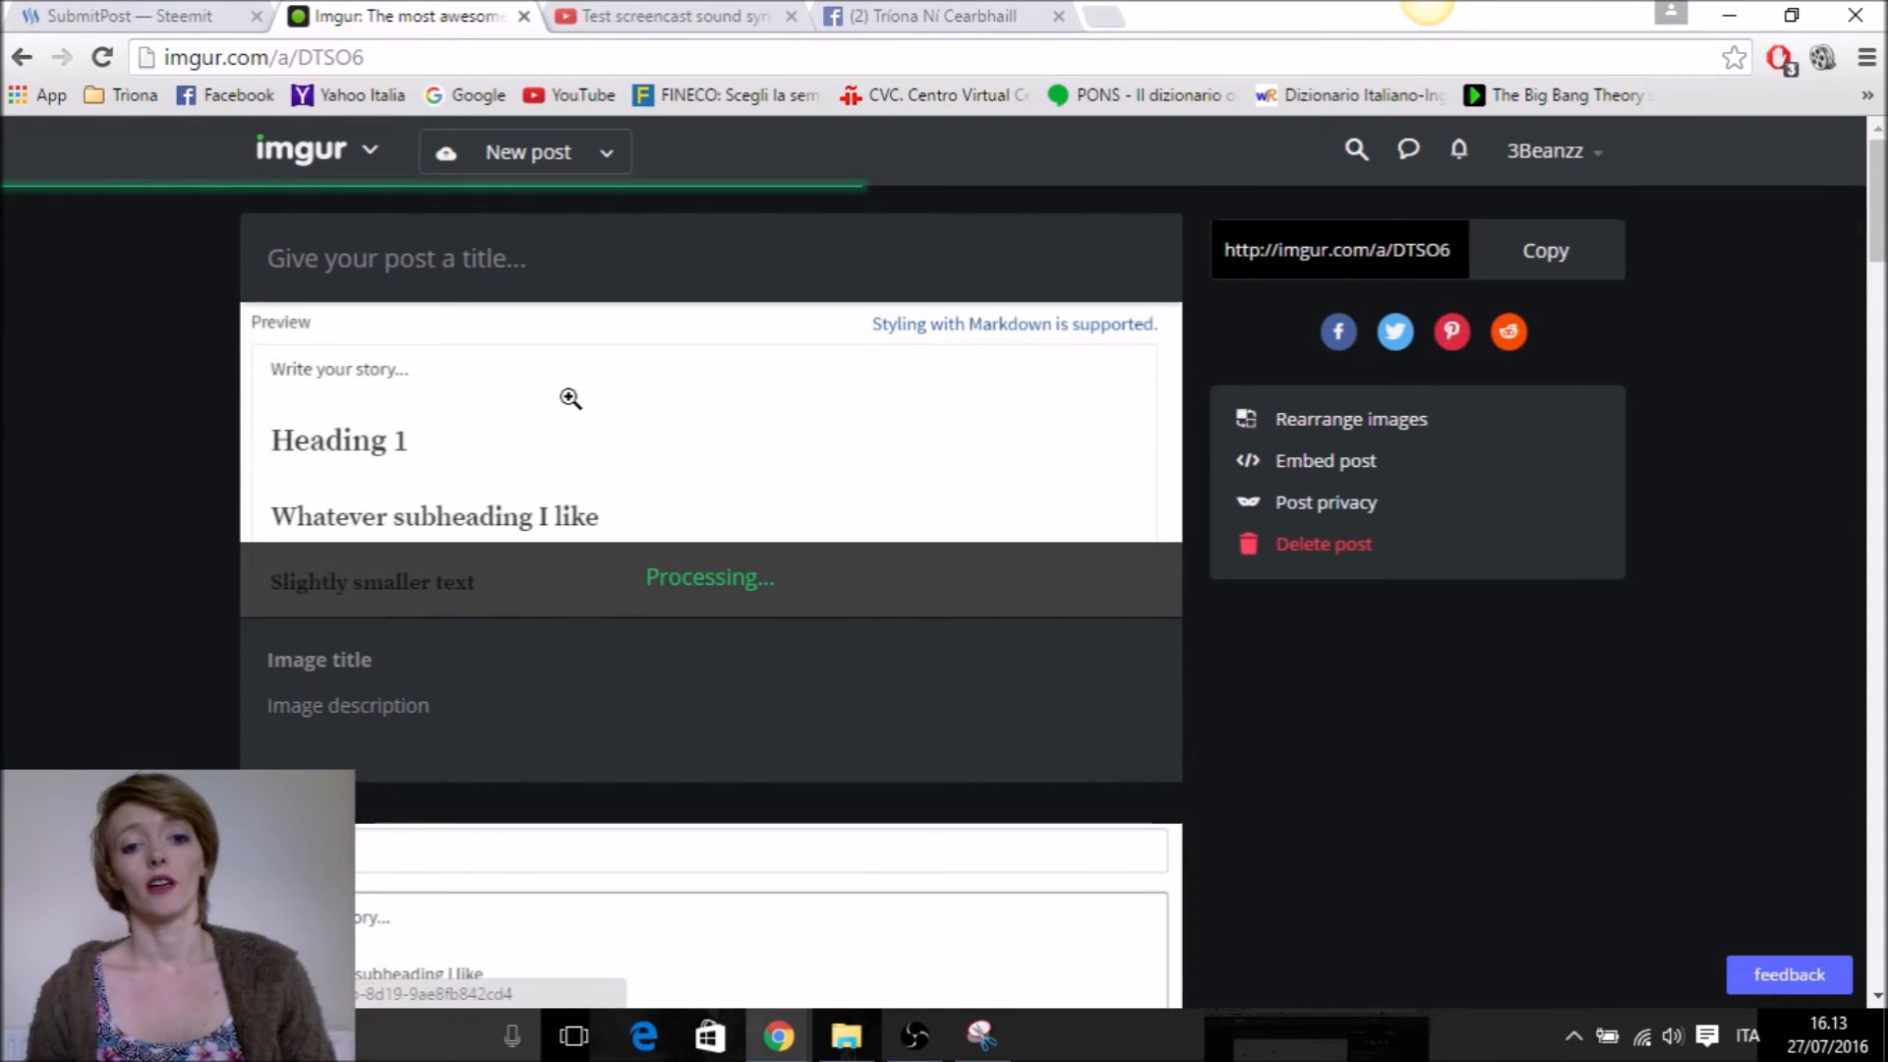
pyautogui.scroll(-3)
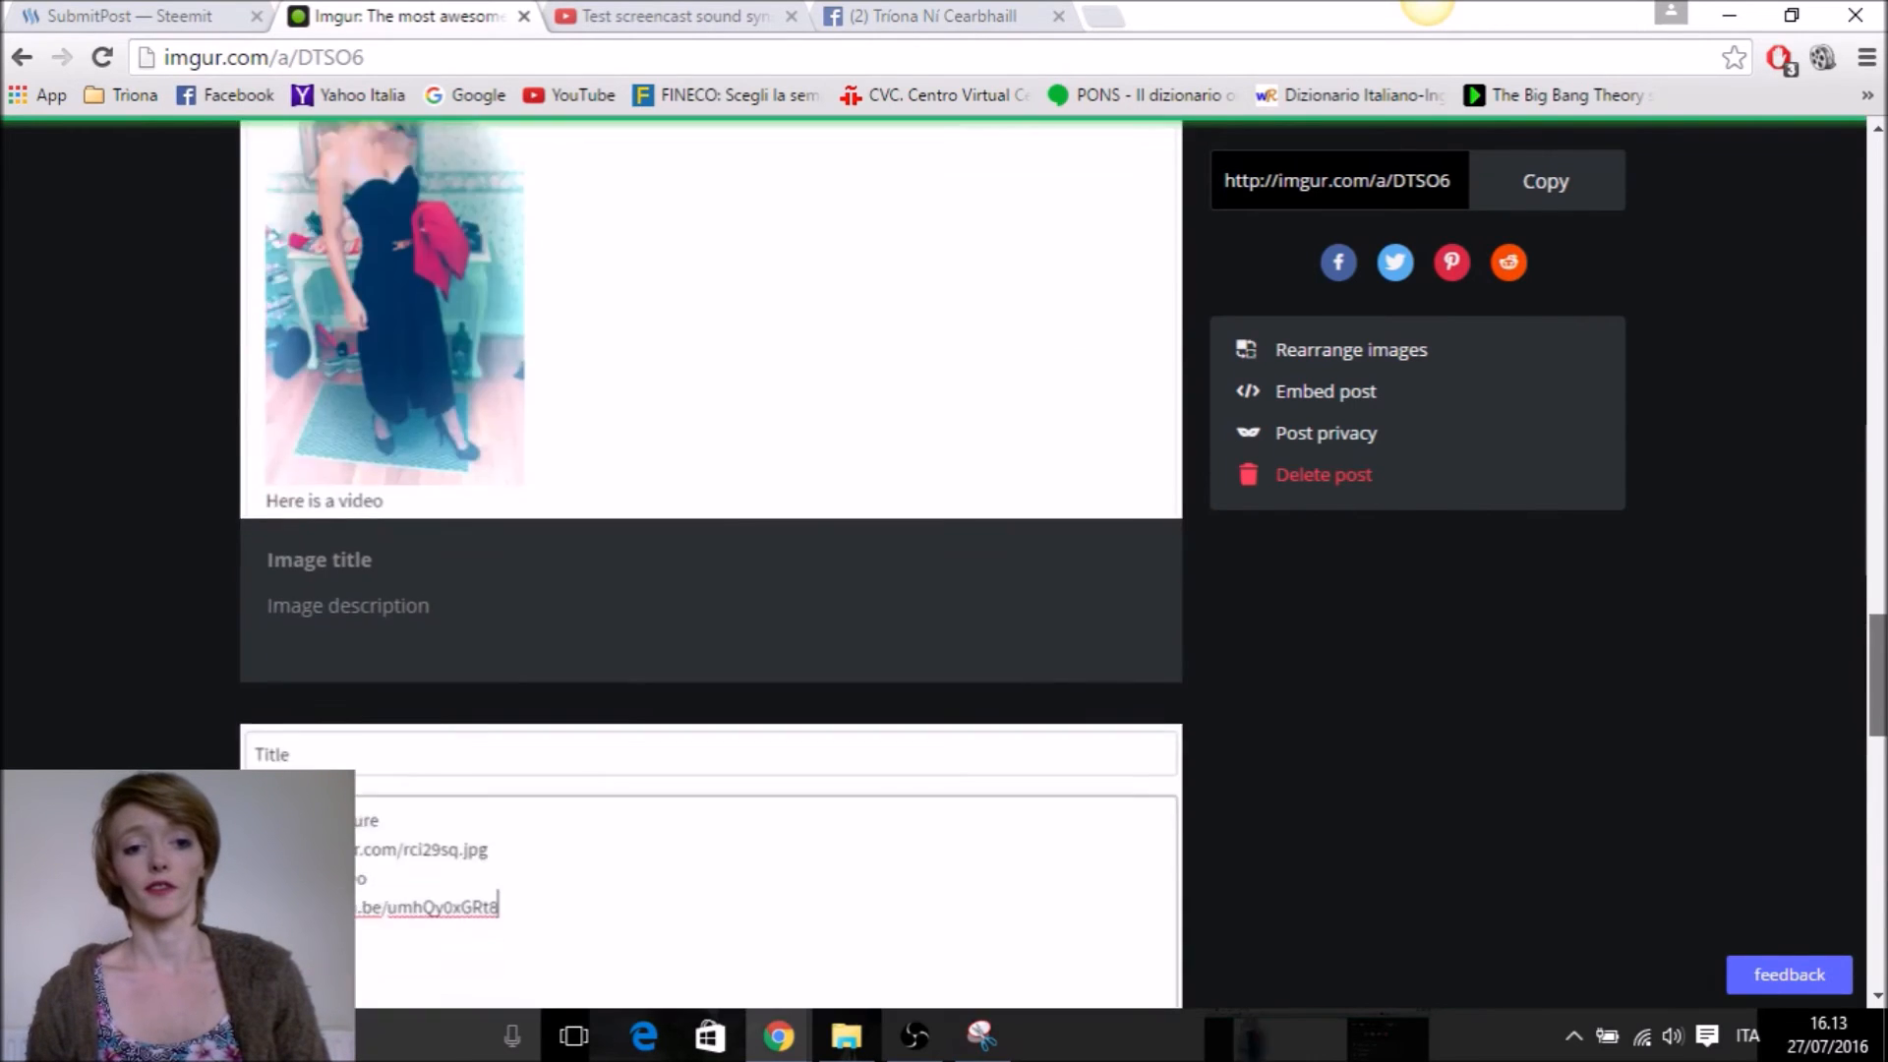
pyautogui.click(1553, 151)
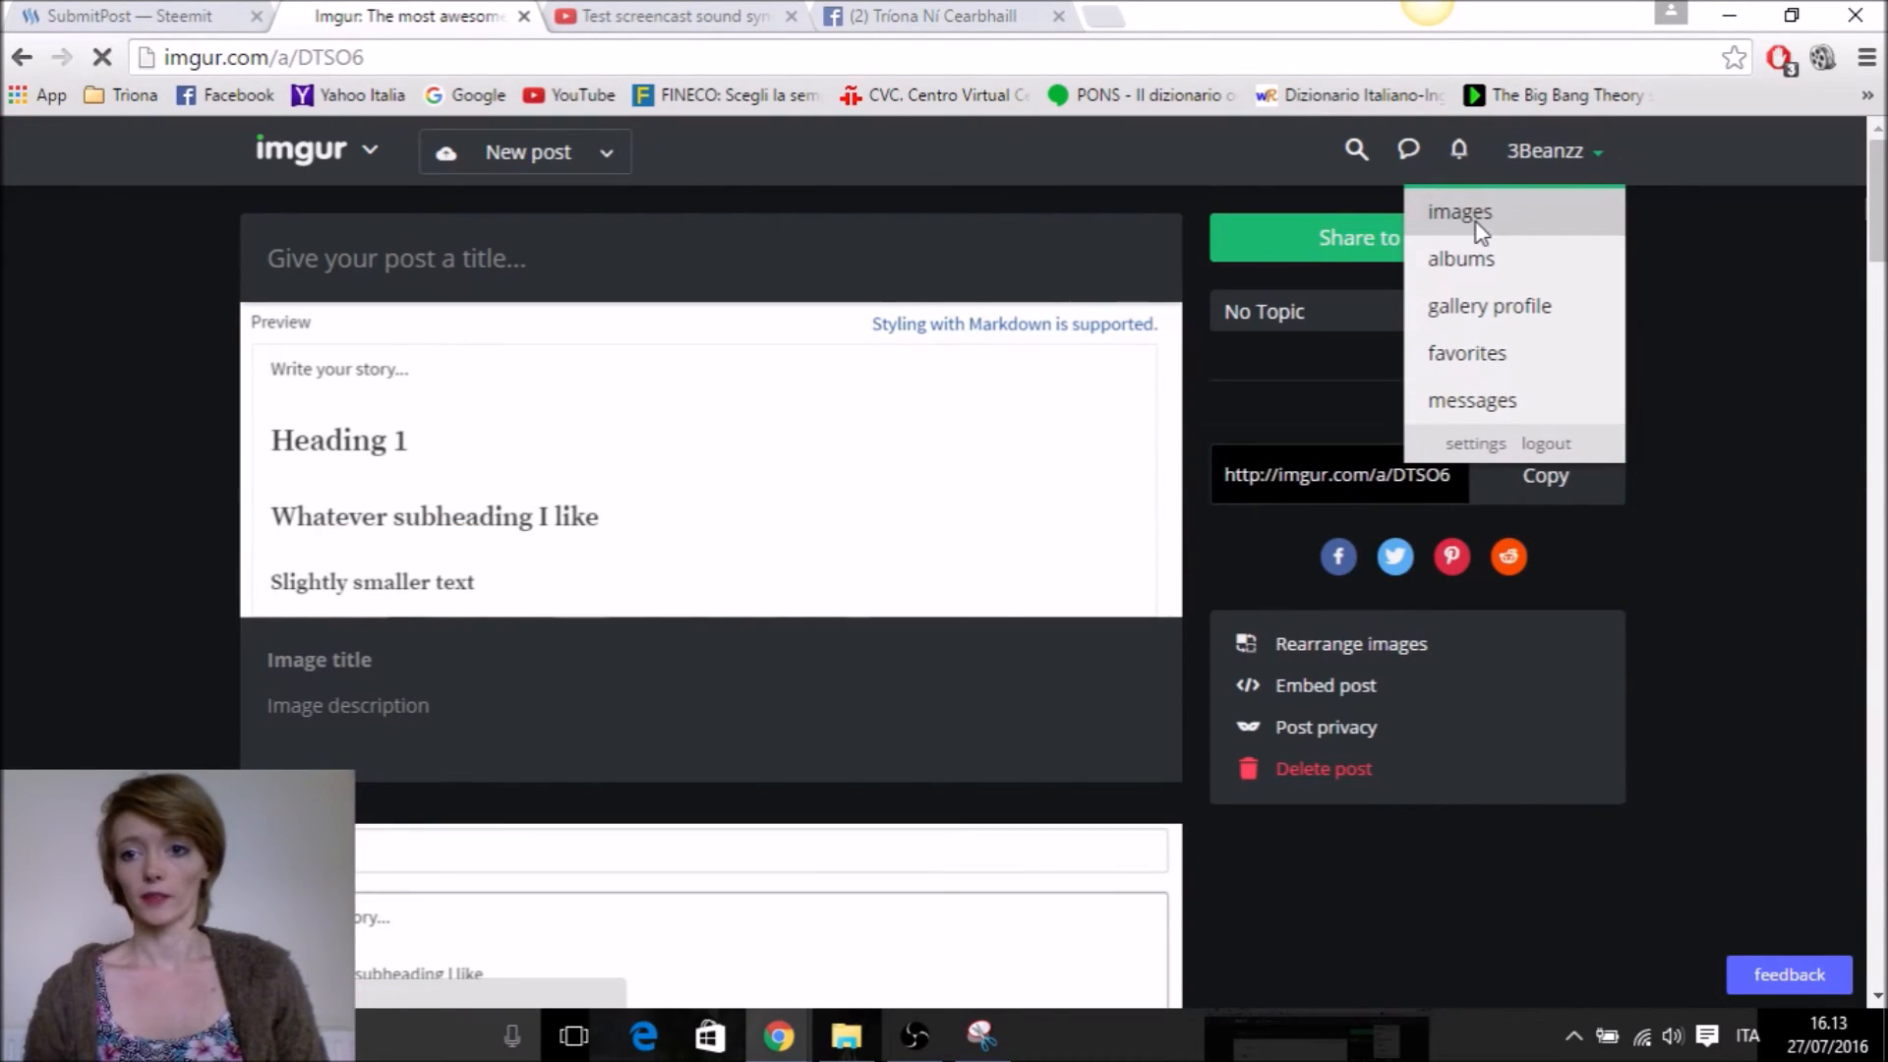
# Copy the image address of the uploaded picture-and-video screenshot from the Imgur image list
pyautogui.click(1457, 211)
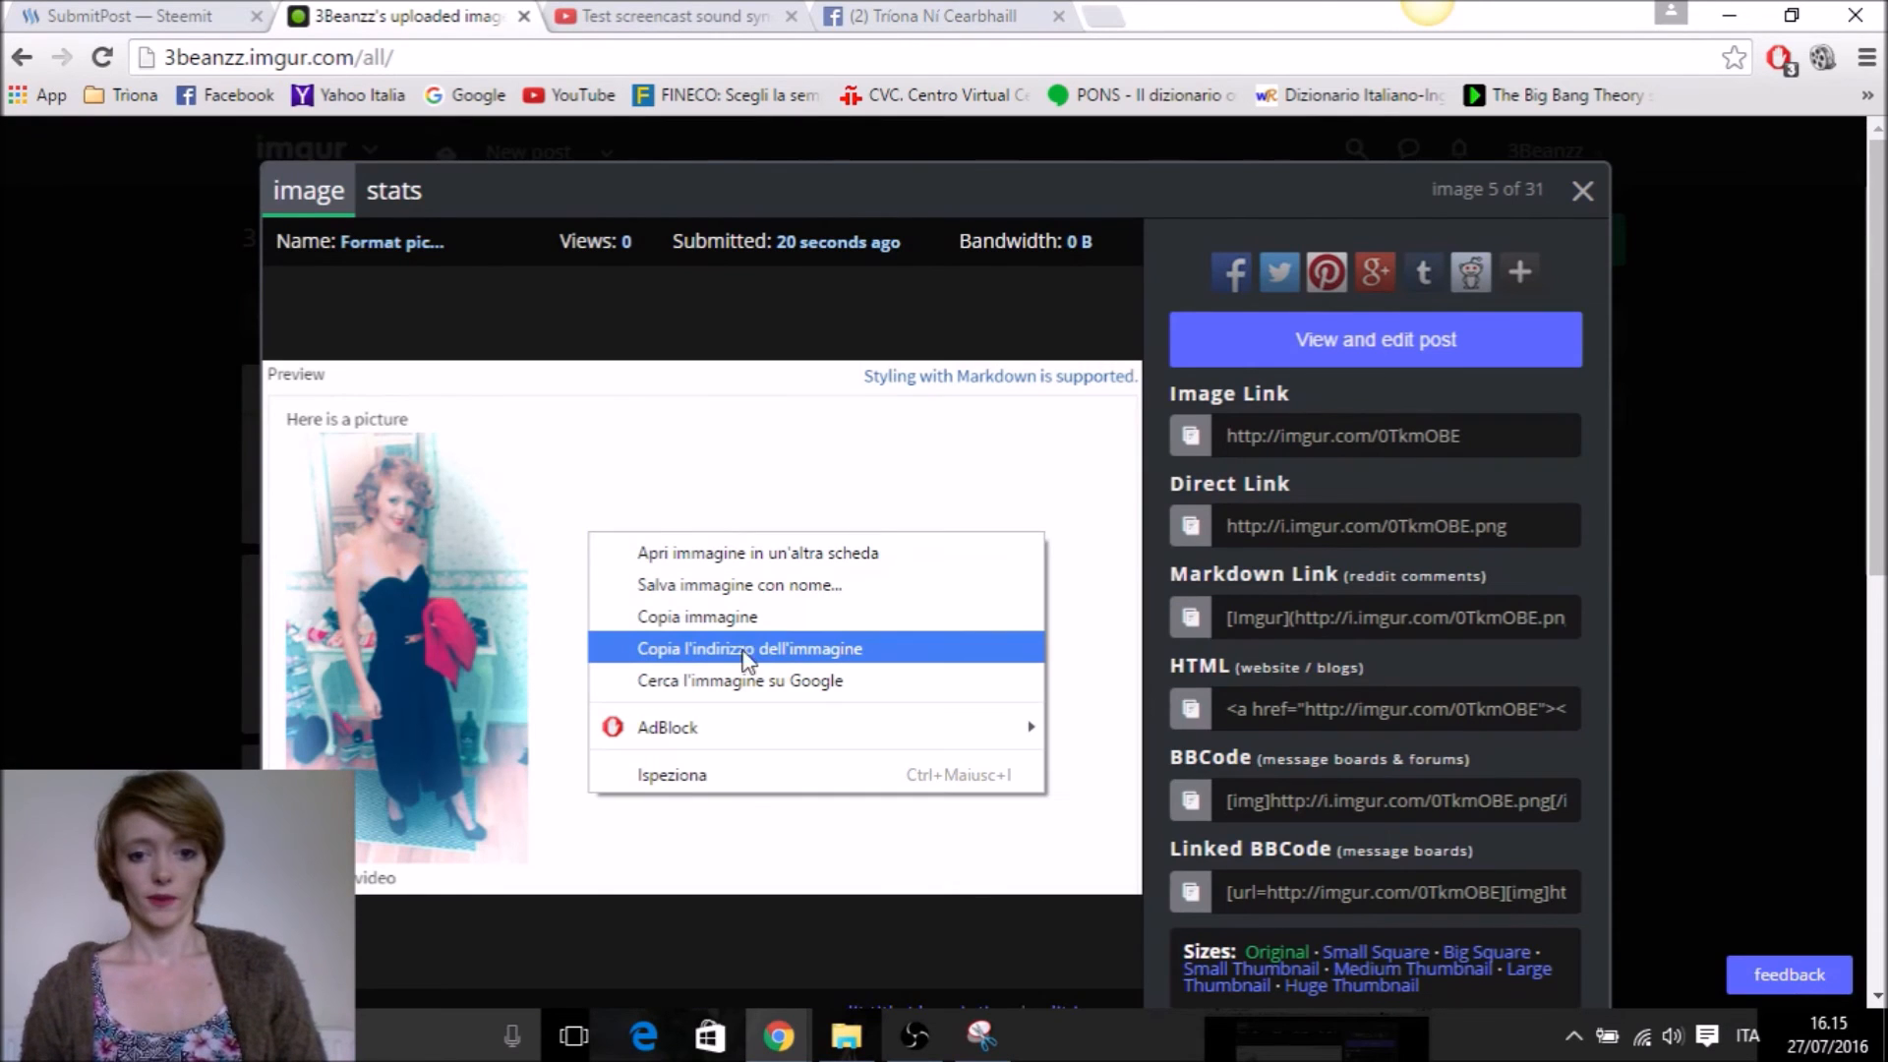
pyautogui.click(747, 647)
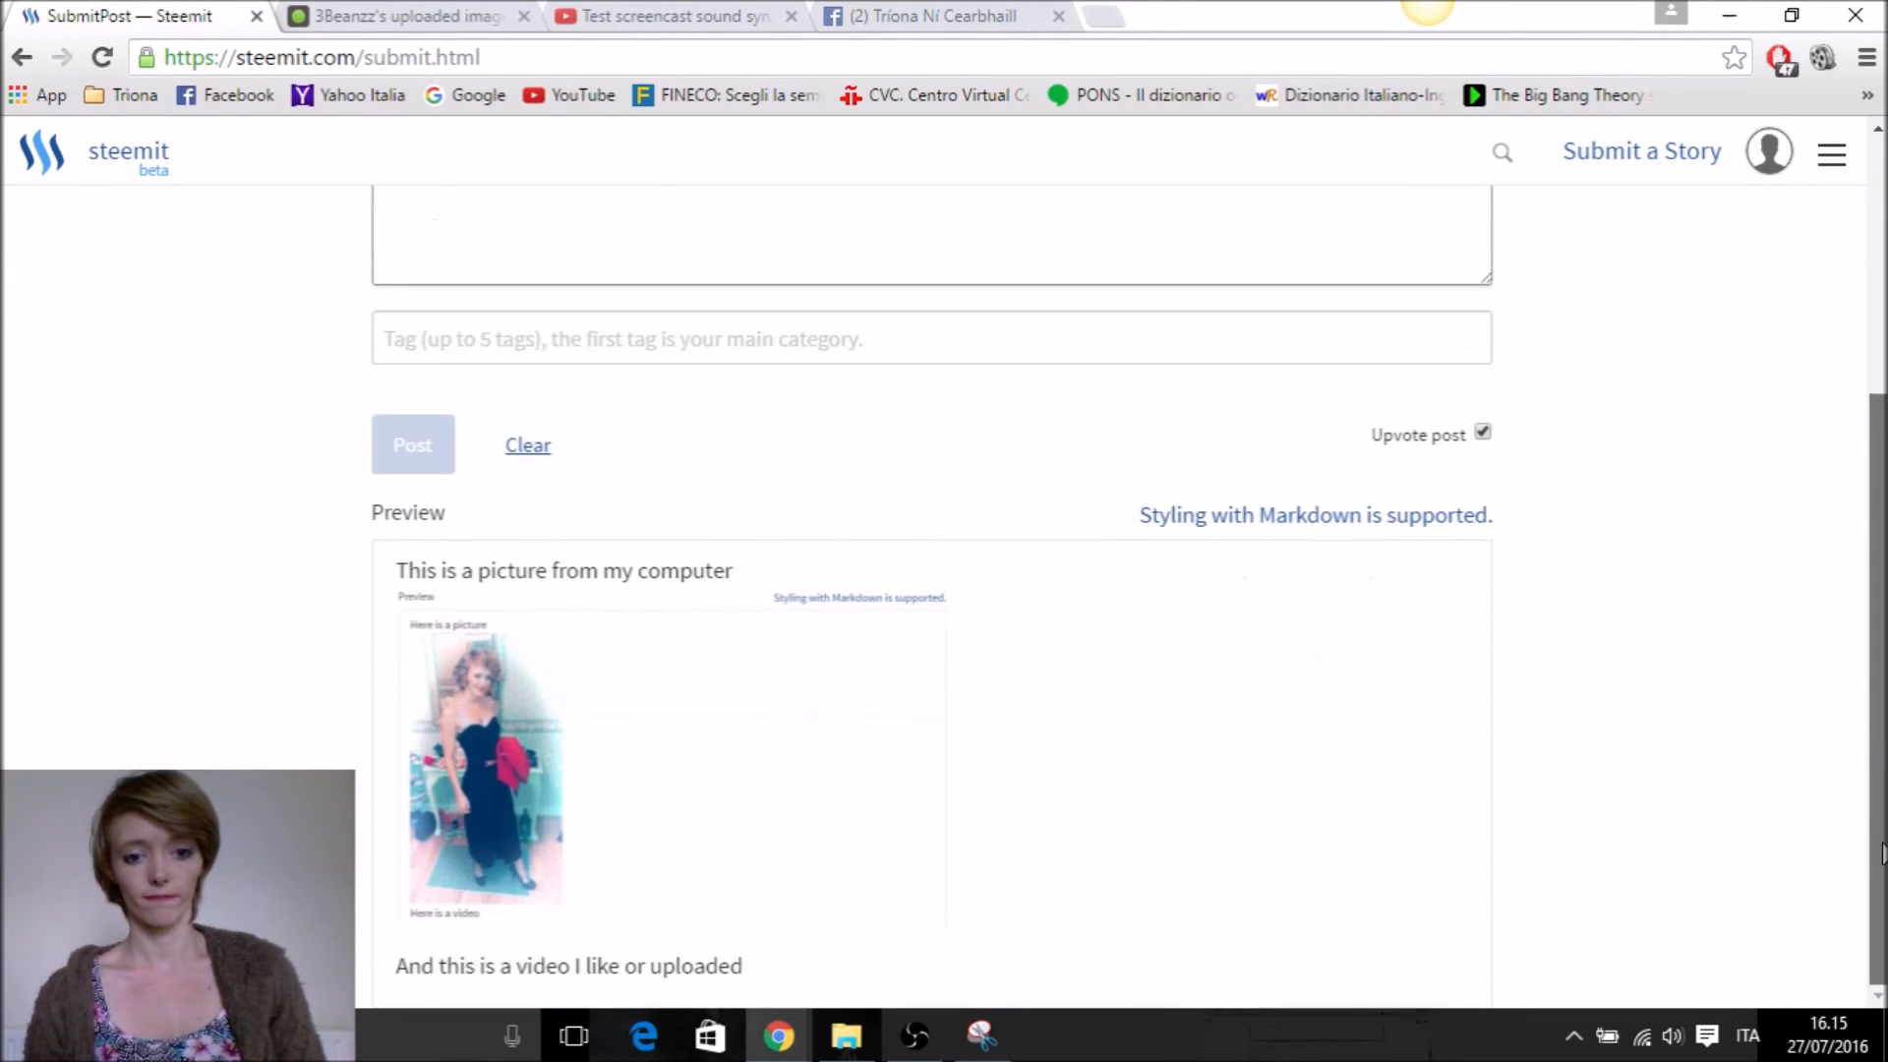
# Delete the 'picture from my computer' line and its Imgur image address, keeping only the video line
pyautogui.scroll(3)
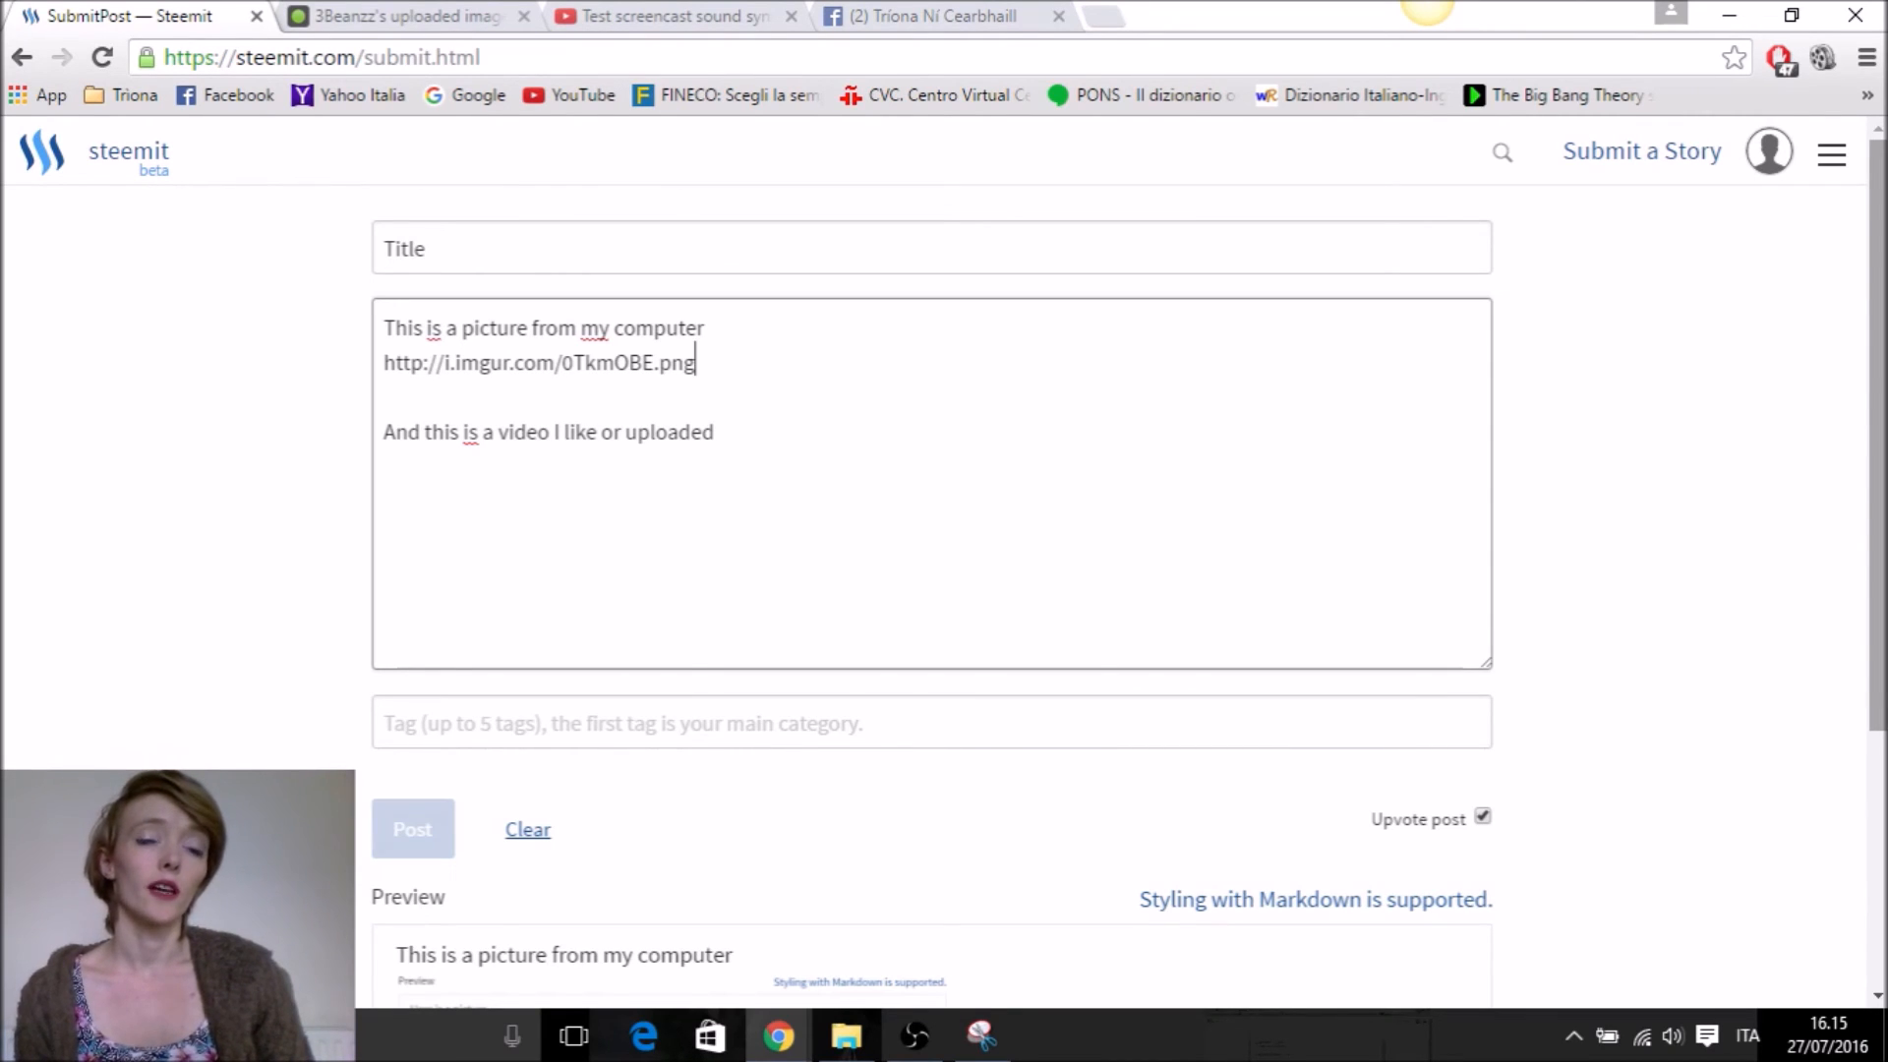
pyautogui.moveTo(383, 329); pyautogui.dragTo(694, 361)
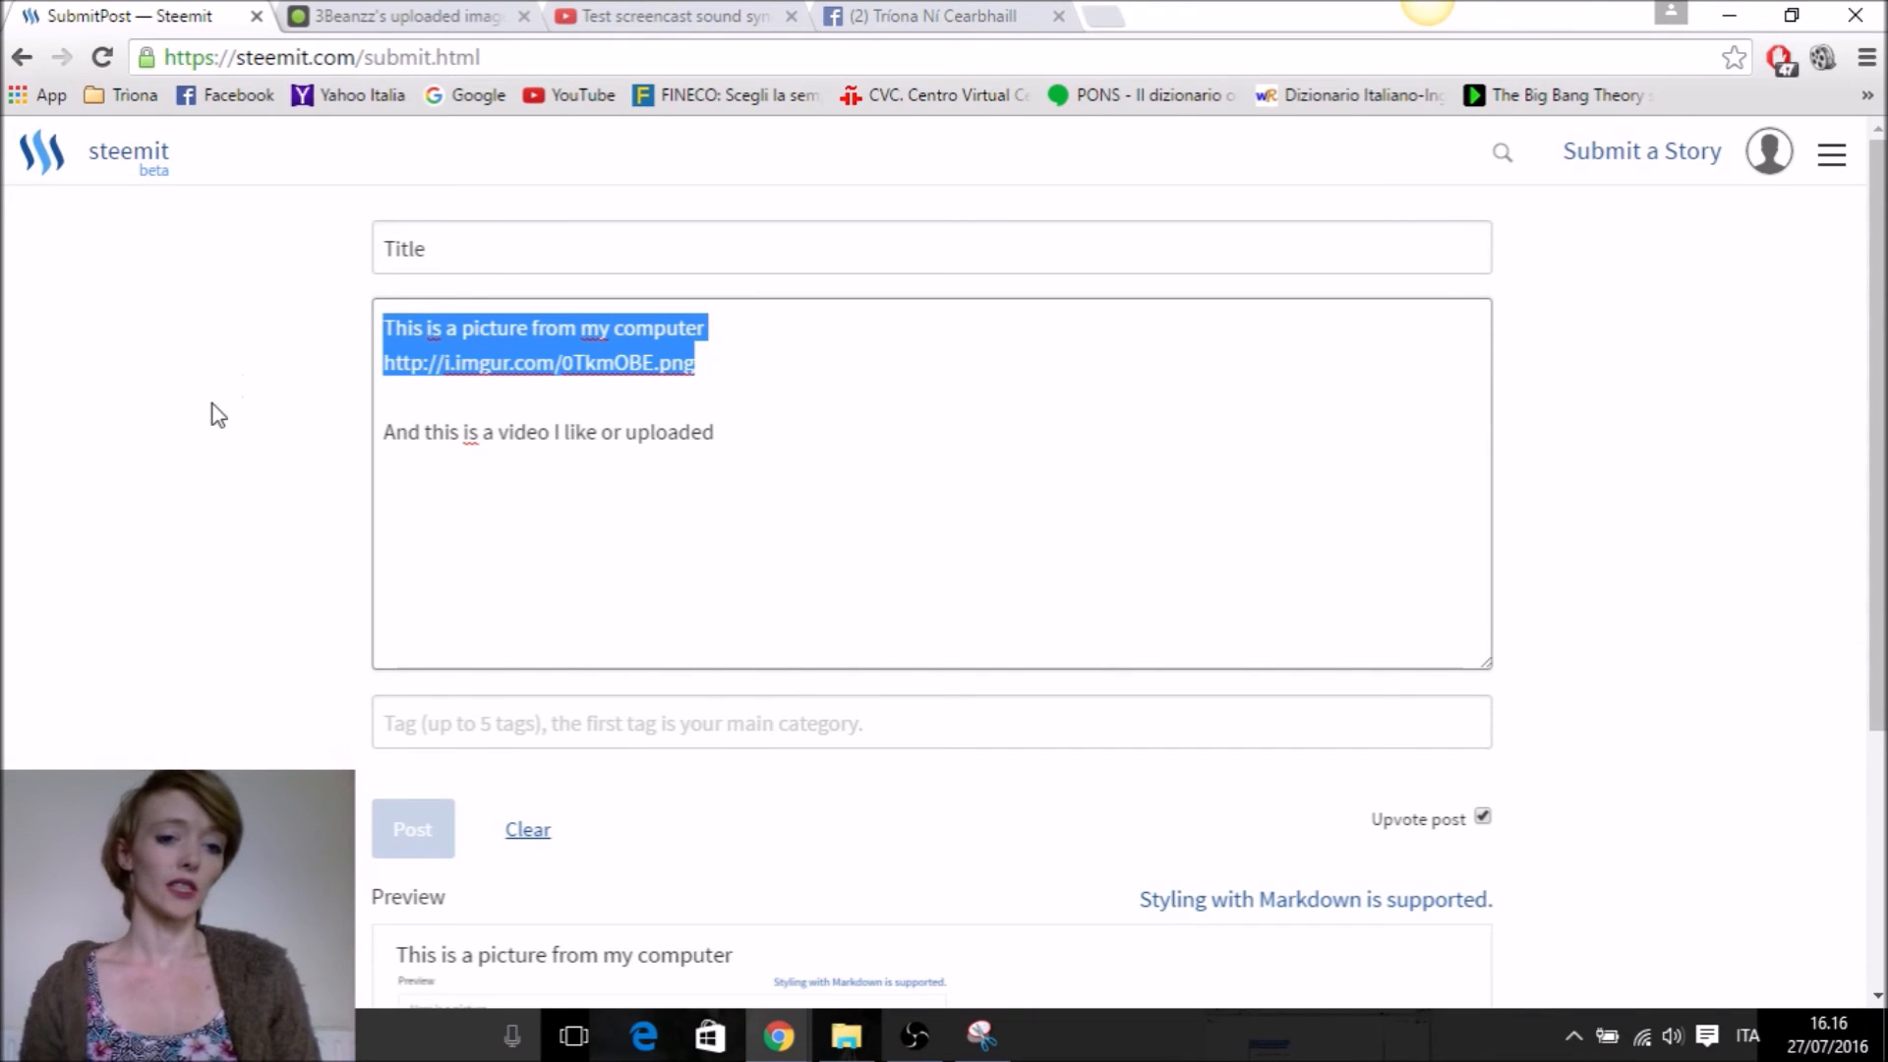
pyautogui.press('Delete')
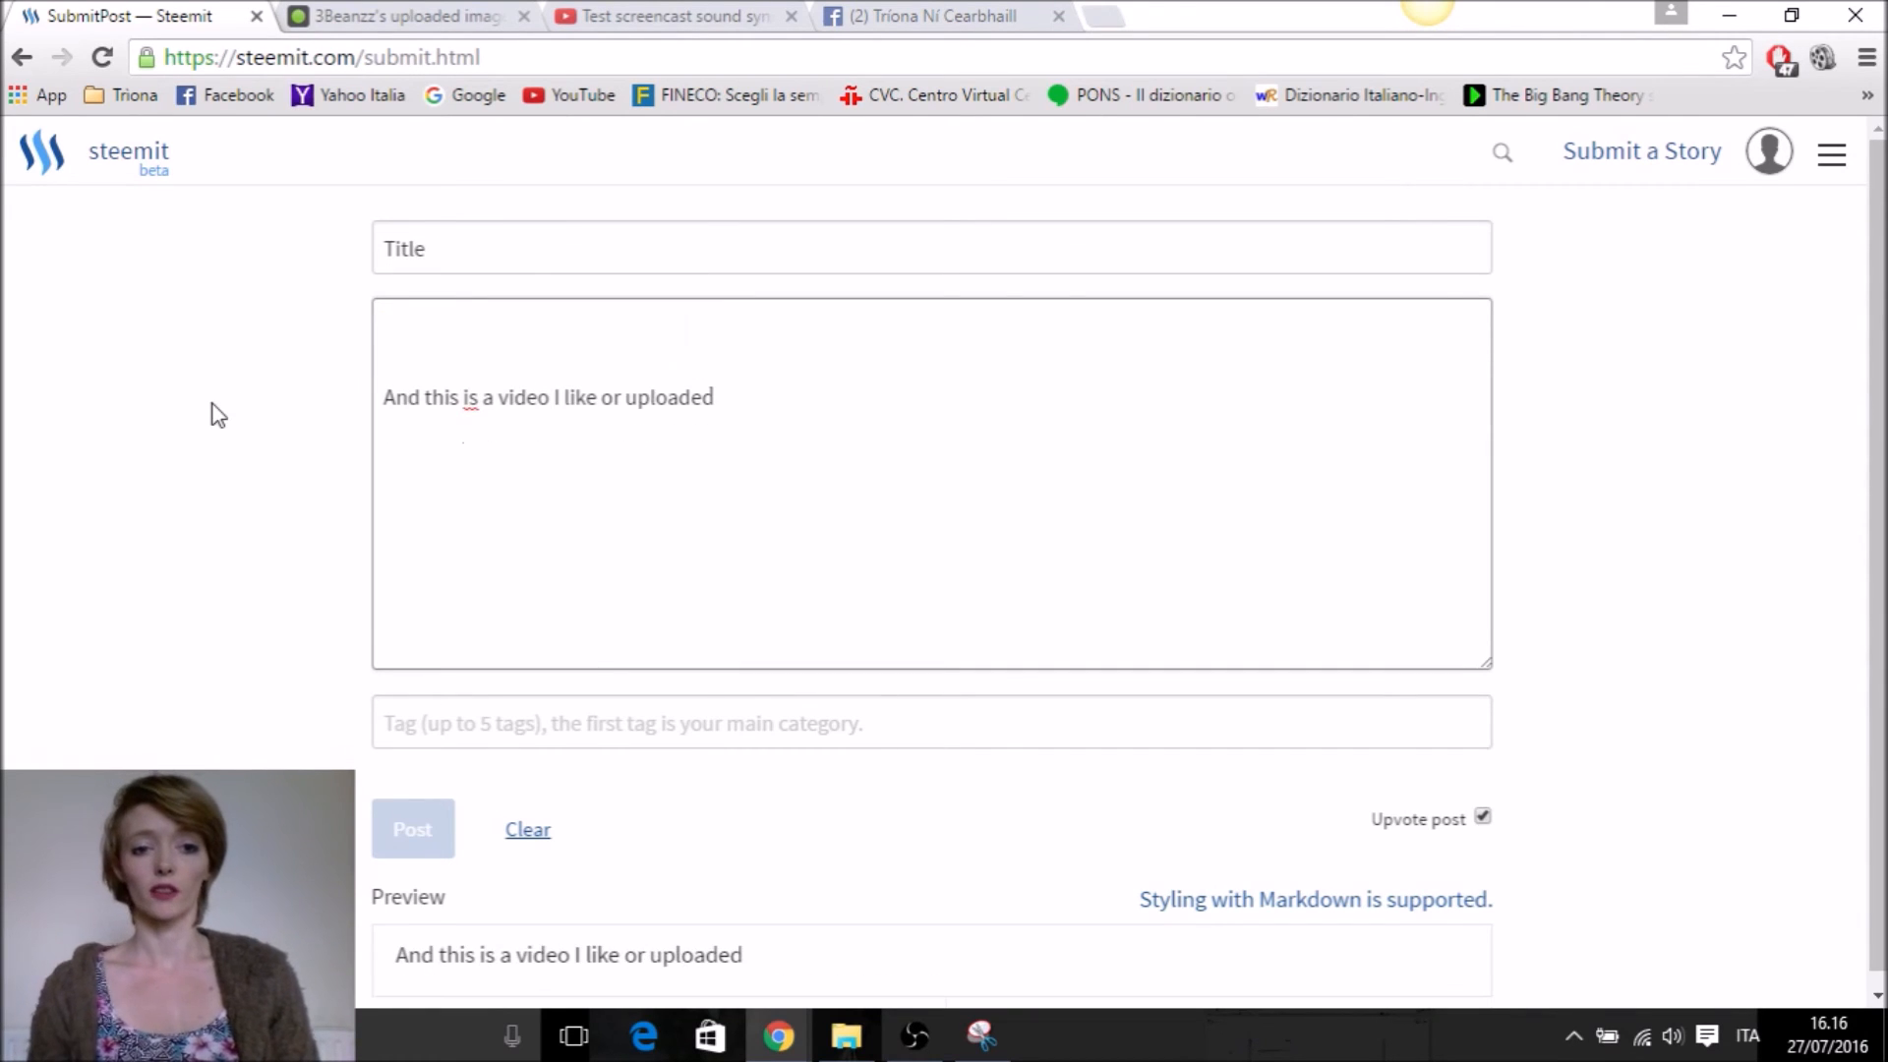
pyautogui.scroll(3)
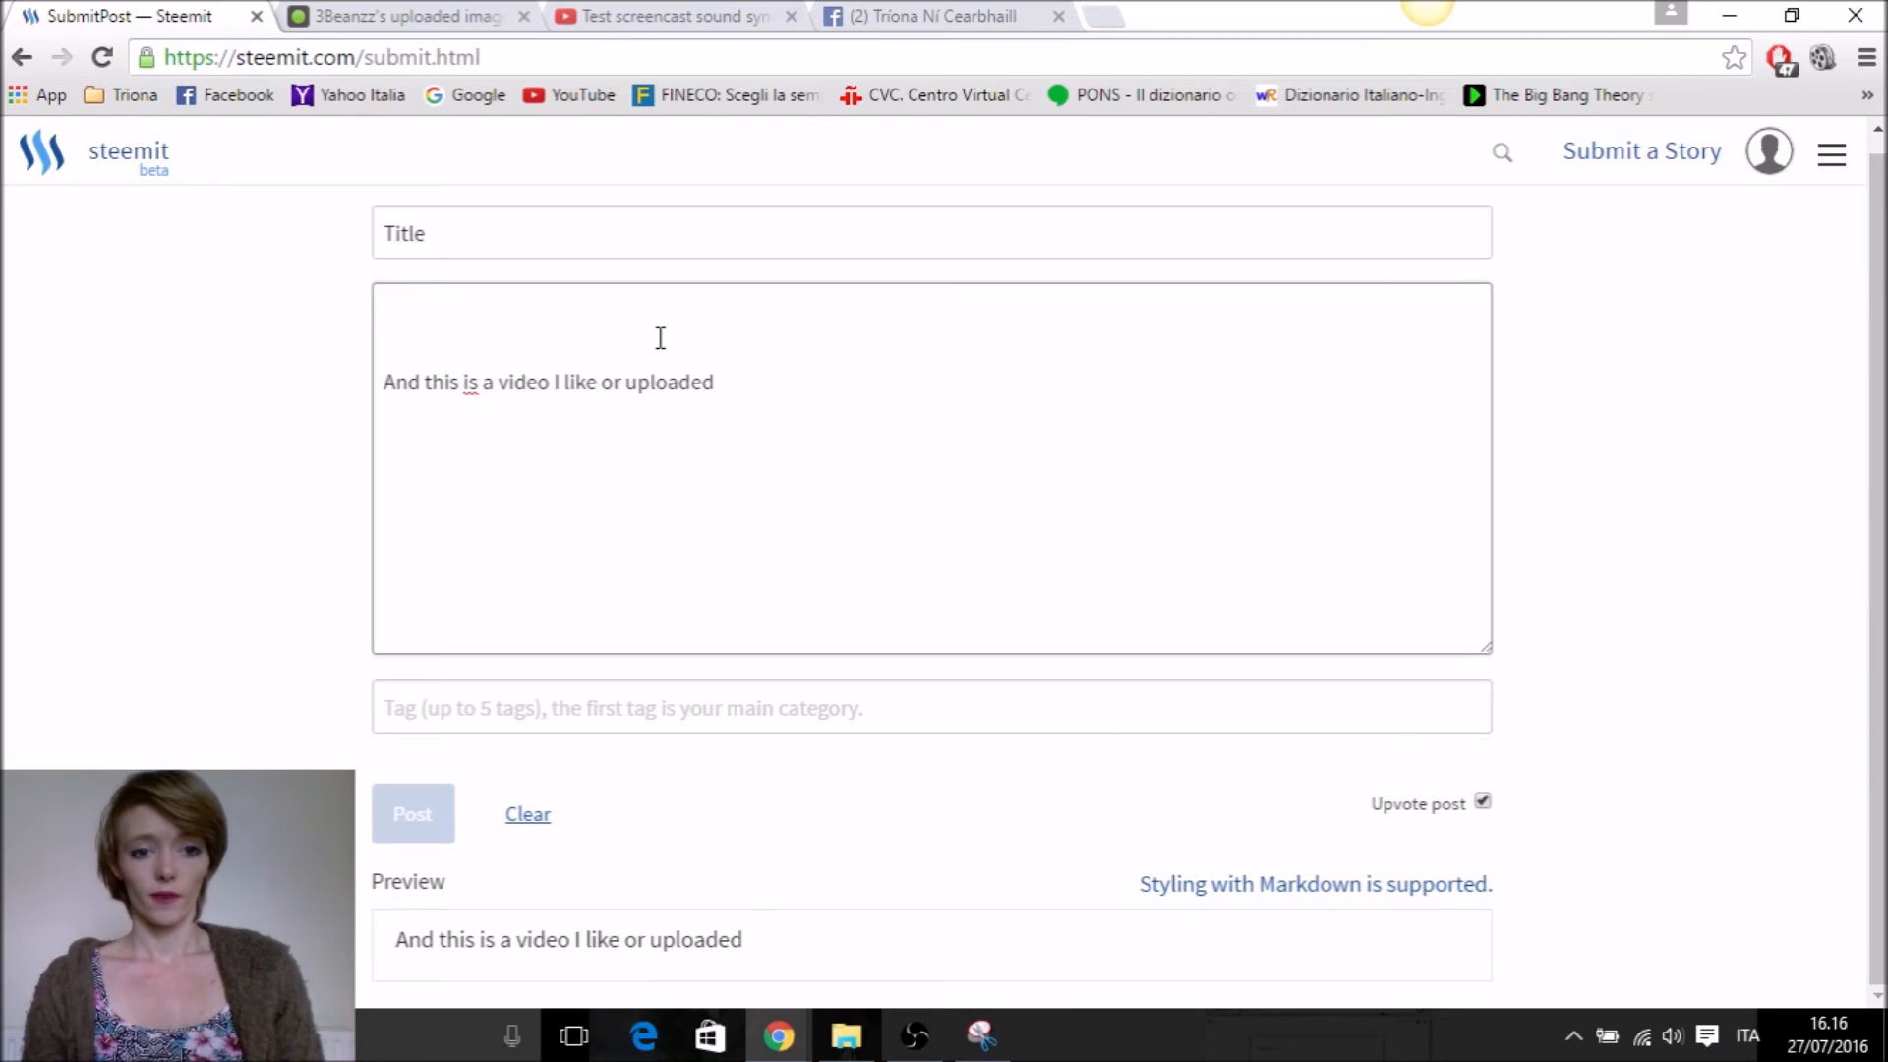
pyautogui.moveTo(387, 382)
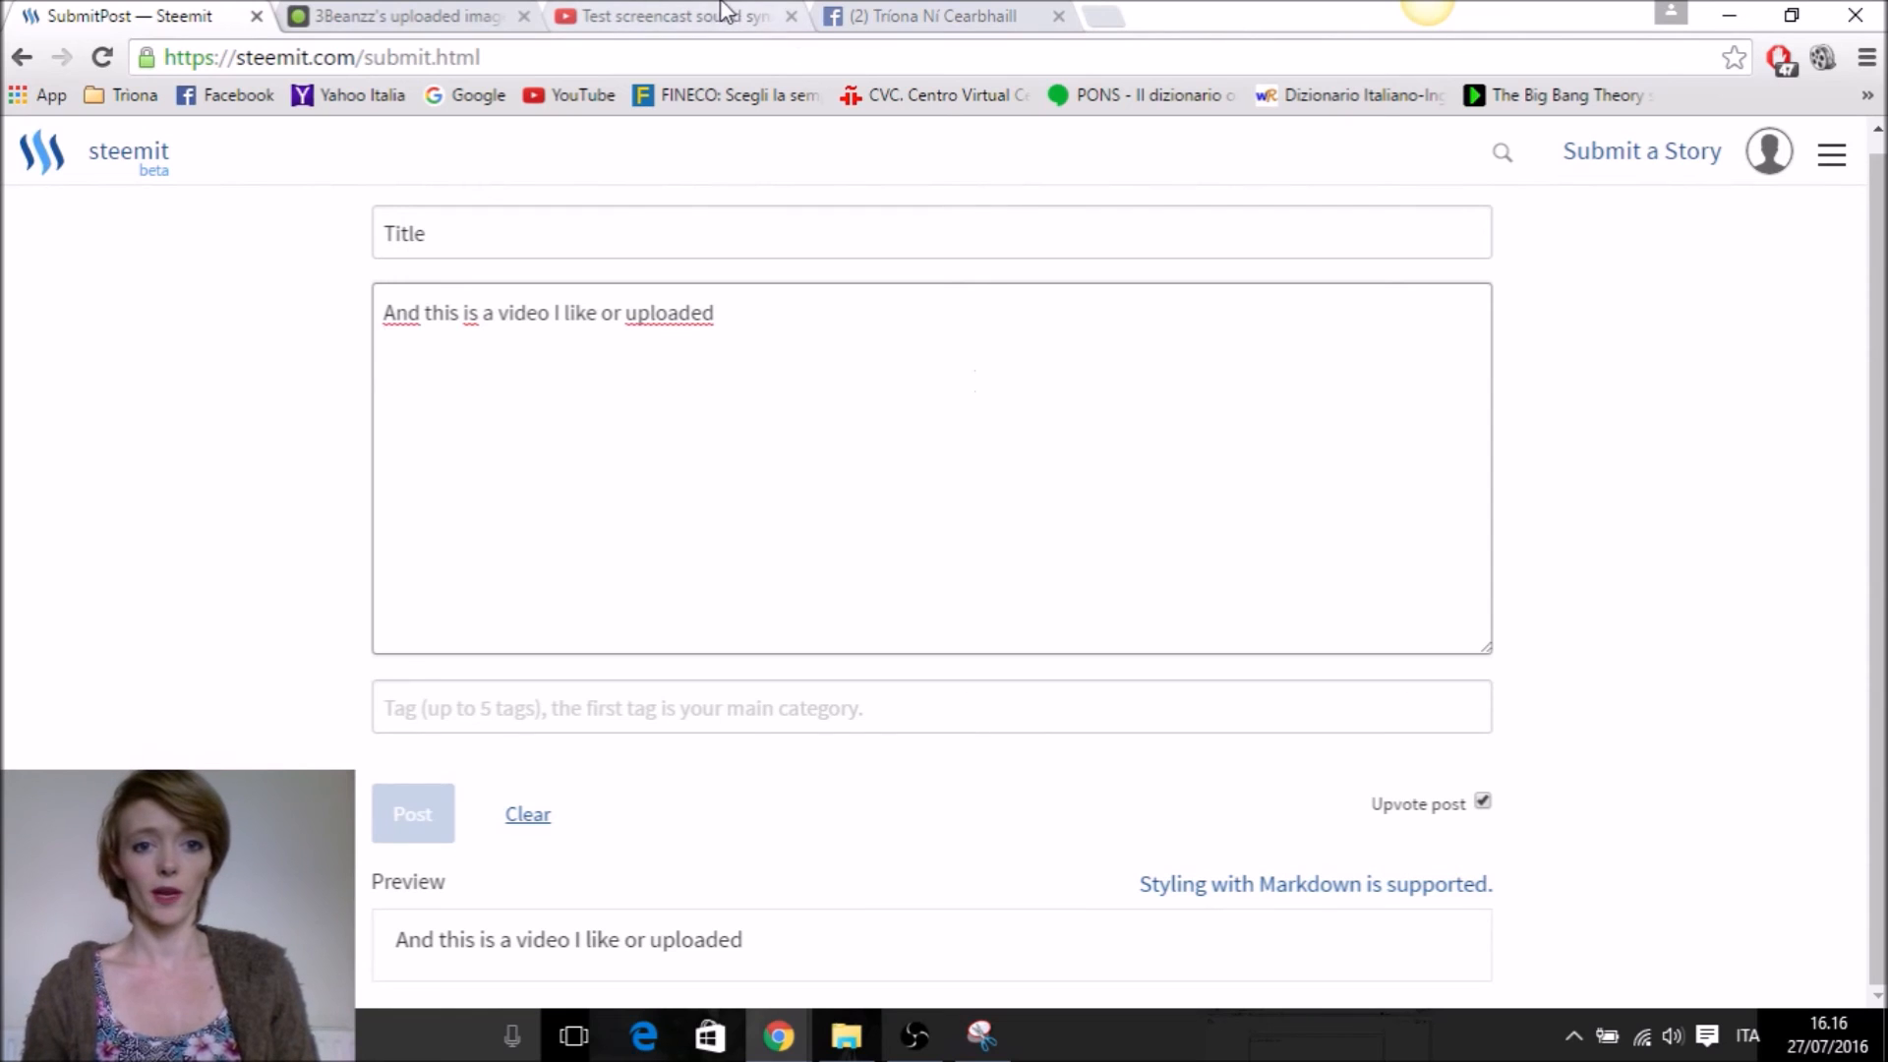
# Copy the short youtu.be share link of the Test screencast sound sync video and return to the Steemit editor
pyautogui.click(668, 16)
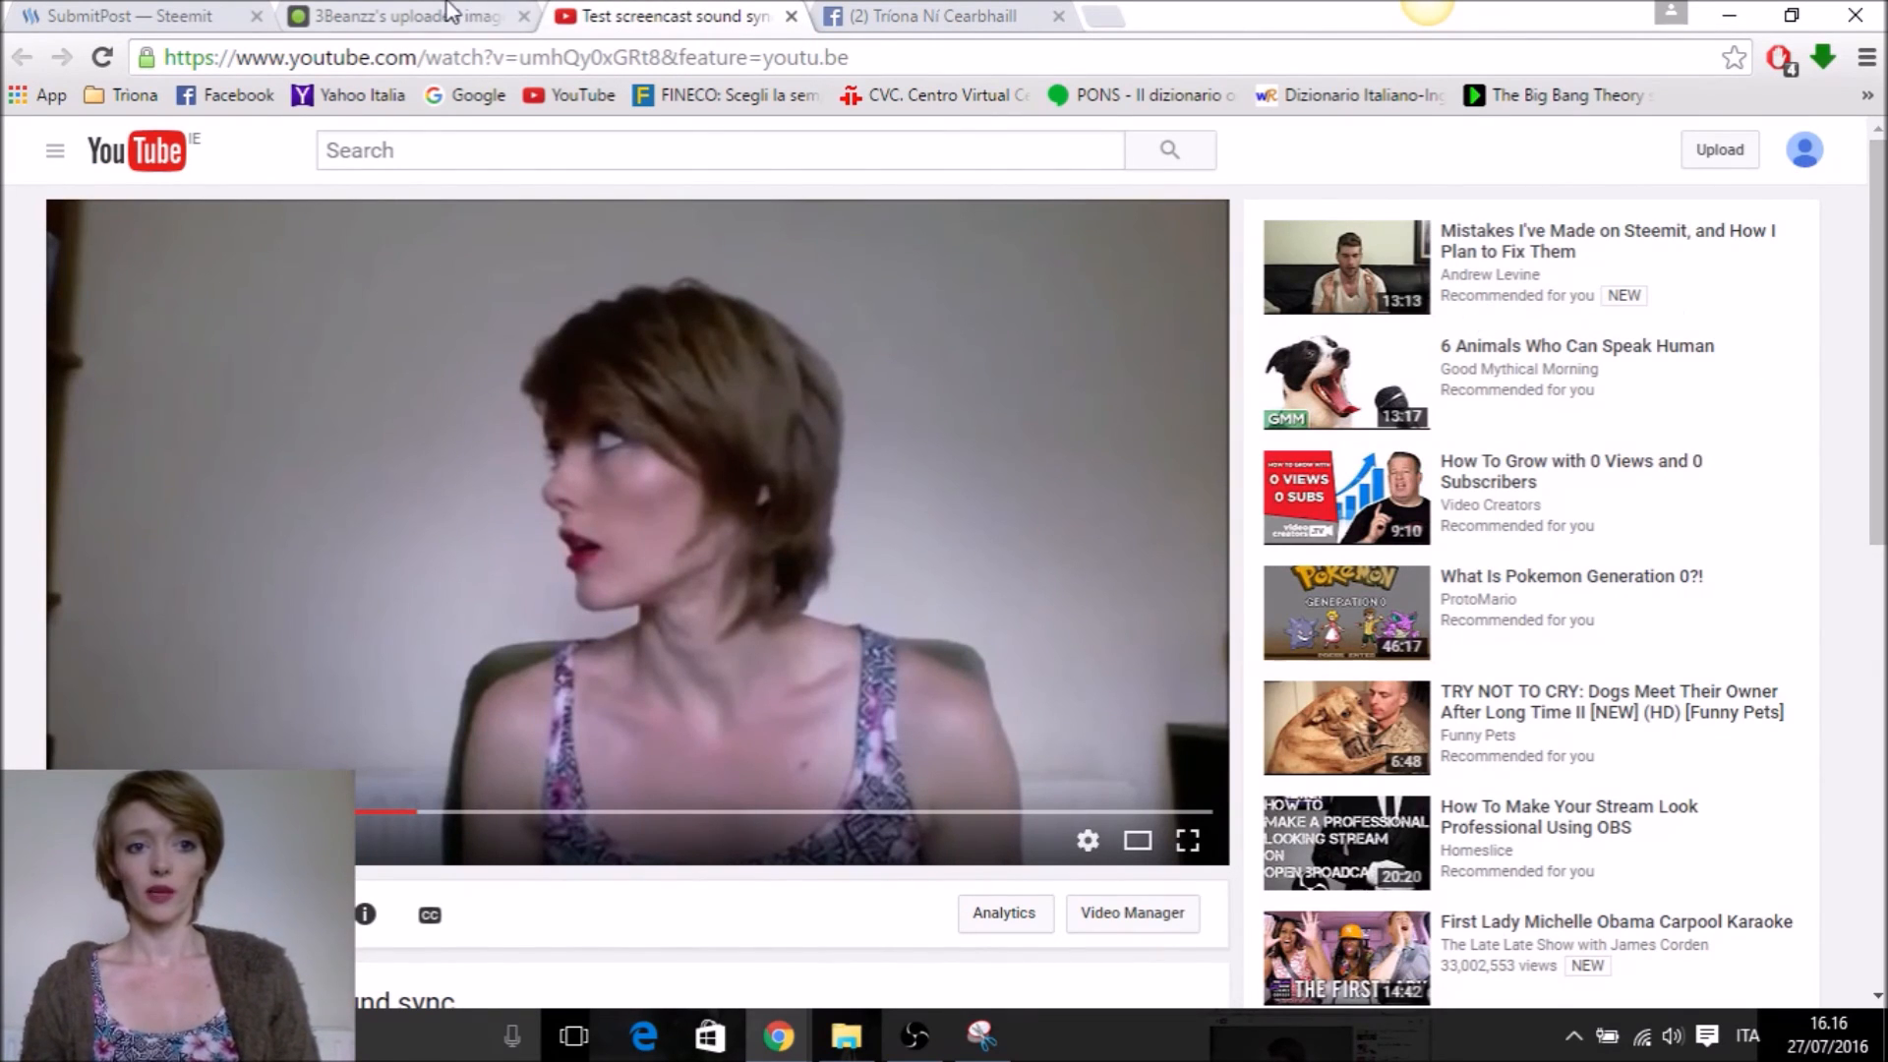
pyautogui.click(397, 16)
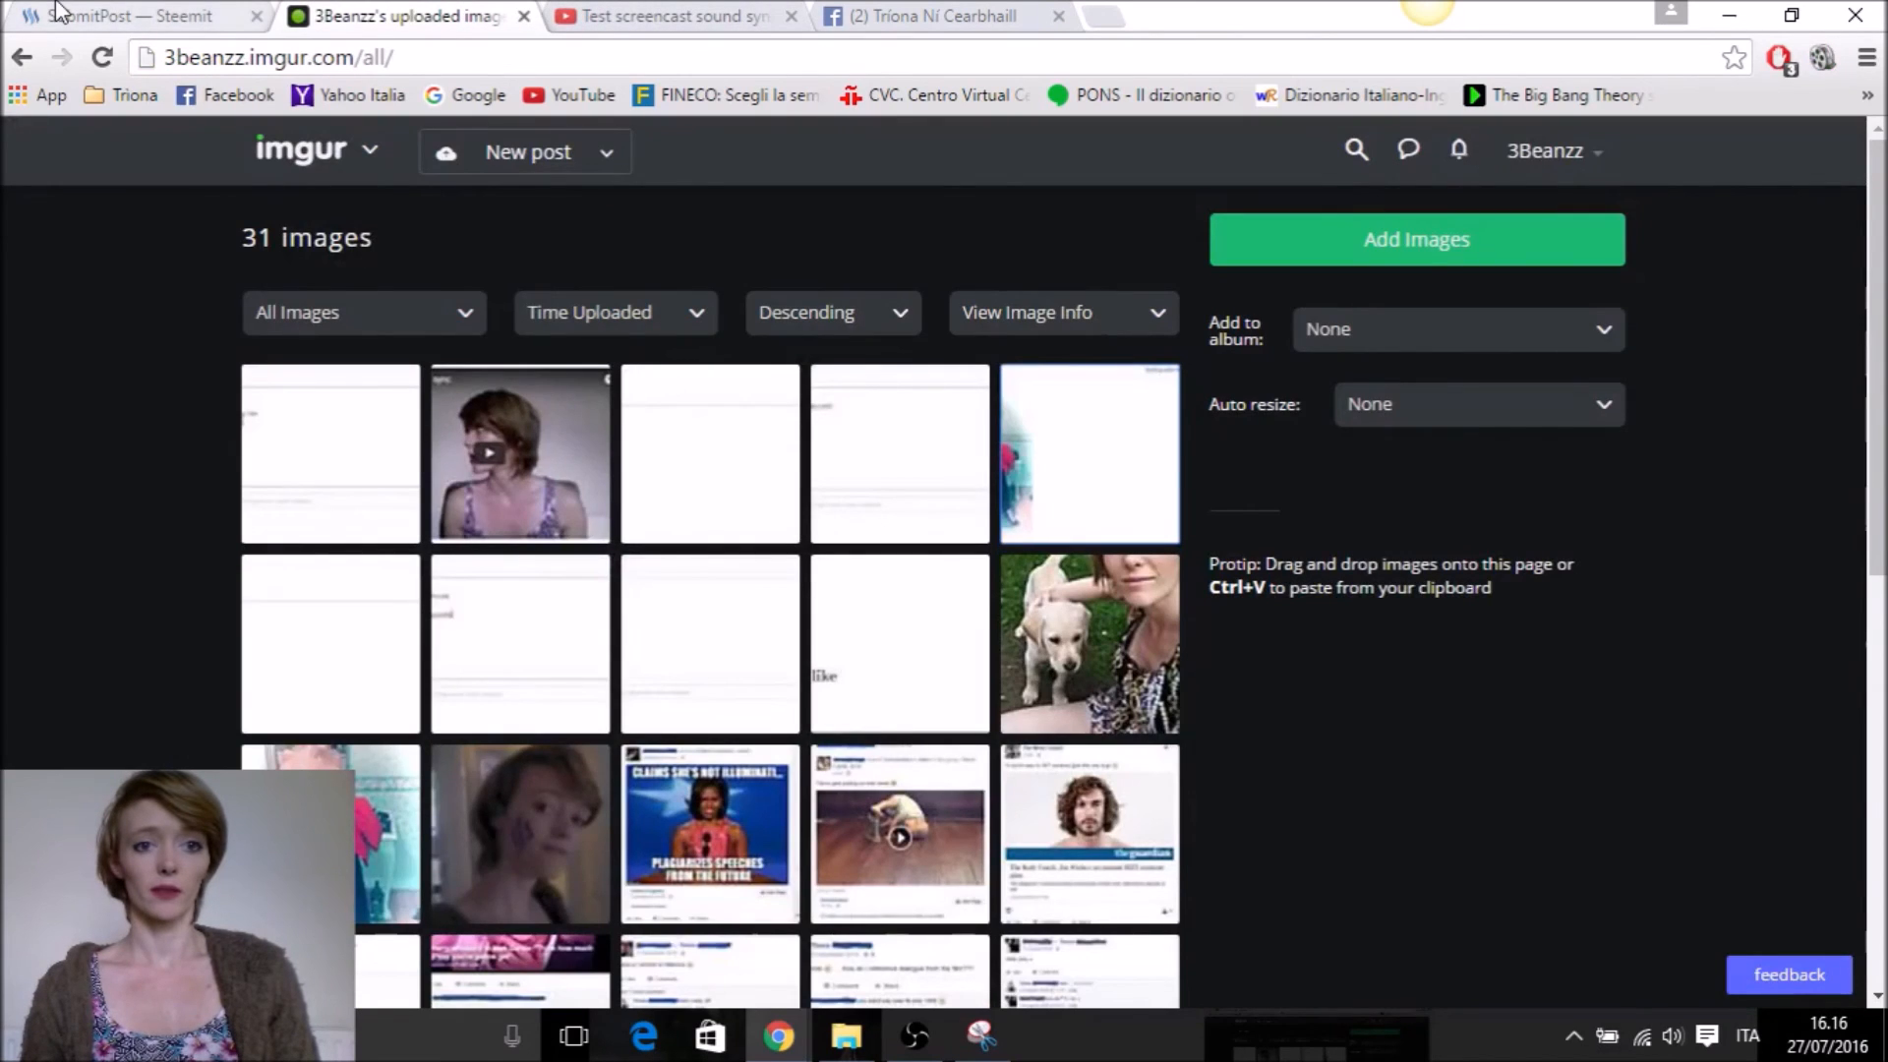
pyautogui.click(669, 15)
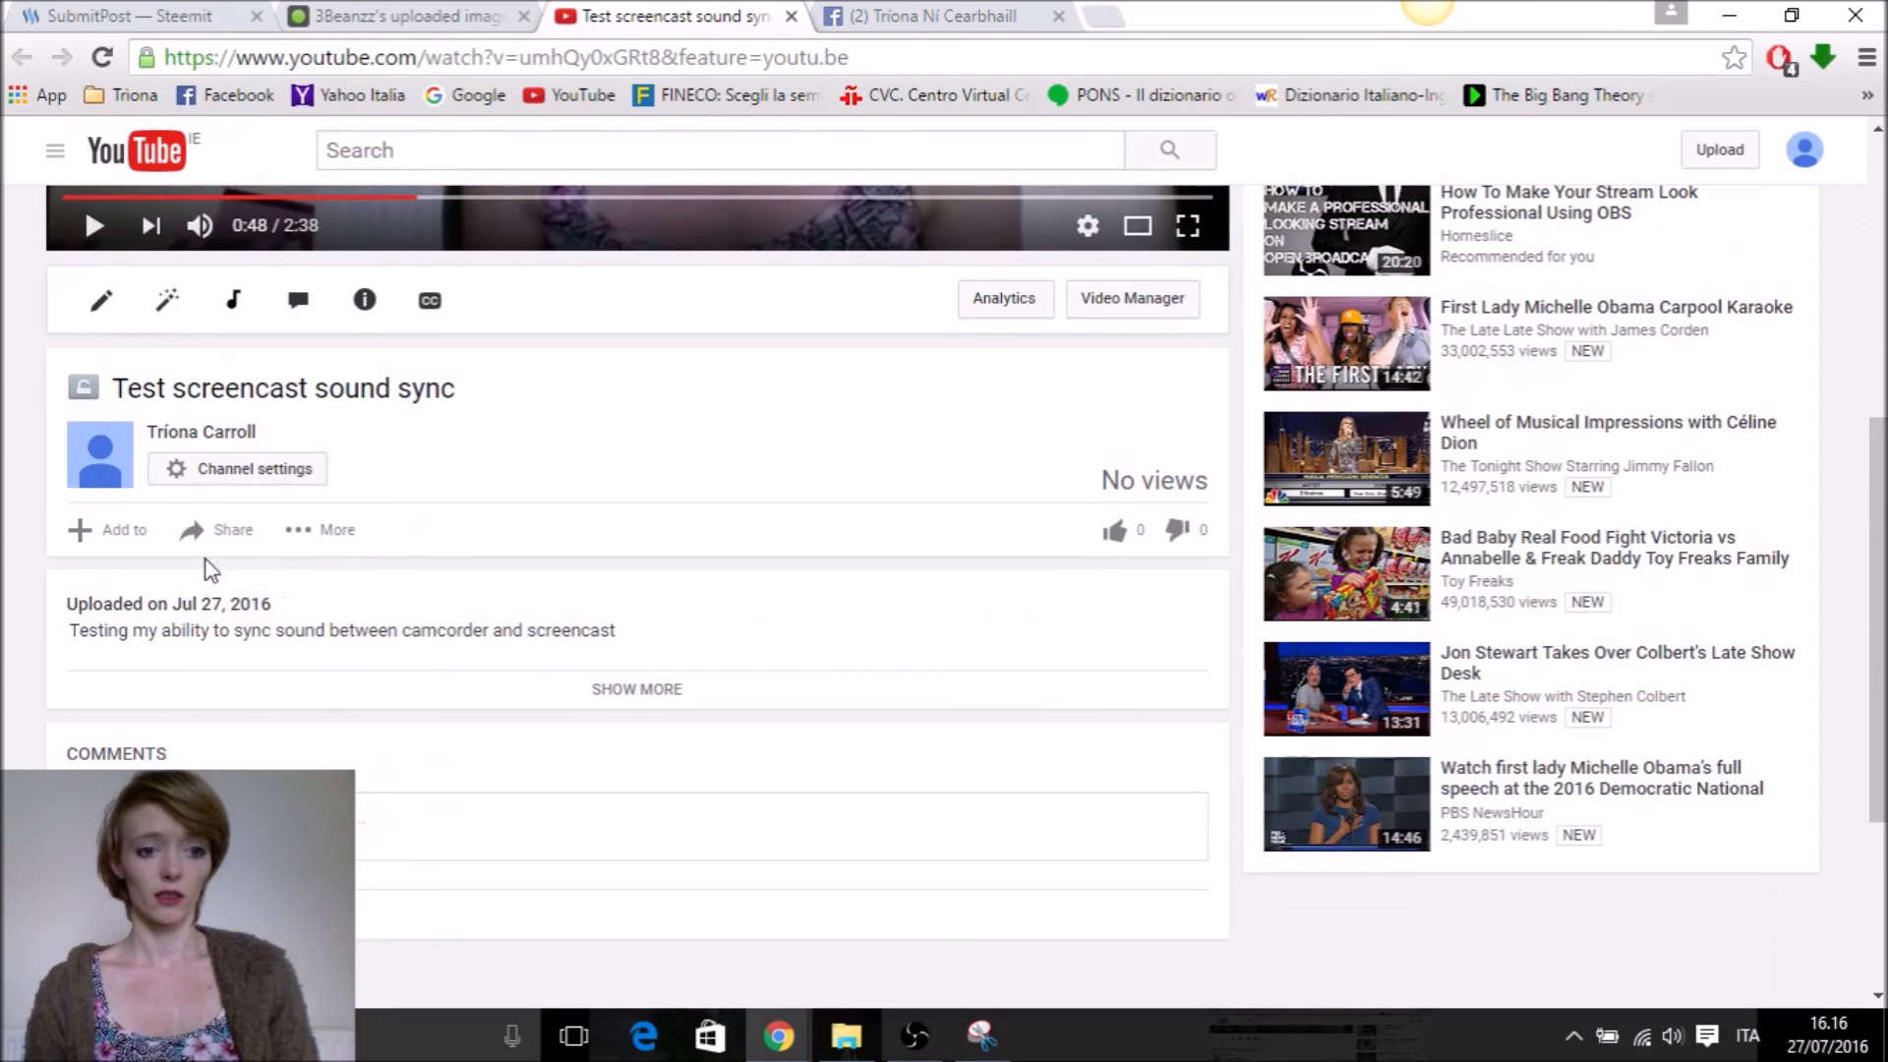
pyautogui.click(232, 529)
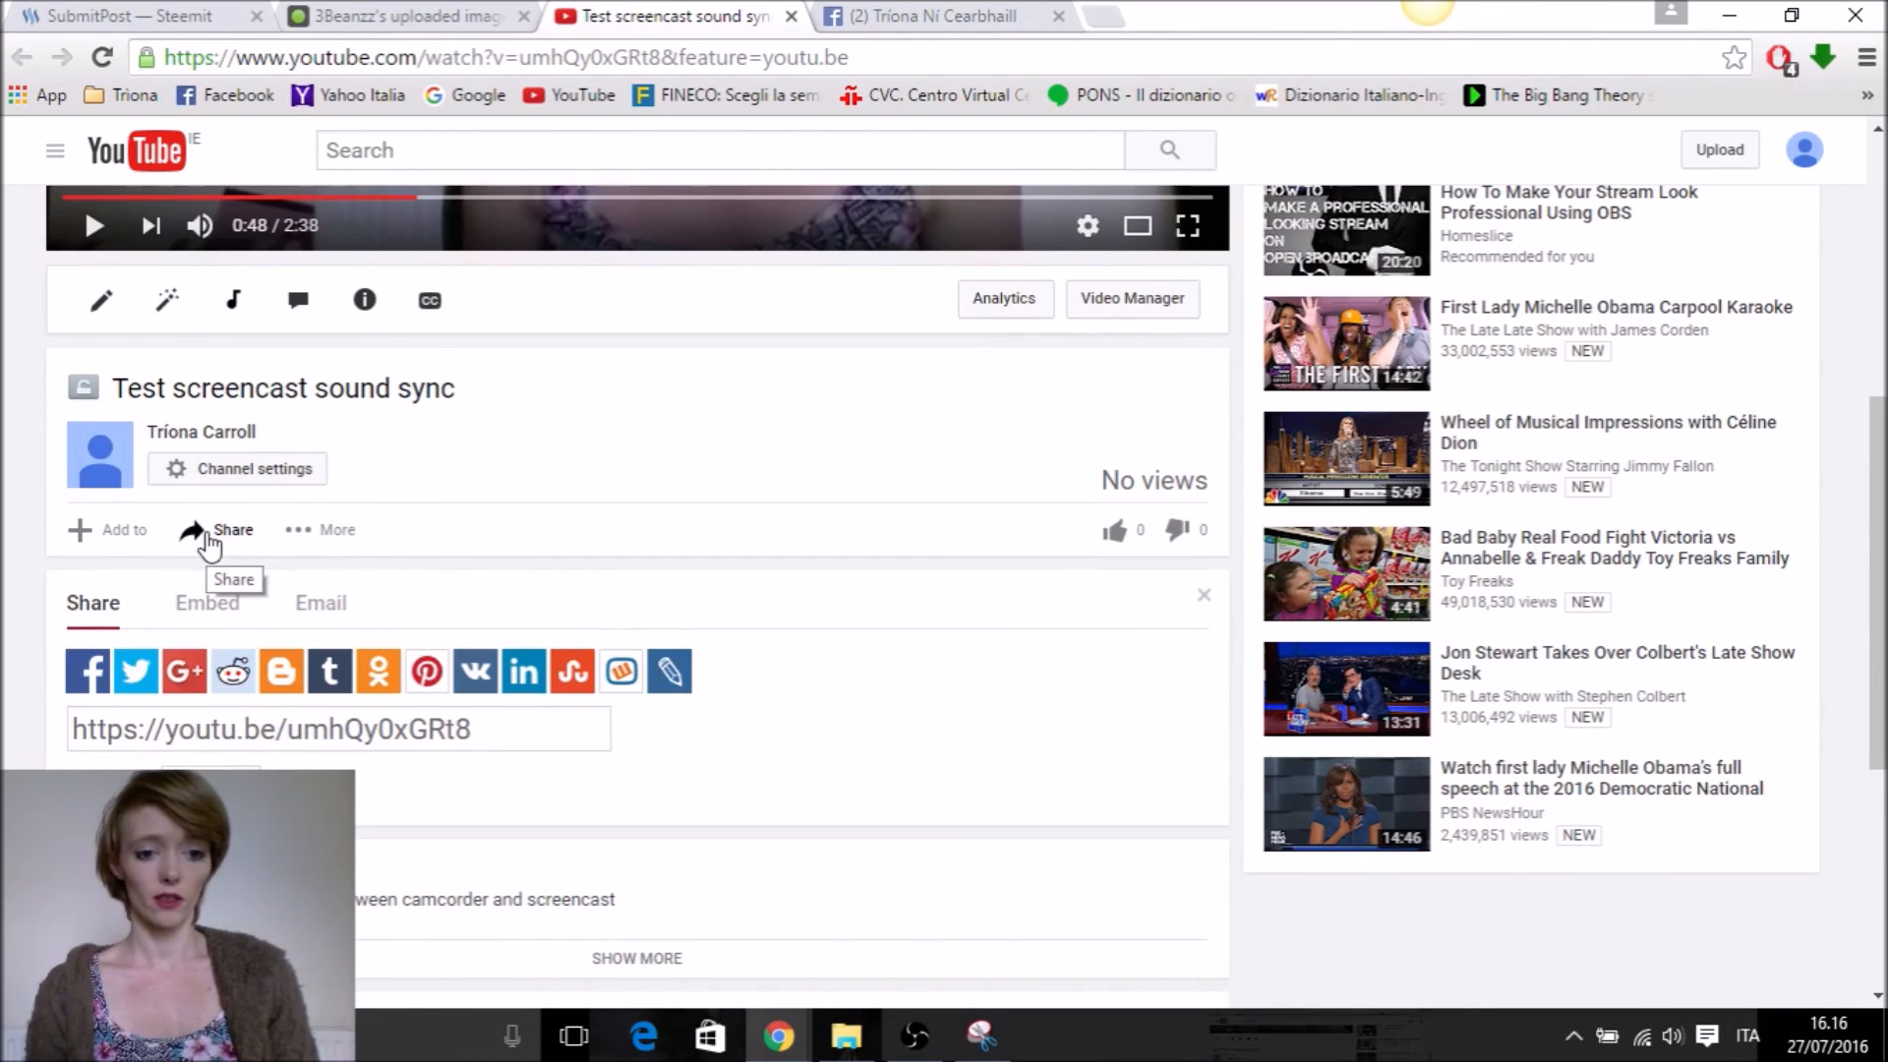
pyautogui.tripleClick(338, 728)
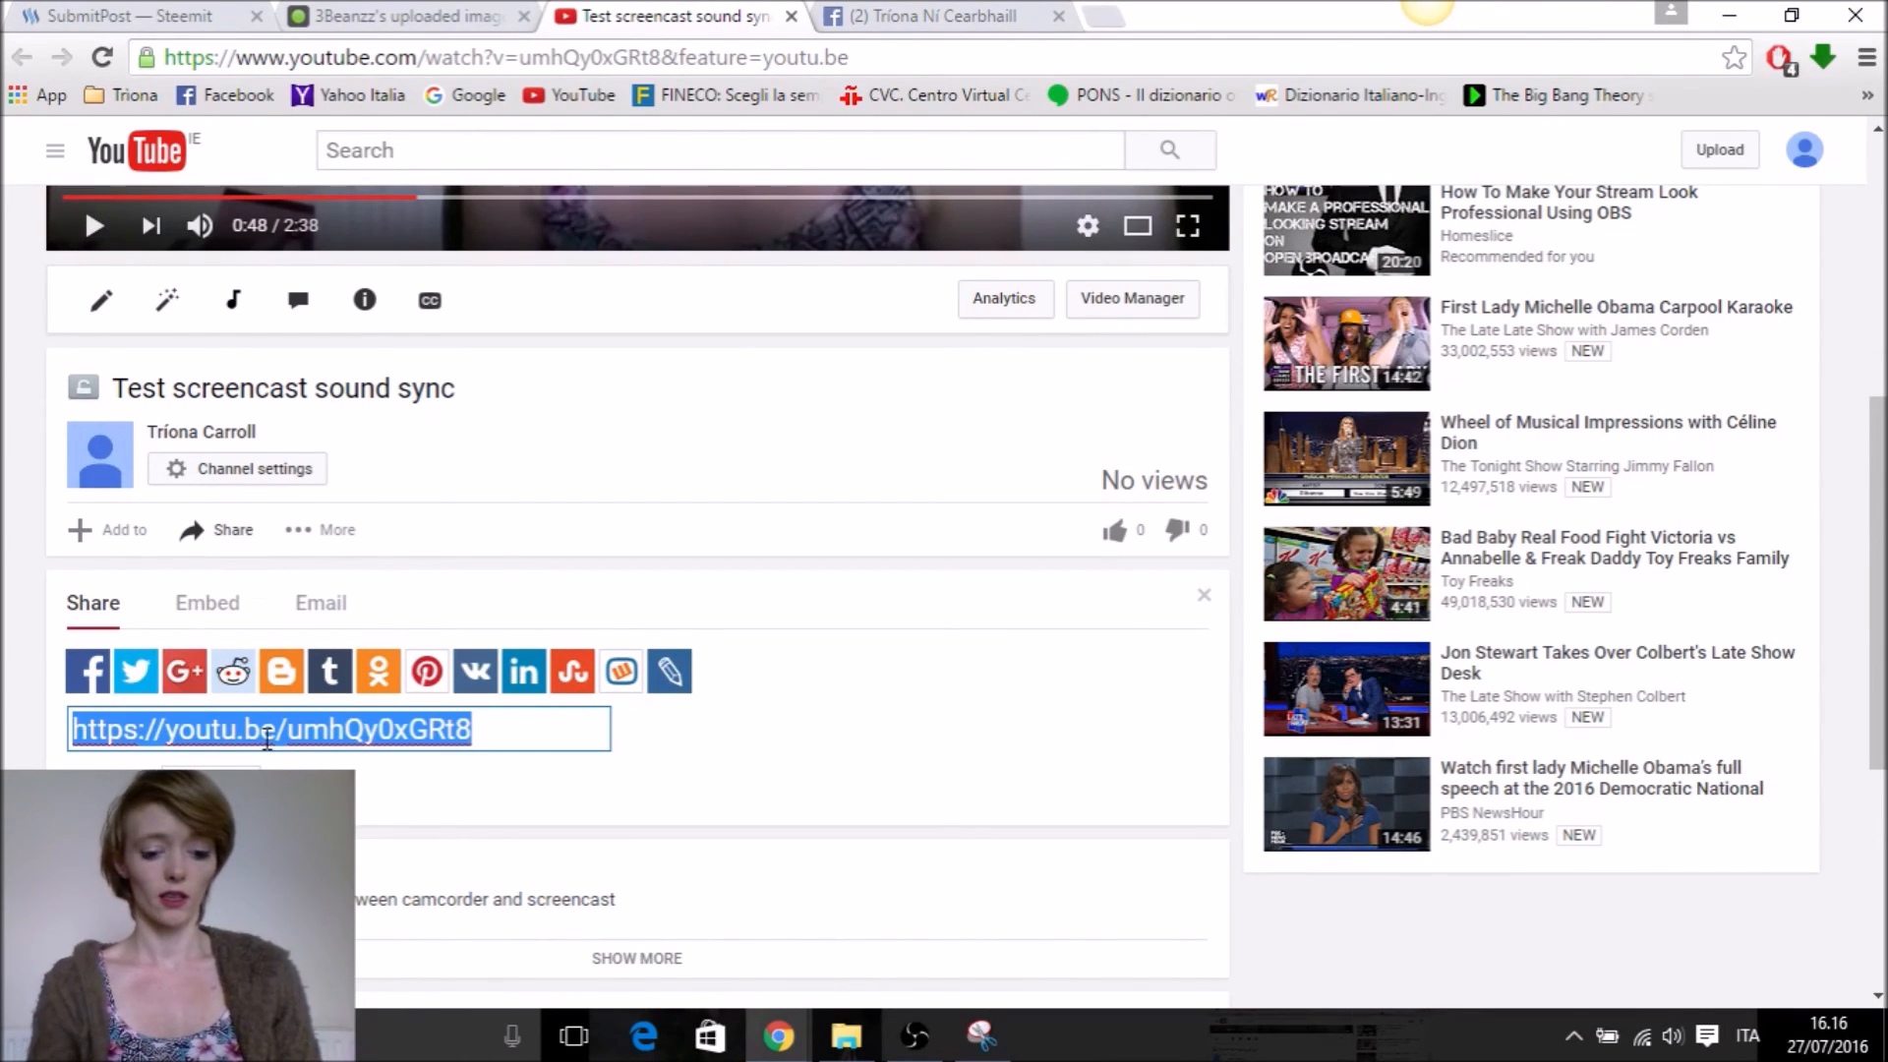
pyautogui.click(120, 16)
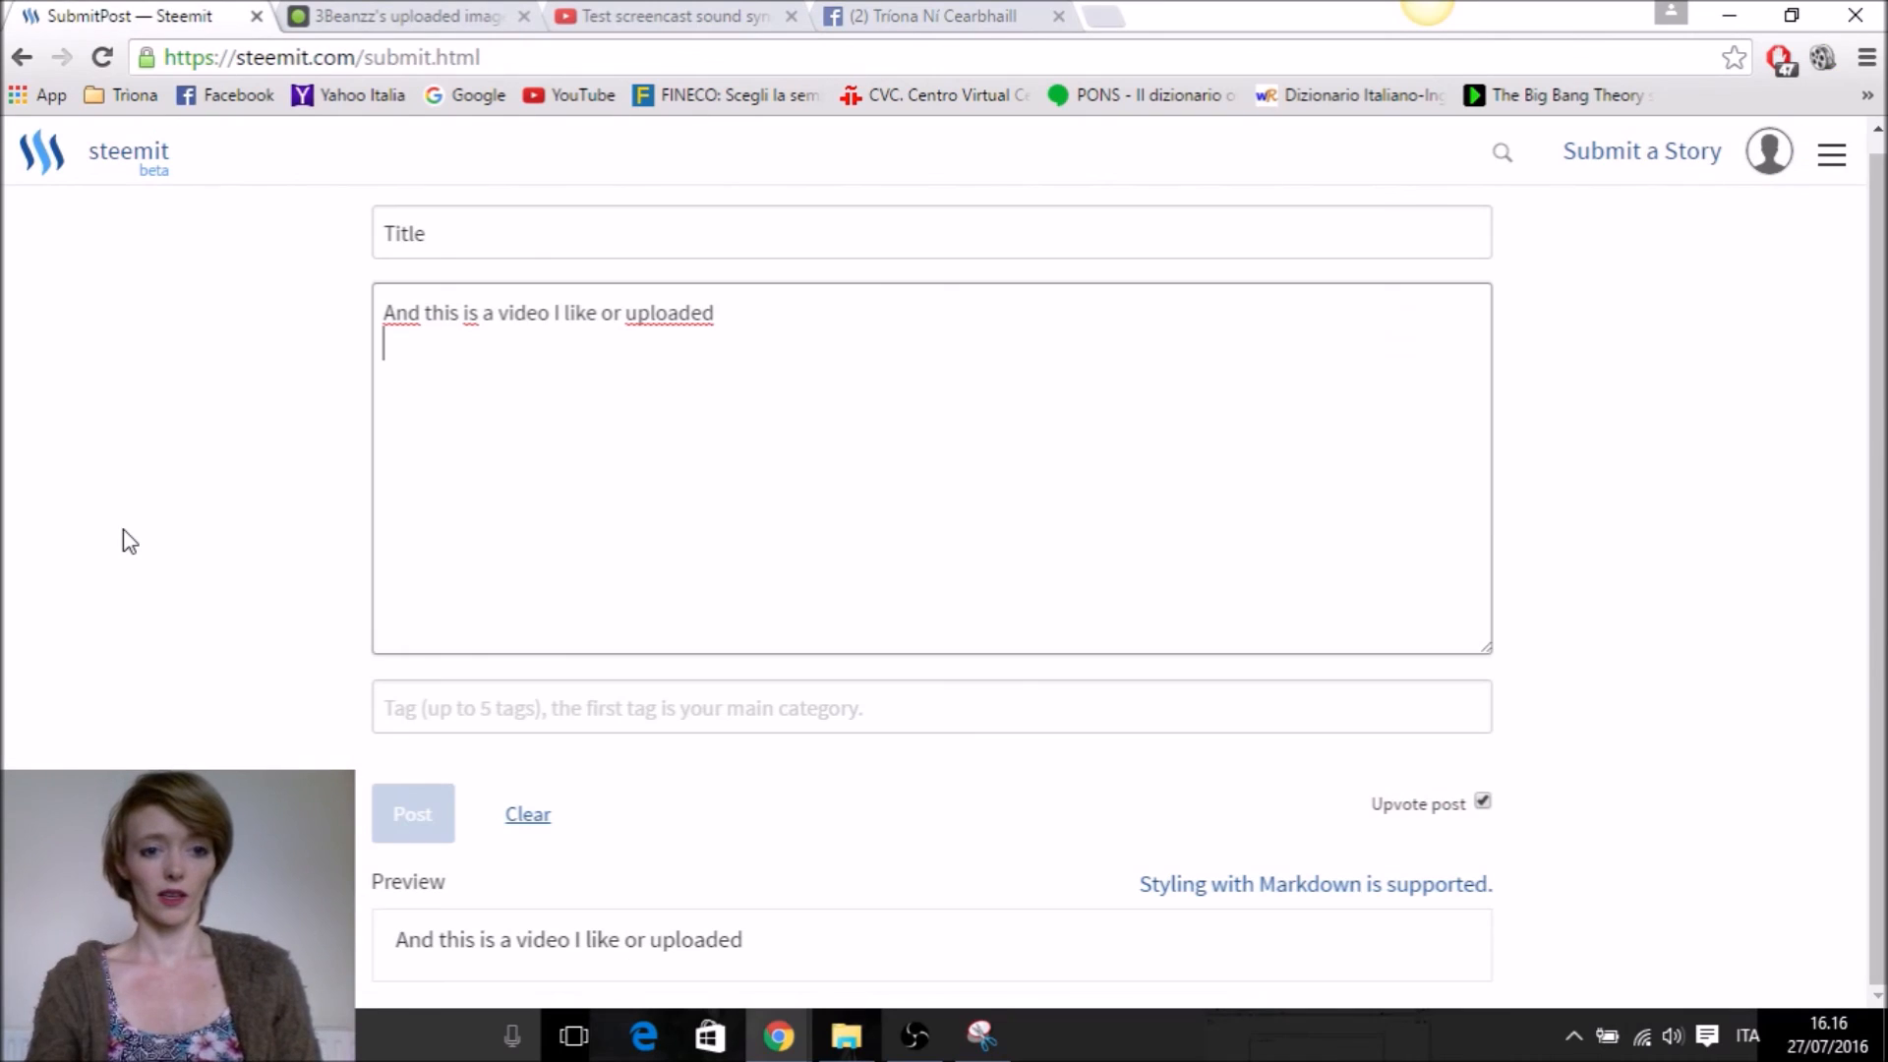
pyautogui.write('https://youtu.be/umhQy0xGRt8')
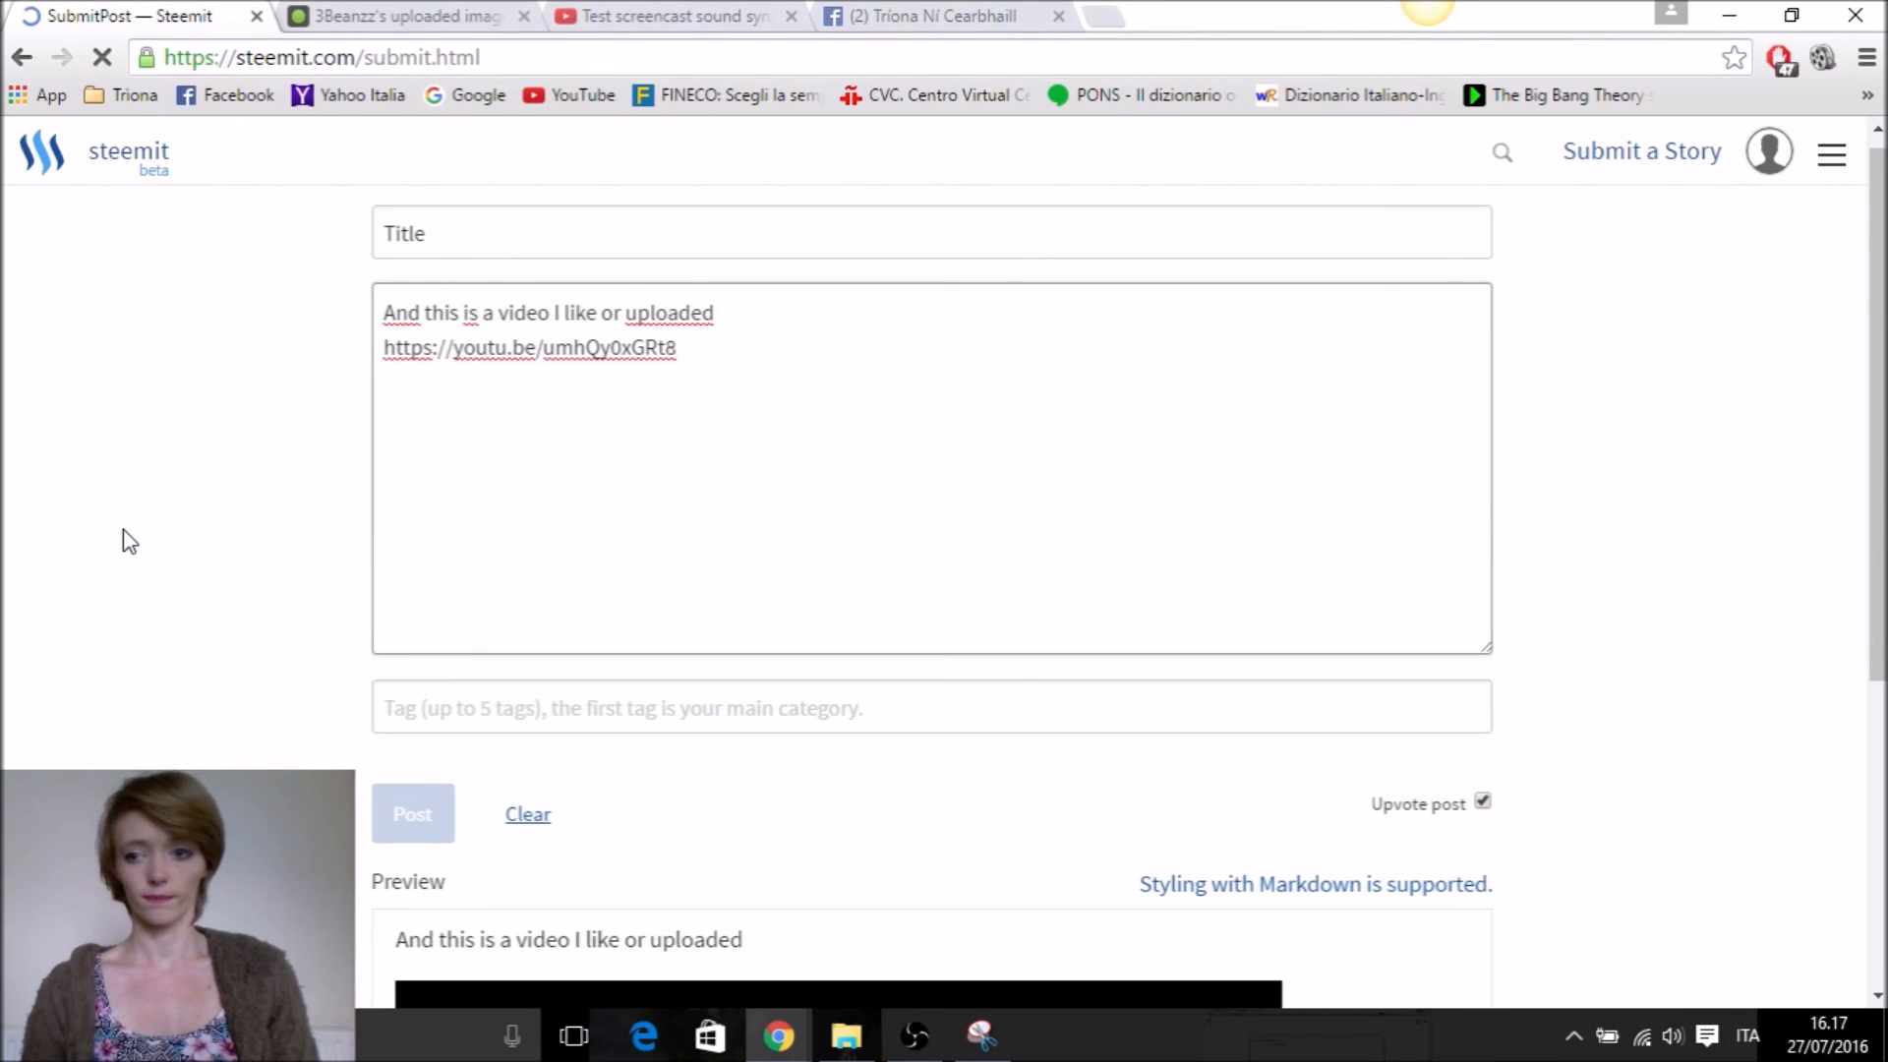
pyautogui.scroll(-3)
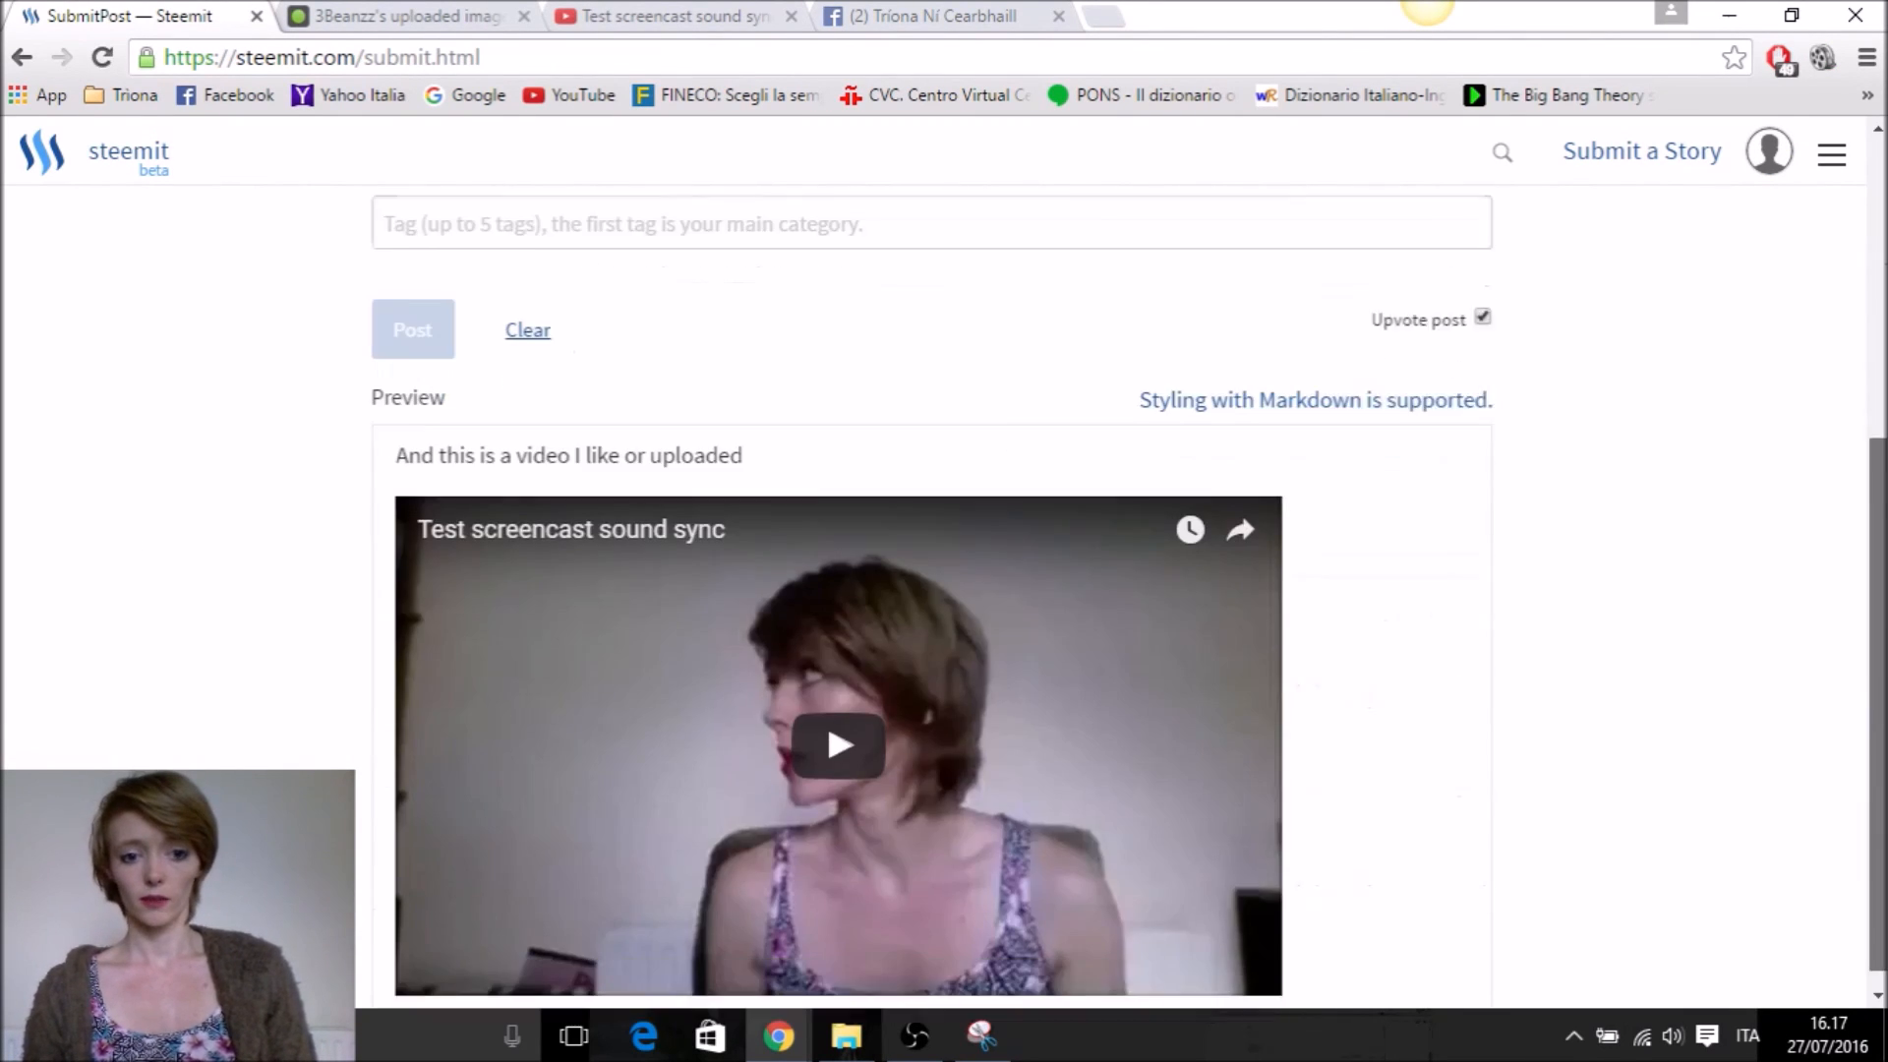
pyautogui.scroll(-3)
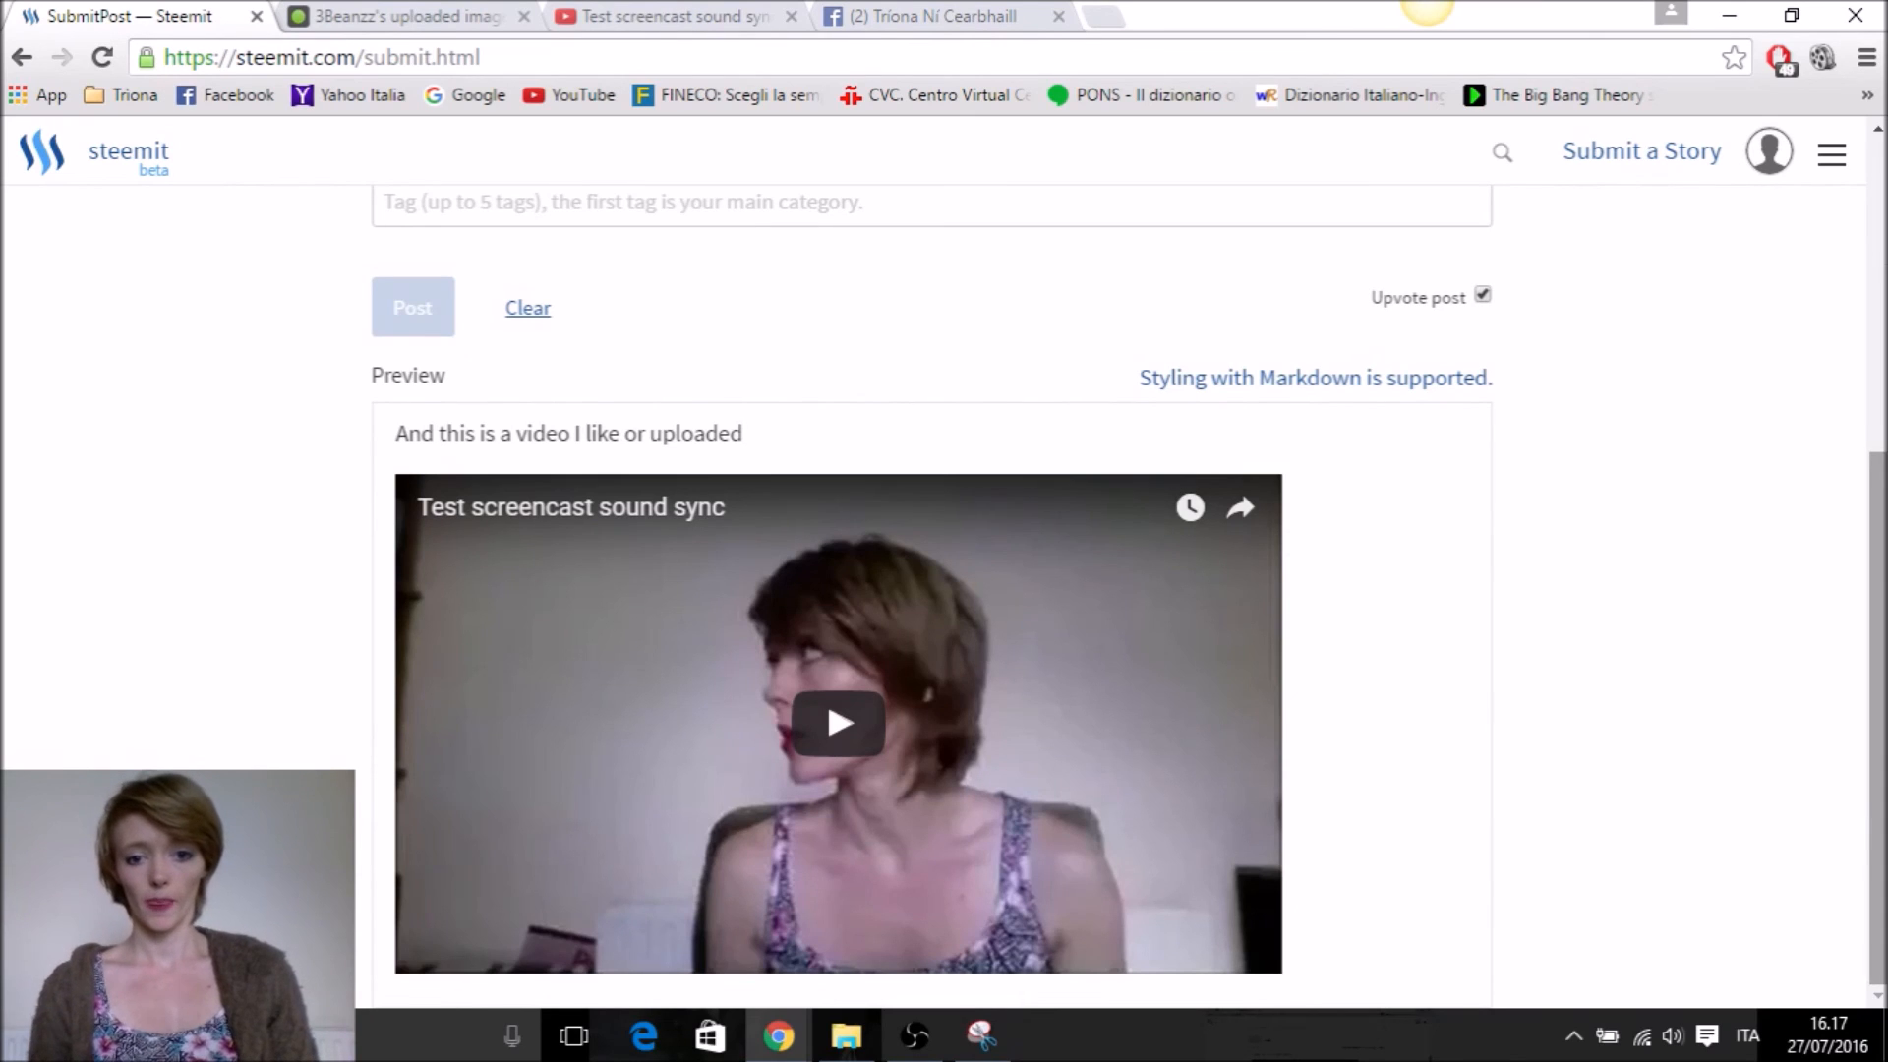
pyautogui.click(838, 722)
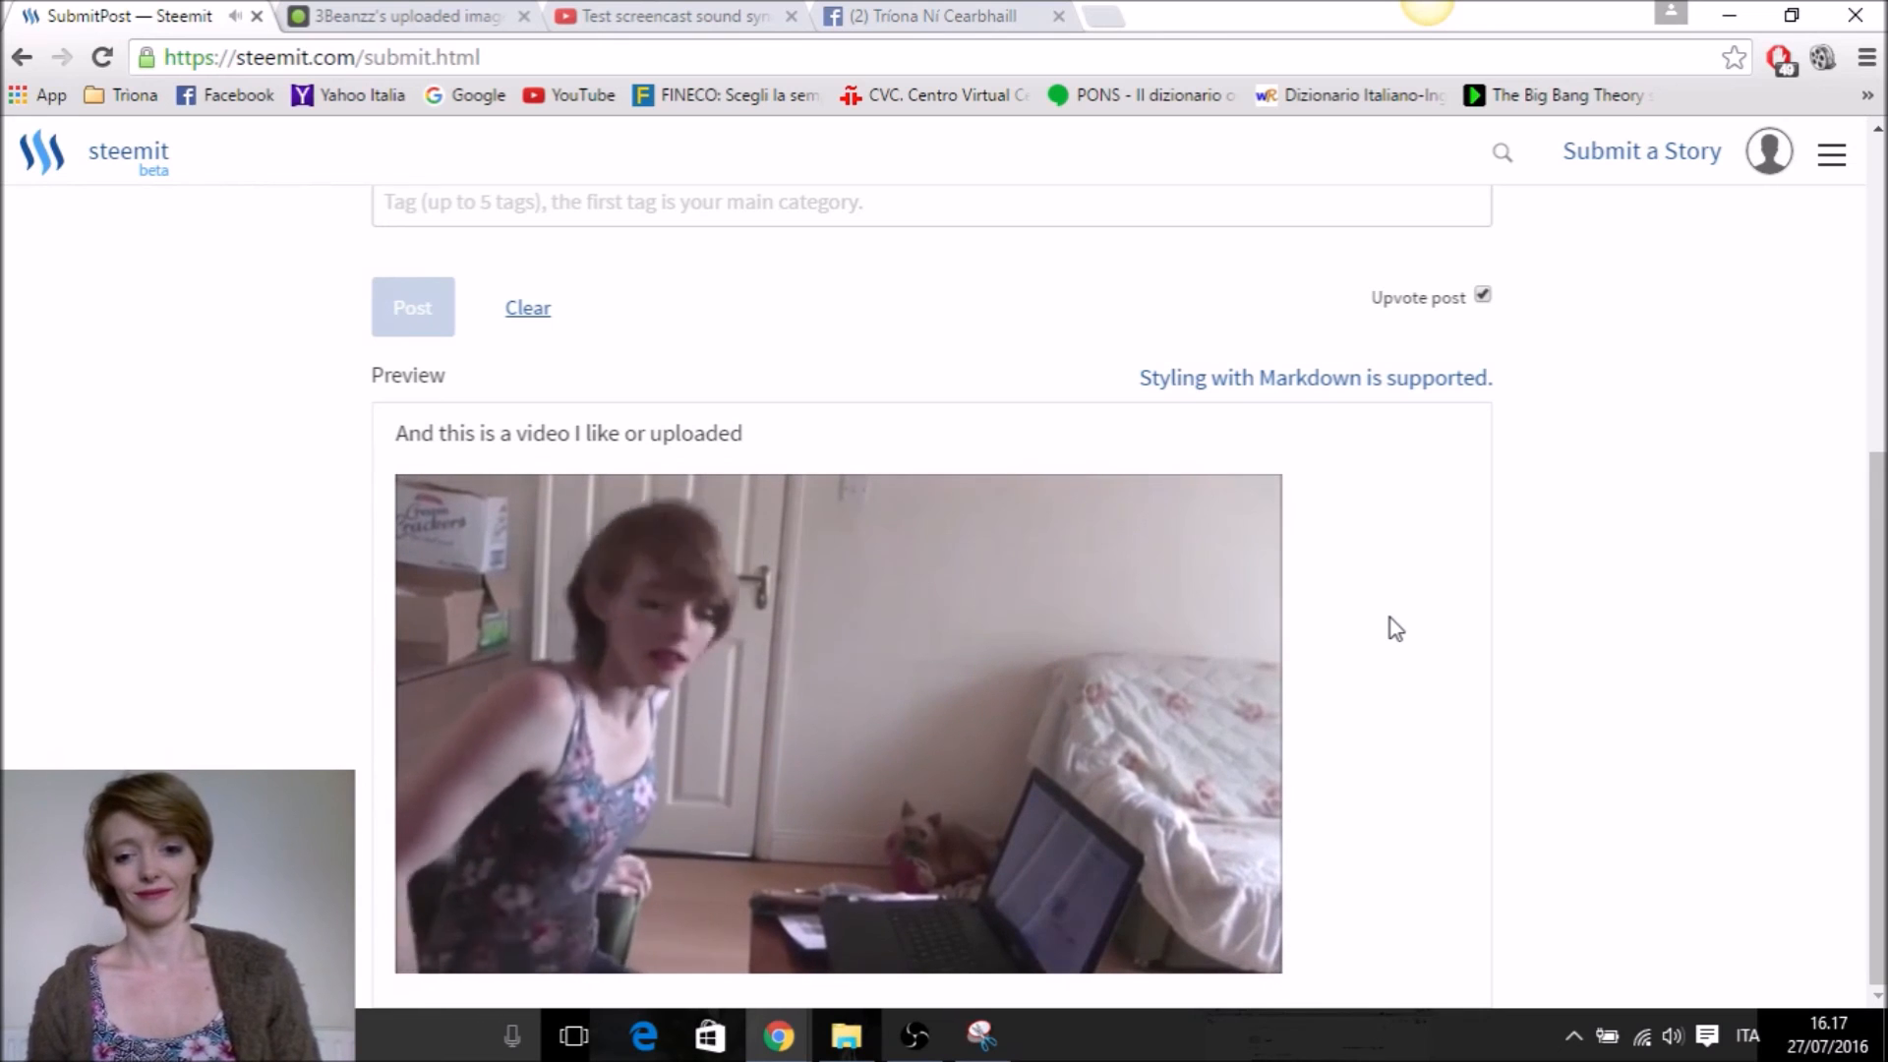
pyautogui.scroll(3)
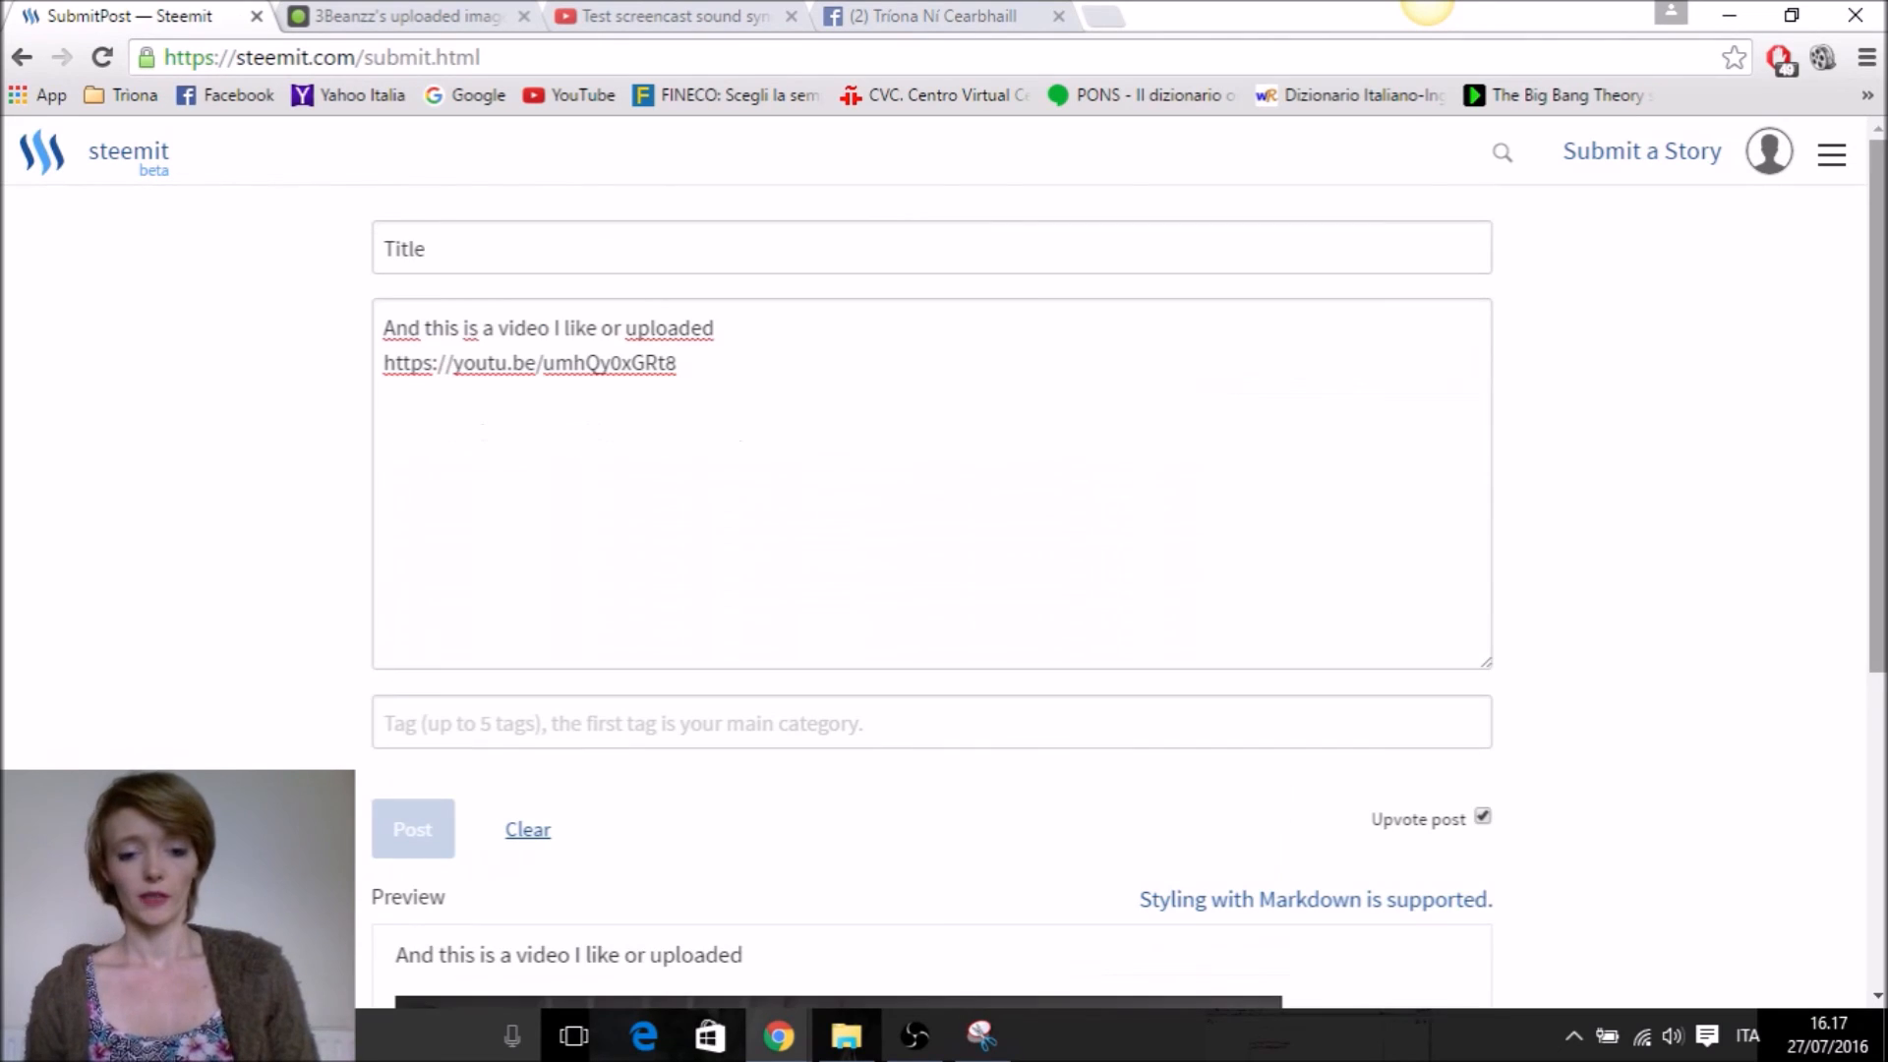